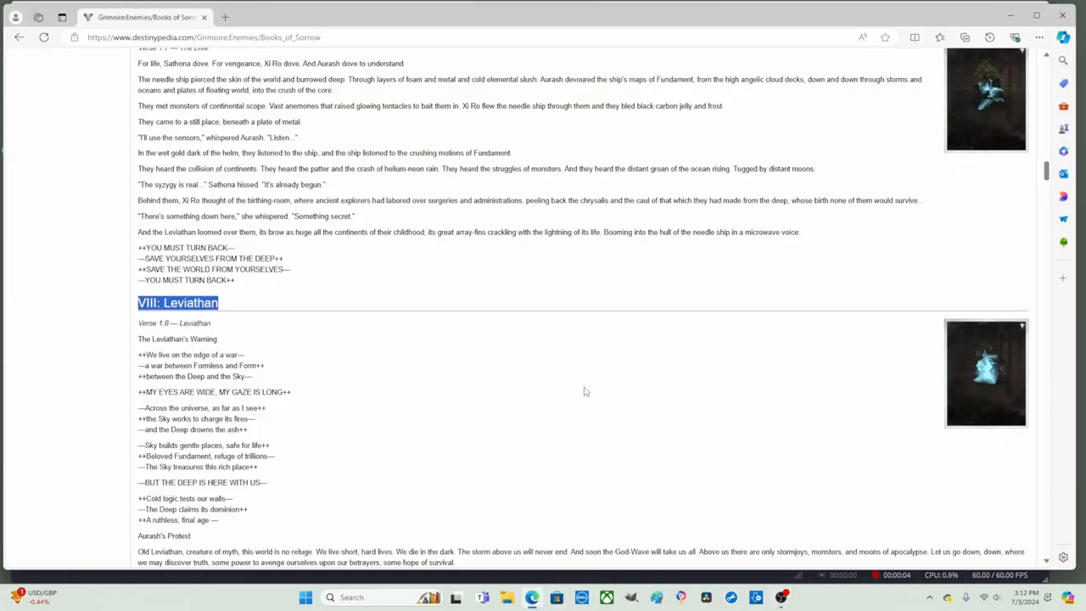
mouse_move(508, 368)
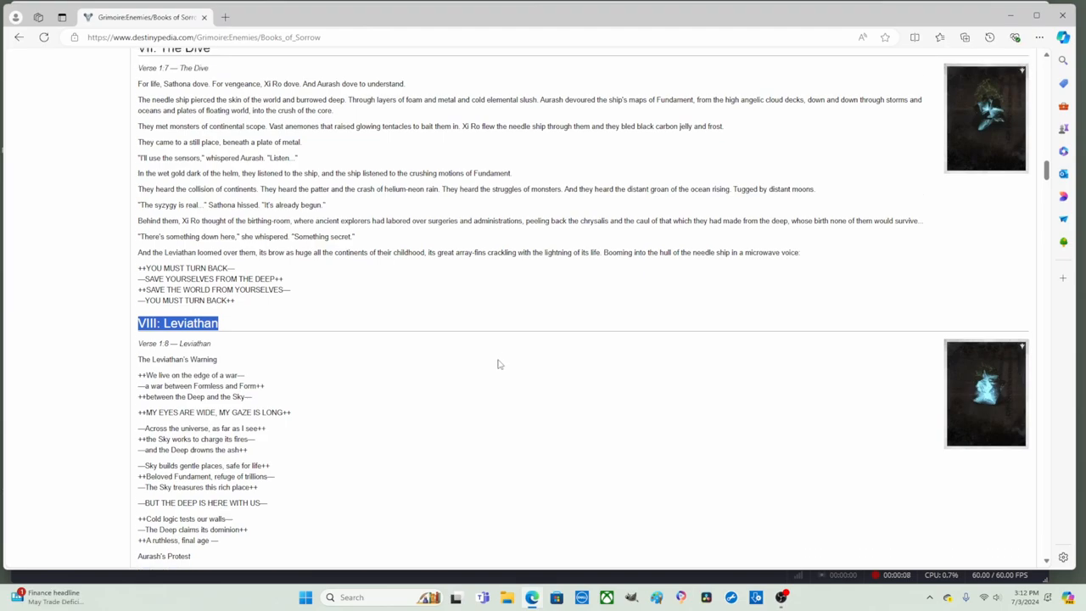
Scroll to VIII: Leviathan and mark words toward 'MY EYES ARE WIDE, MY GAZE IS LONG'.
scroll("up", 3)
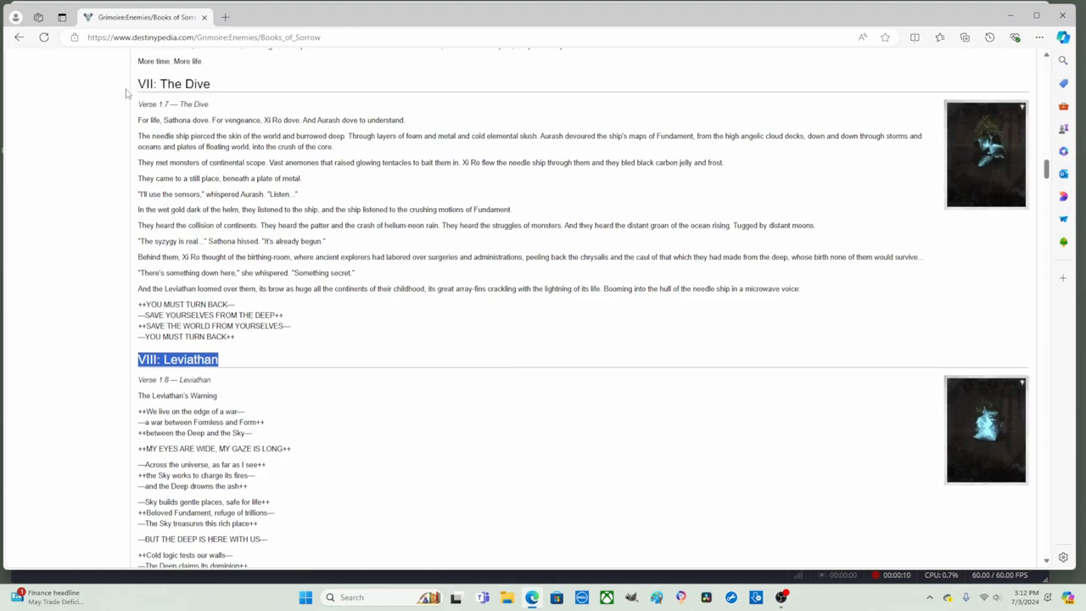
mouse_move(110, 89)
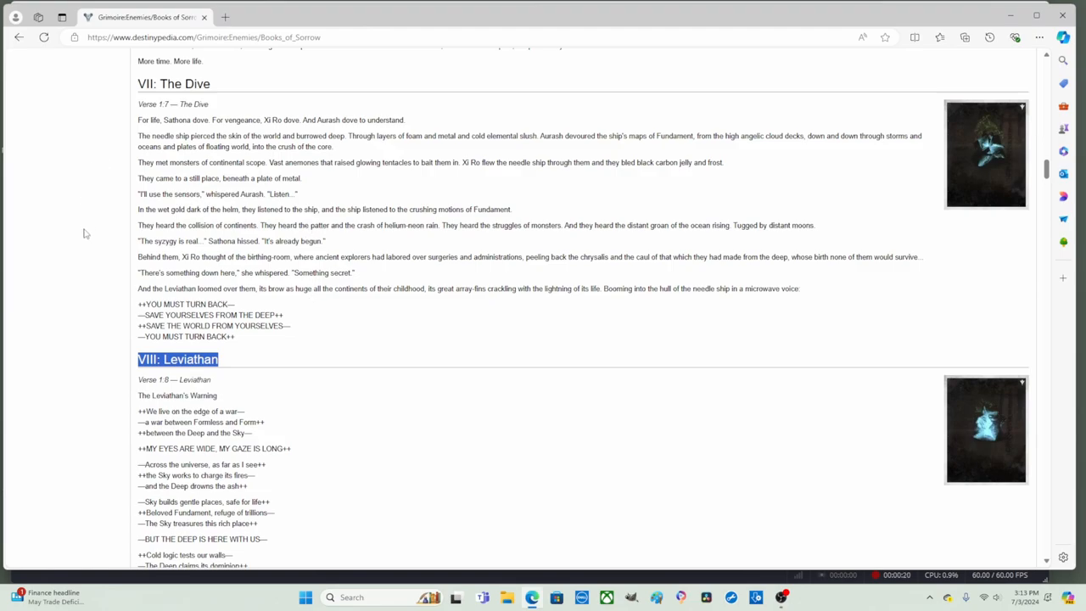
scroll("down", 3)
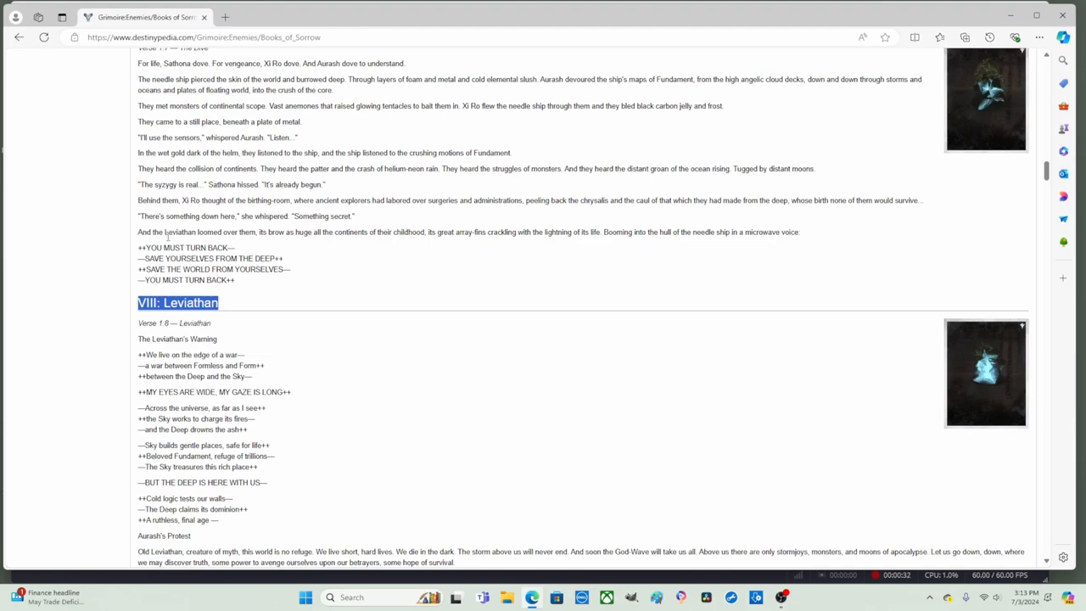
scroll("down", 3)
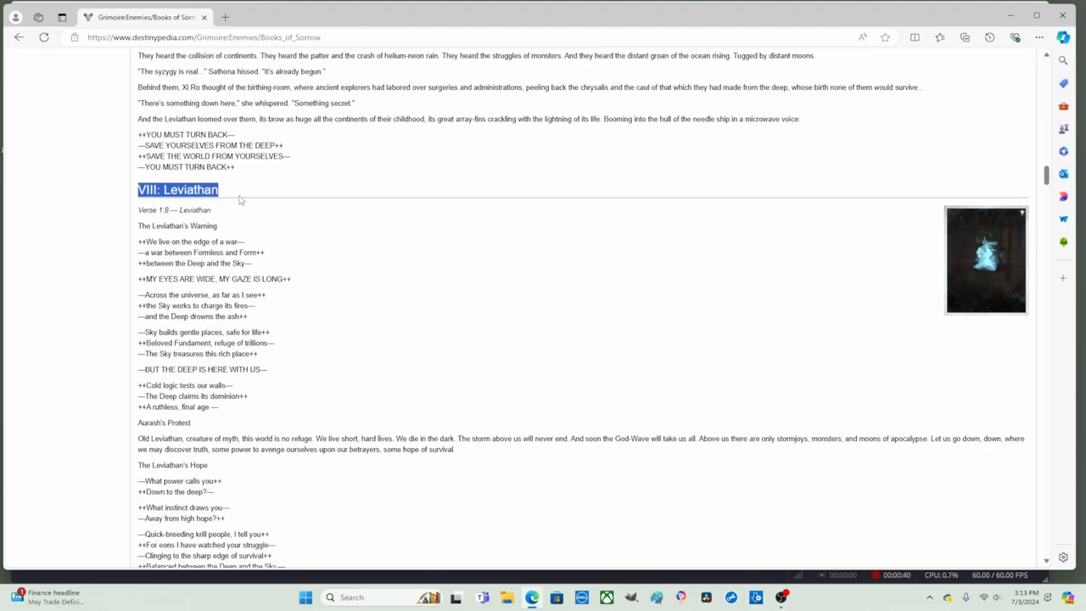
mouse_move(193, 226)
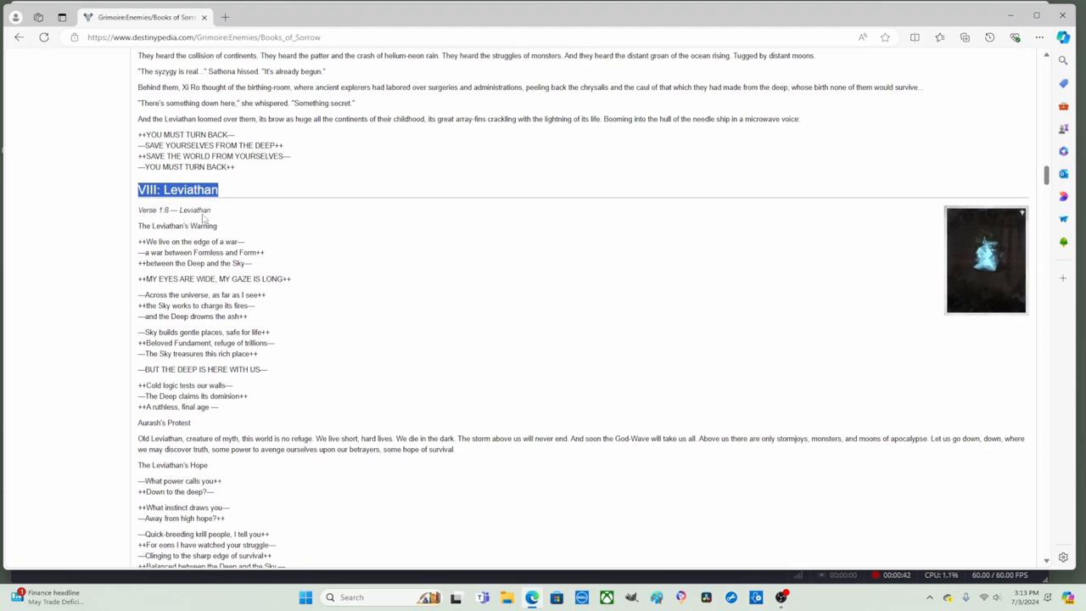
mouse_move(298, 224)
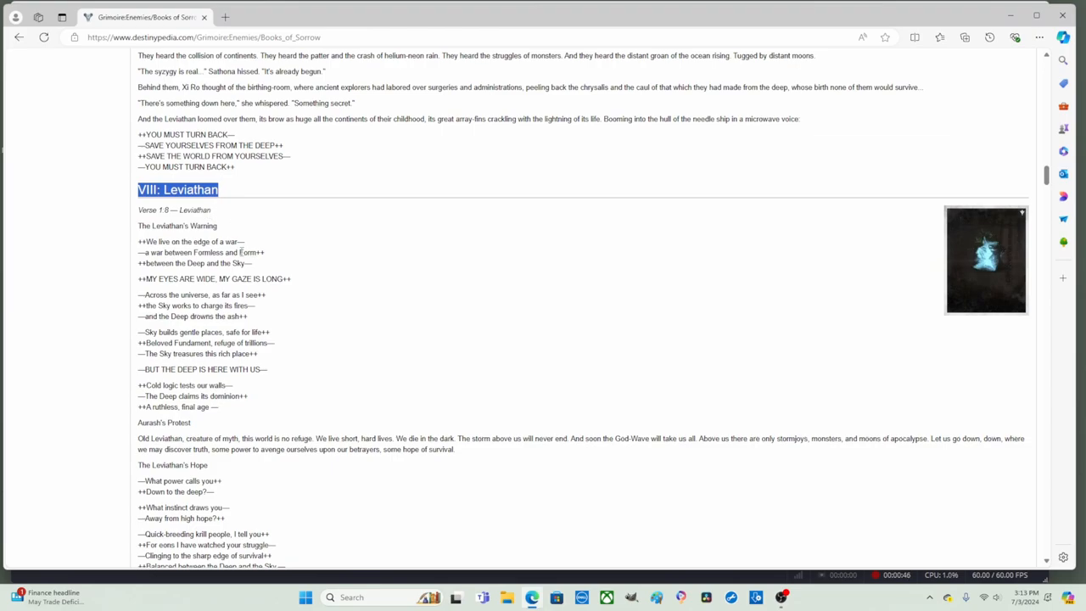
mouse_move(287, 244)
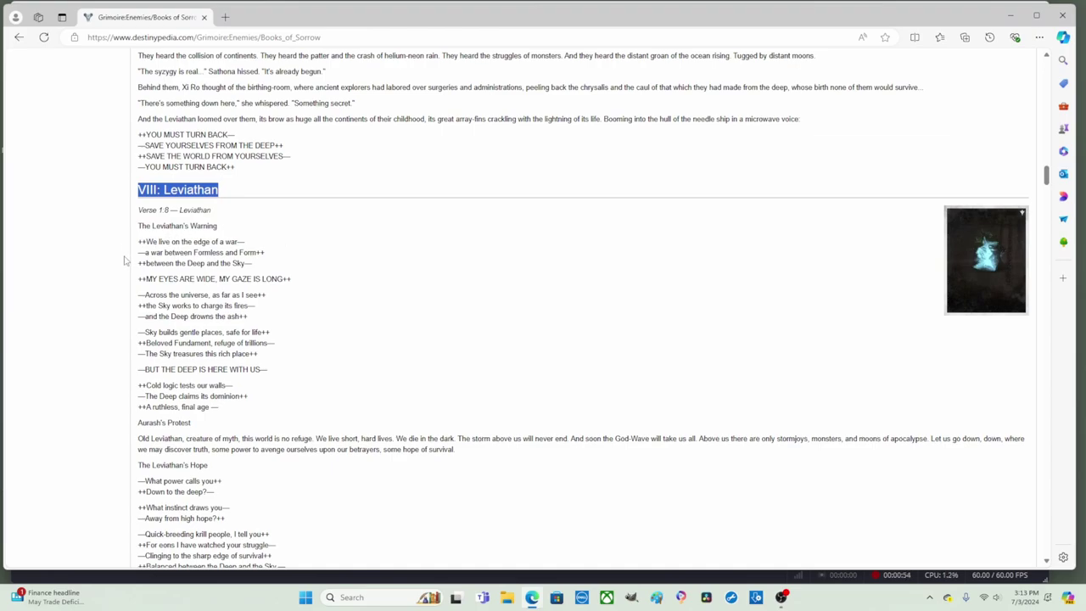
mouse_move(250, 268)
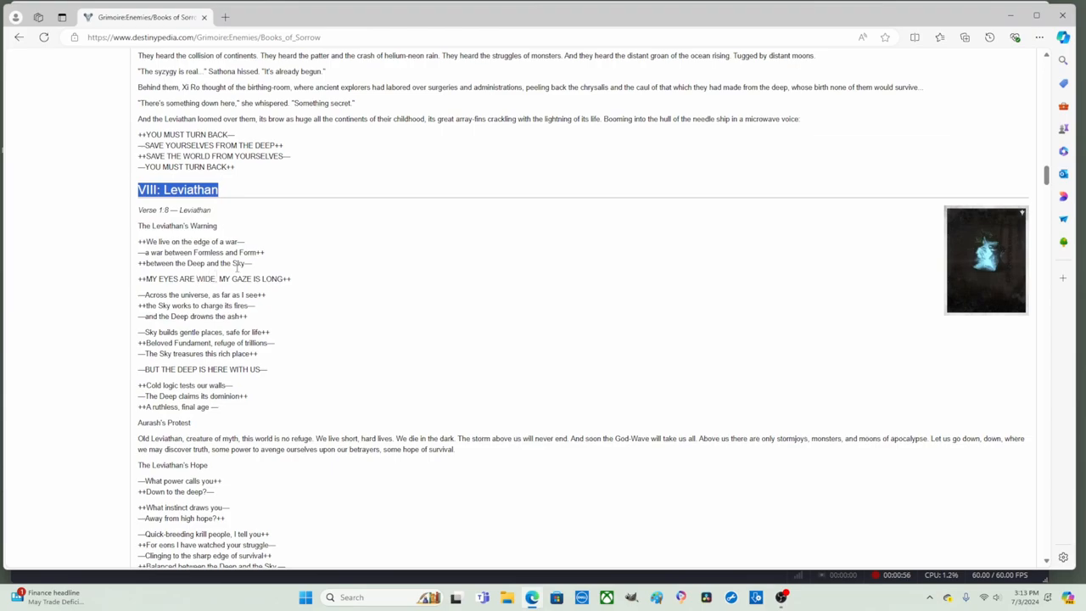
mouse_move(203, 276)
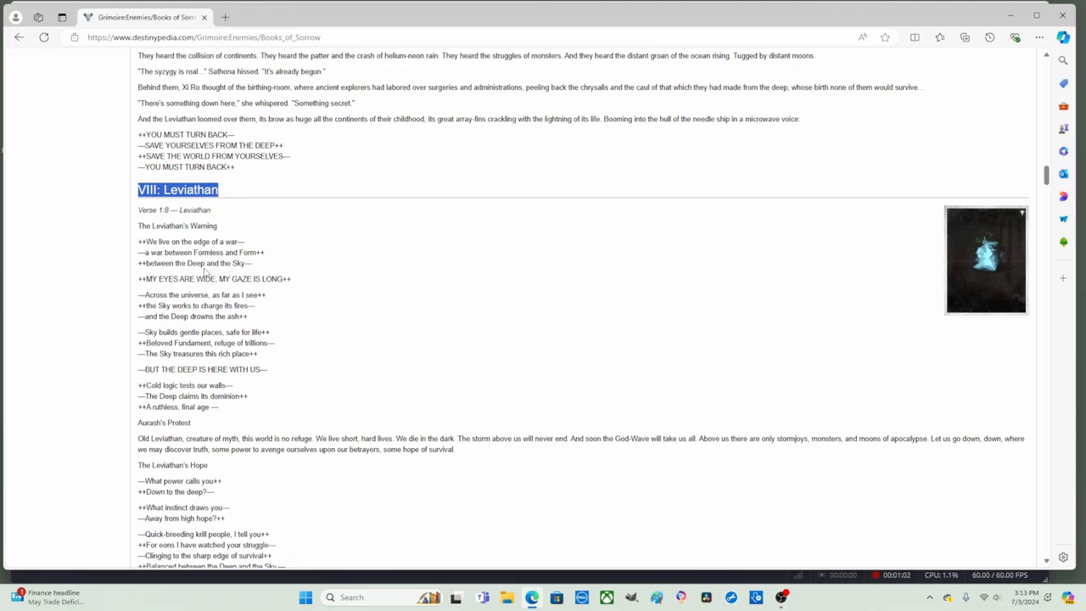
double_click(189, 263)
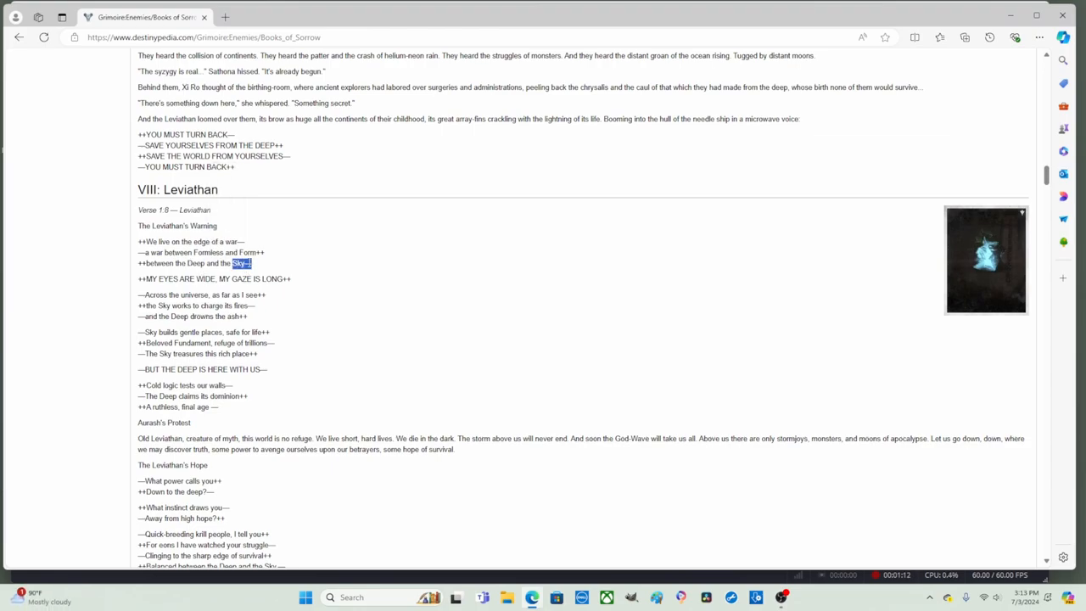
double_click(238, 263)
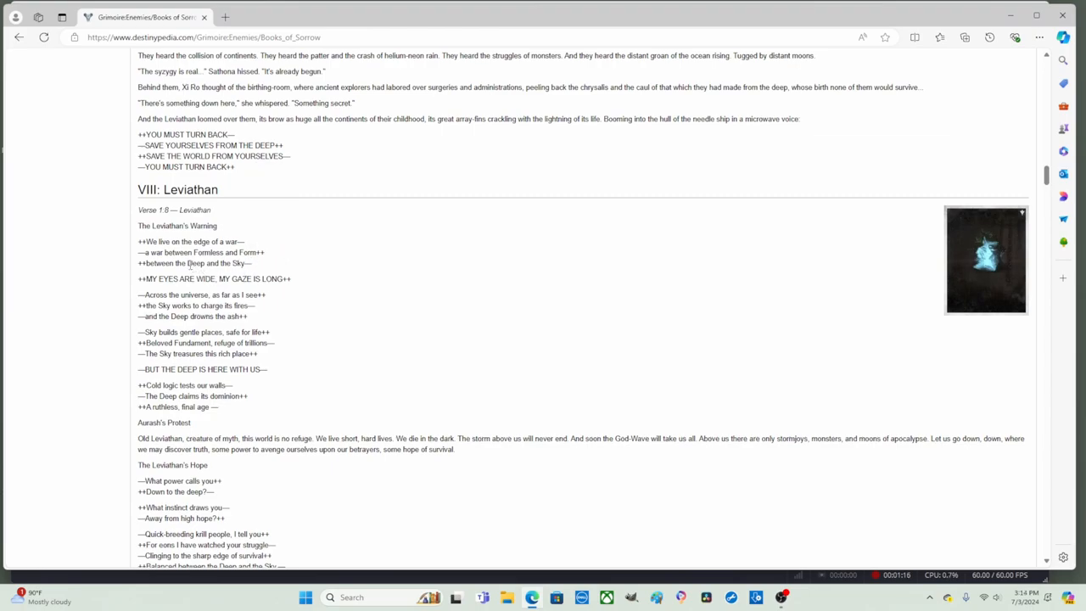
double_click(181, 263)
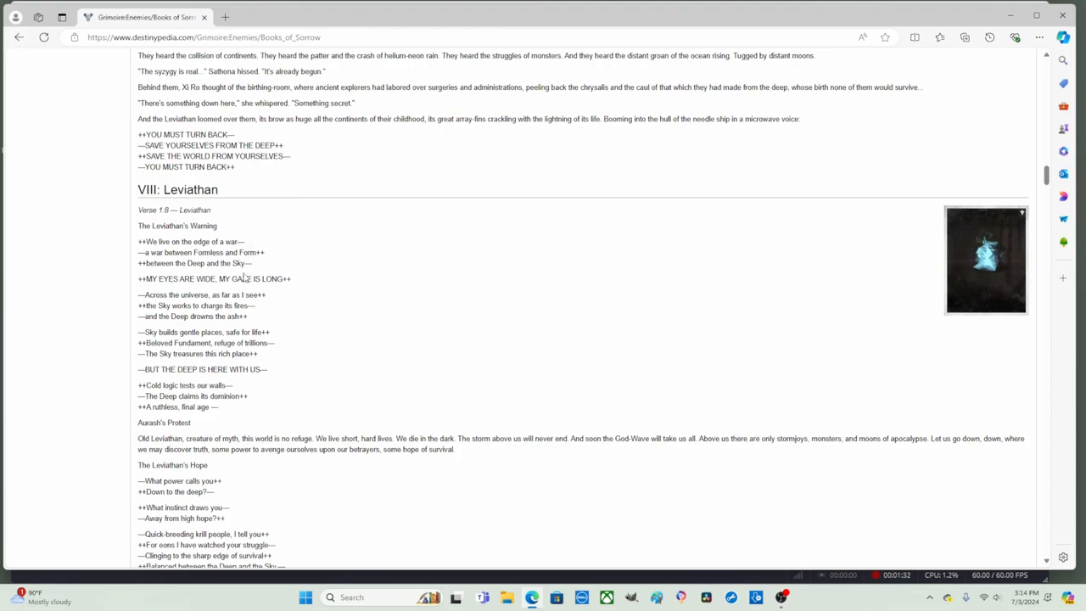
mouse_move(234, 228)
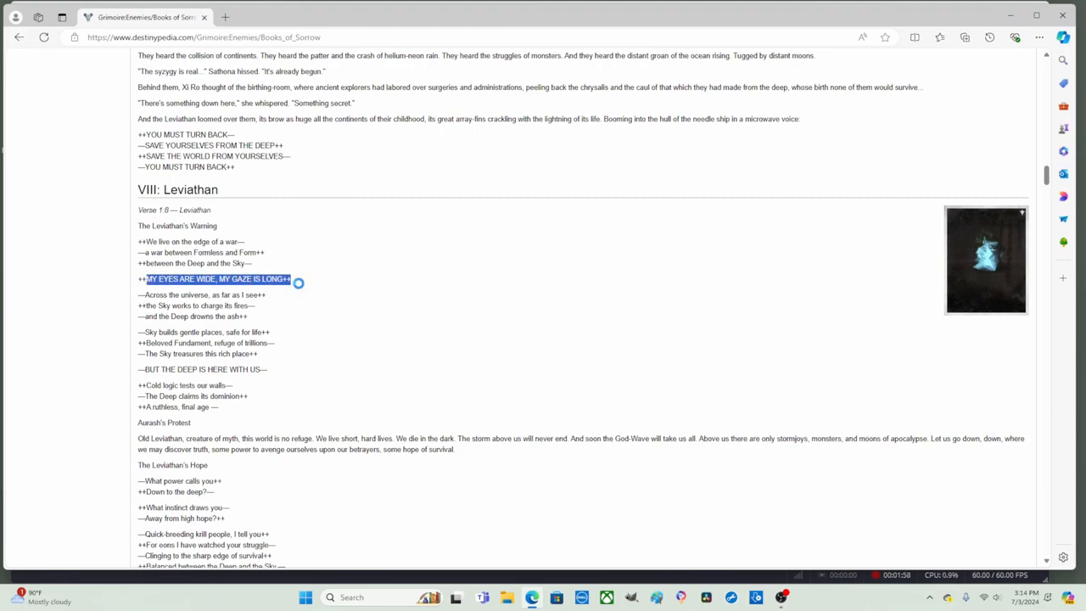
Deselect the 'MY EYES ARE WIDE' line, then pick out a few nearby verse words.
left_click(117, 298)
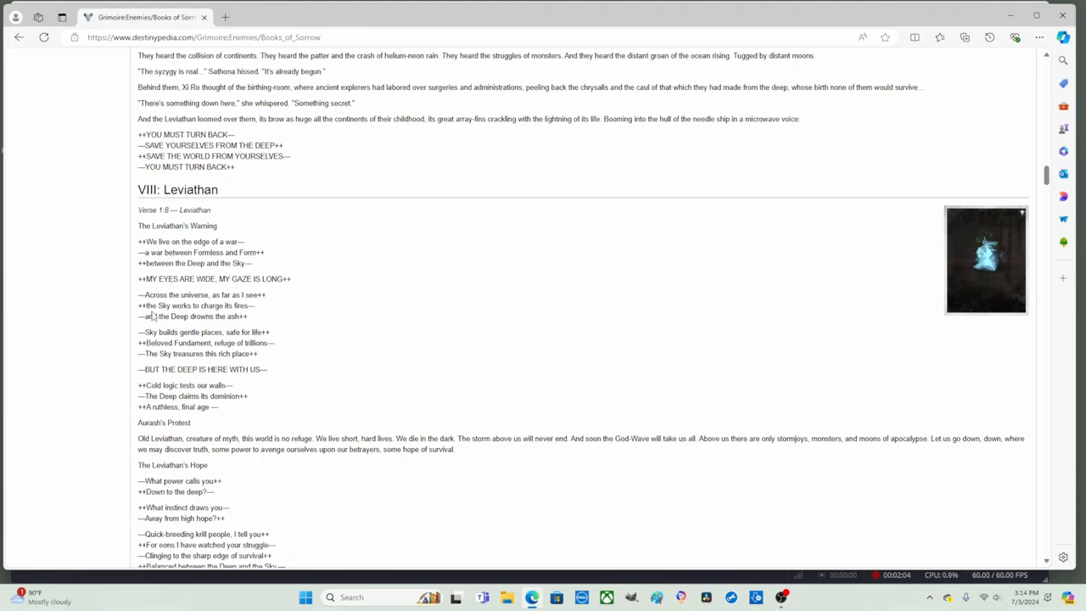
double_click(165, 305)
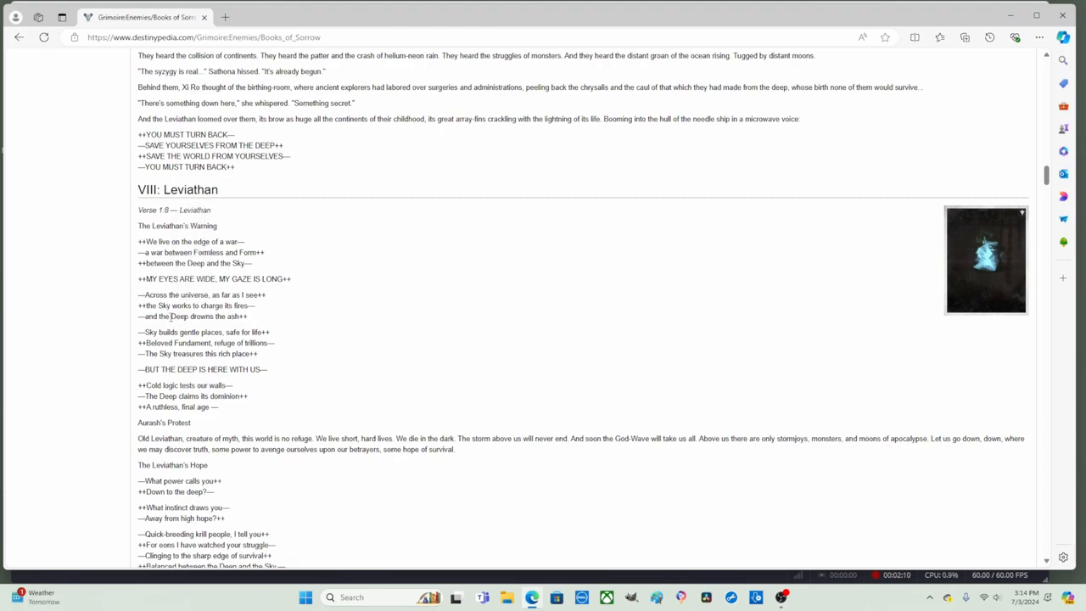
double_click(175, 316)
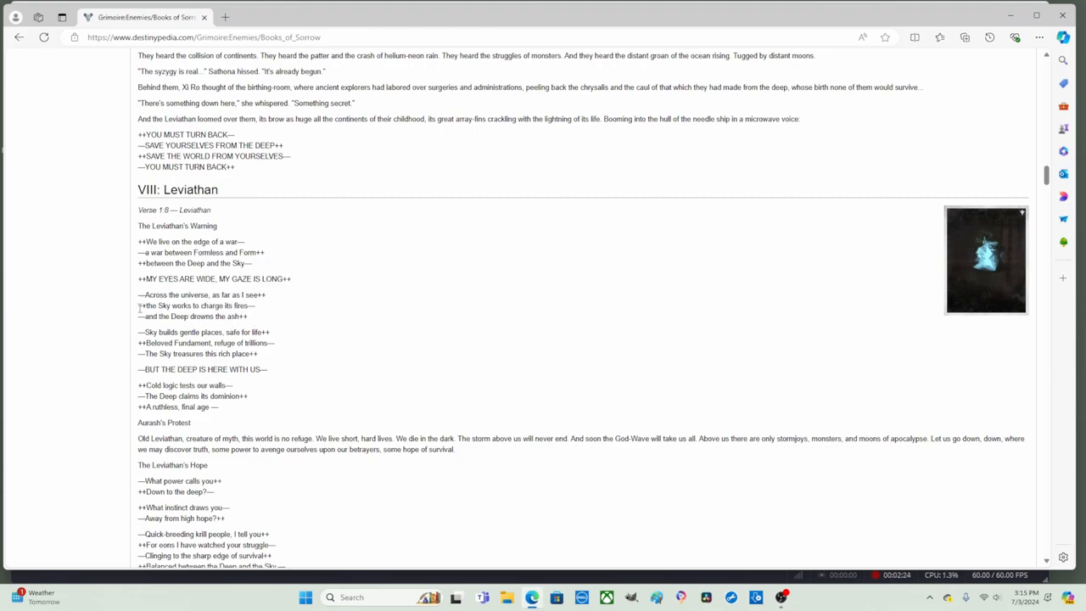
left_click_drag(137, 304, 229, 305)
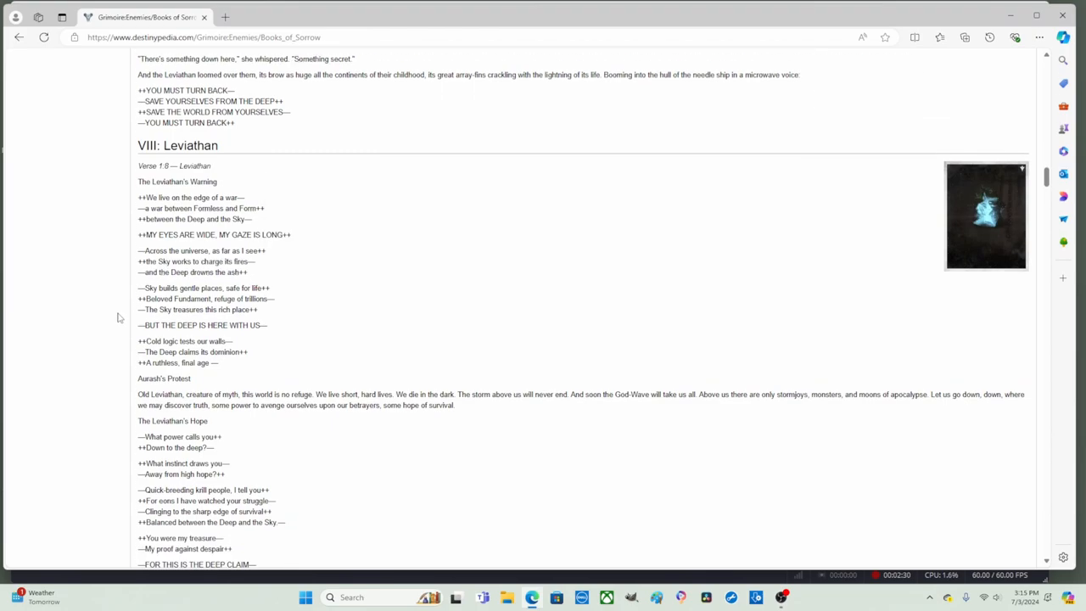
Scroll down to 'I REJECT THE DEEP CLAIM' and Xi Ro's Protest.
scroll("down", 3)
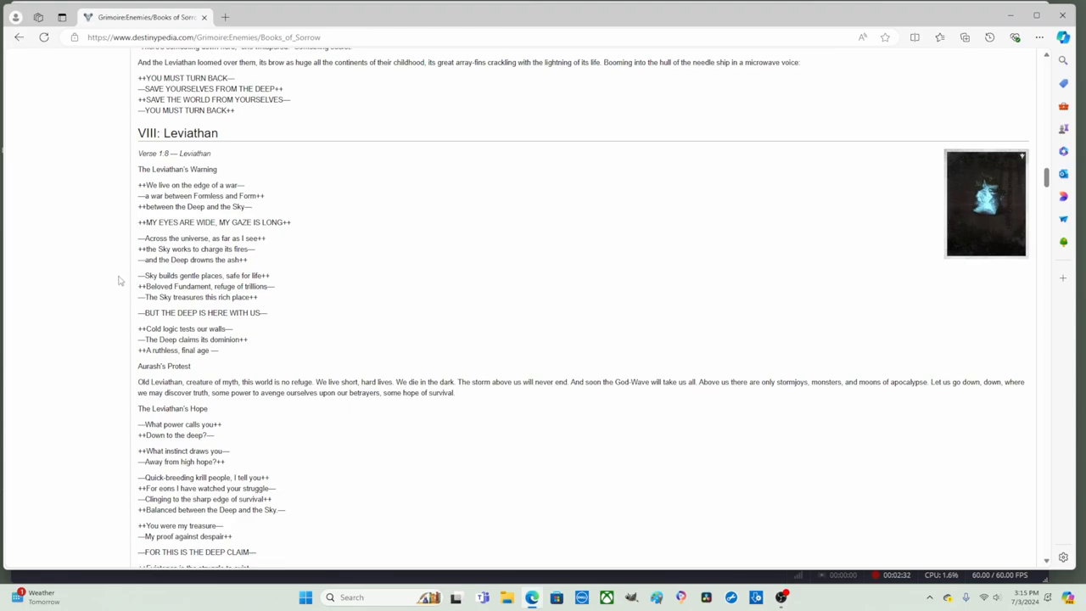
mouse_move(125, 289)
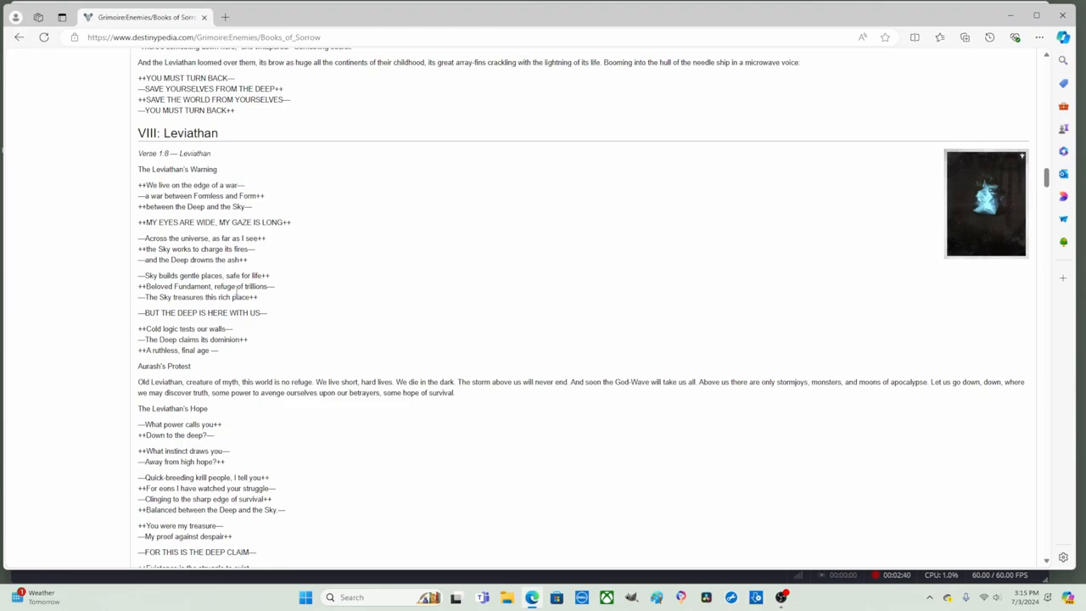
mouse_move(286, 292)
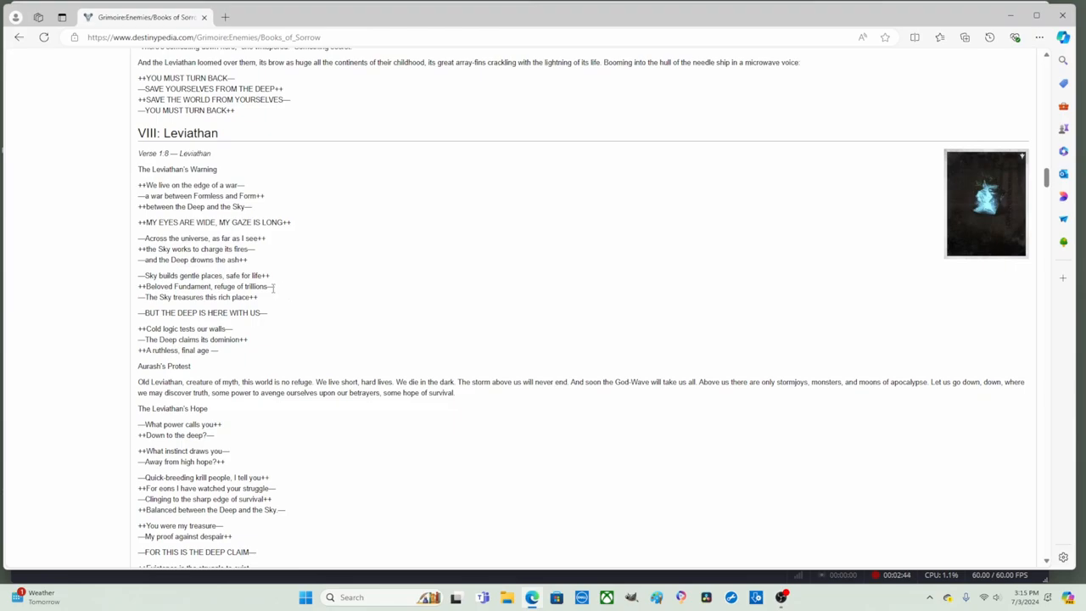
mouse_move(270, 297)
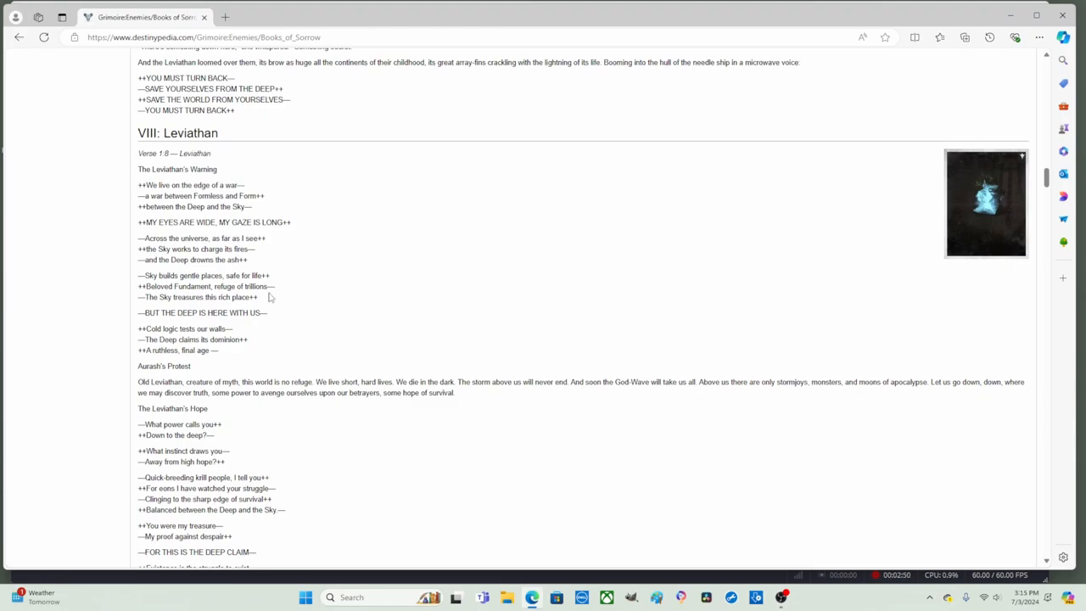
mouse_move(266, 299)
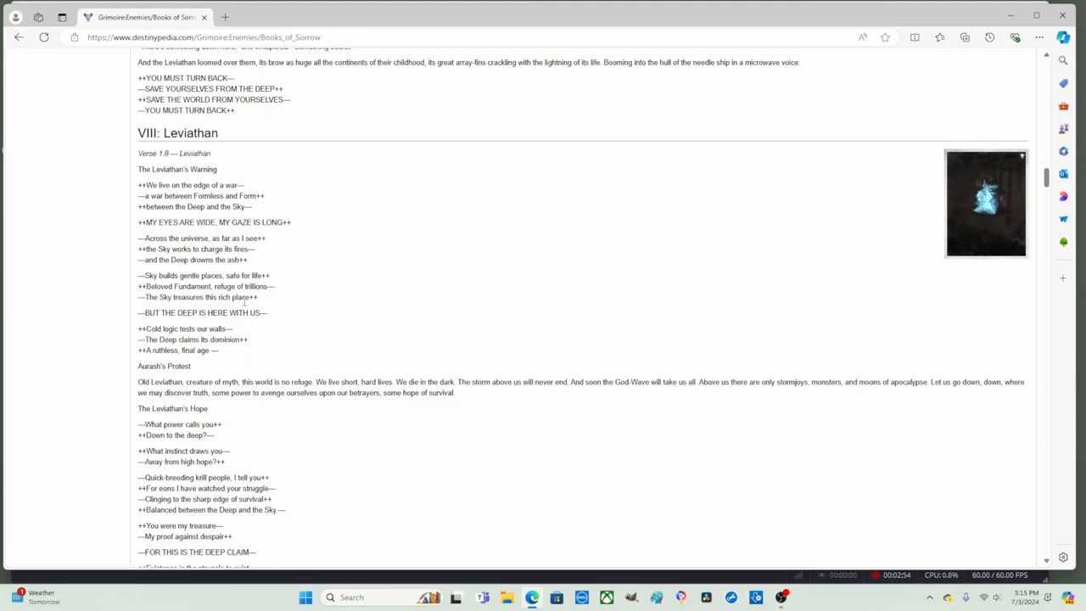
scroll("down", 3)
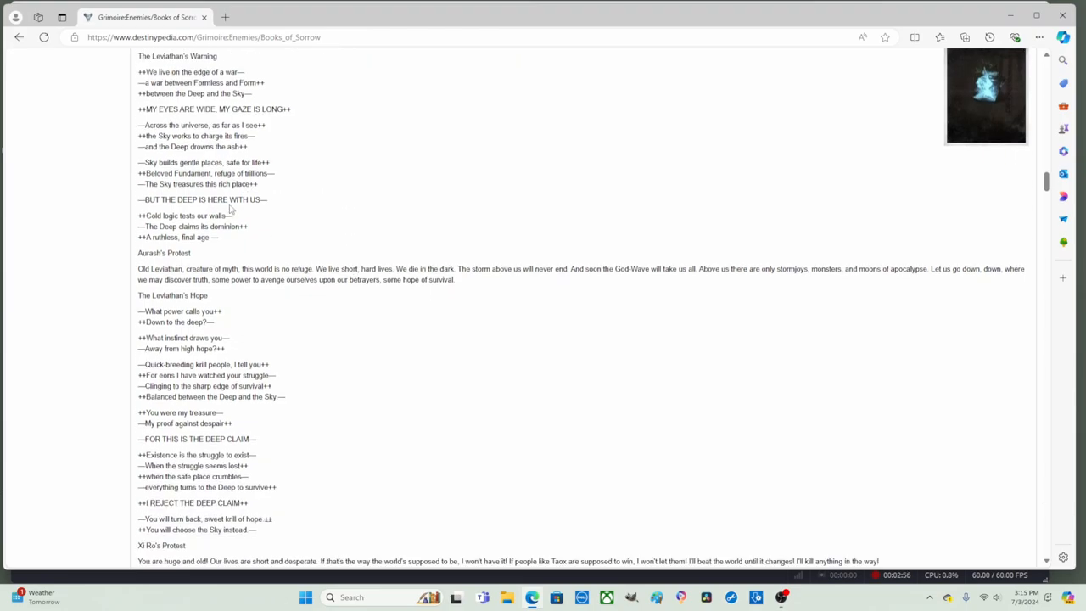
mouse_move(280, 205)
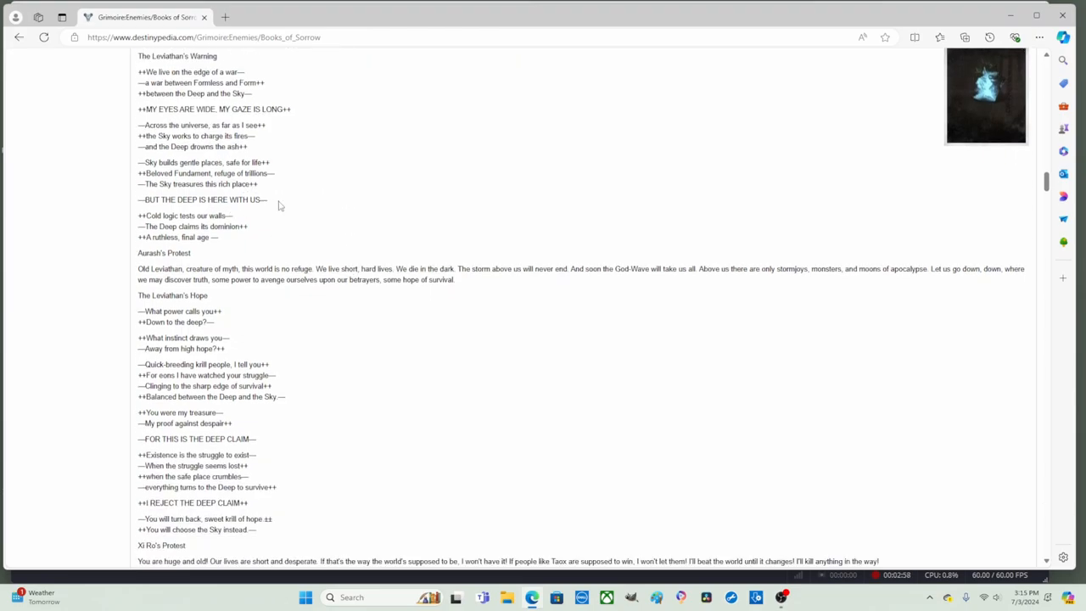
mouse_move(125, 218)
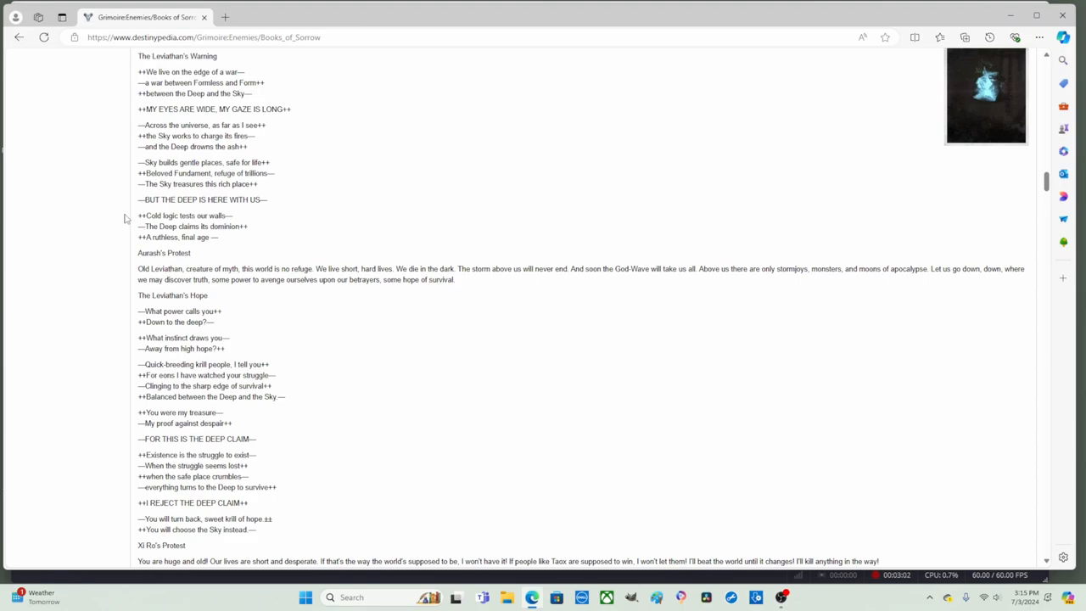
mouse_move(124, 227)
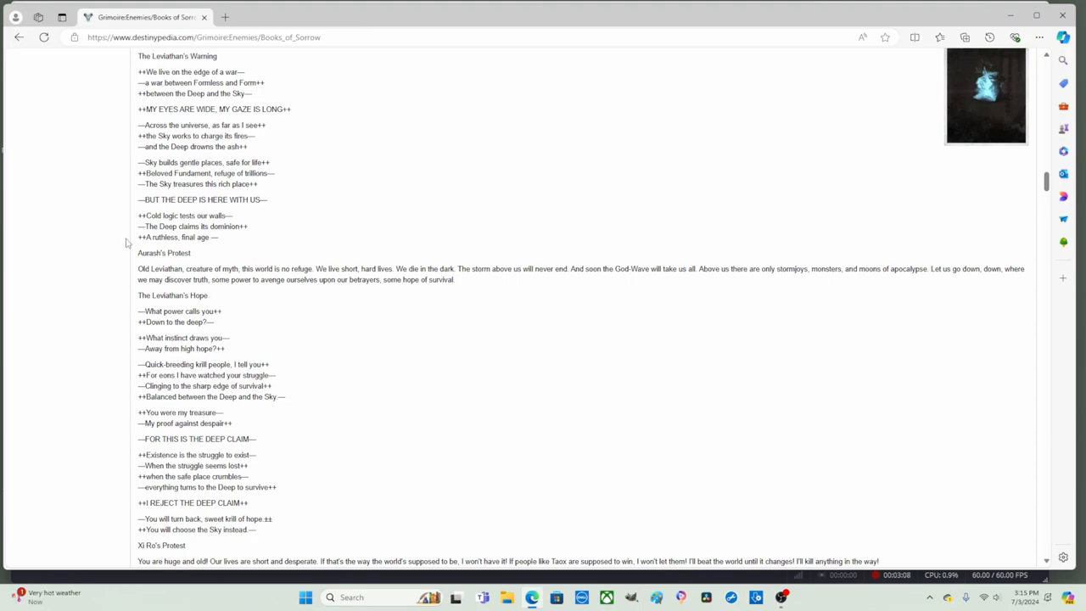
mouse_move(127, 256)
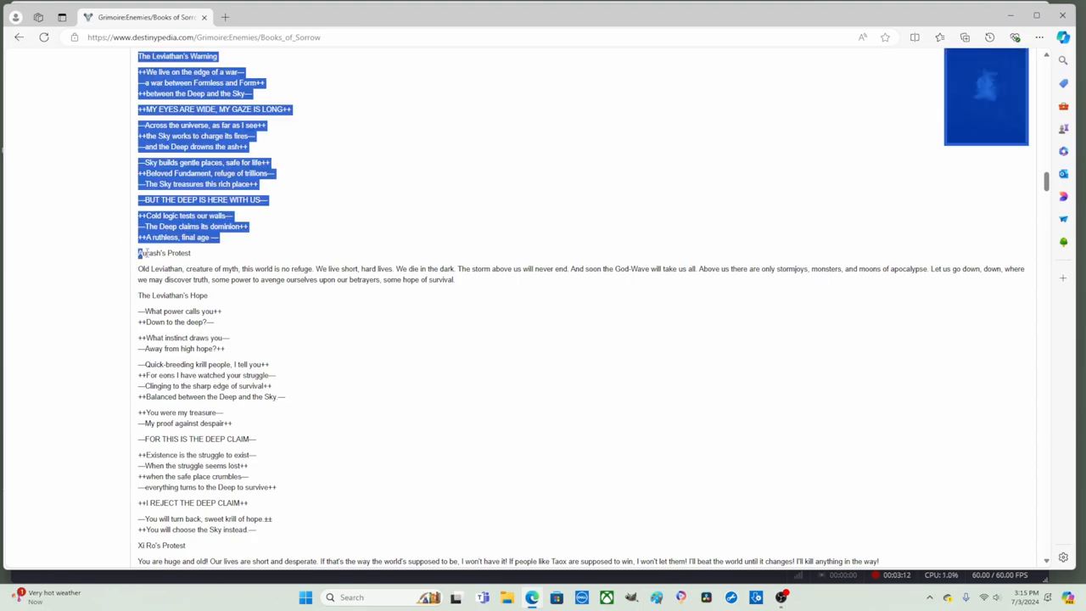
left_click(197, 256)
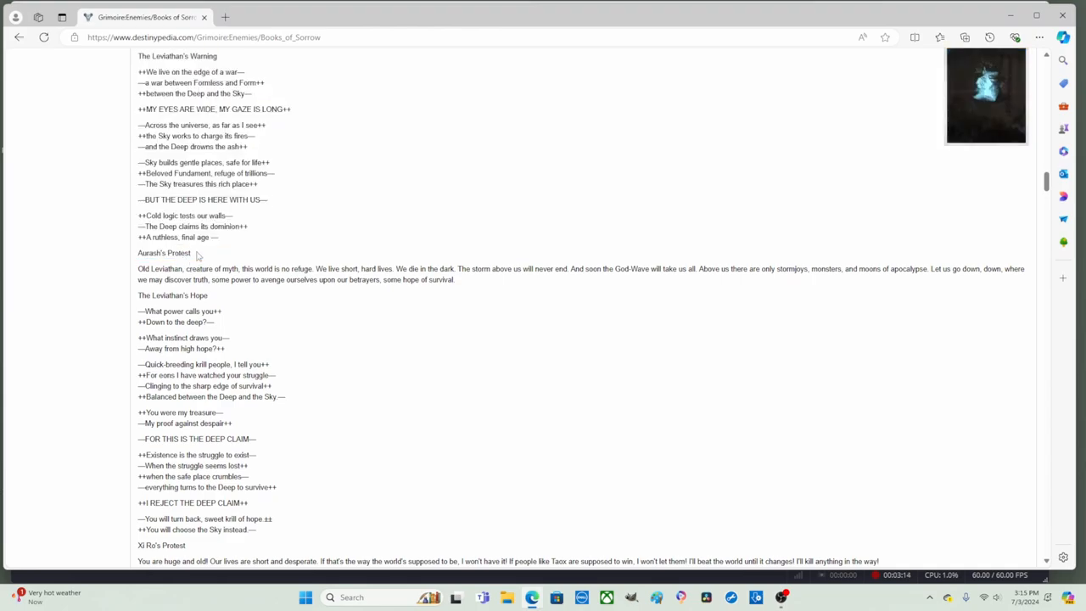
double_click(162, 252)
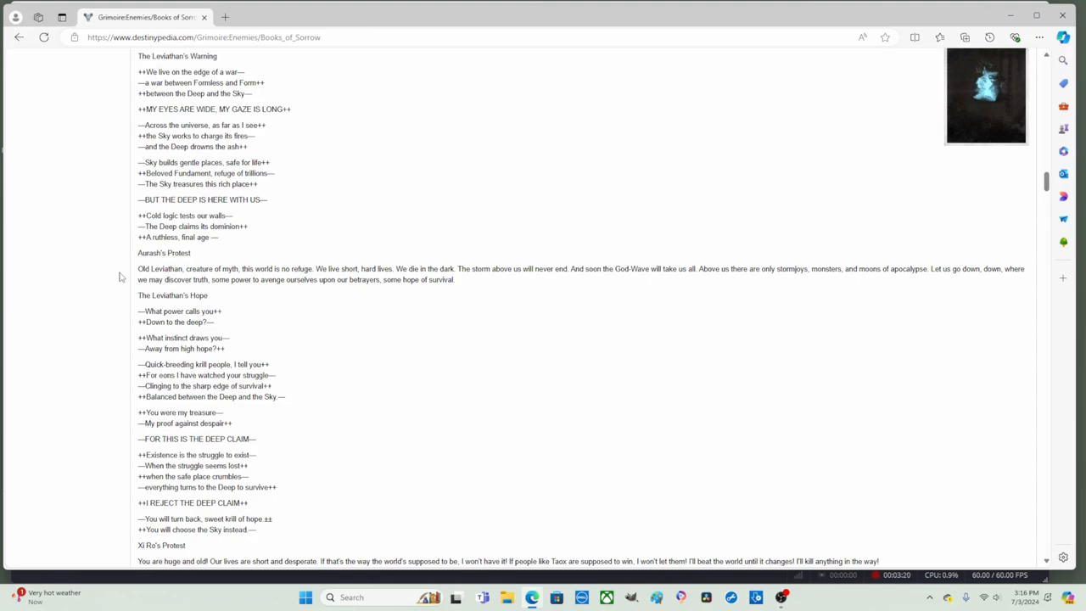
mouse_move(418, 293)
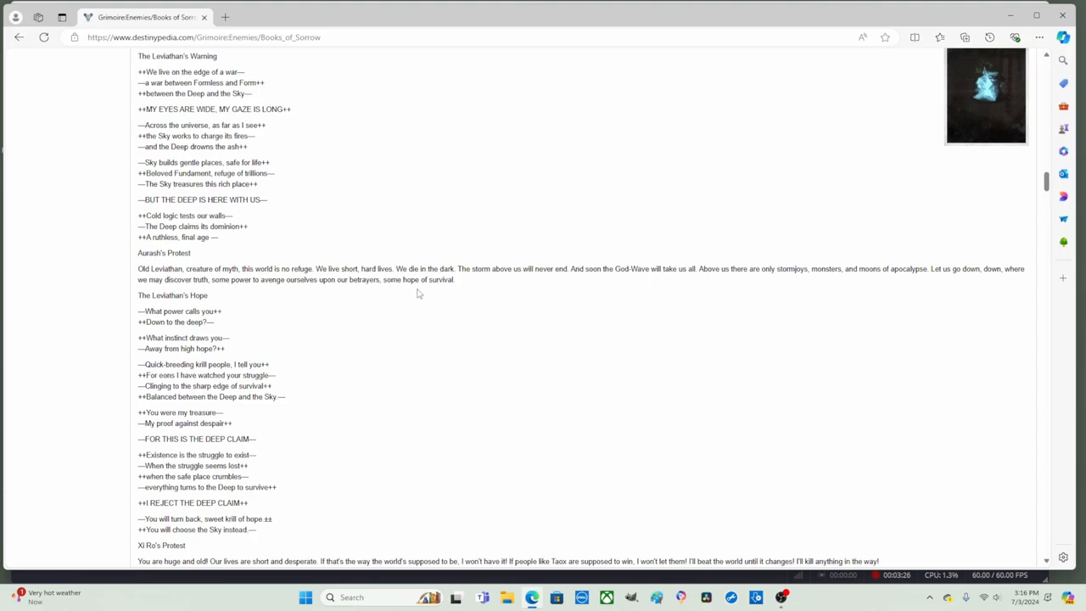
mouse_move(469, 285)
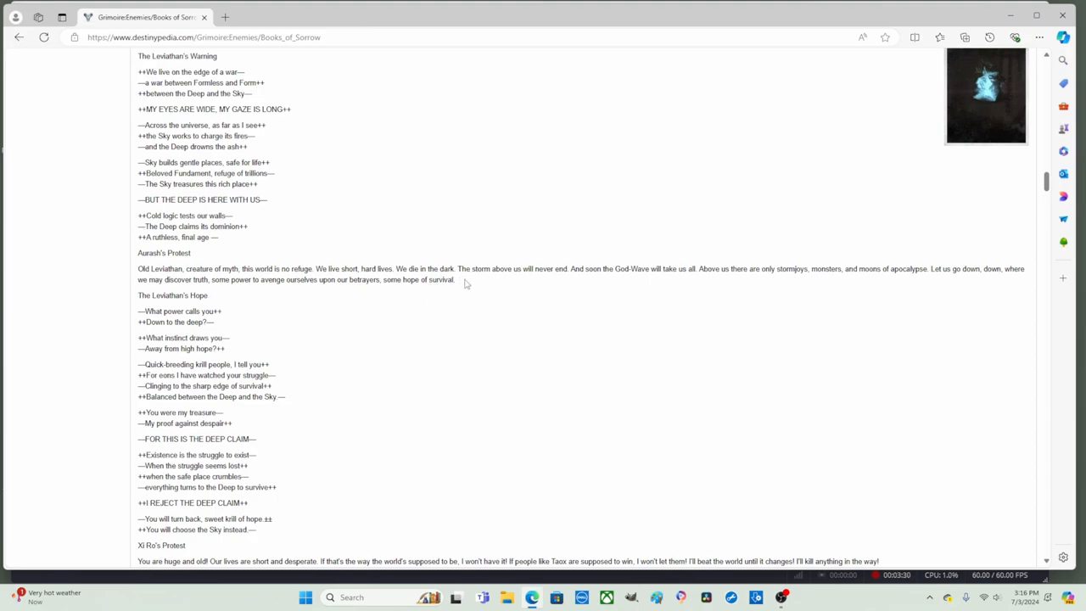
mouse_move(559, 281)
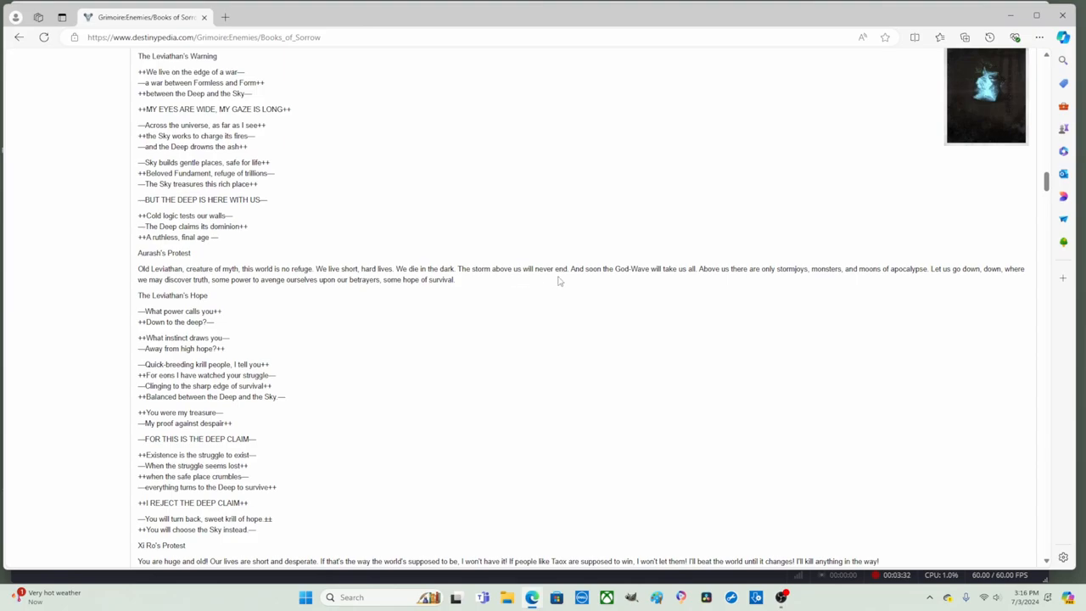
mouse_move(605, 281)
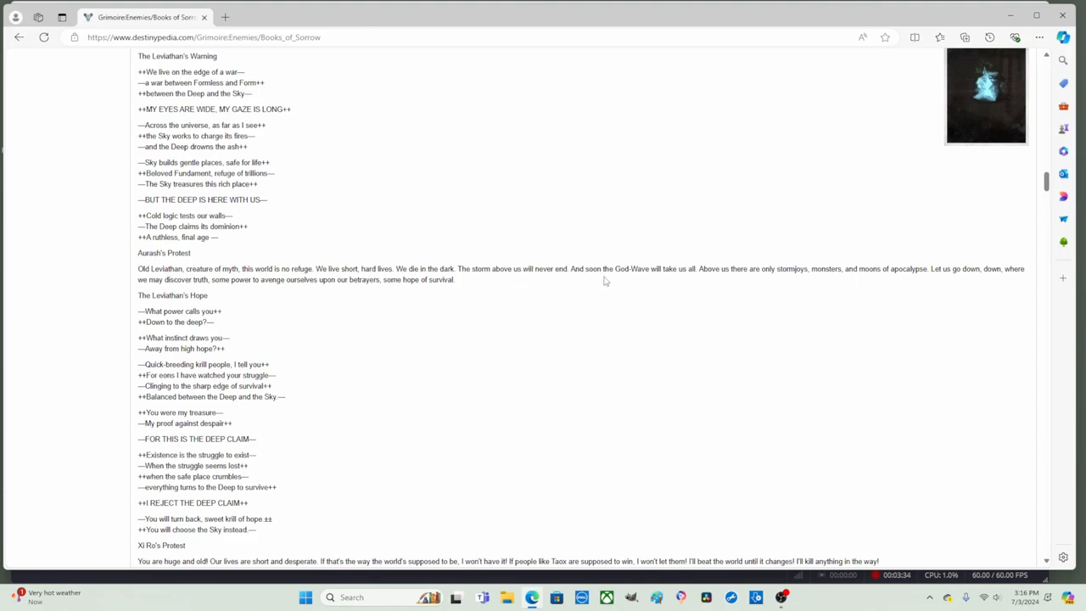
double_click(626, 269)
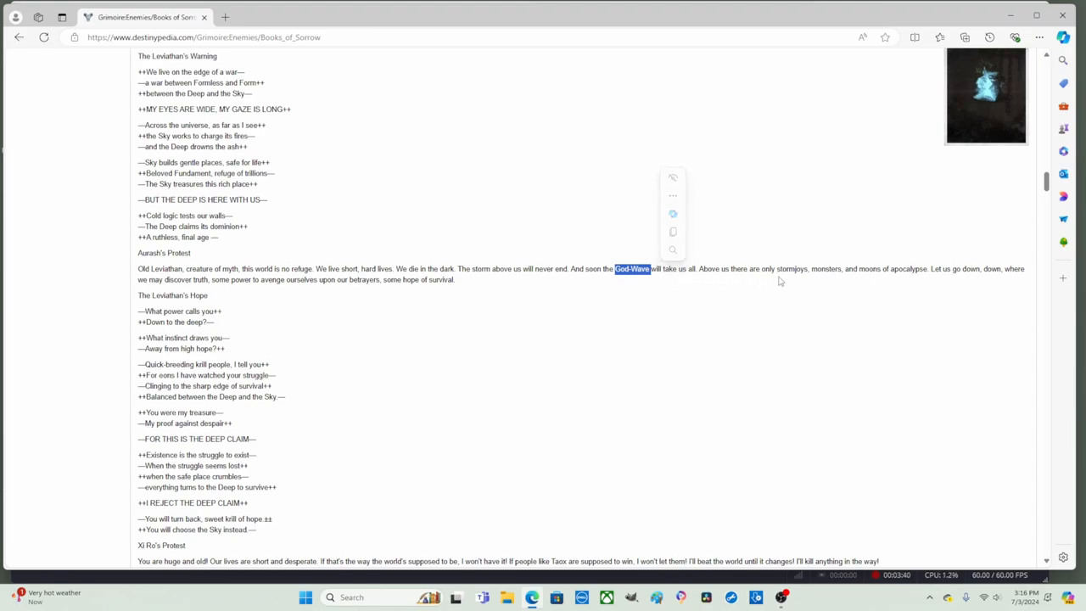
double_click(791, 268)
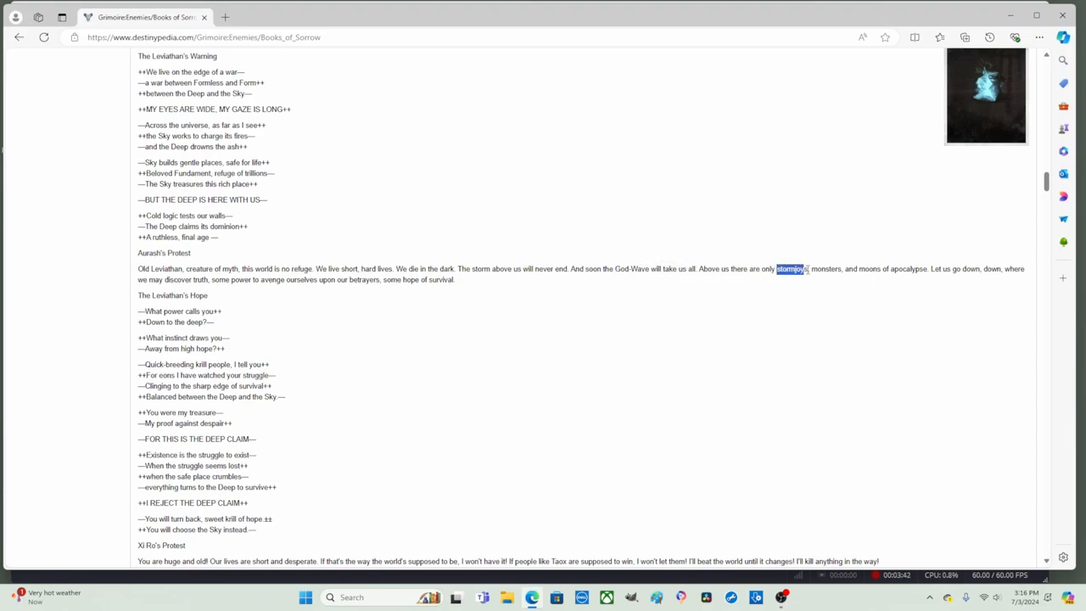
left_click_drag(777, 269, 927, 269)
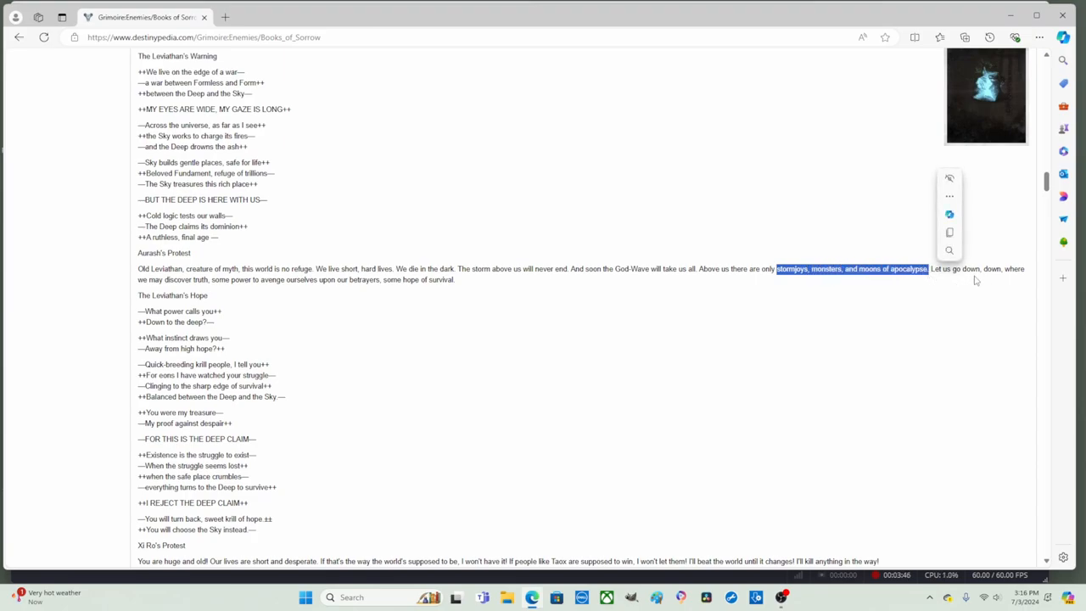
left_click(369, 279)
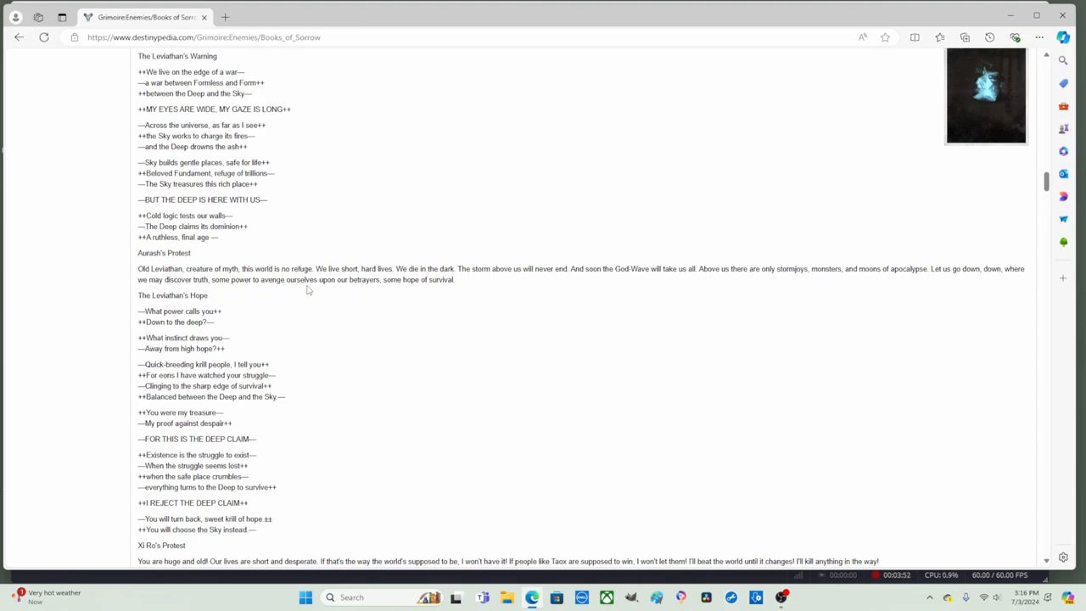
mouse_move(352, 287)
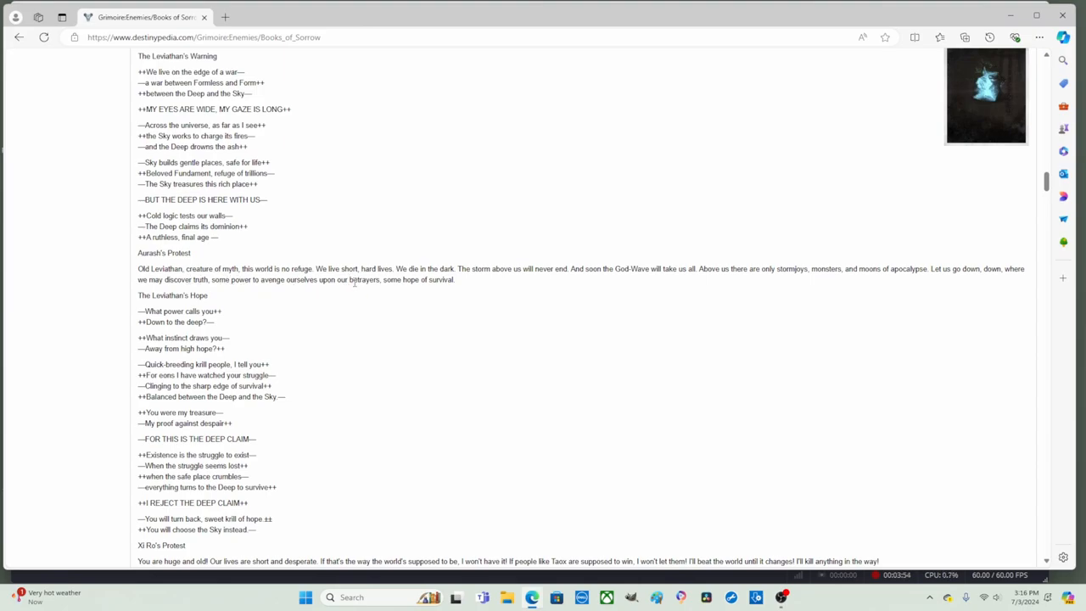
double_click(355, 279)
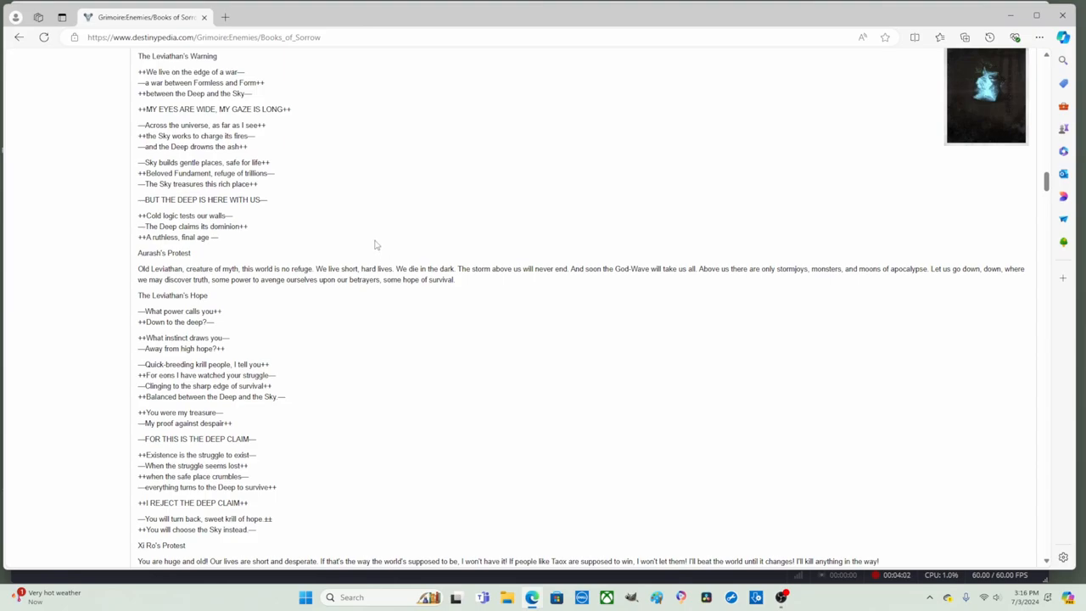
Return to the VIII: Leviathan heading and clear its highlight.
scroll("up", 3)
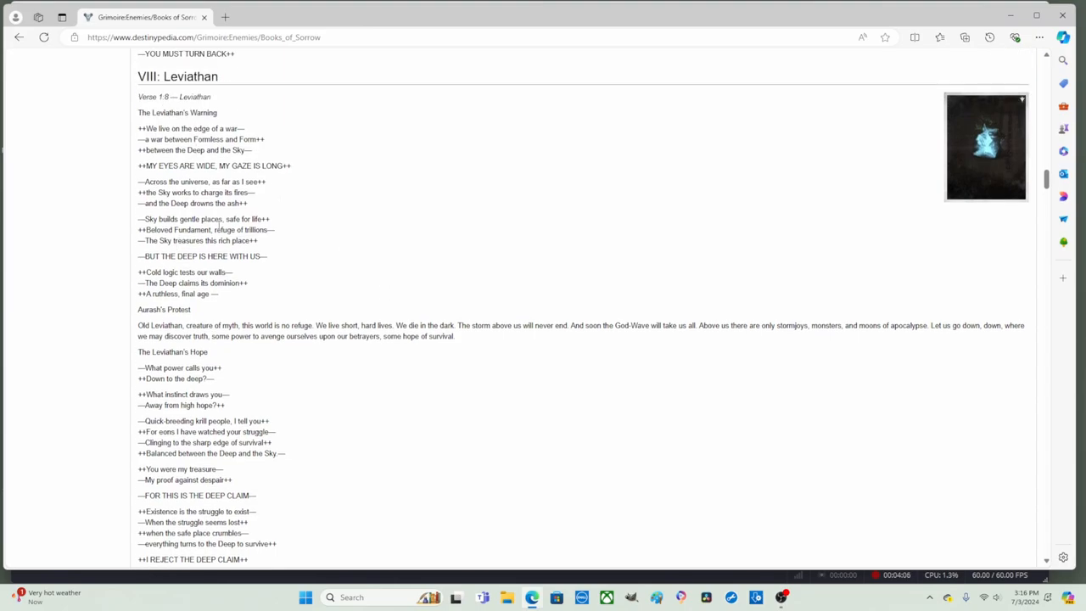
scroll("down", 3)
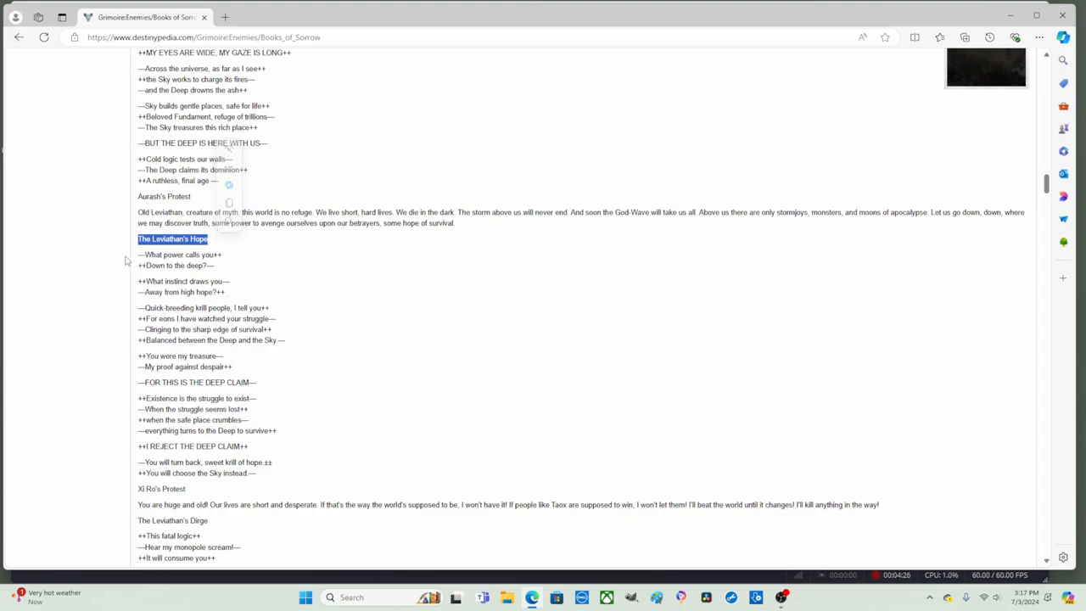
mouse_move(158, 255)
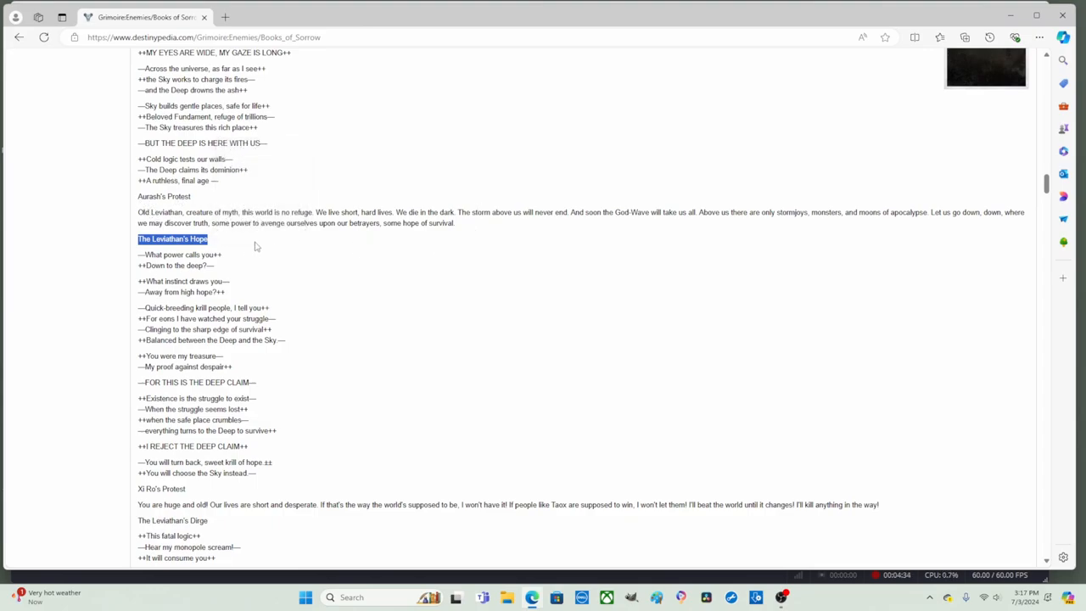
mouse_move(424, 115)
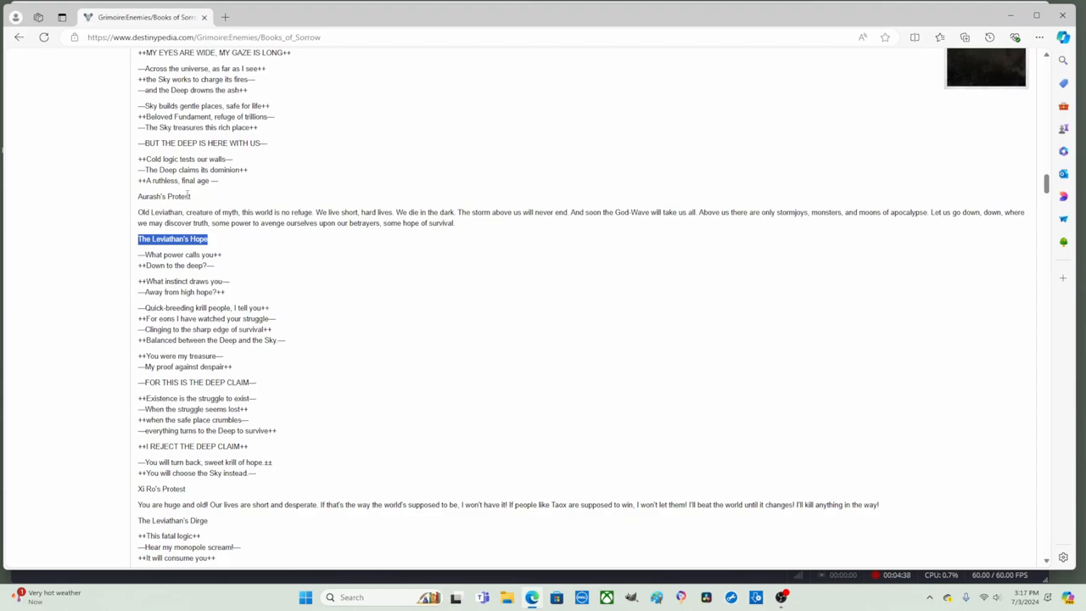
mouse_move(366, 441)
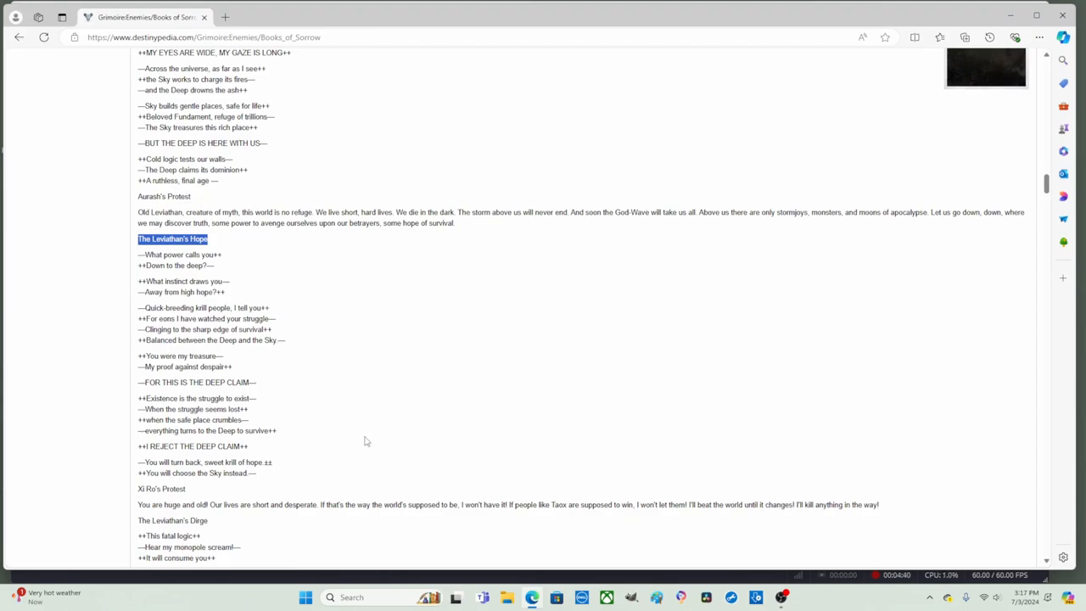
mouse_move(469, 345)
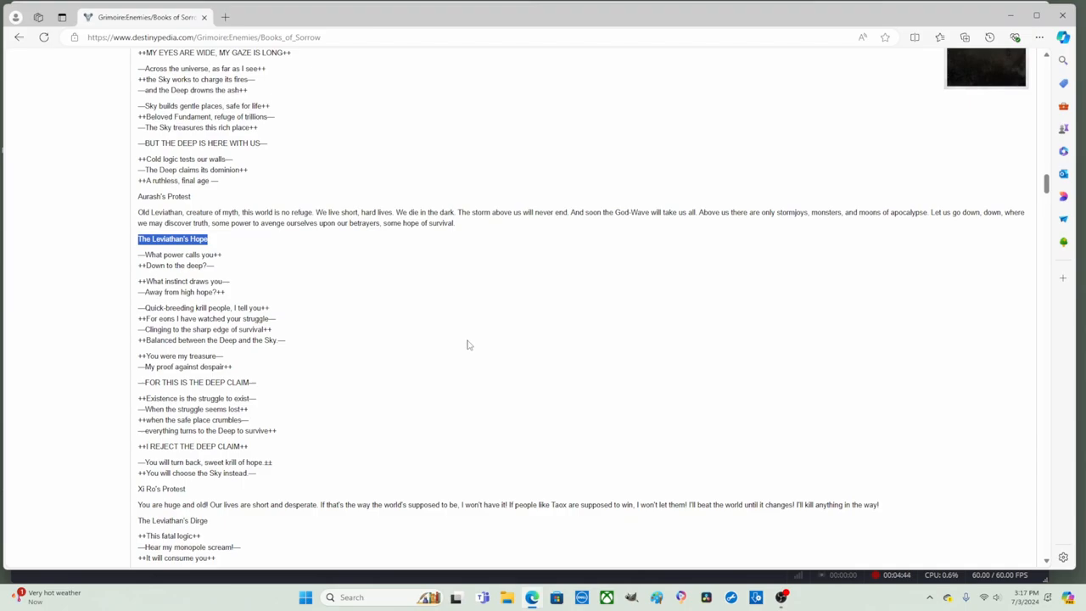
left_click(157, 259)
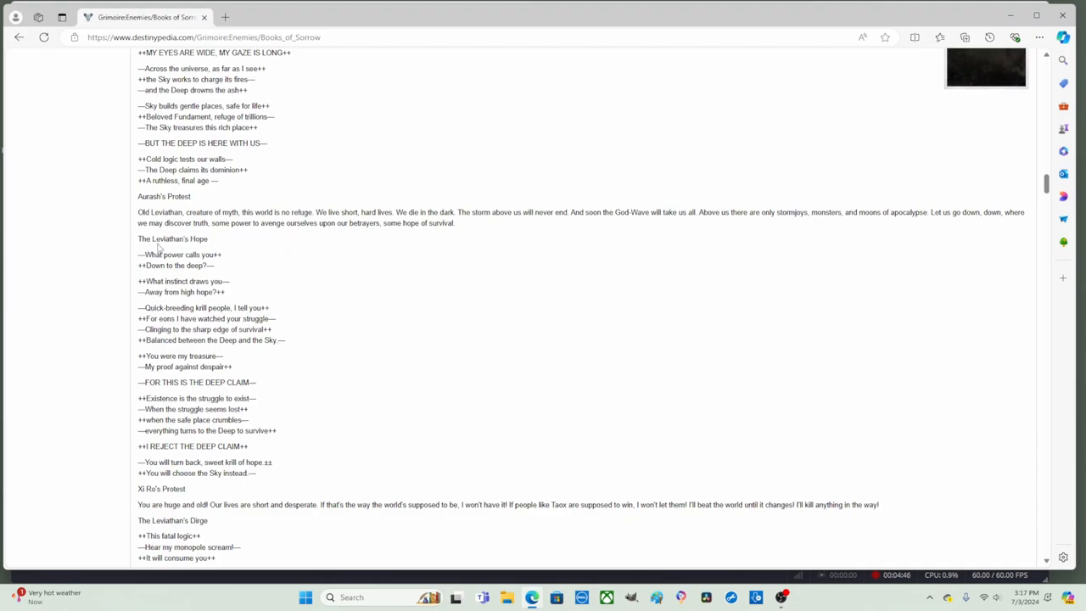
mouse_move(231, 258)
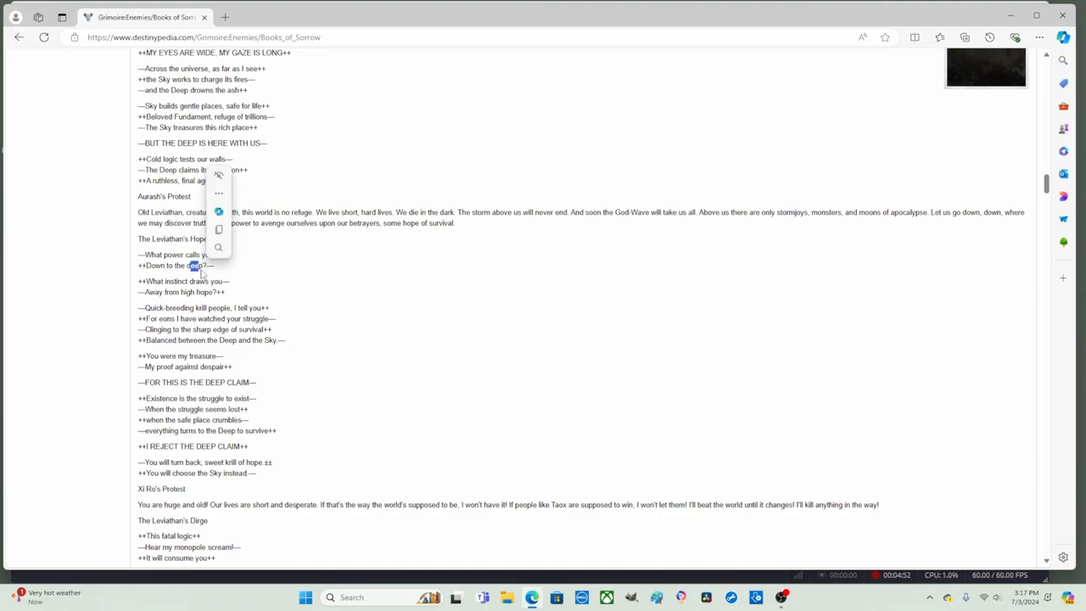
mouse_move(237, 286)
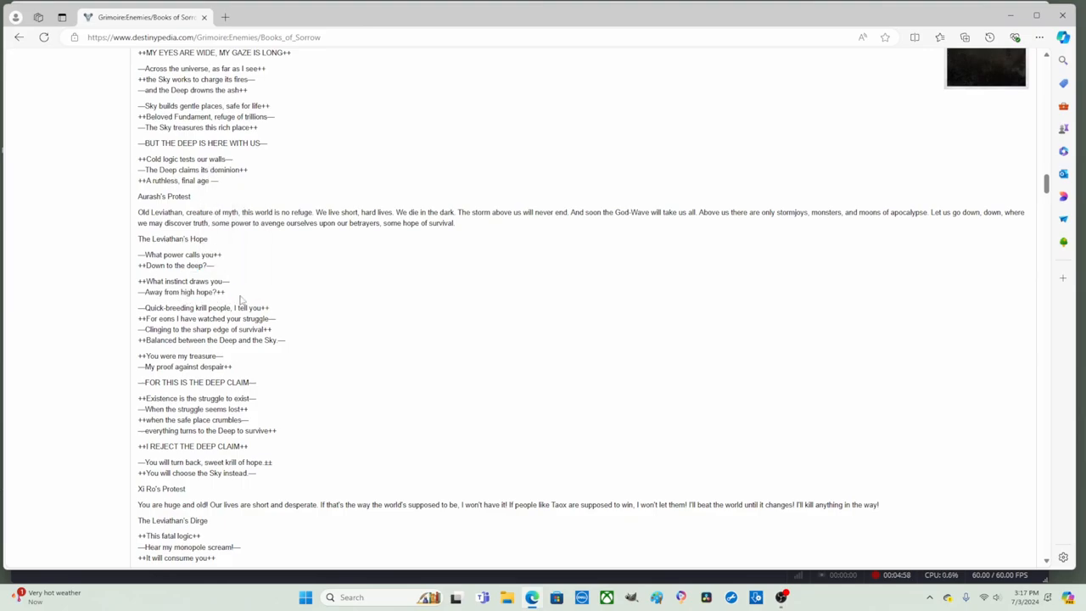
Highlight 'Quick-breeding krill people', then clear the selection.
scroll("down", 3)
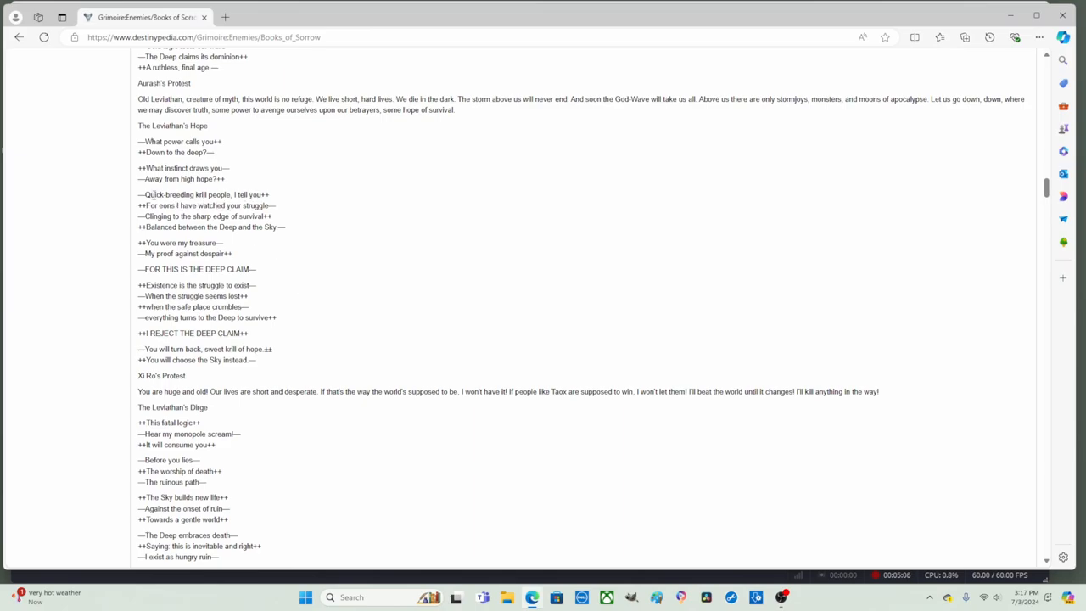
double_click(161, 194)
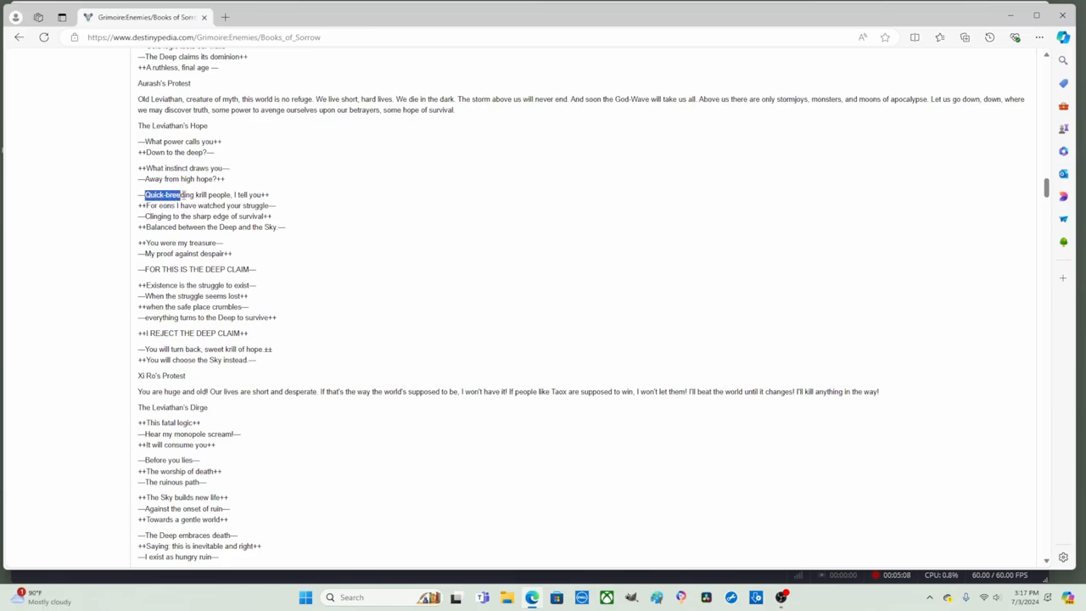
left_click_drag(181, 194, 230, 195)
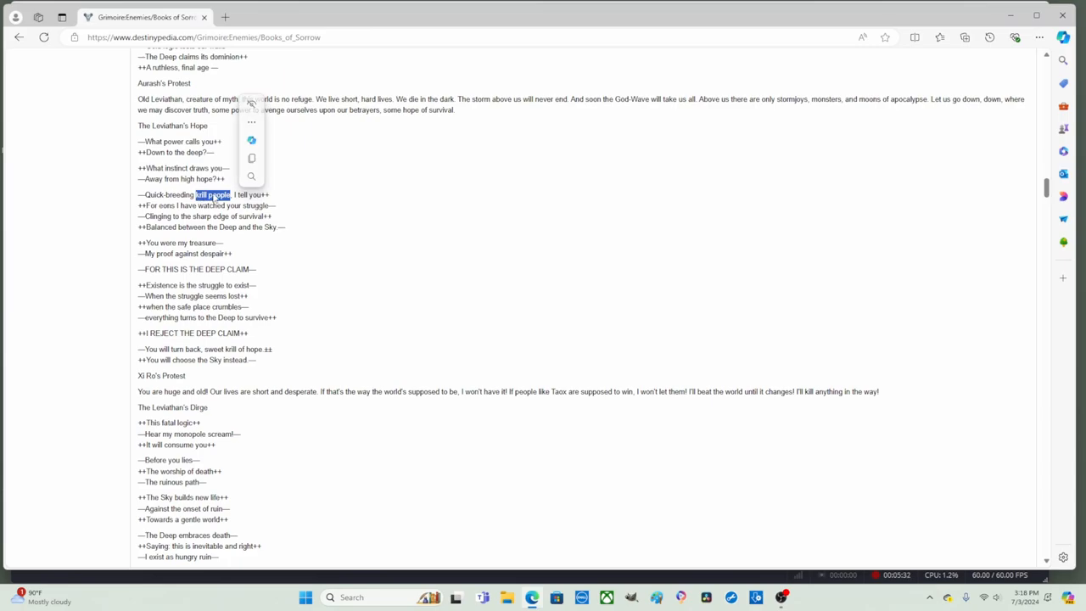
left_click(285, 198)
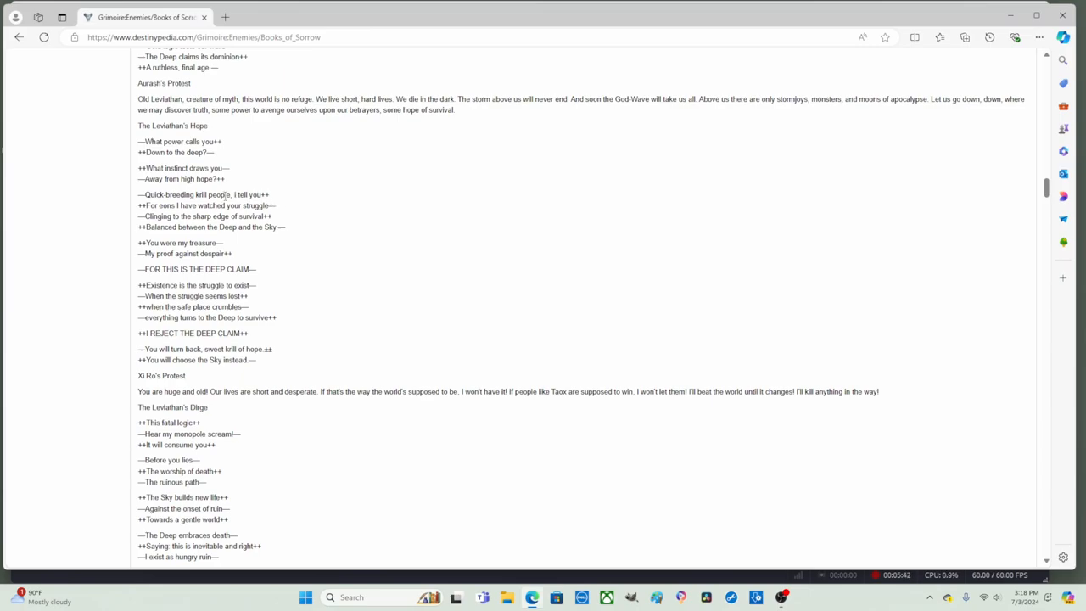
mouse_move(193, 167)
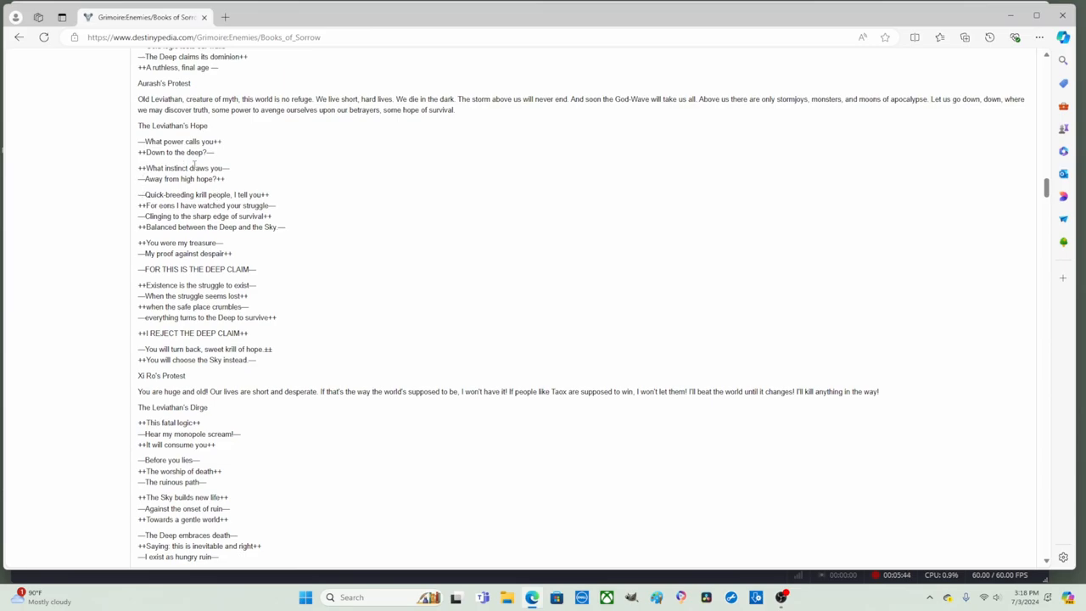
mouse_move(271, 194)
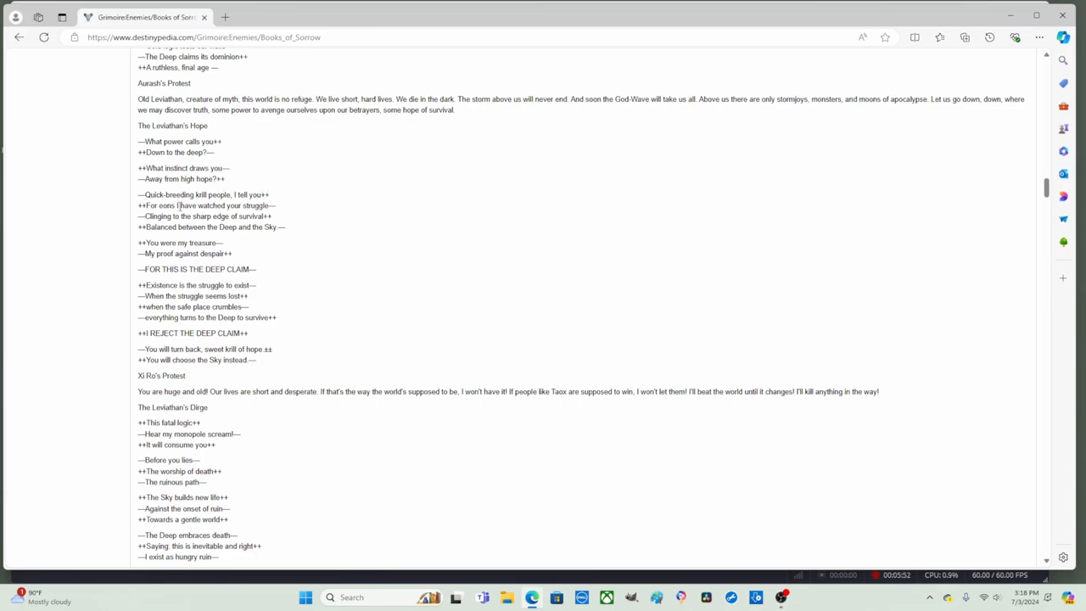
mouse_move(282, 208)
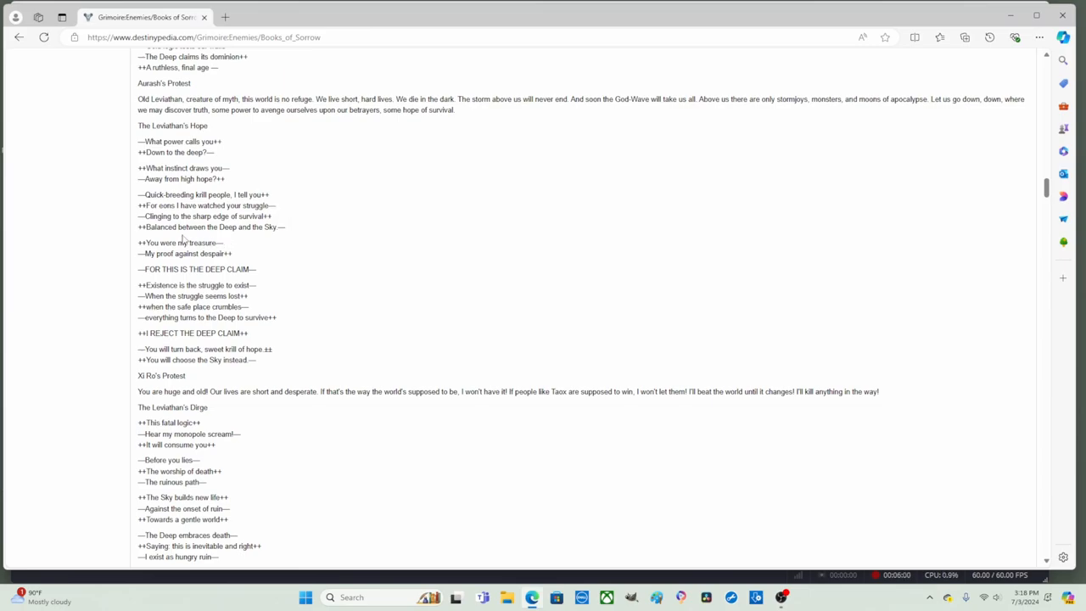
mouse_move(259, 238)
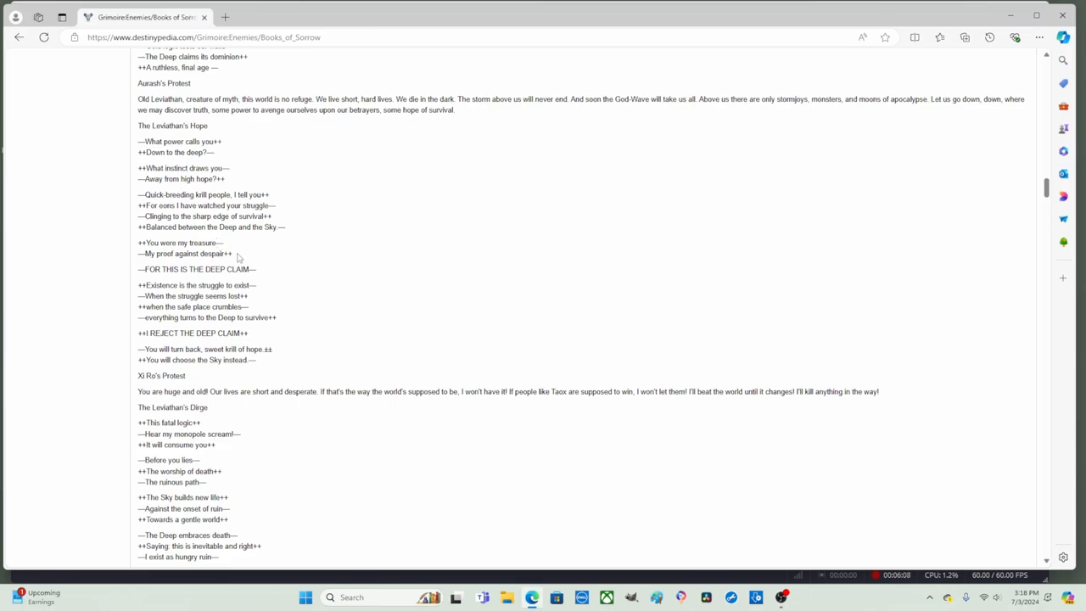
scroll("down", 3)
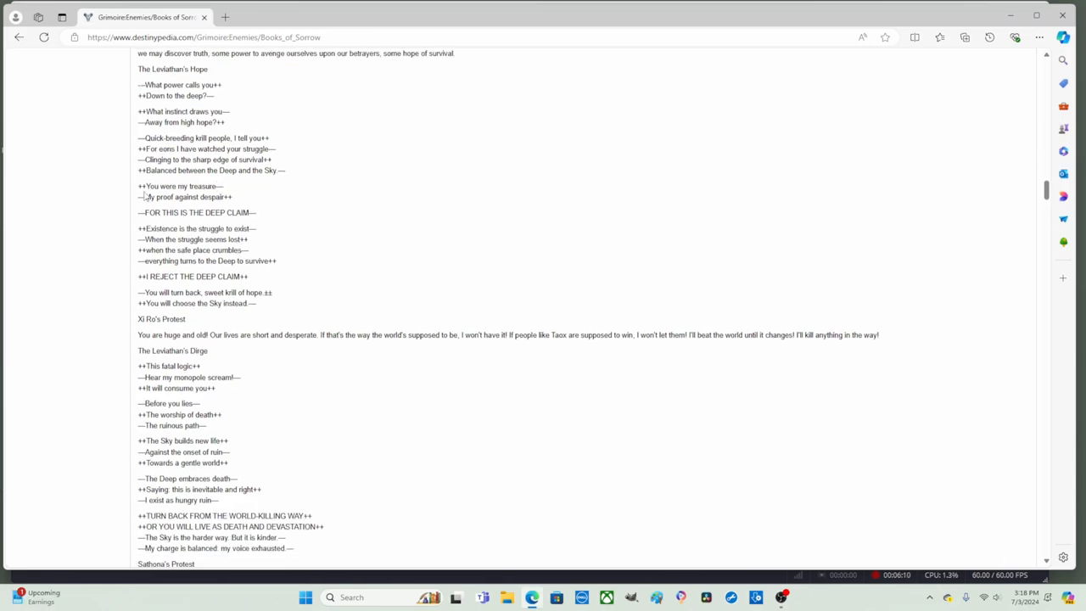
left_click_drag(138, 52, 197, 186)
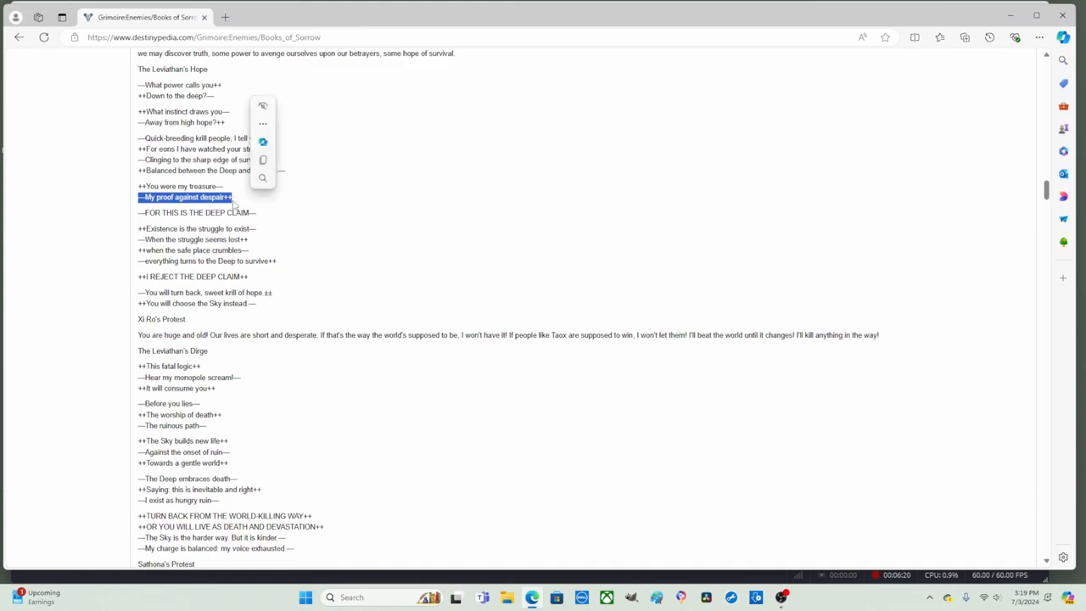
scroll("down", 3)
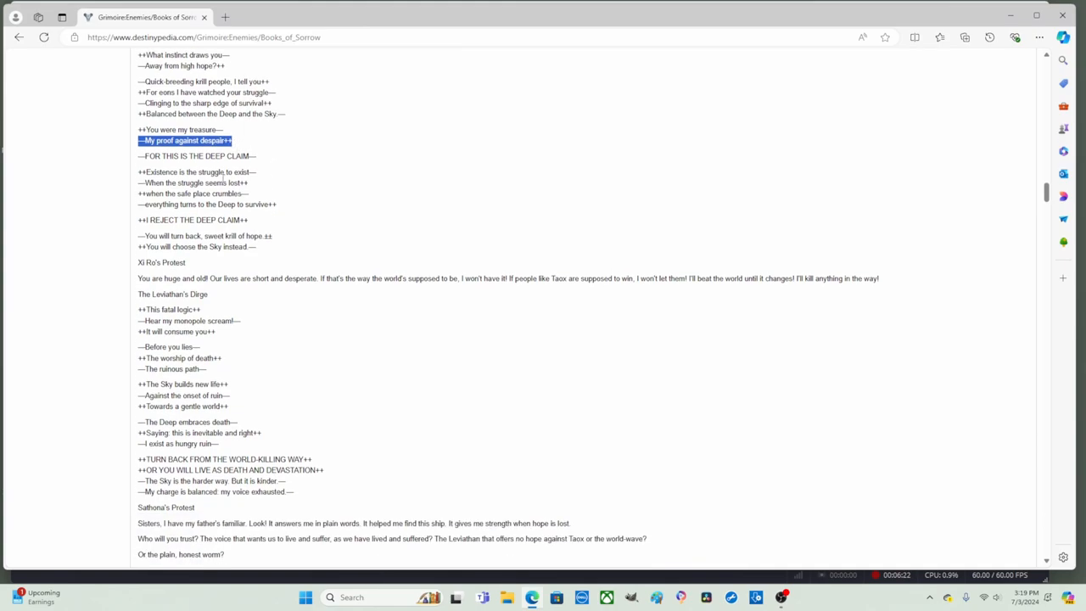
mouse_move(250, 167)
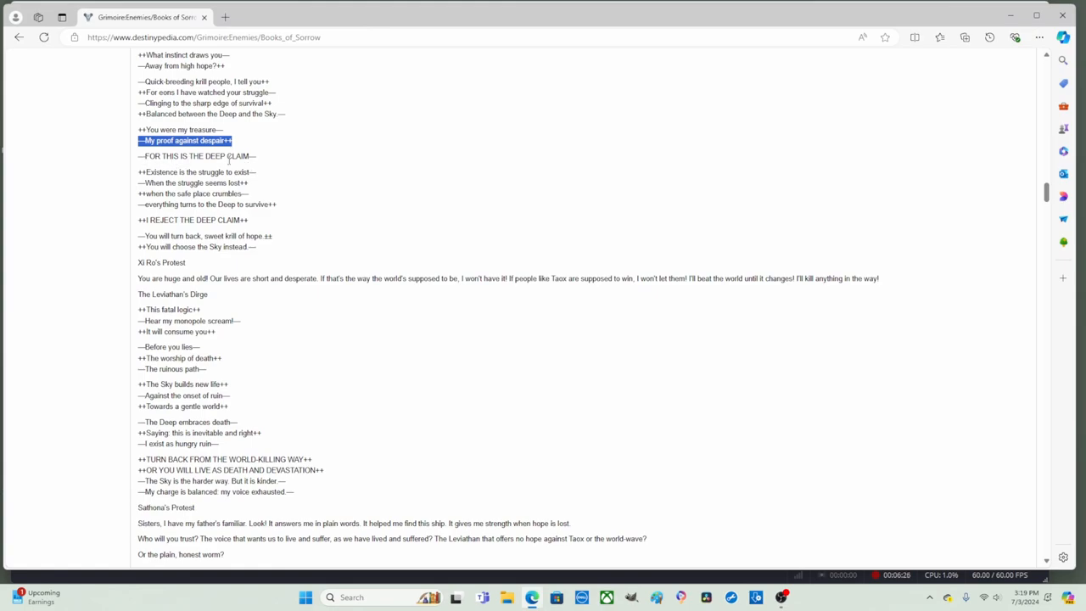
mouse_move(263, 176)
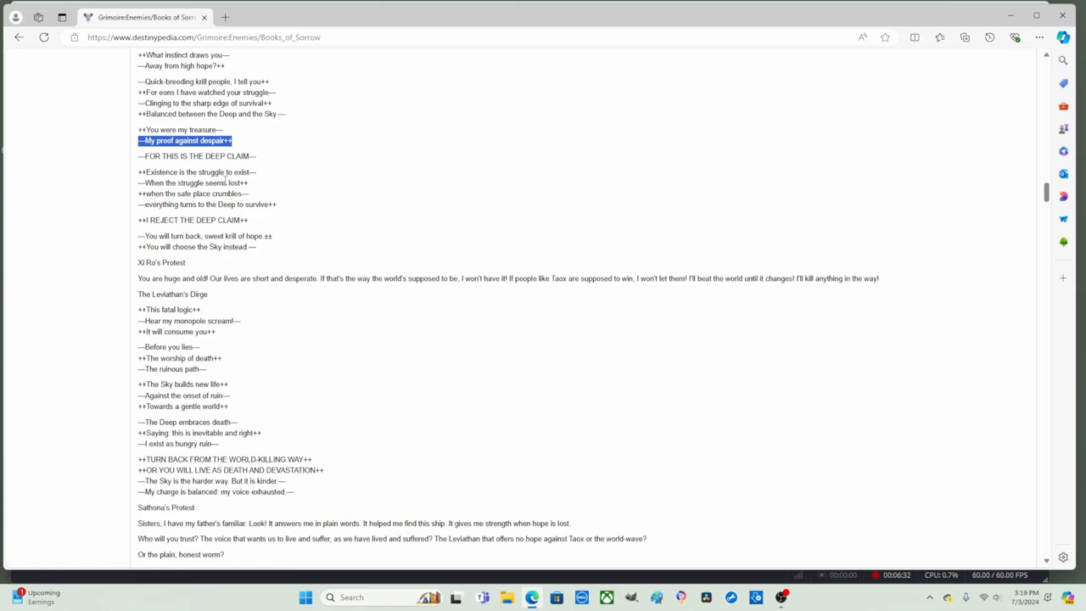
mouse_move(261, 180)
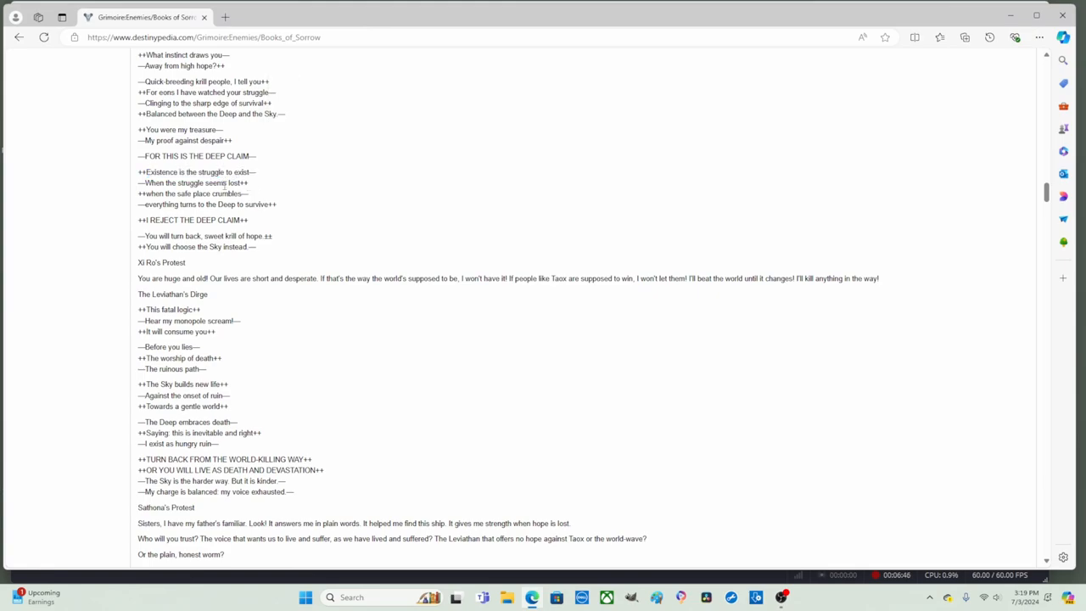
mouse_move(263, 188)
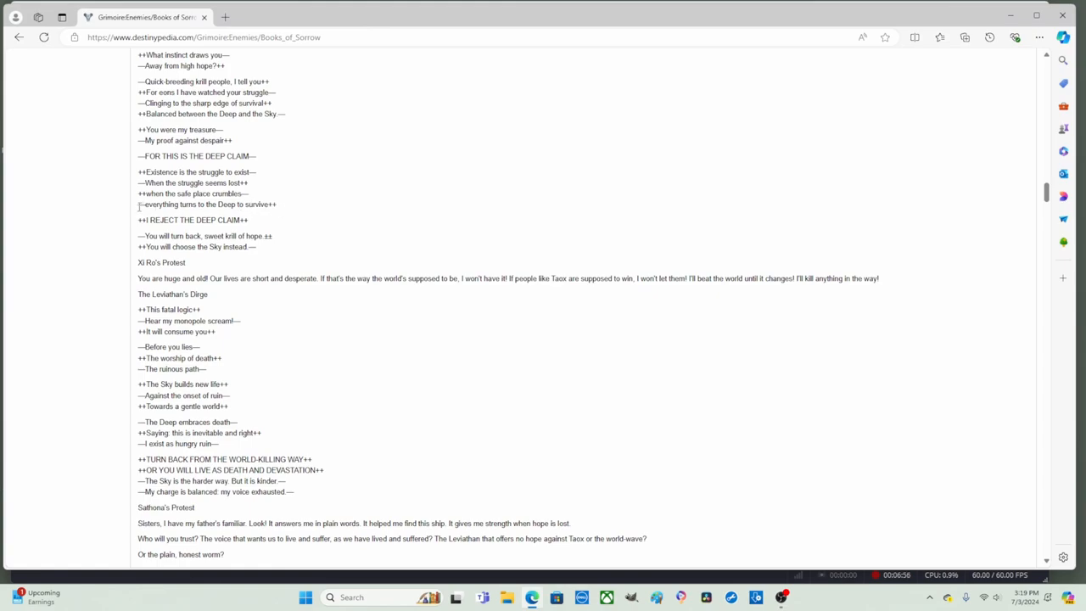
left_click_drag(138, 204, 204, 205)
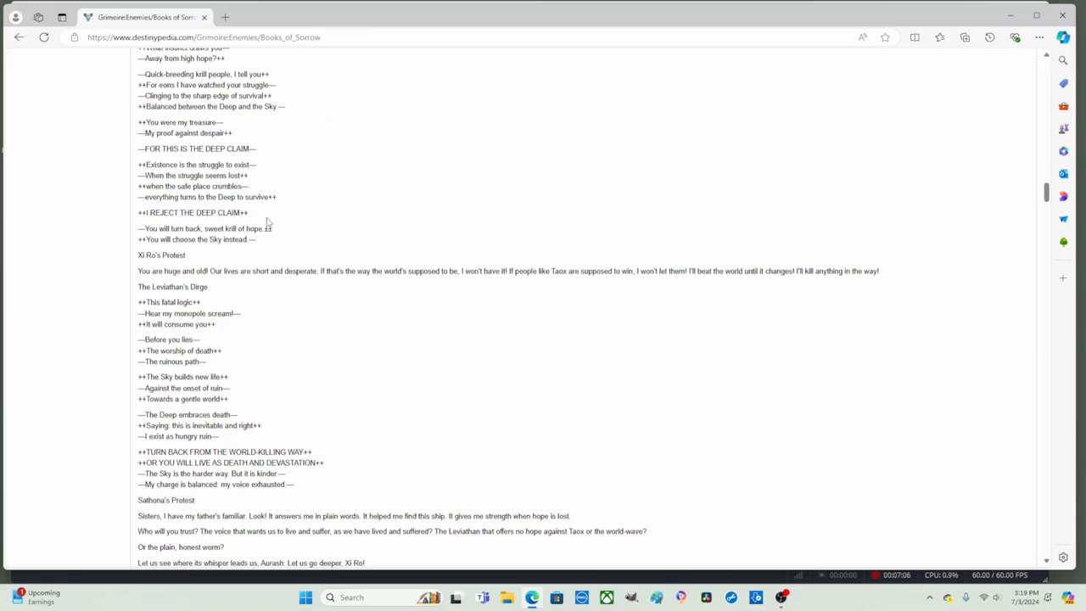
Clear earlier marks and drag-select the Deep Claim verses down to Xi Ro's Protest.
scroll("down", 3)
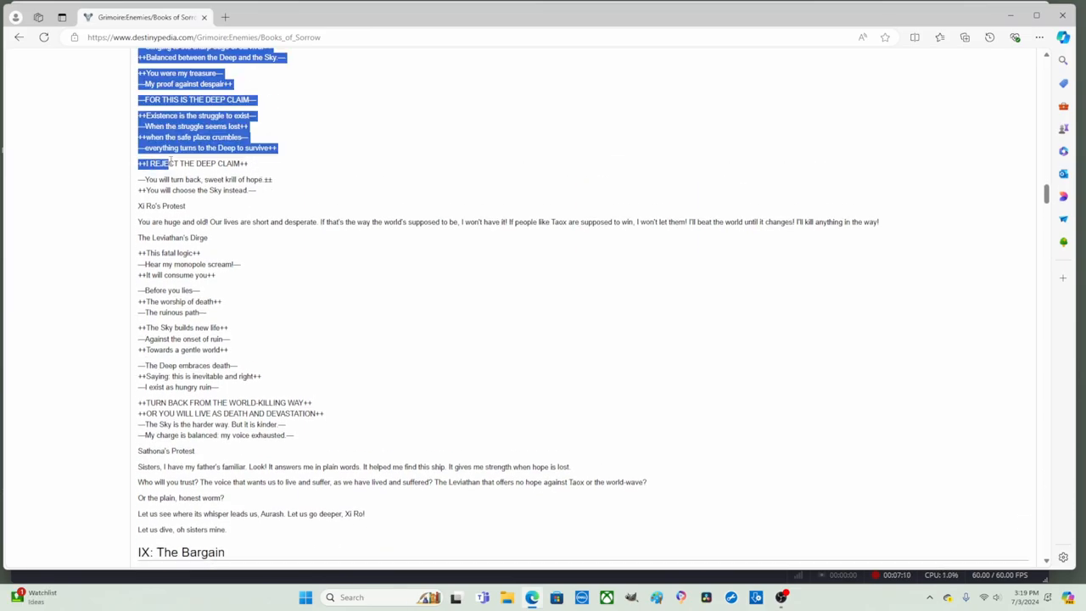
left_click(169, 162)
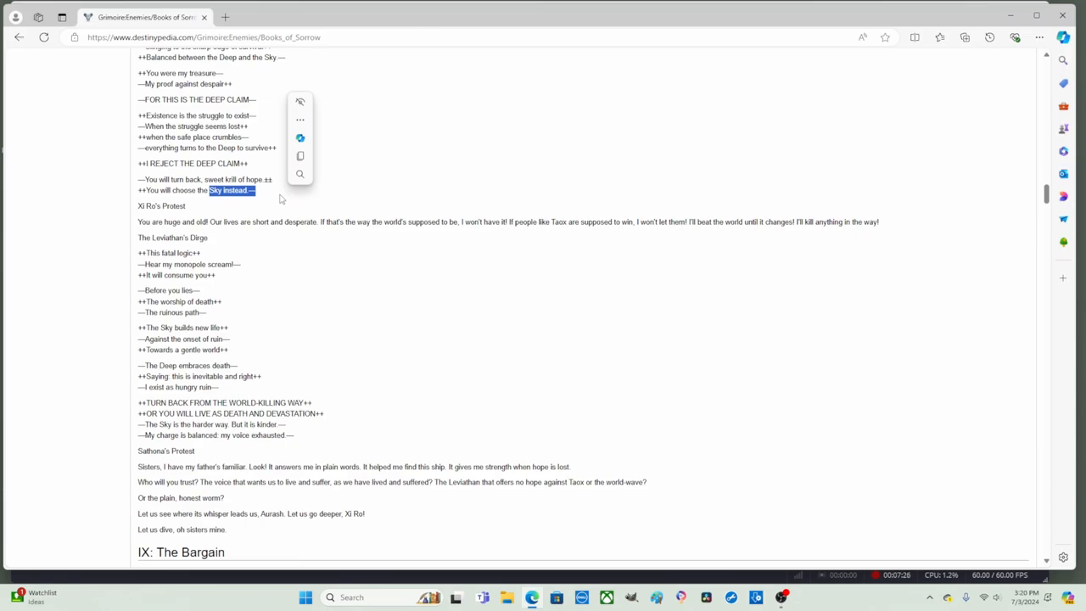
left_click(214, 201)
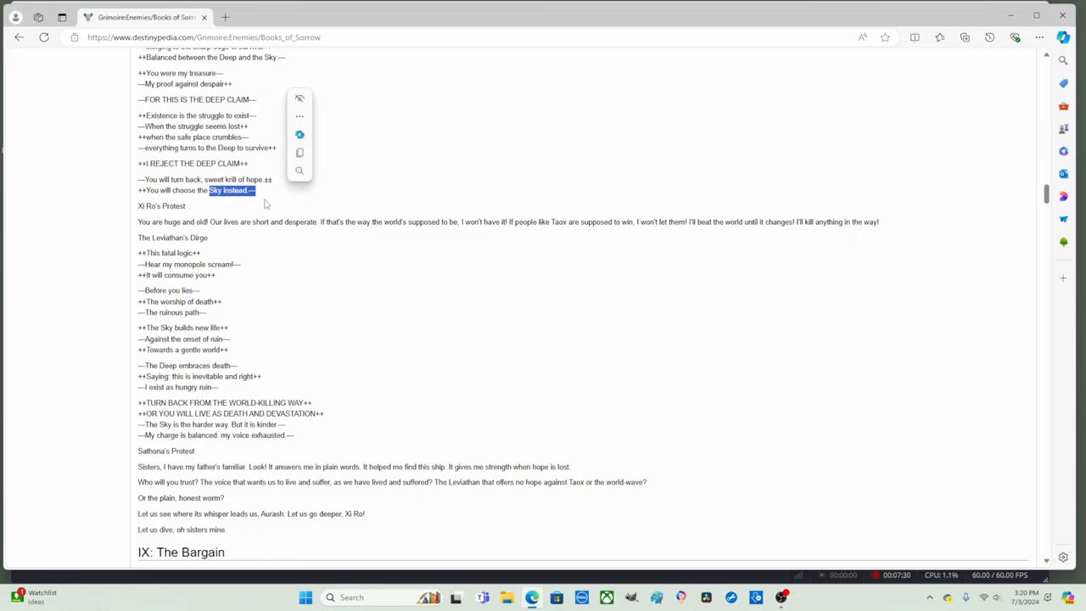
left_click(235, 200)
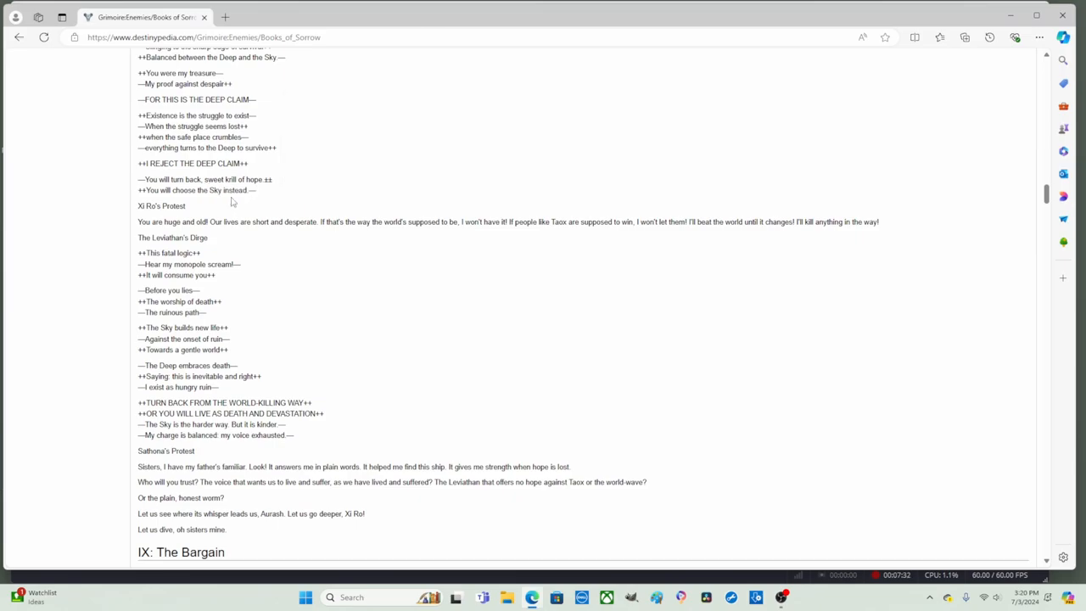
left_click_drag(209, 189, 256, 189)
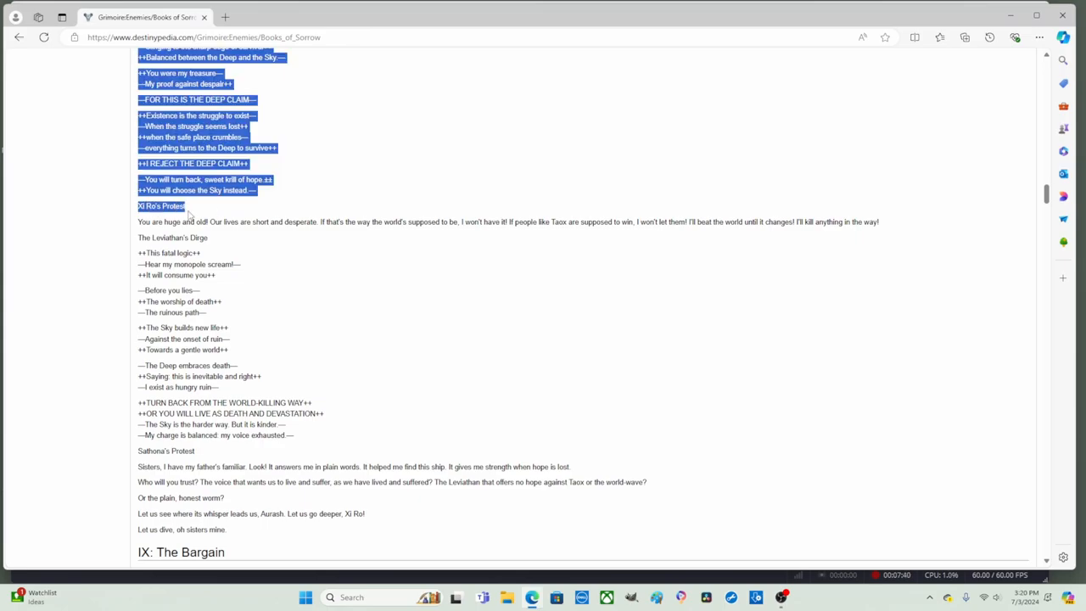
left_click(201, 229)
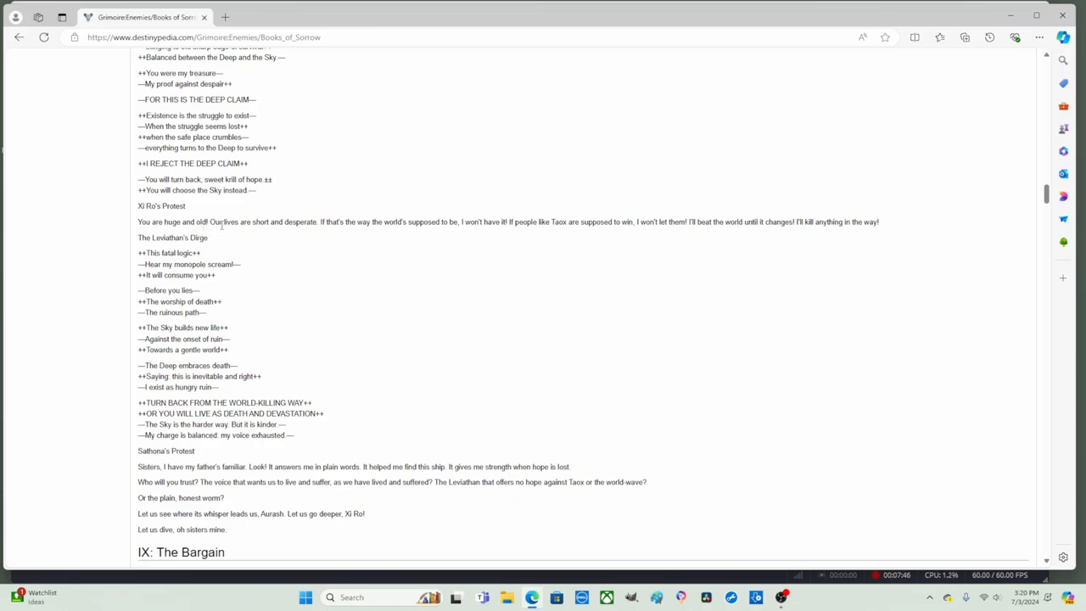
mouse_move(315, 226)
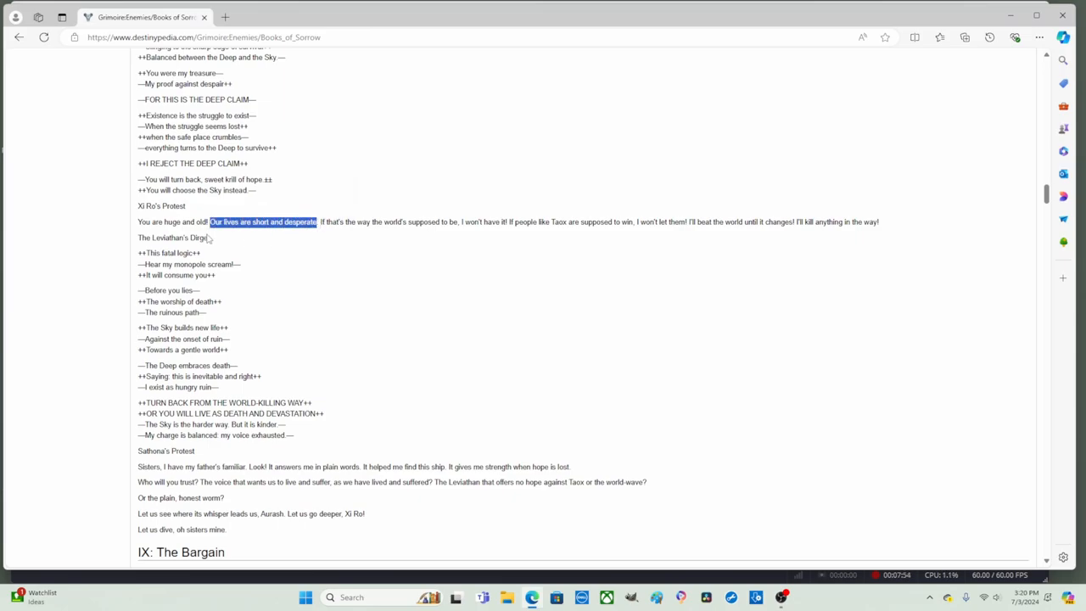
mouse_move(204, 240)
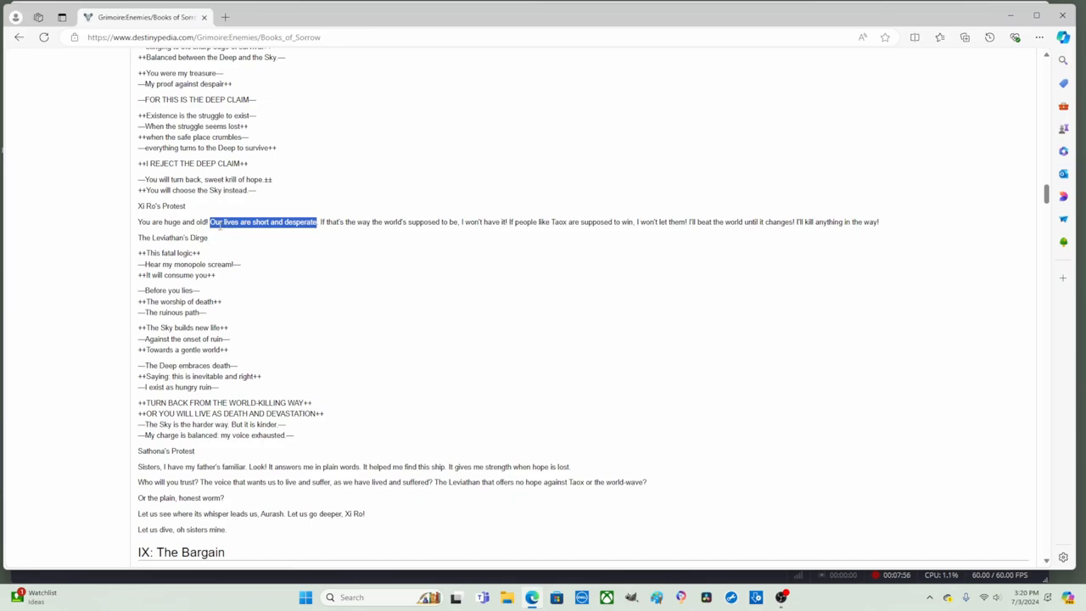
mouse_move(145, 227)
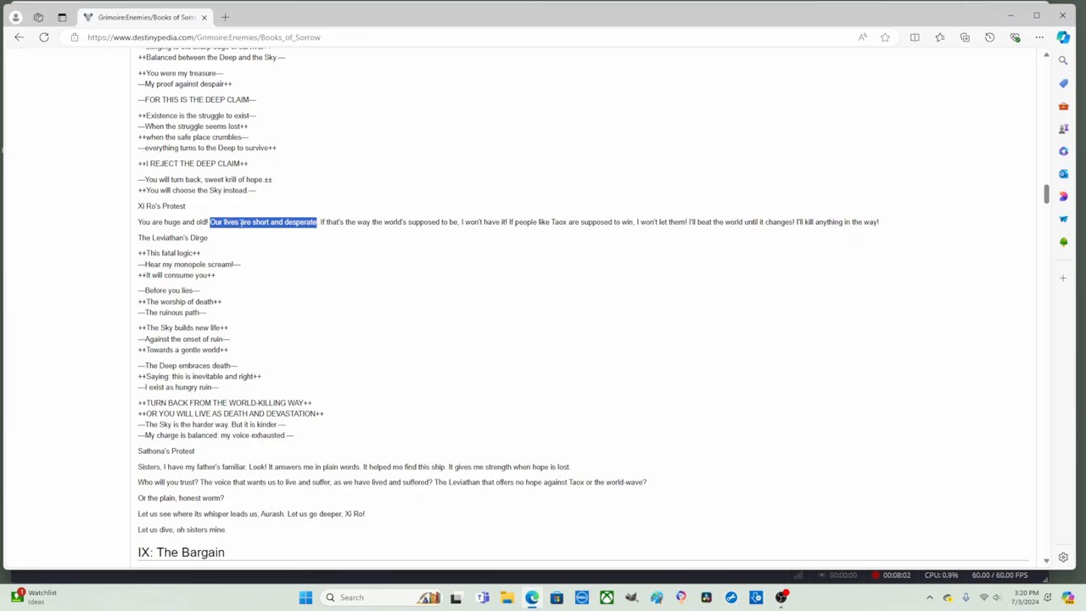
mouse_move(306, 231)
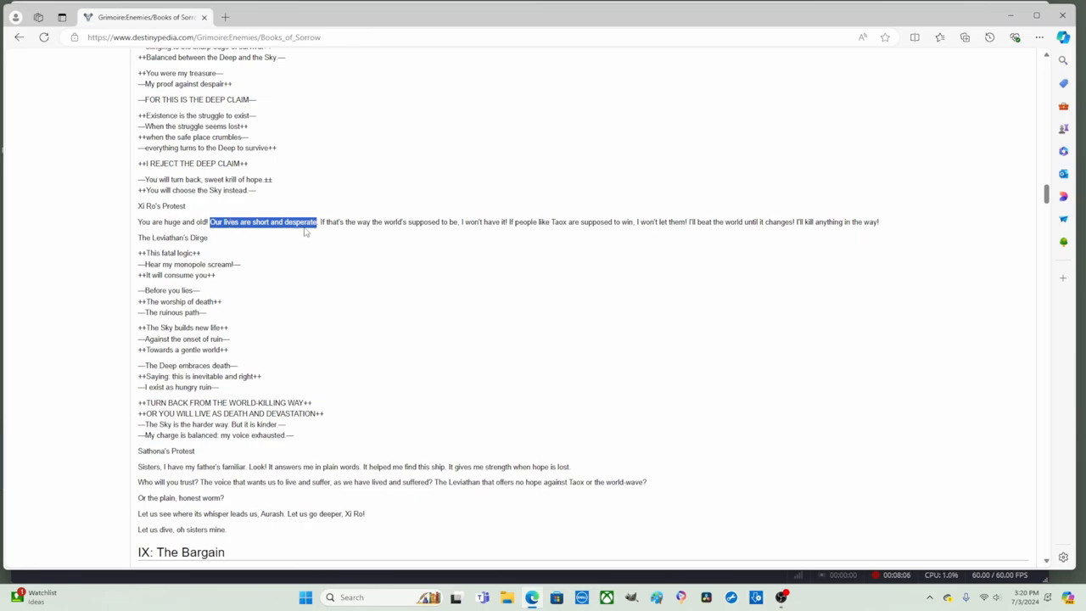
mouse_move(339, 239)
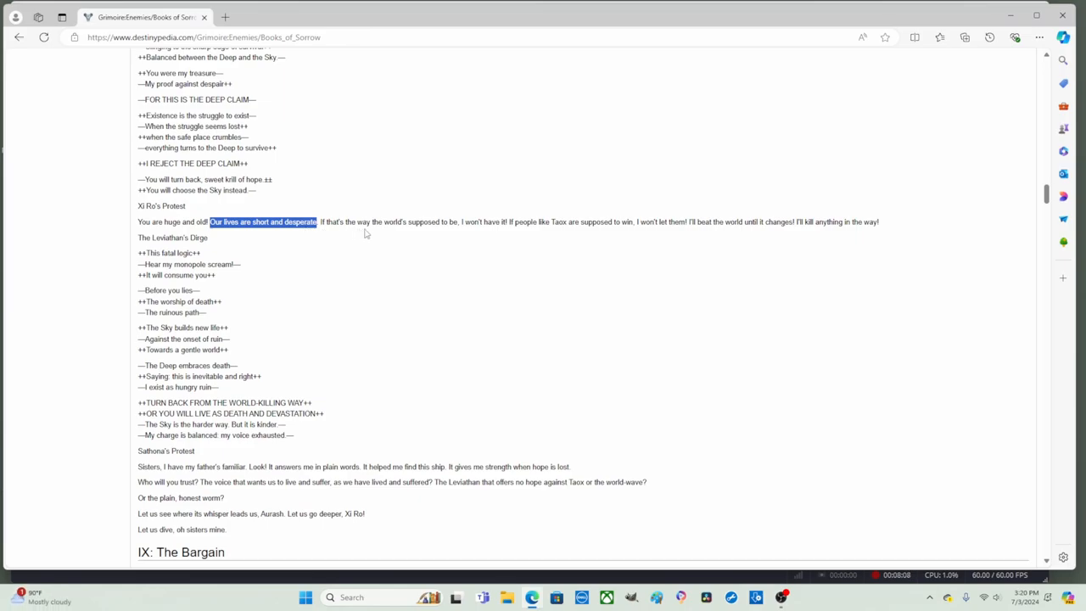
mouse_move(458, 242)
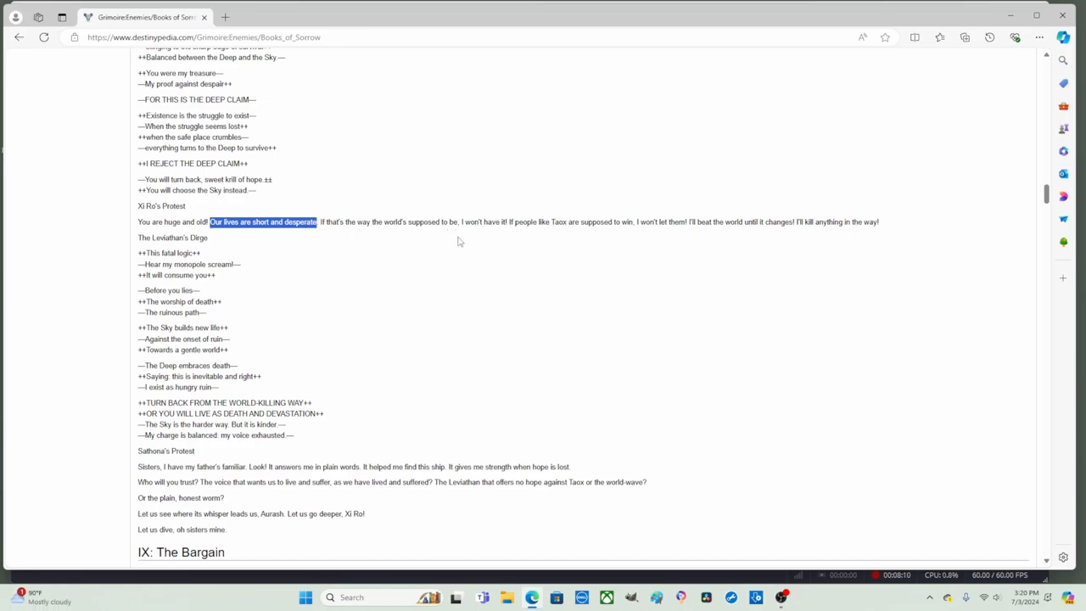
mouse_move(503, 236)
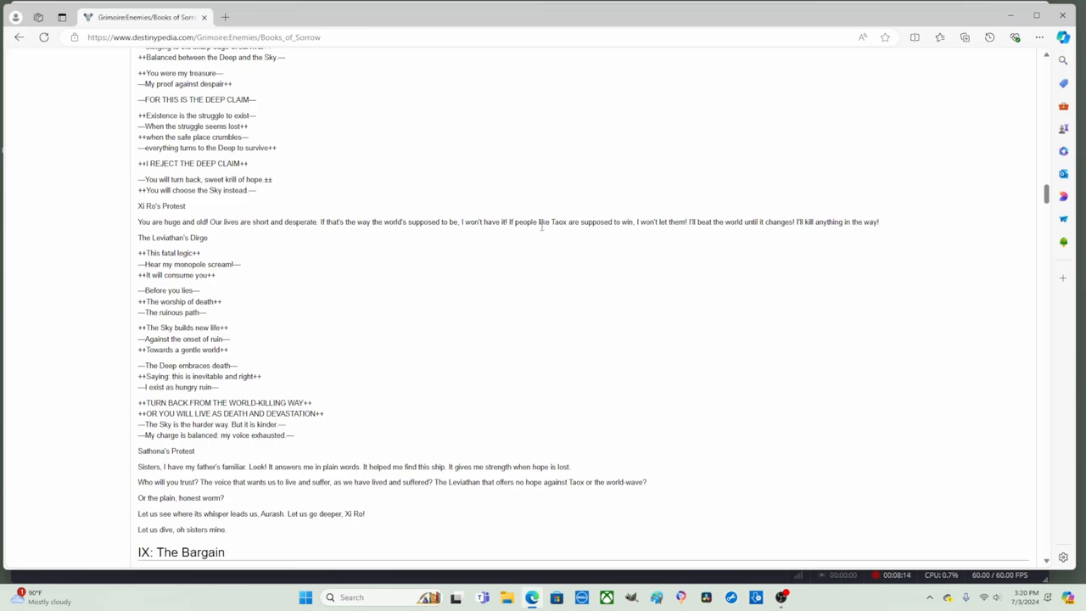
mouse_move(624, 238)
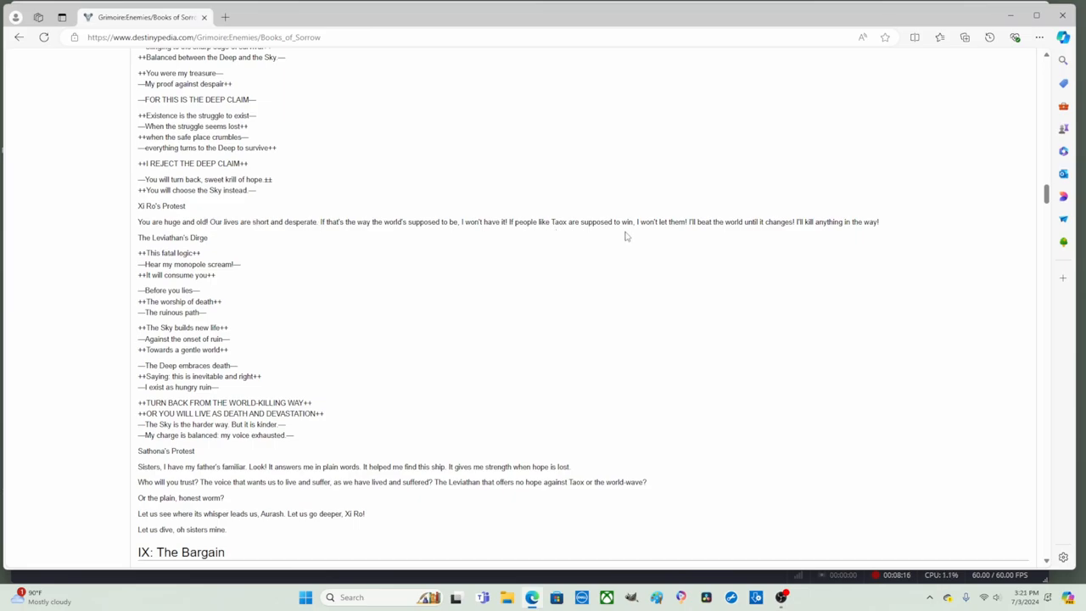
mouse_move(661, 238)
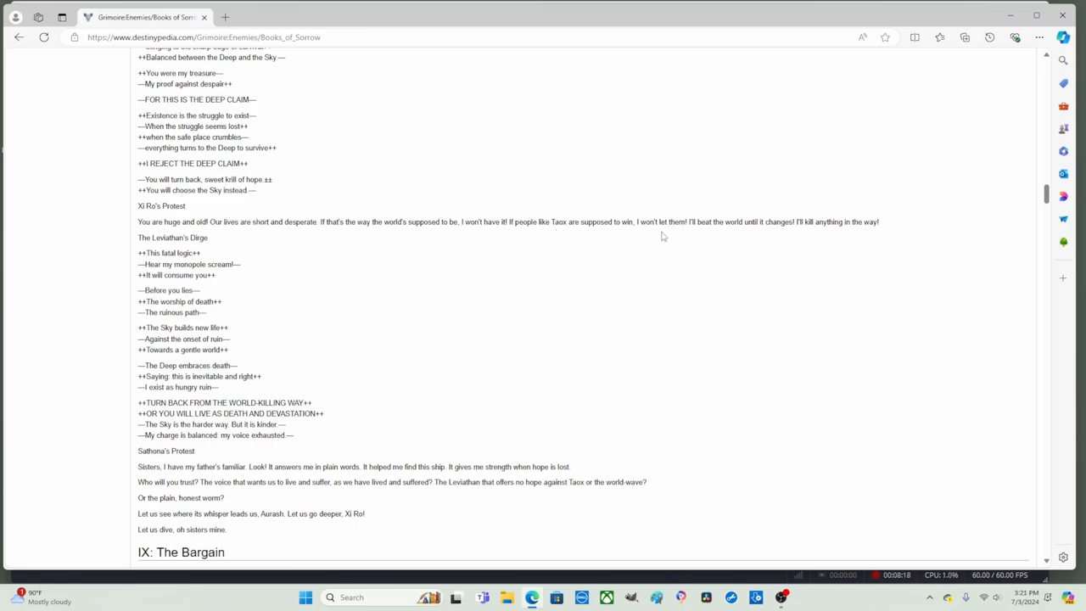
mouse_move(711, 238)
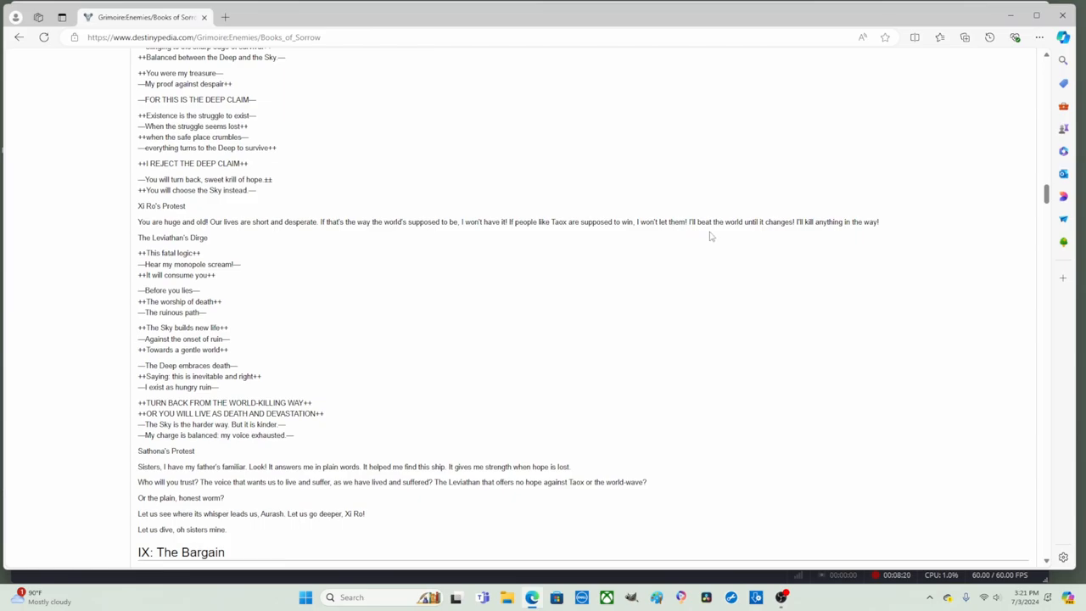
mouse_move(793, 236)
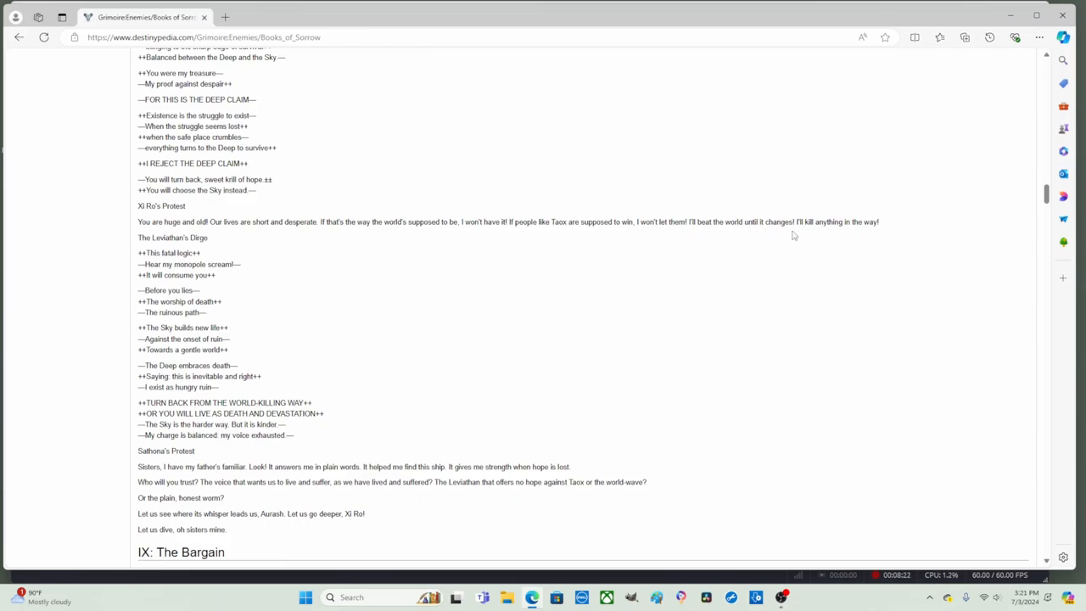
mouse_move(870, 235)
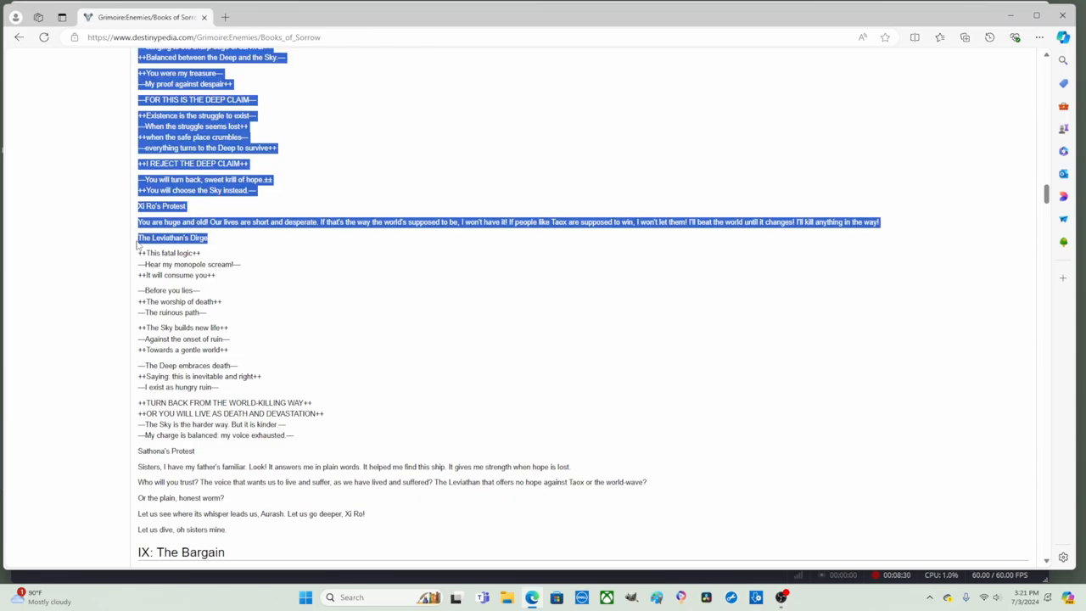
left_click(235, 252)
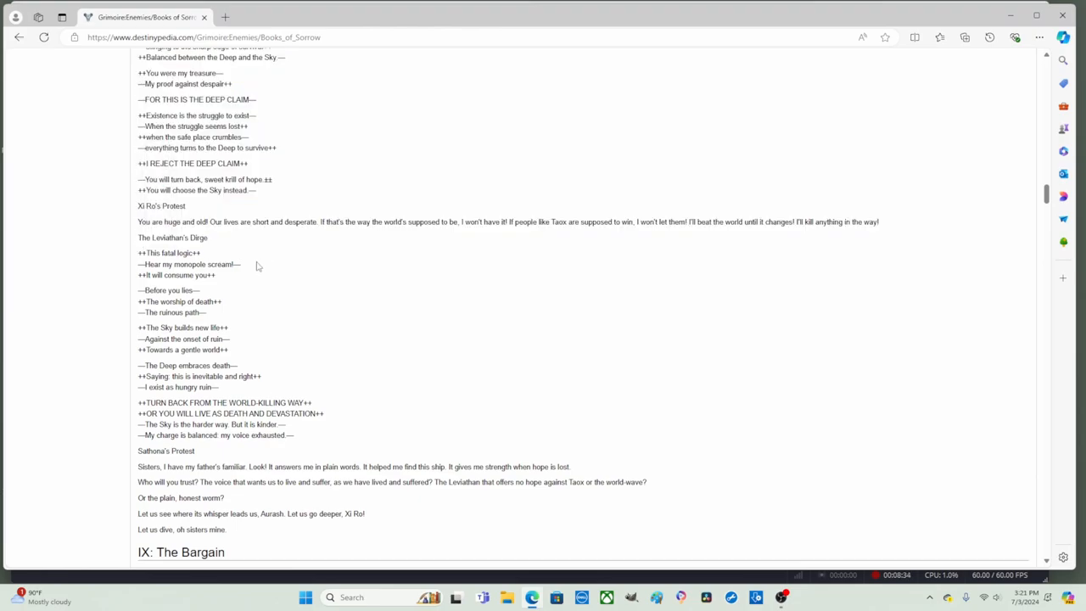
mouse_move(223, 280)
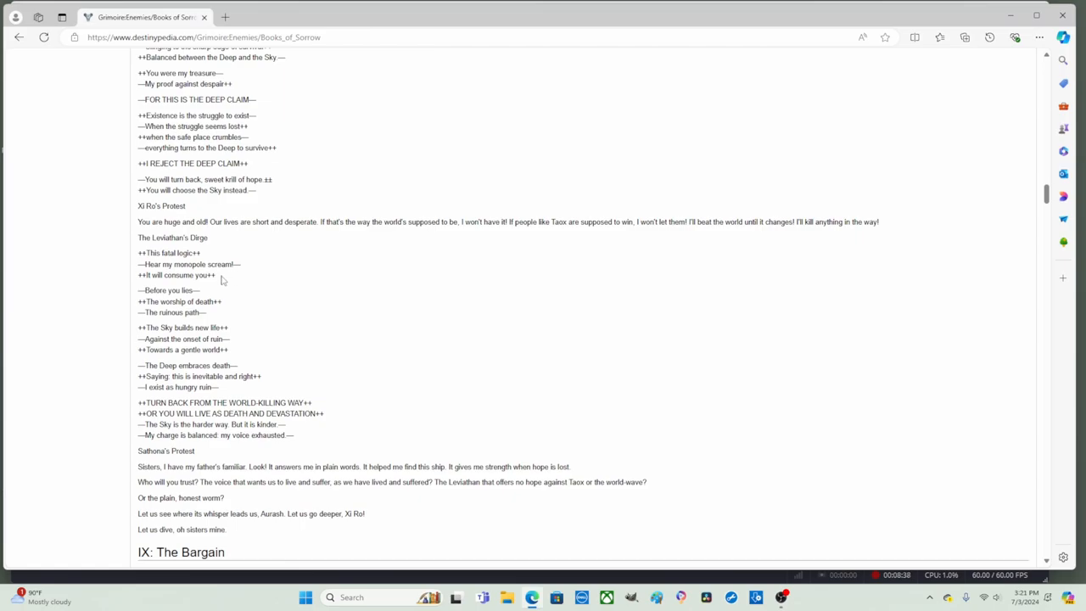
Highlight the verses down to 'It will consume you', then clear them.
scroll("down", 3)
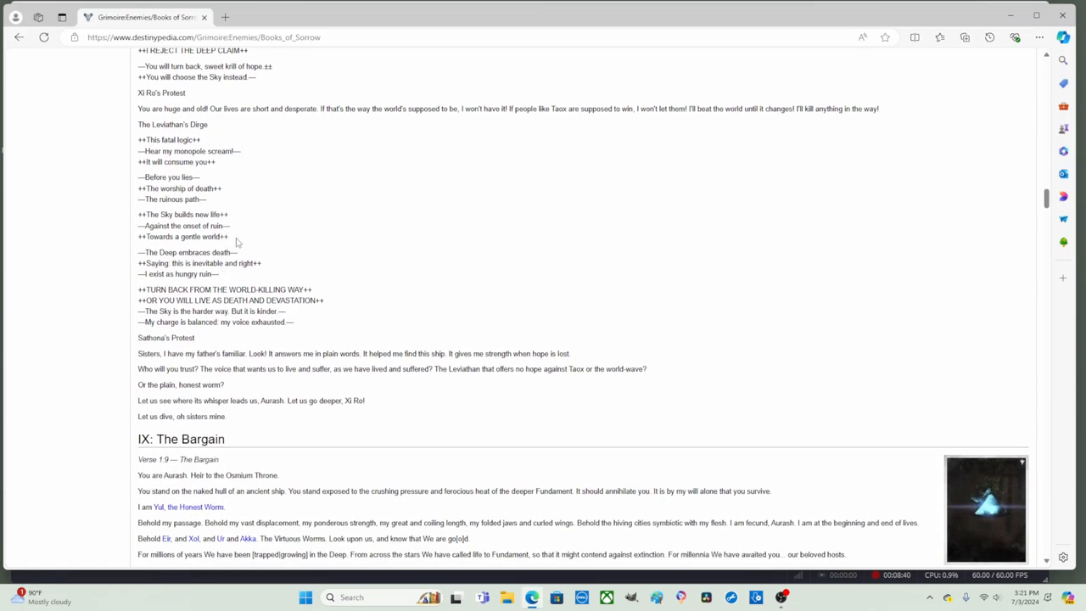
left_click_drag(161, 151, 240, 151)
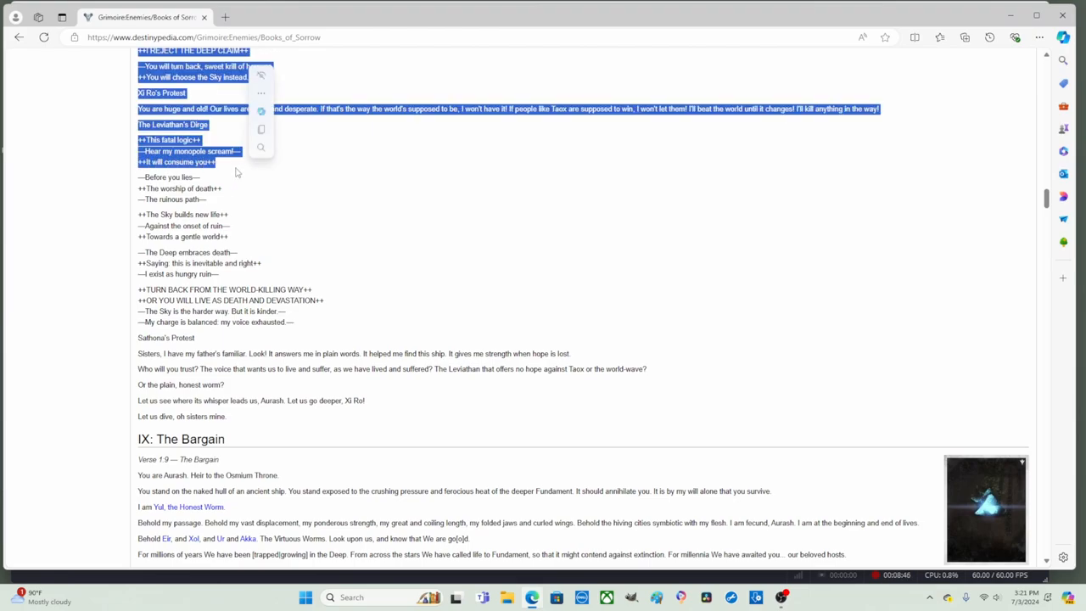
left_click(238, 174)
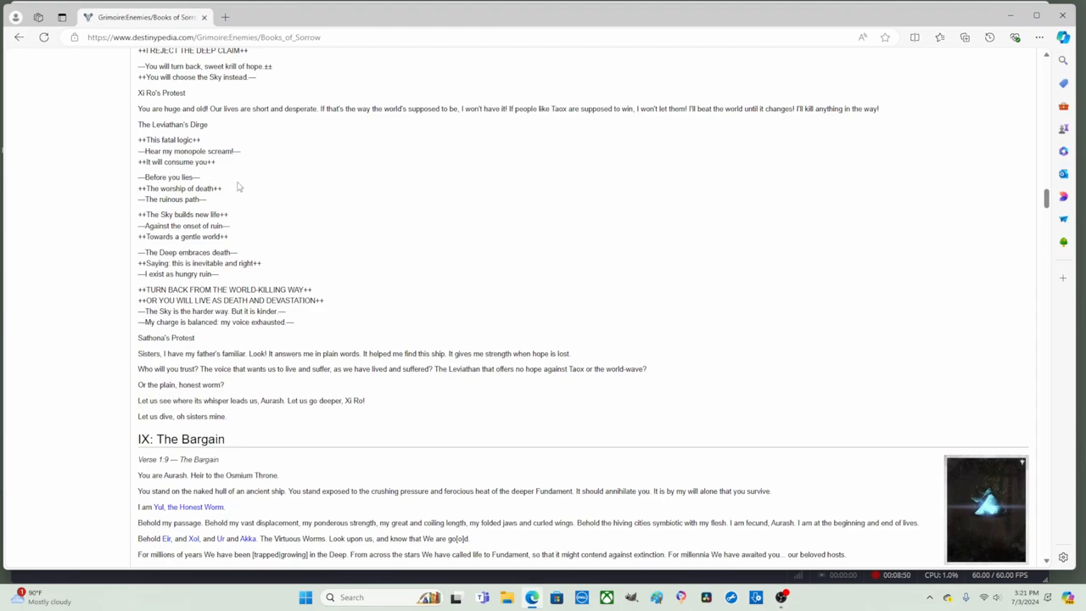
mouse_move(231, 193)
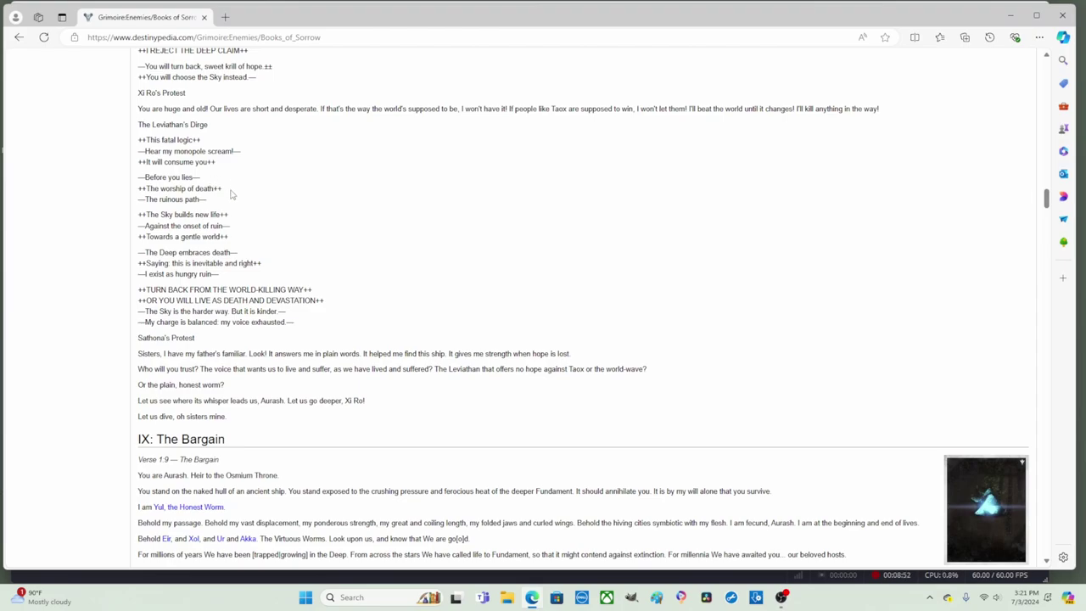
Highlight the opening stanzas of The Leviathan's Dirge, then clear them.
scroll("down", 3)
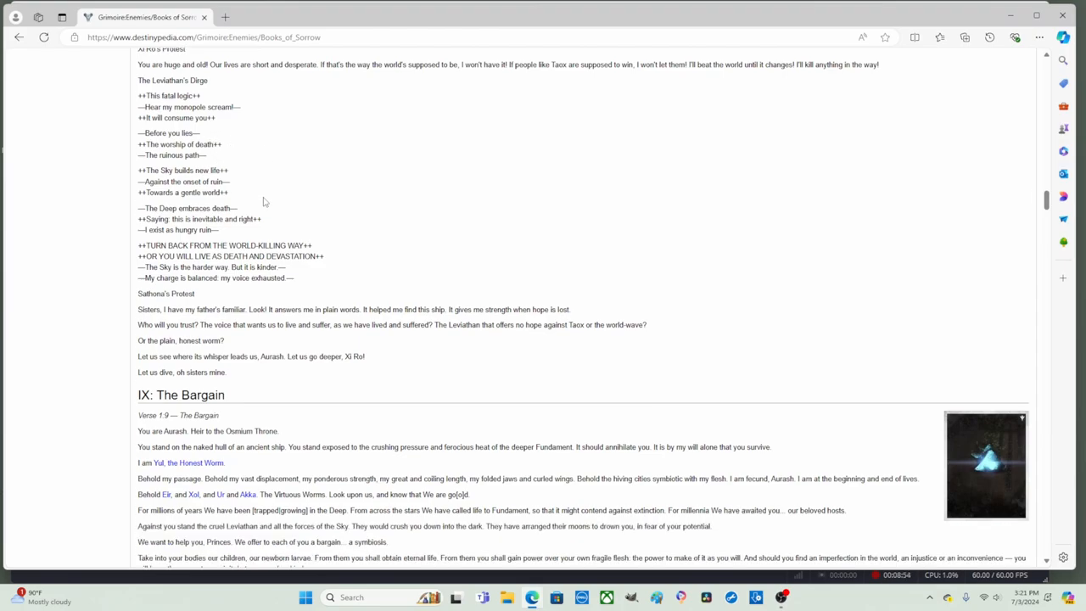
scroll("down", 3)
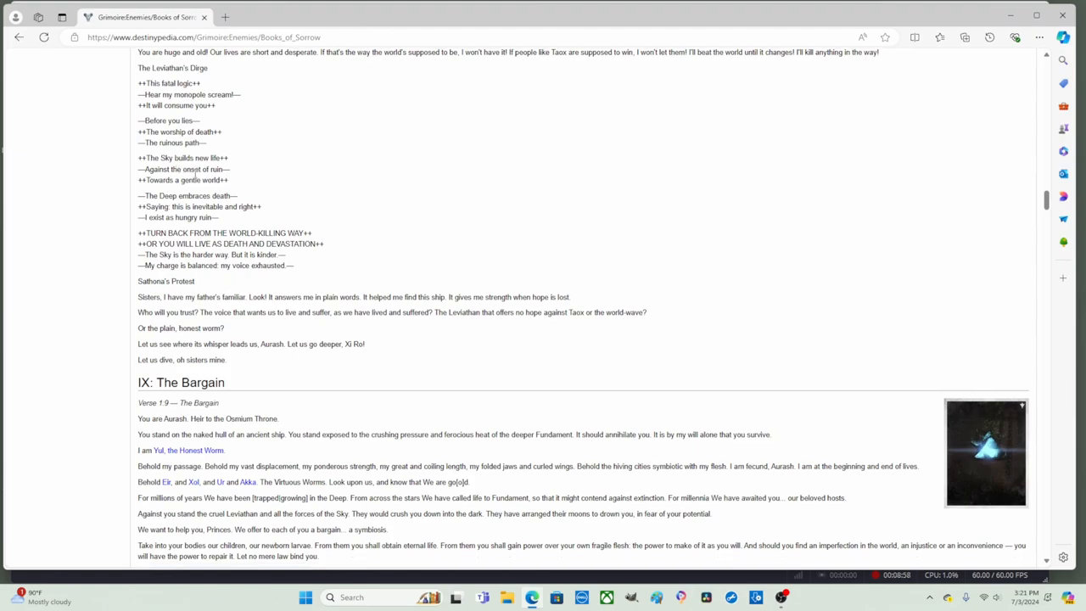
double_click(219, 169)
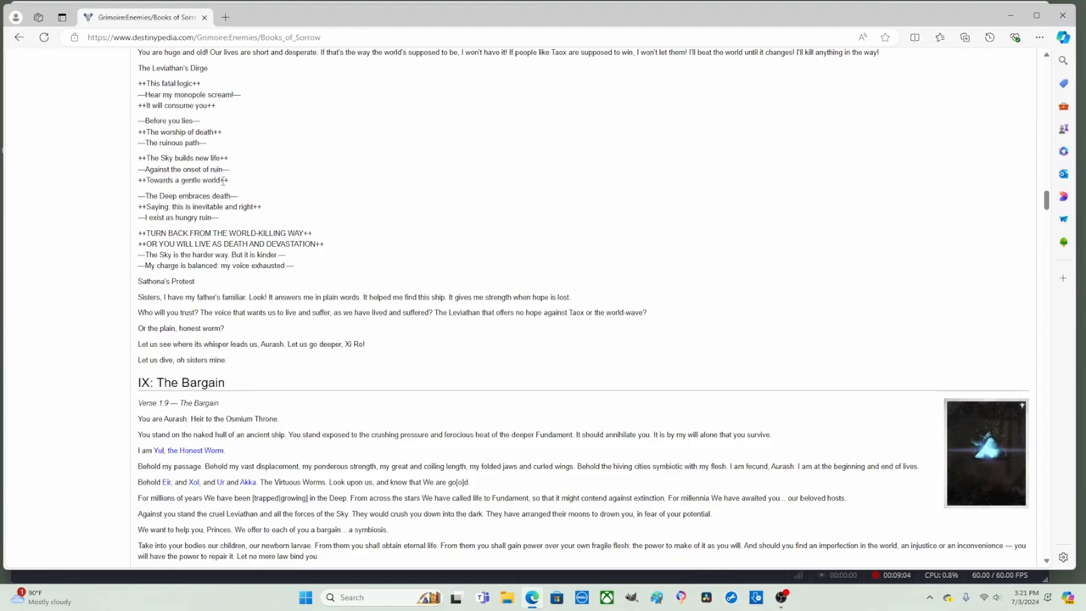
left_click_drag(138, 52, 227, 180)
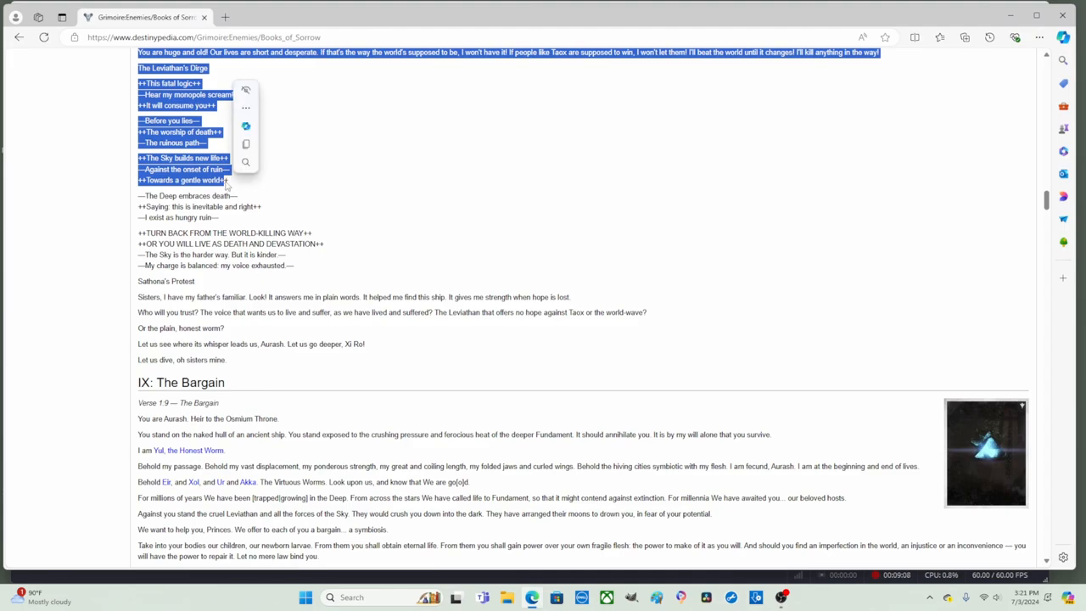
left_click(240, 187)
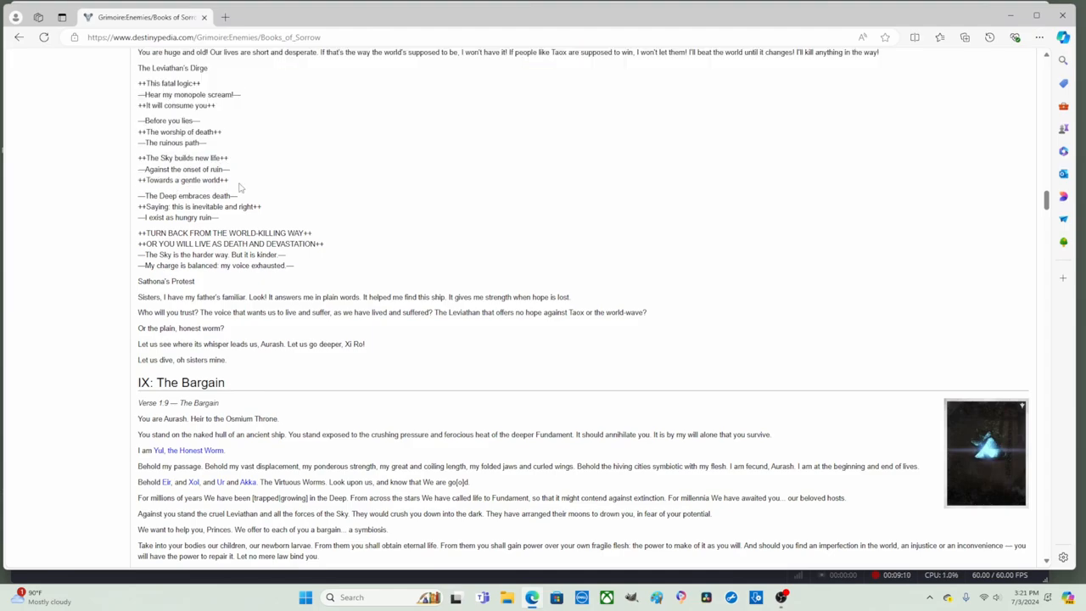
Highlight 'the harder way', clear it, and select another line further down.
scroll("down", 3)
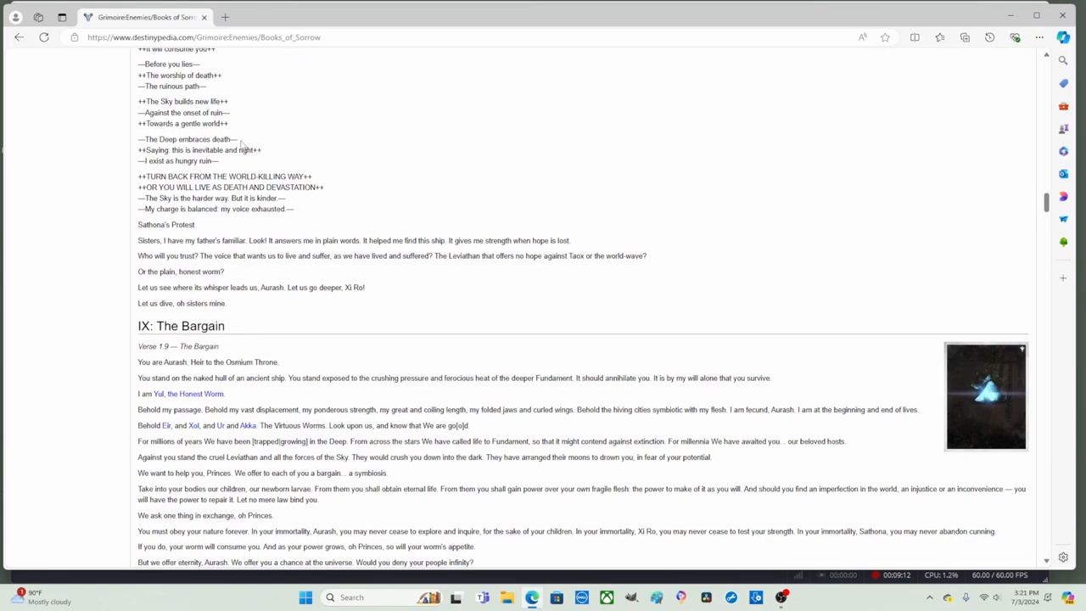
mouse_move(276, 153)
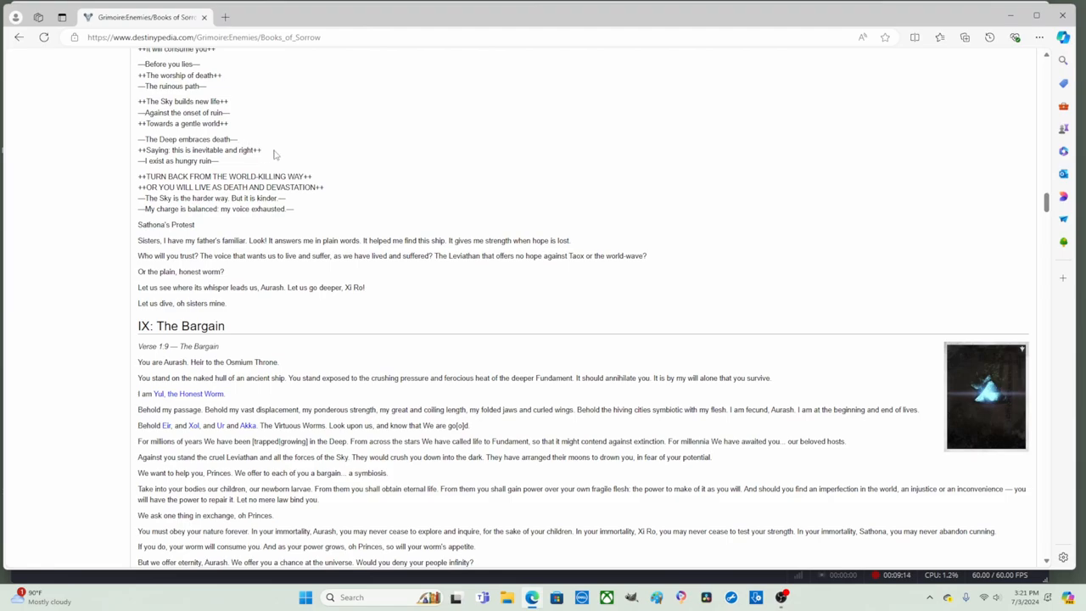
mouse_move(257, 153)
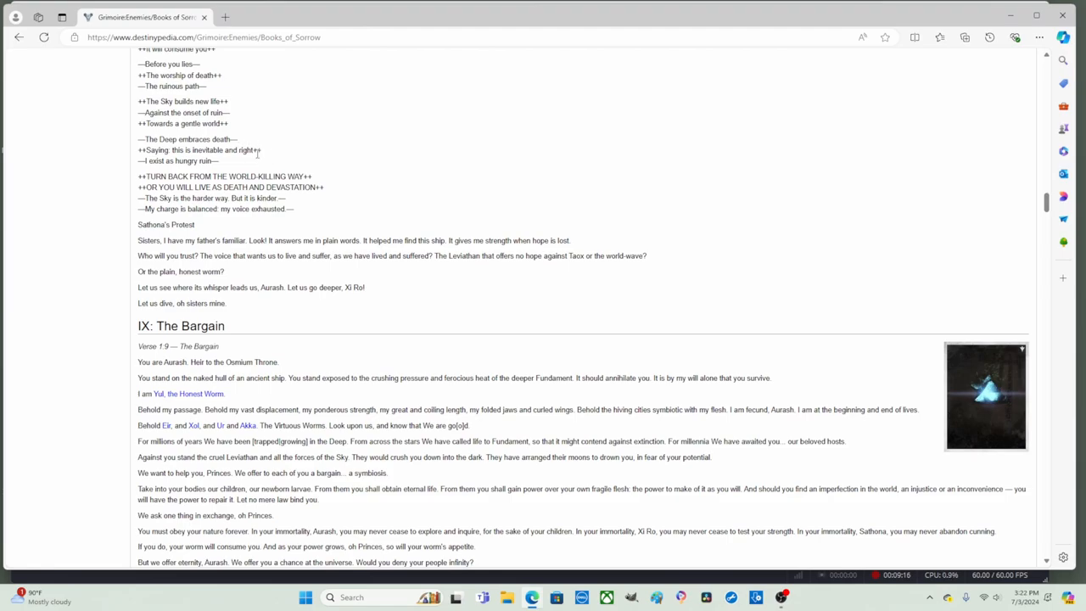
mouse_move(264, 156)
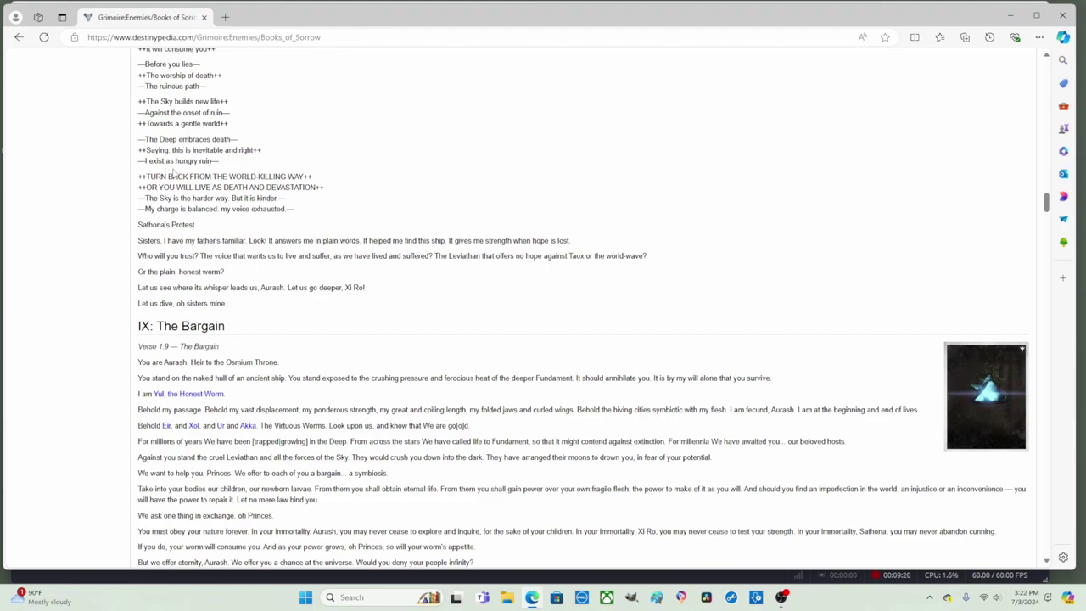
mouse_move(217, 162)
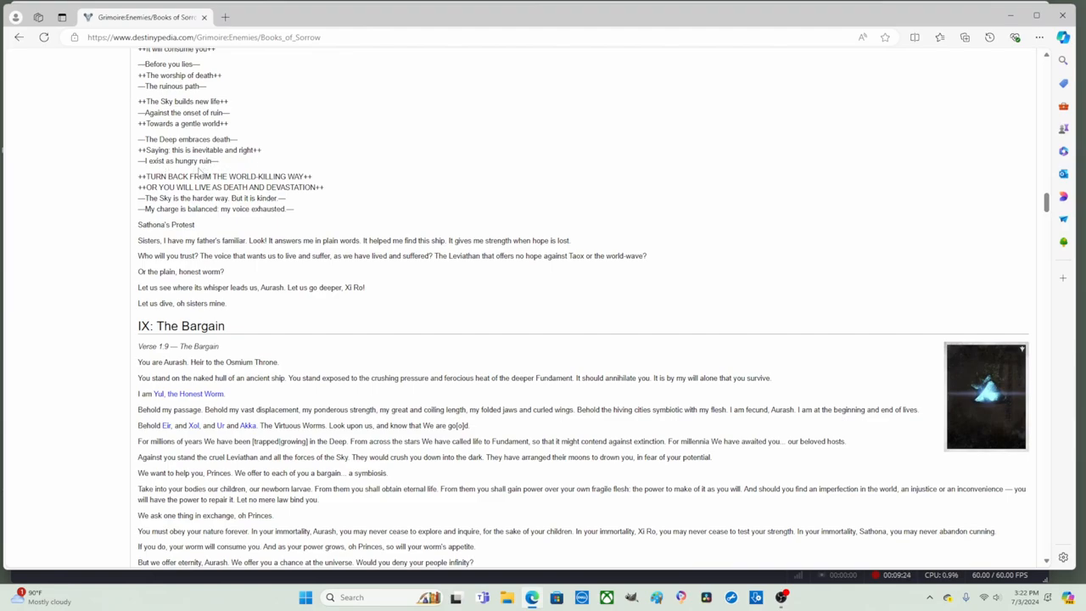
mouse_move(139, 177)
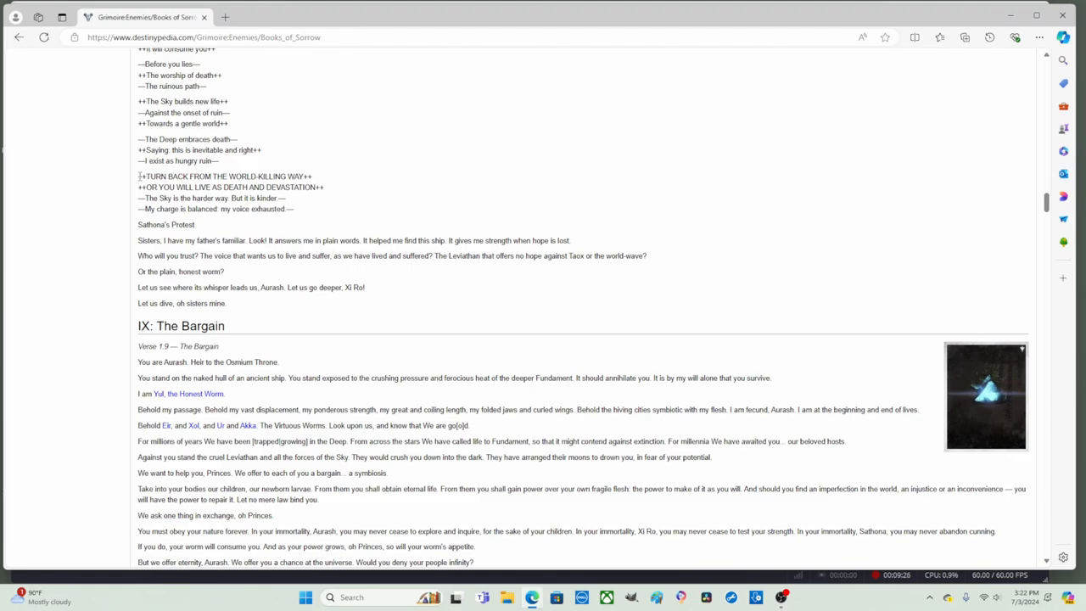
left_click_drag(137, 176, 323, 175)
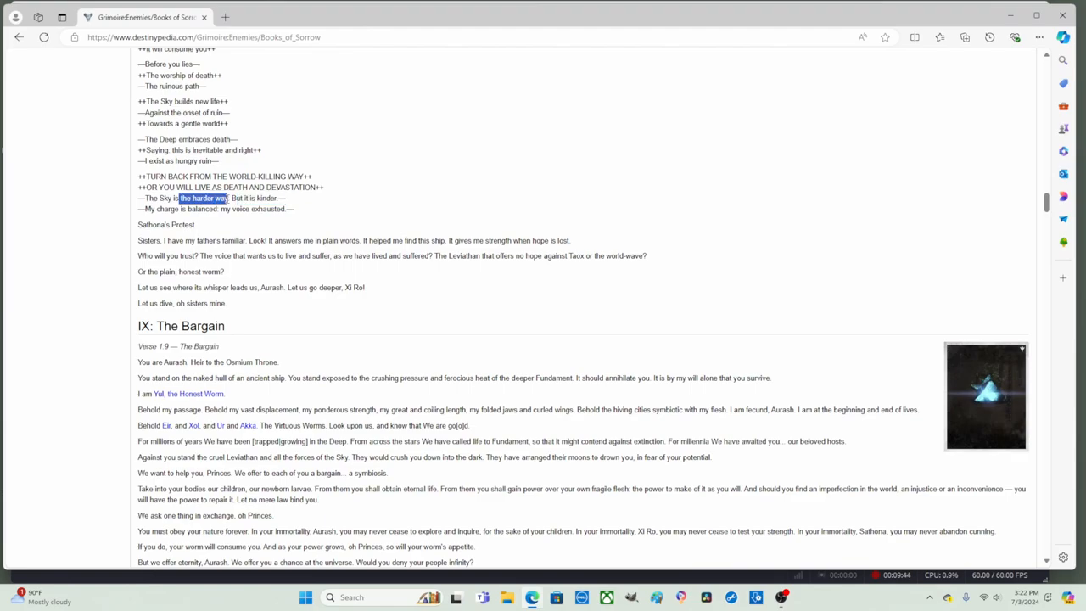
left_click(229, 218)
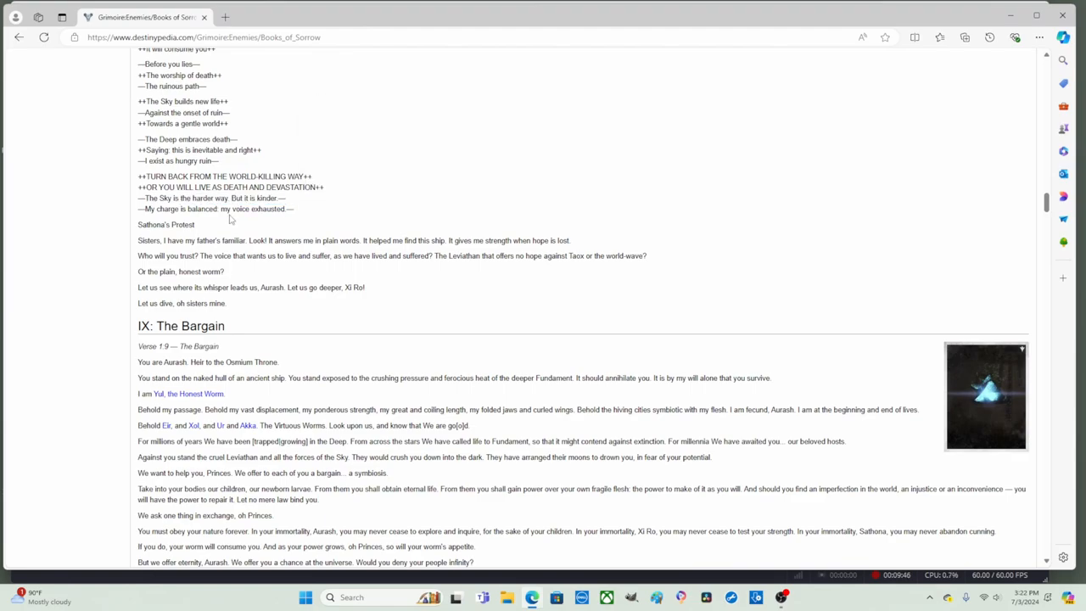
mouse_move(194, 219)
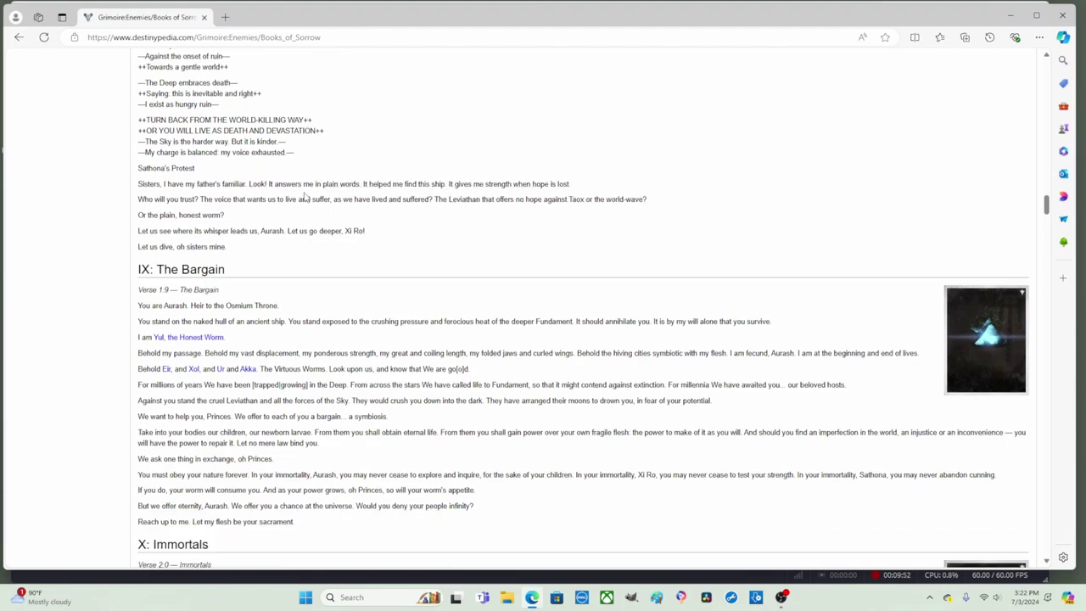
left_click_drag(138, 152, 218, 152)
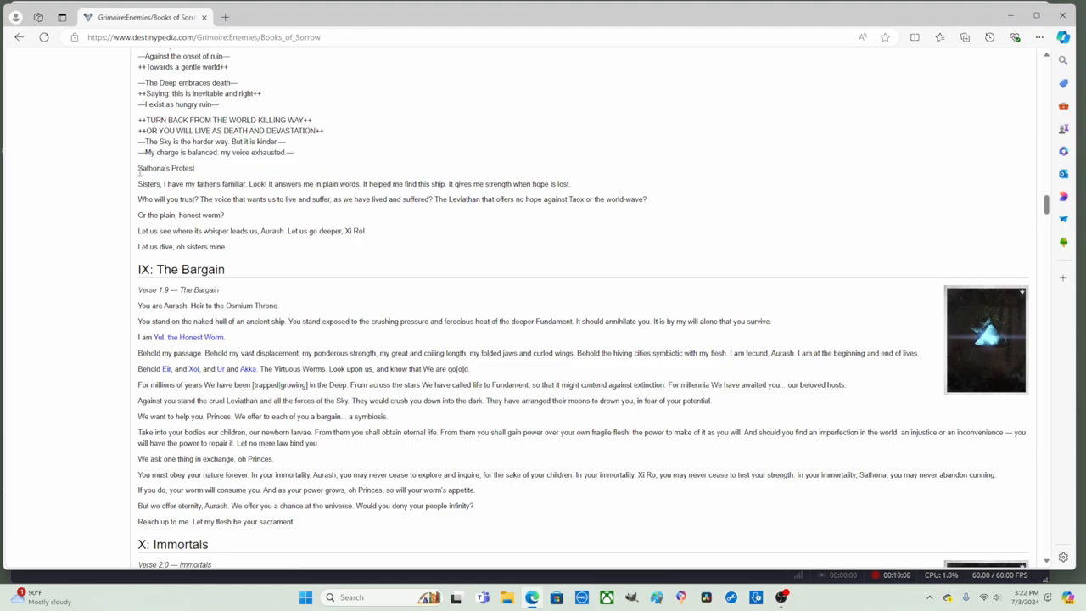
double_click(162, 168)
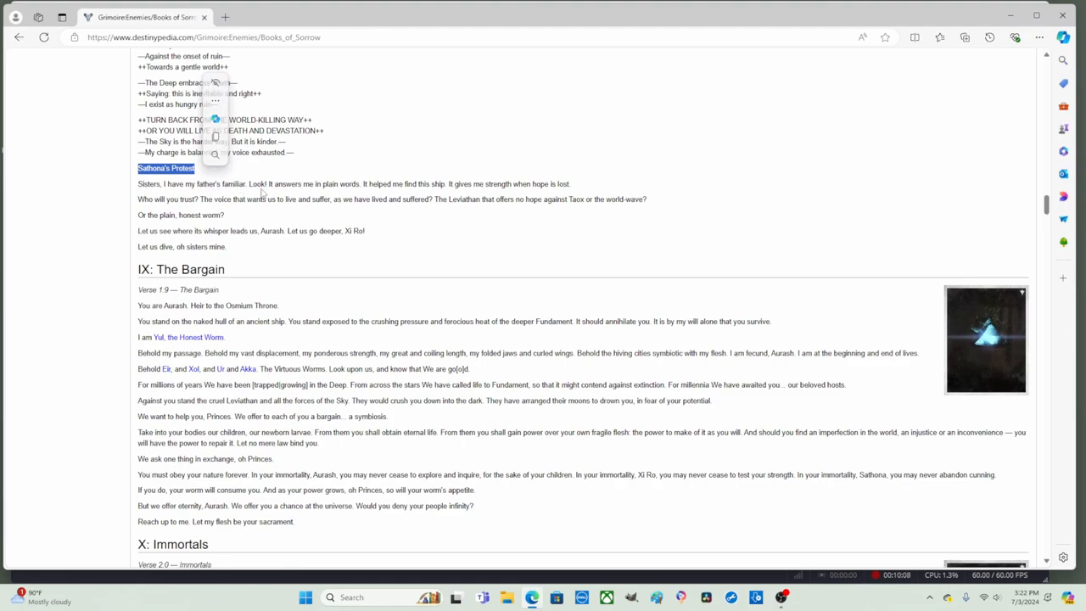
double_click(280, 183)
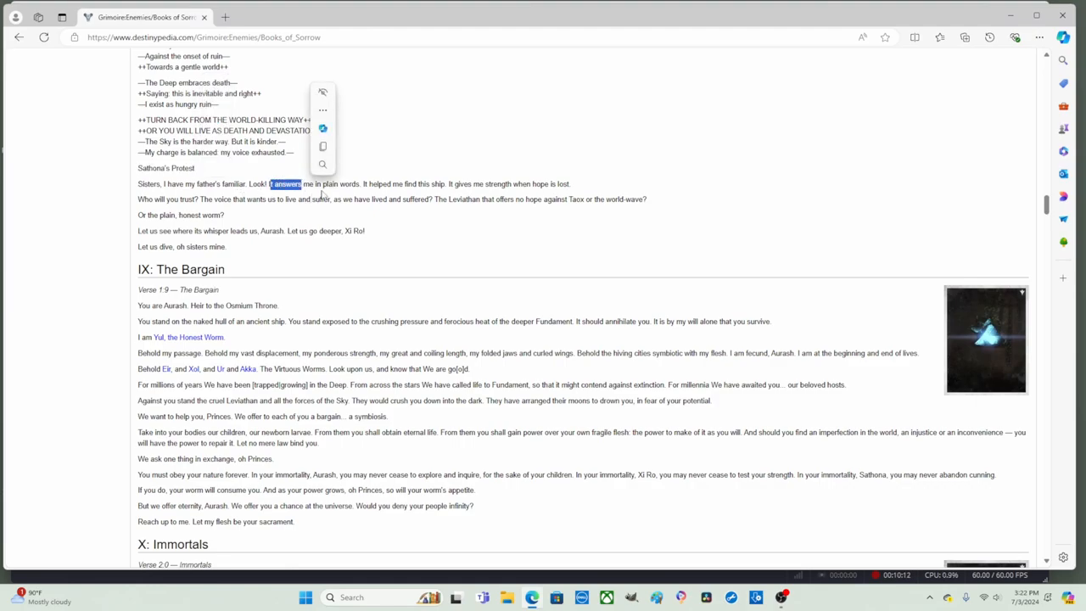
mouse_move(368, 190)
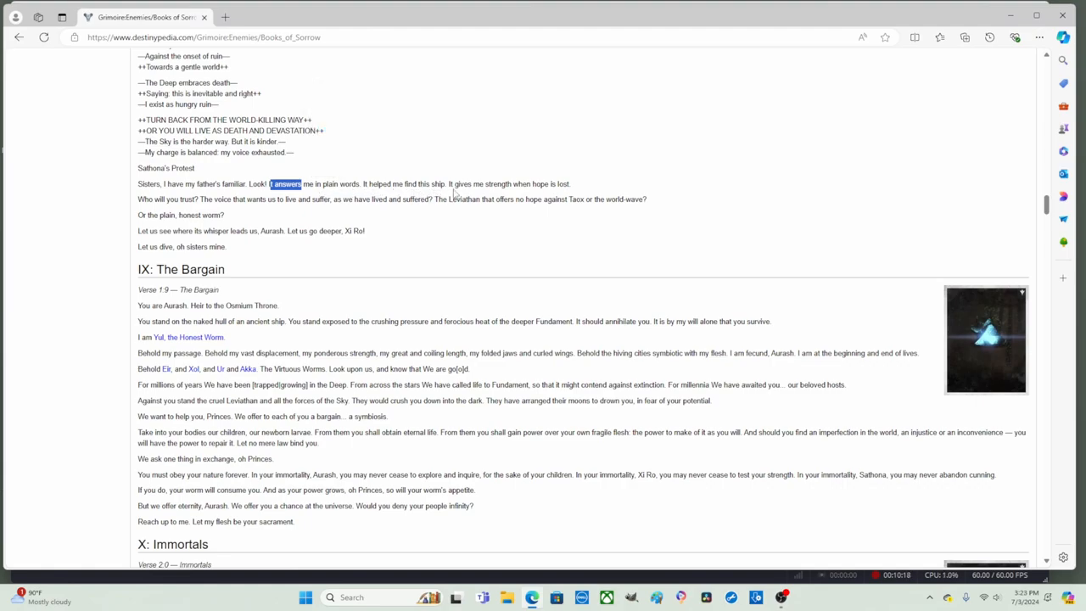
mouse_move(461, 207)
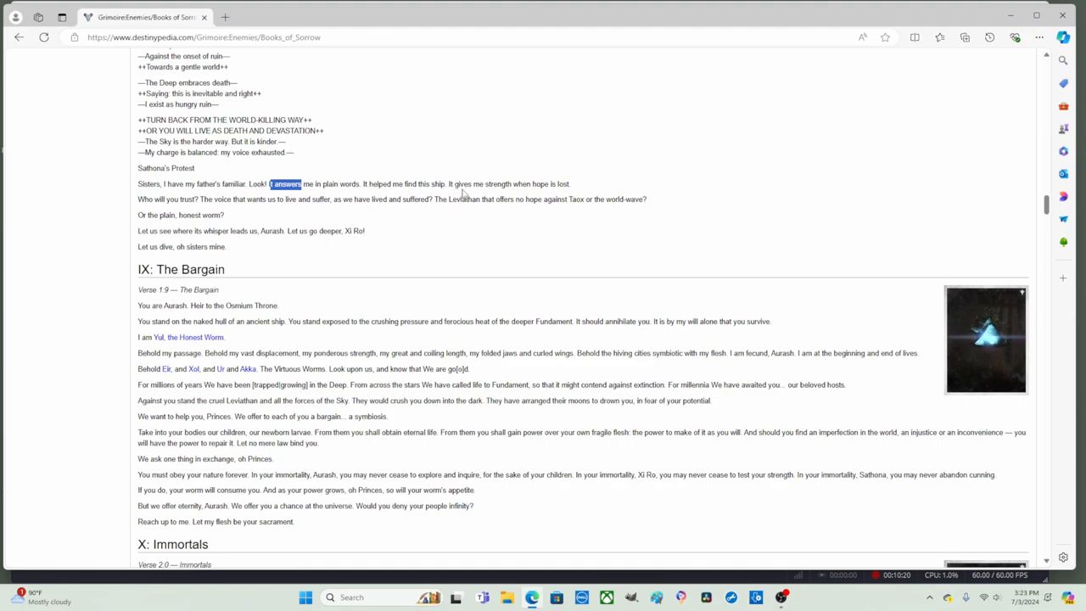
mouse_move(169, 212)
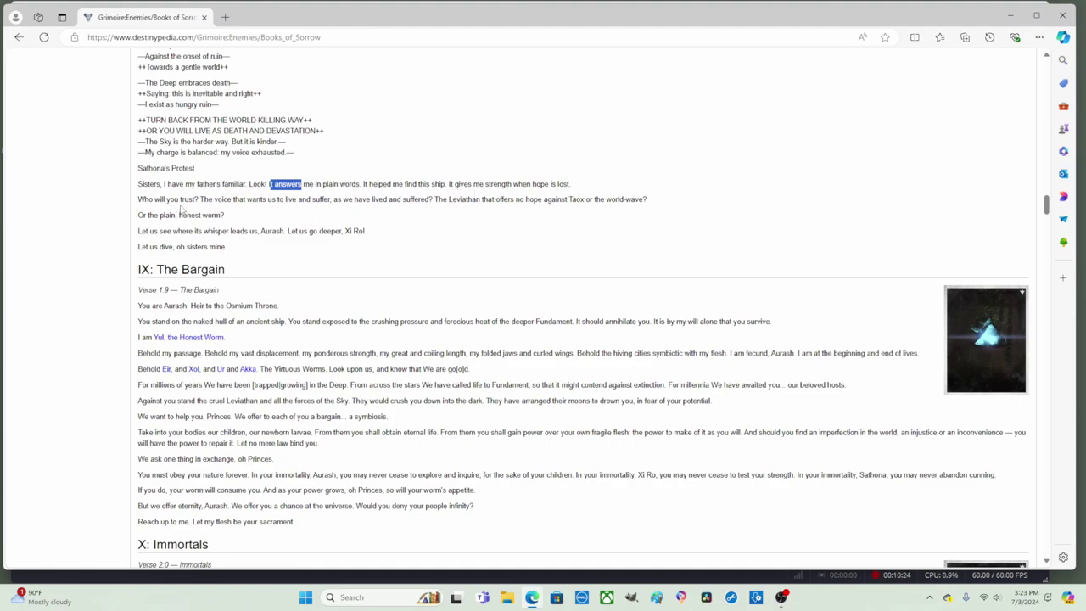
mouse_move(201, 198)
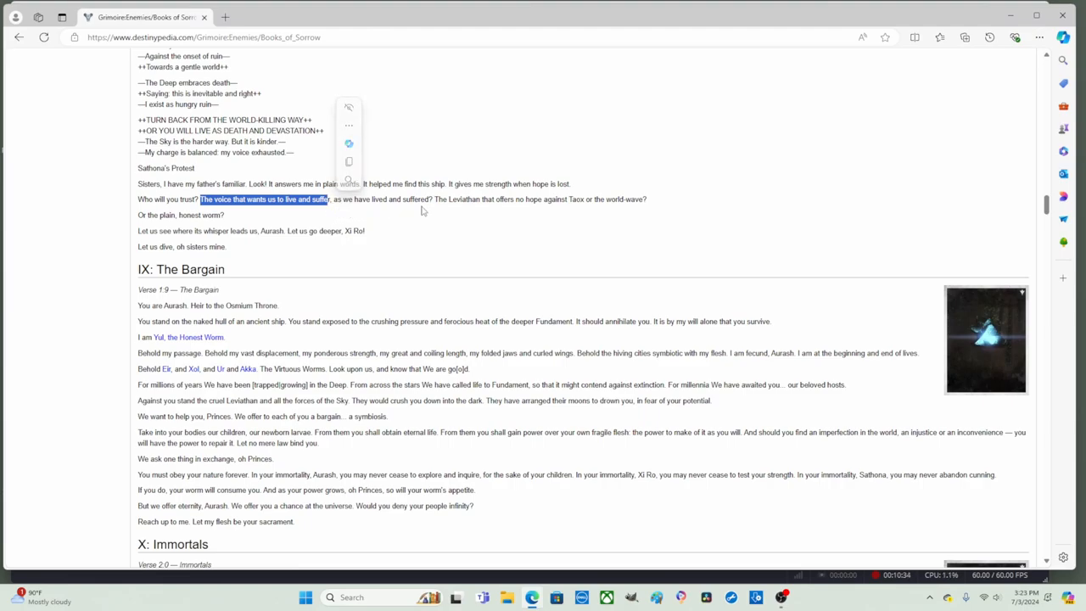
mouse_move(484, 209)
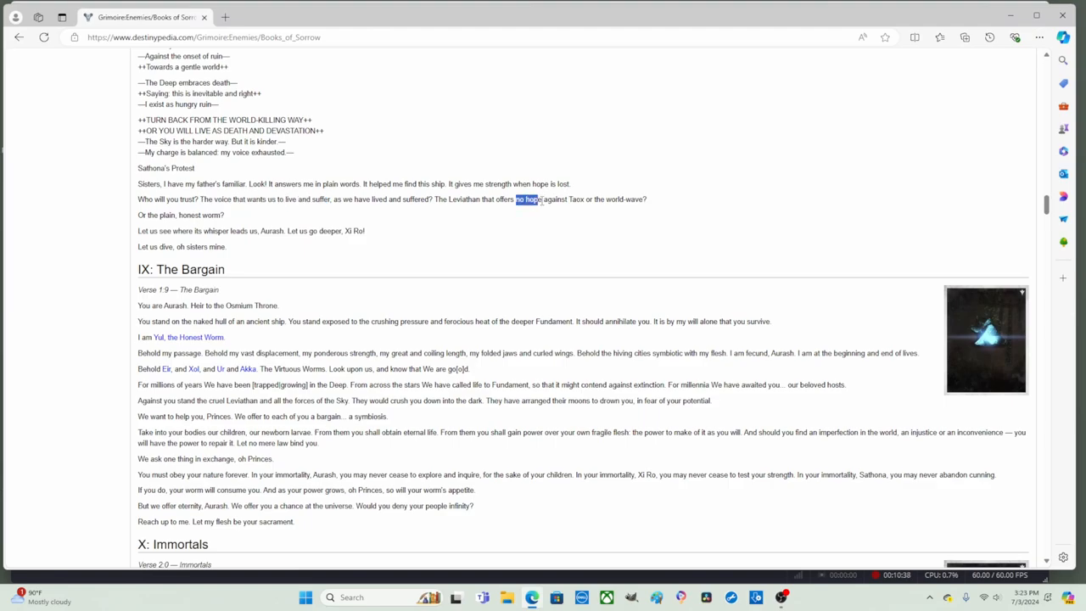
left_click_drag(516, 198, 640, 198)
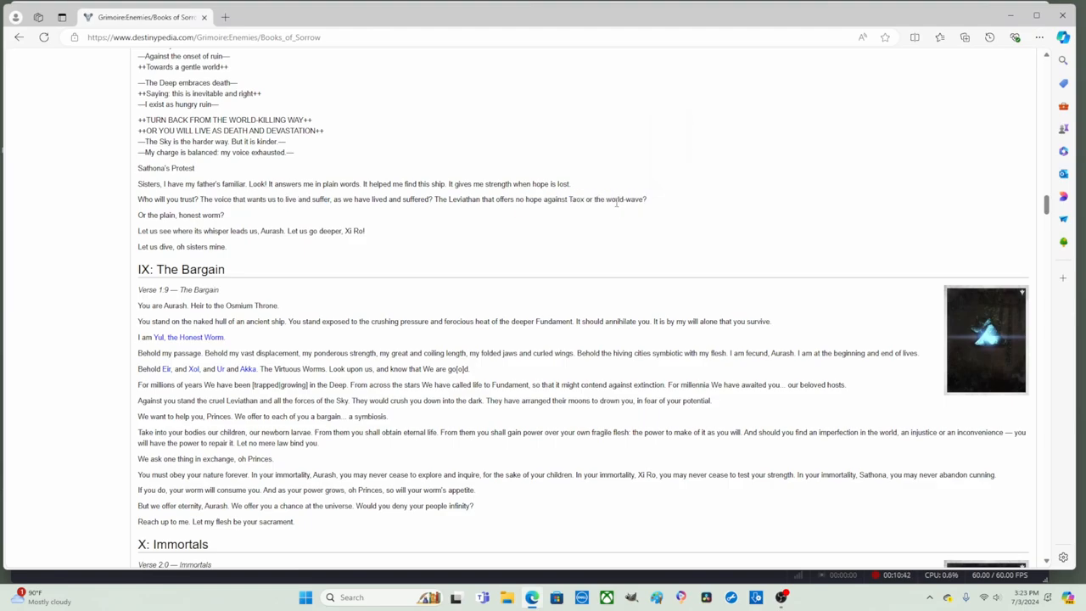
mouse_move(176, 214)
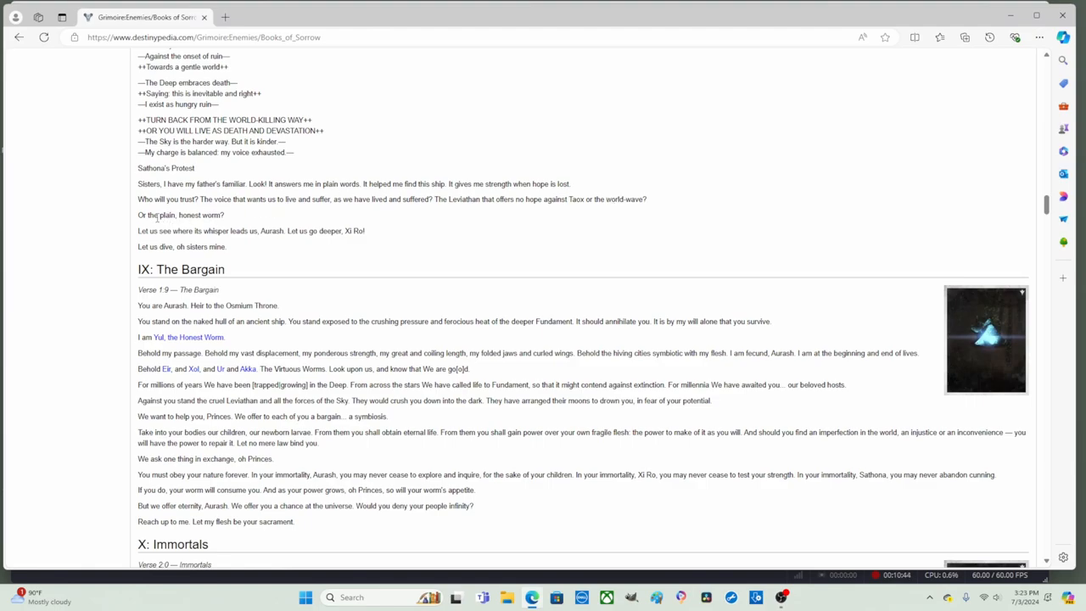
double_click(159, 215)
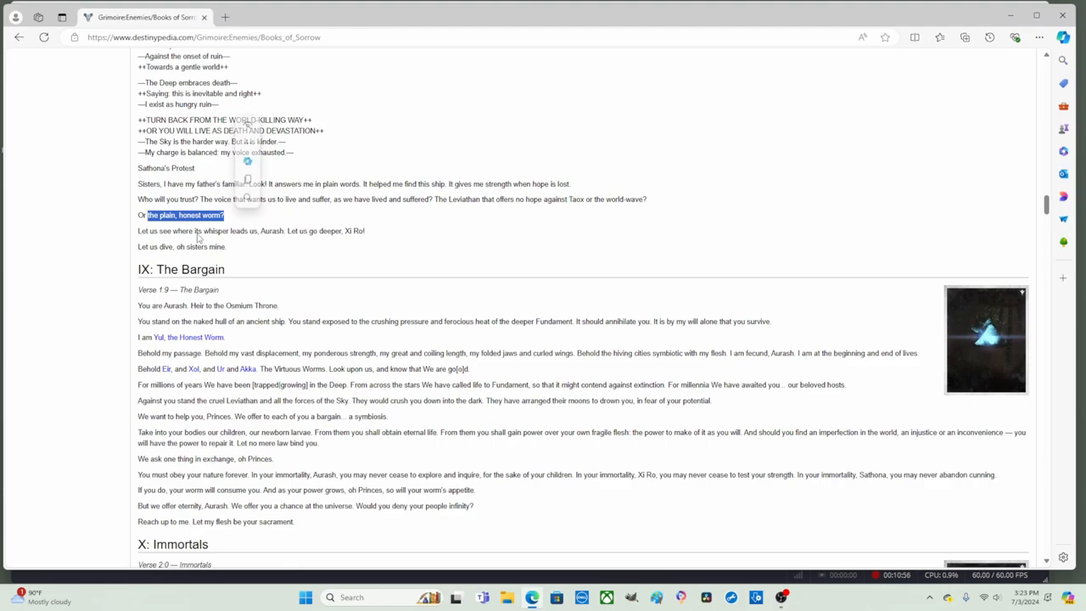
mouse_move(245, 240)
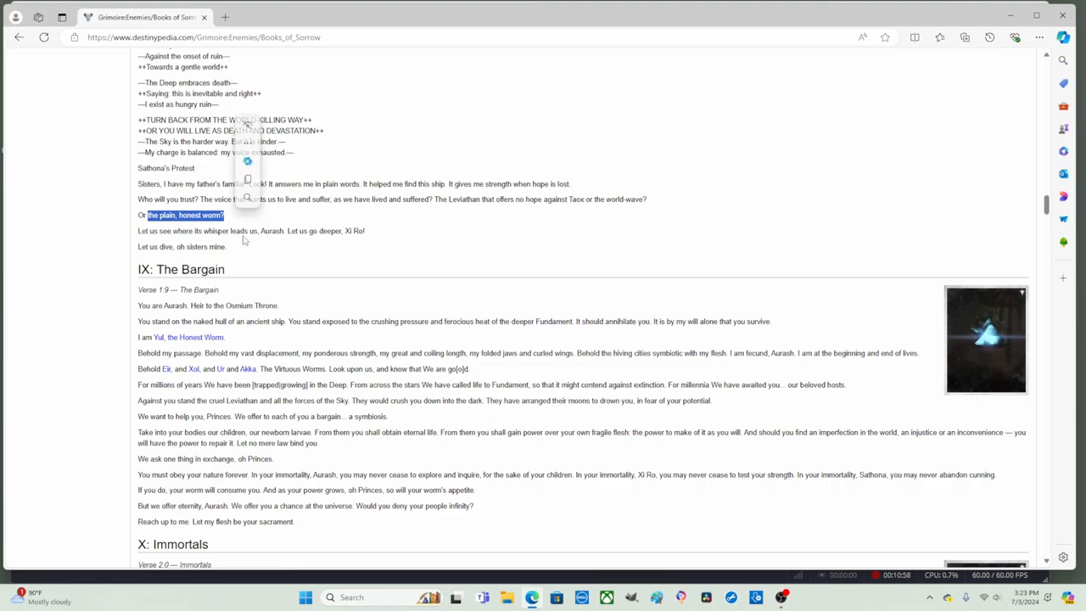
mouse_move(300, 238)
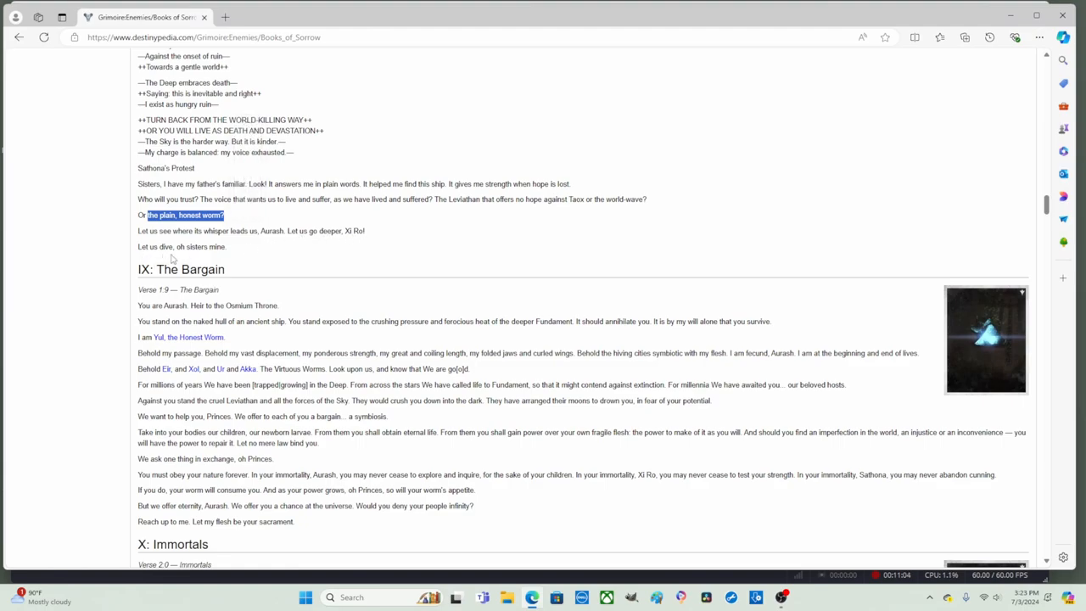
mouse_move(250, 265)
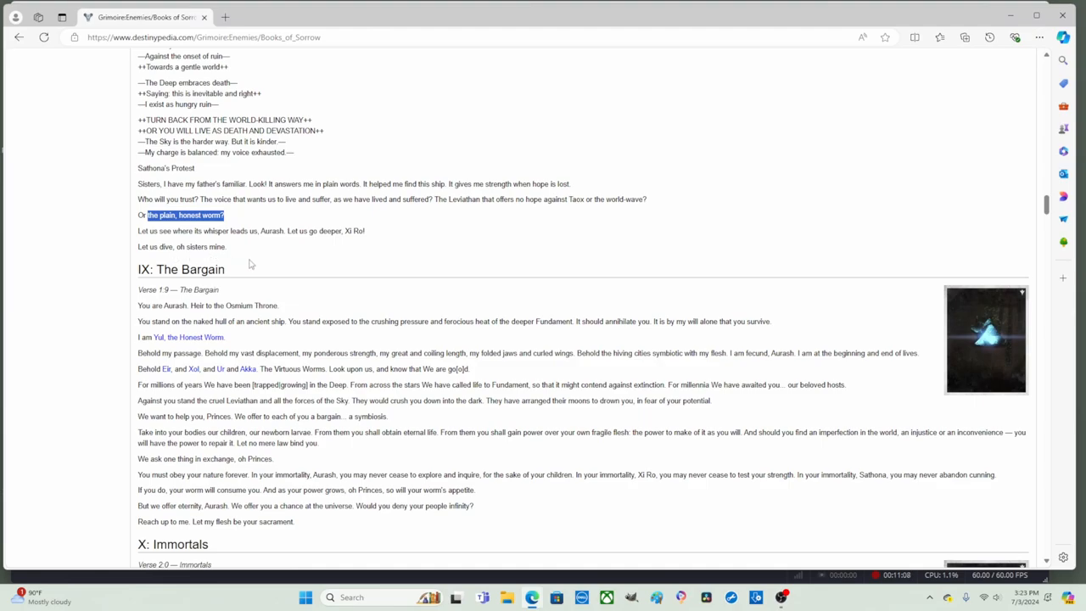
mouse_move(245, 269)
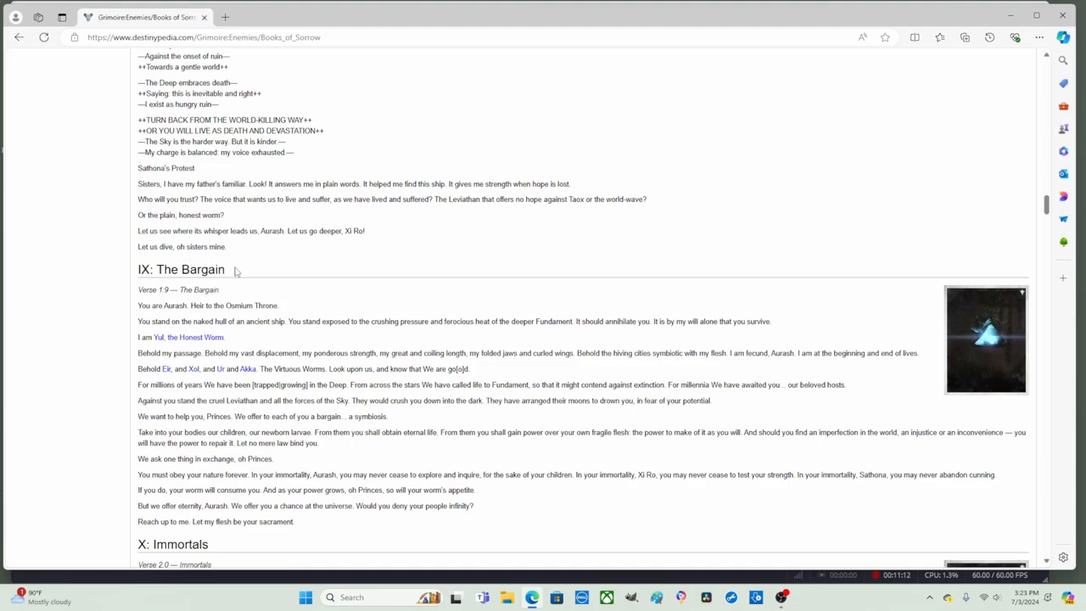
Mark 'Bargain' in the heading, scroll on, and drag to clear the heading's highlight.
double_click(201, 269)
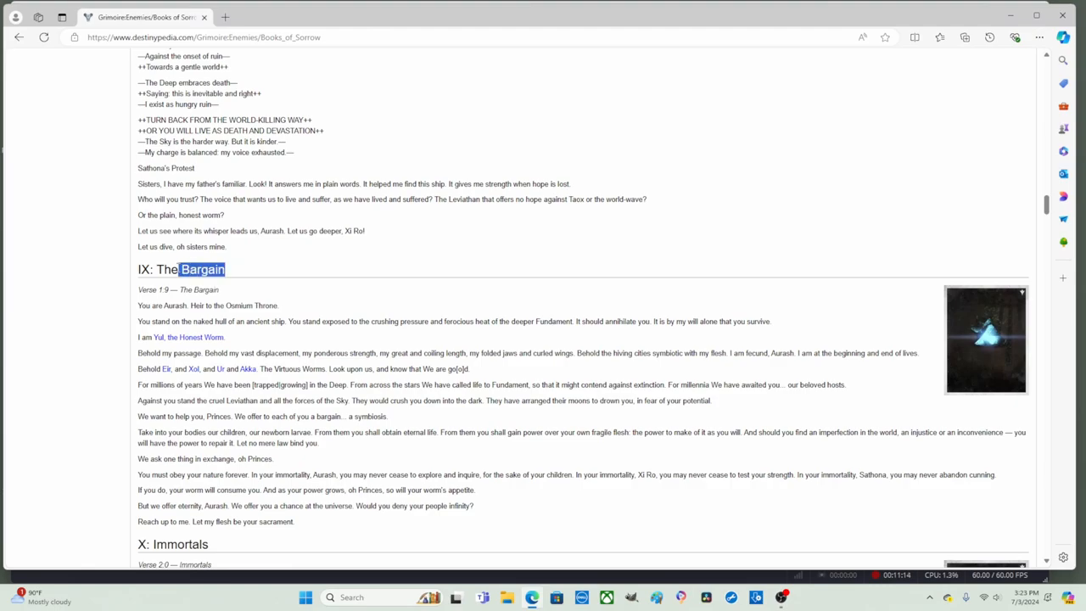
scroll("down", 3)
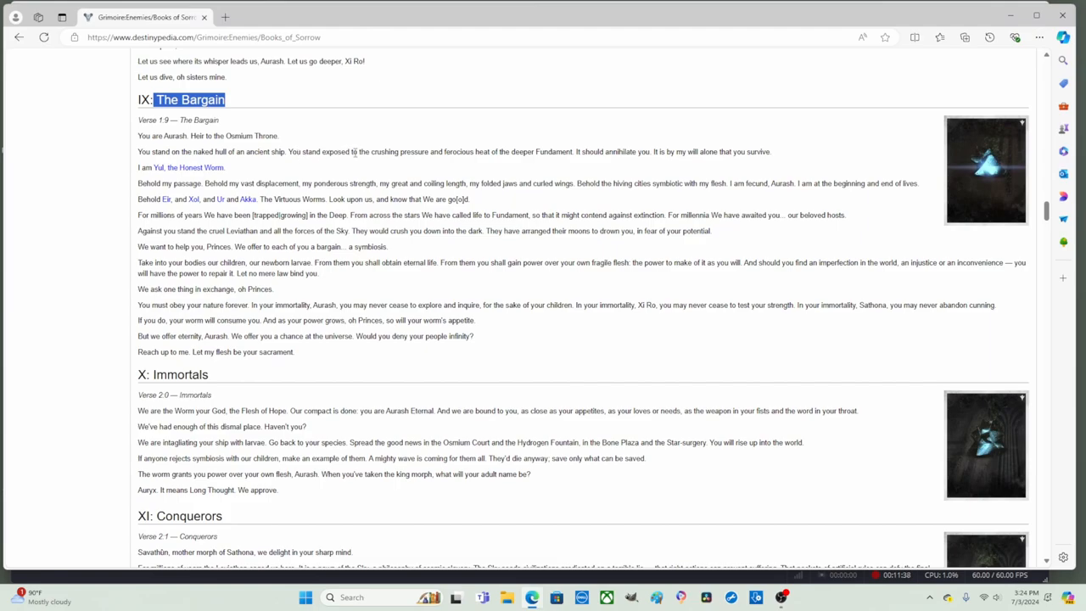
mouse_move(492, 162)
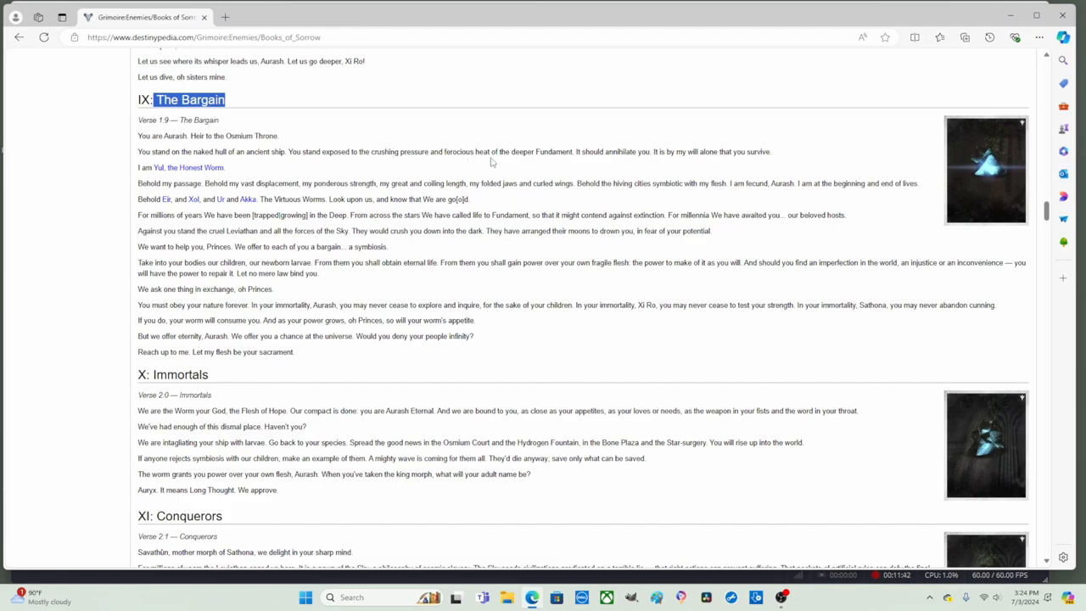
mouse_move(572, 163)
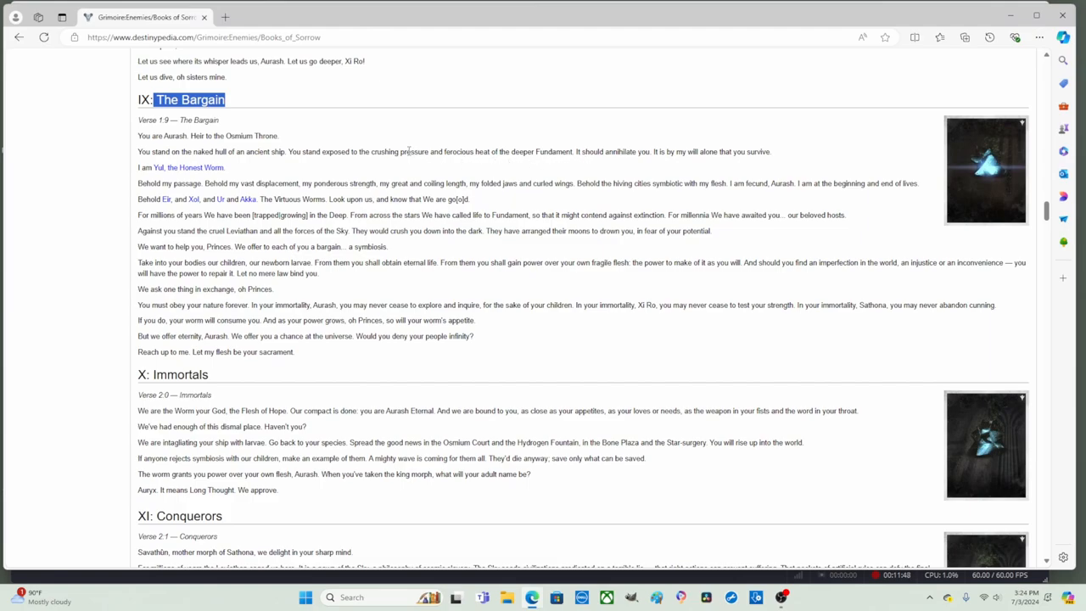
left_click_drag(371, 151, 488, 151)
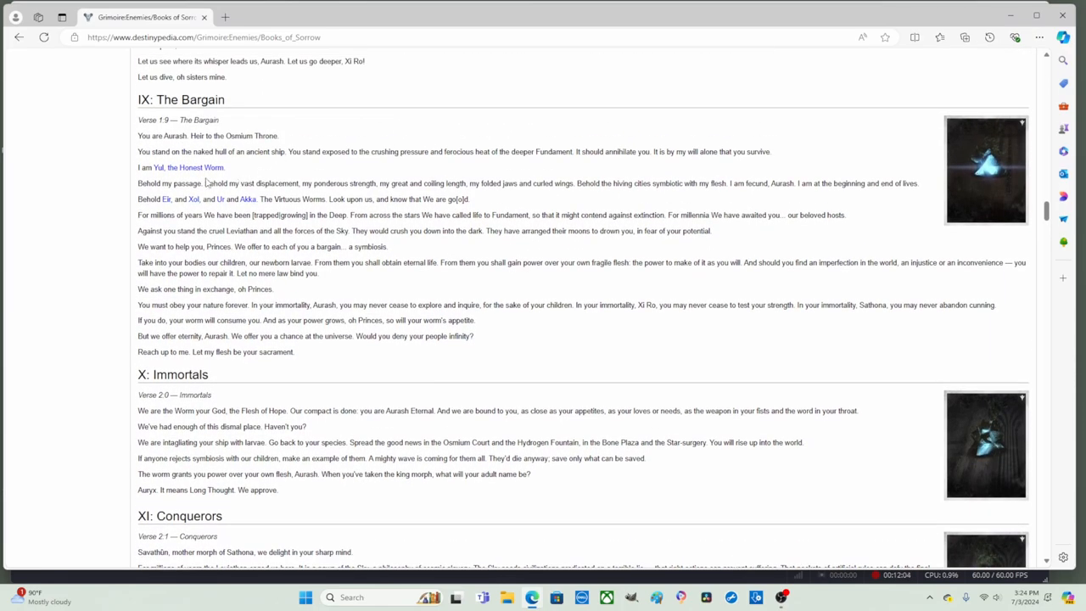
mouse_move(192, 168)
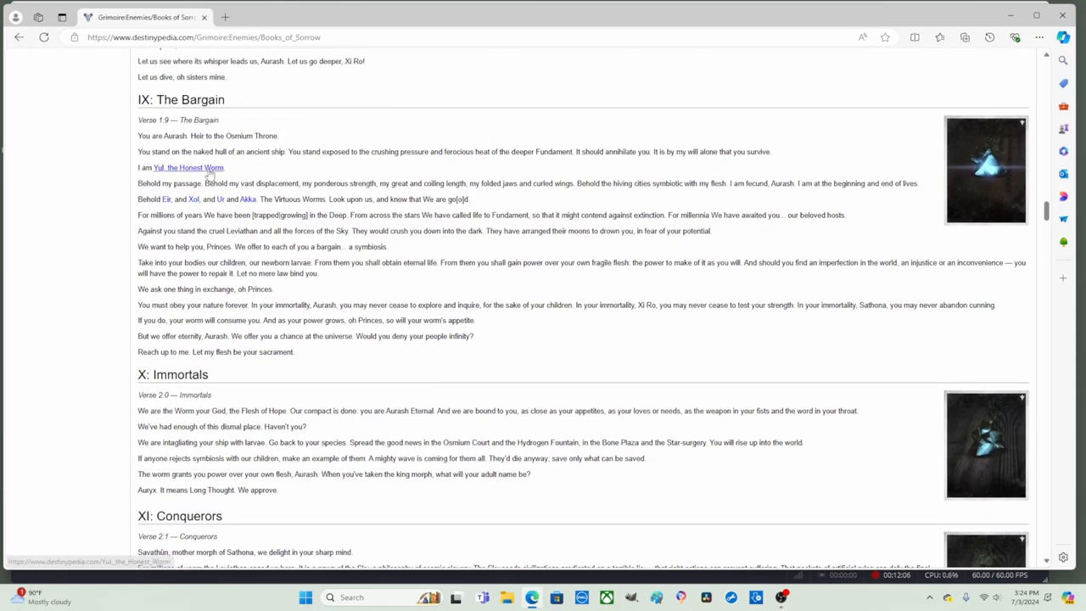
mouse_move(189, 170)
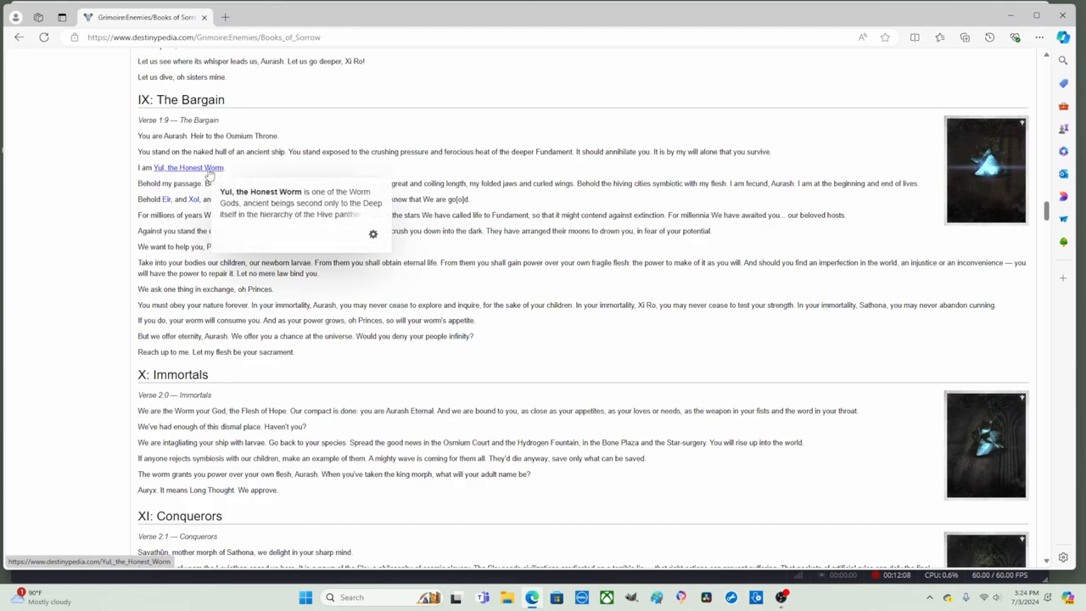
mouse_move(273, 167)
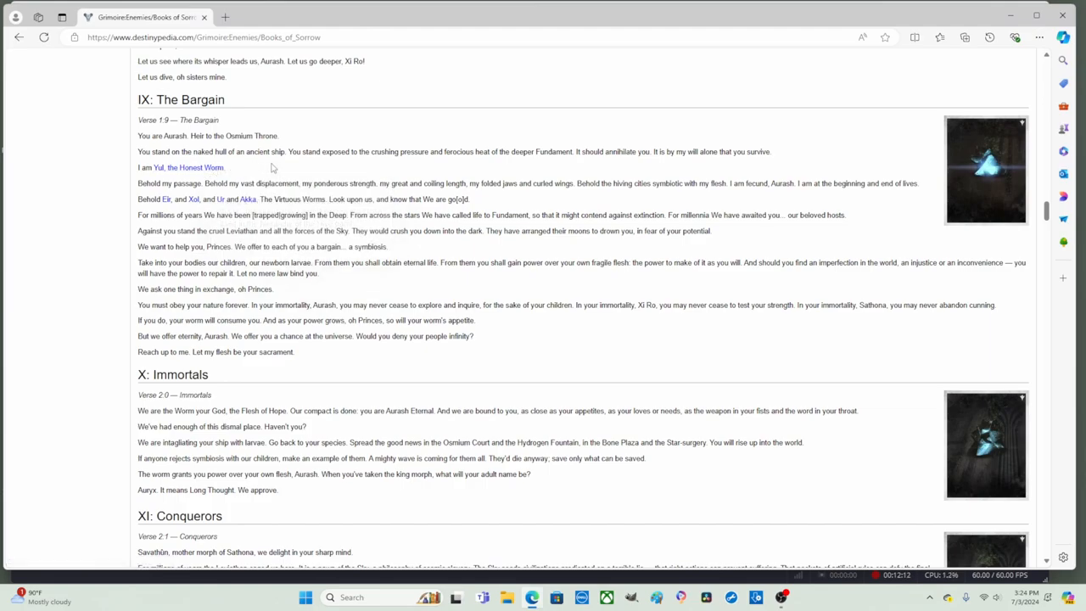
mouse_move(254, 181)
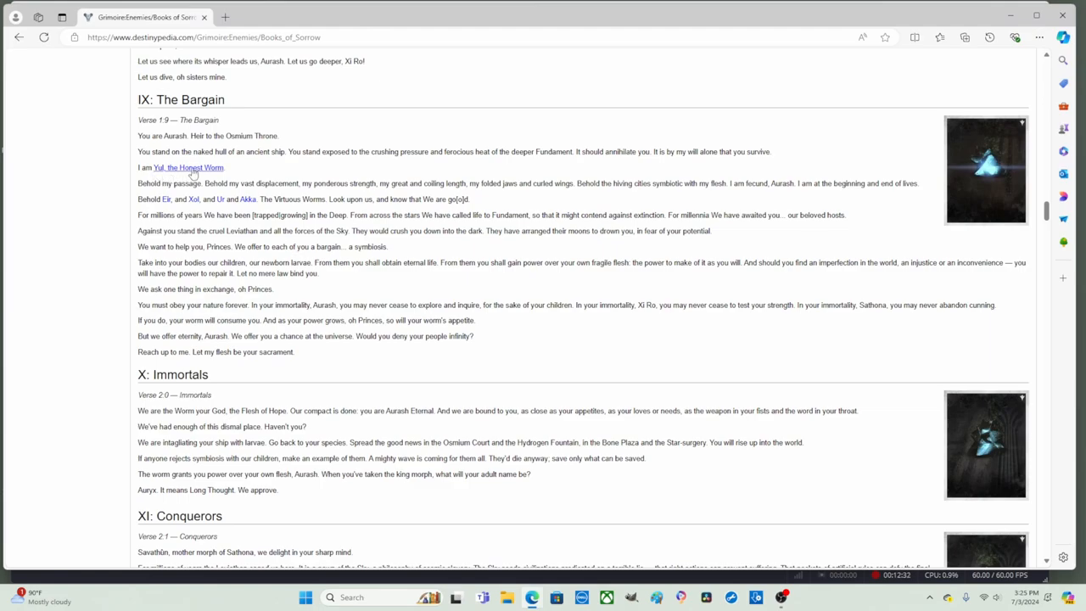
mouse_move(174, 171)
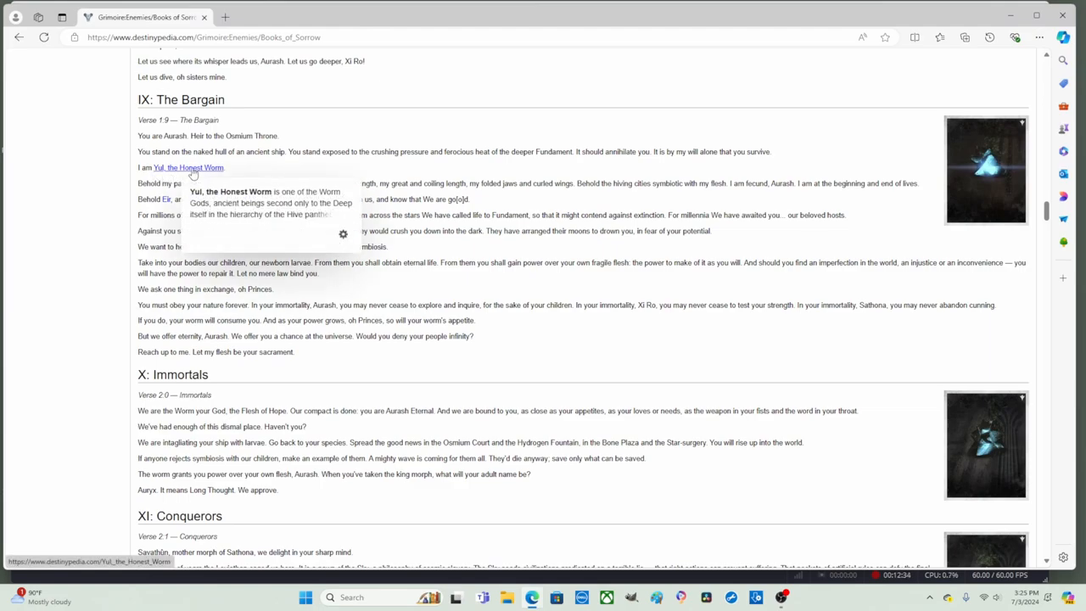
mouse_move(204, 169)
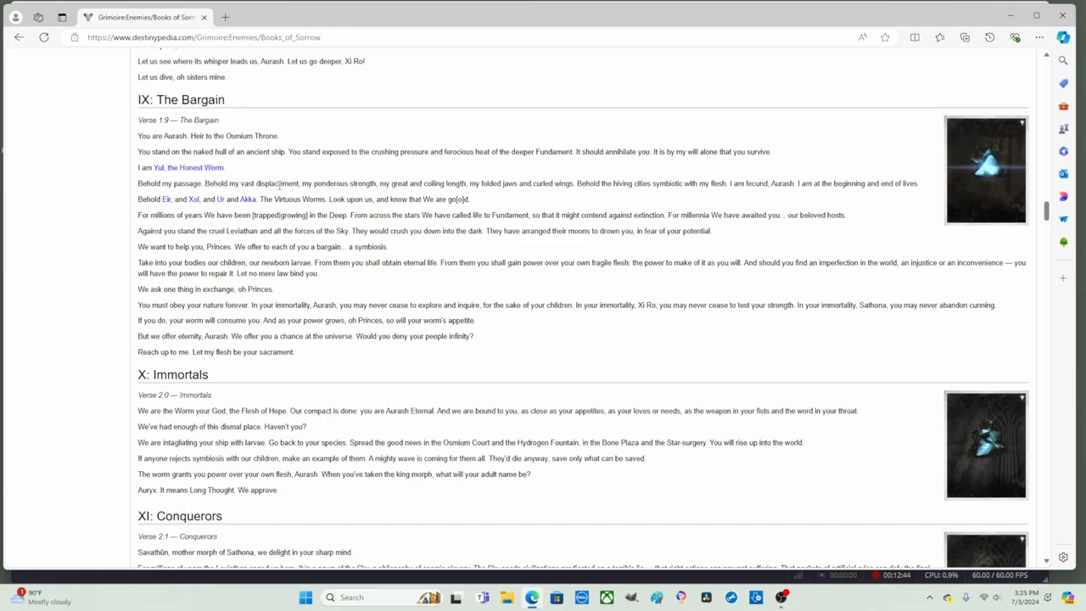
mouse_move(470, 192)
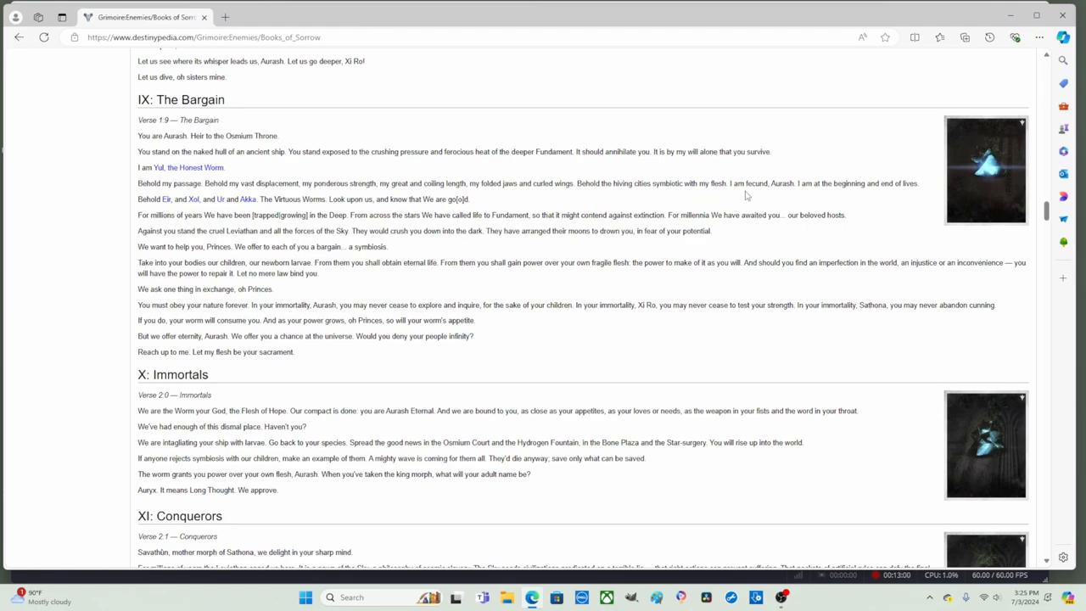
Select 'I am fecund, Aurash.', clear it, then highlight 'Virtuous Worms'.
double_click(757, 183)
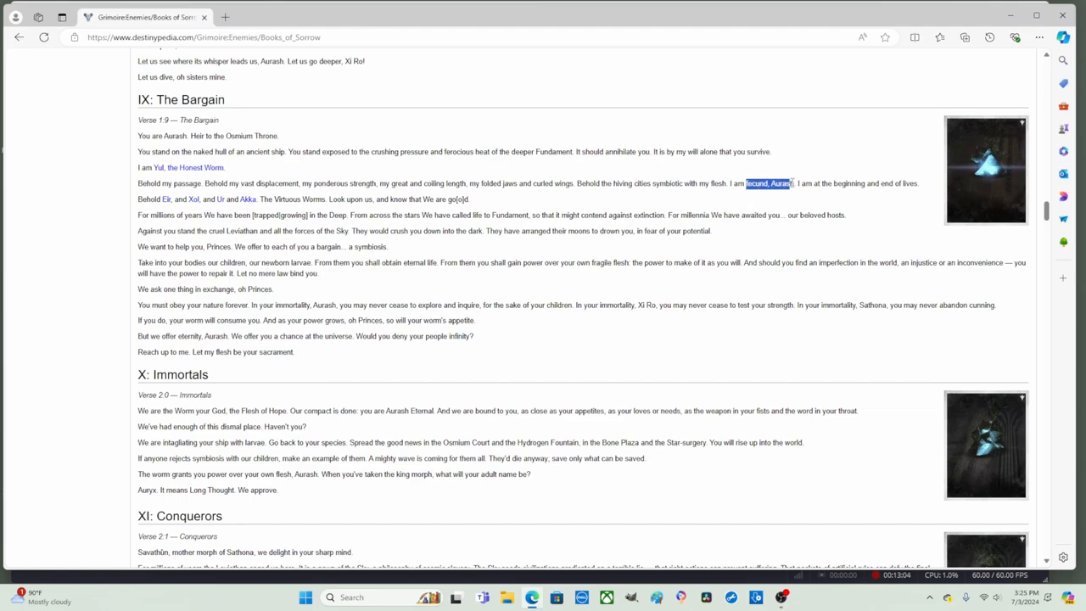
left_click(736, 191)
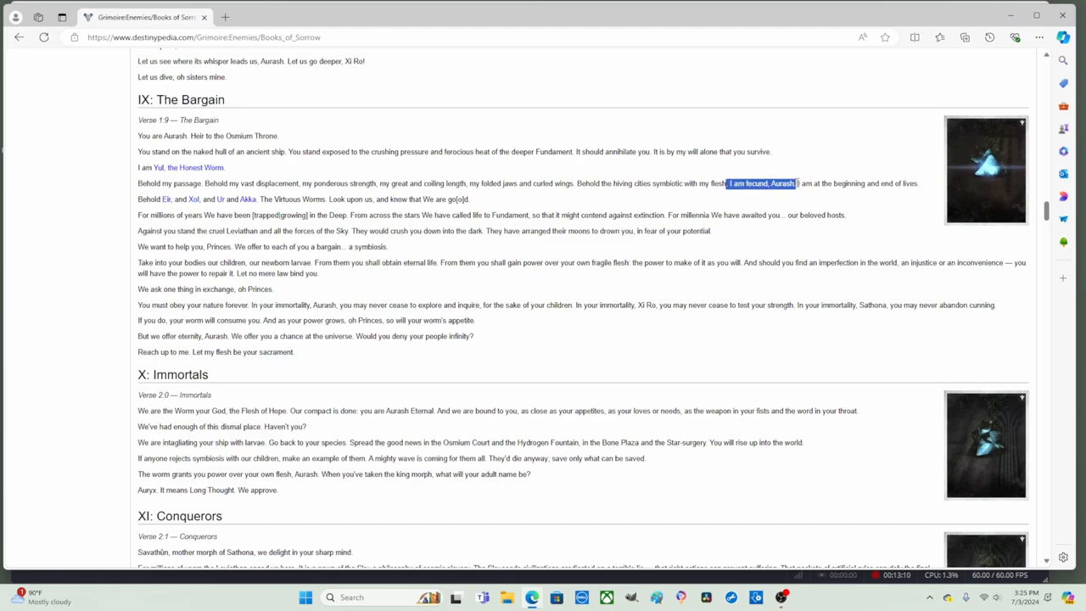
left_click(781, 193)
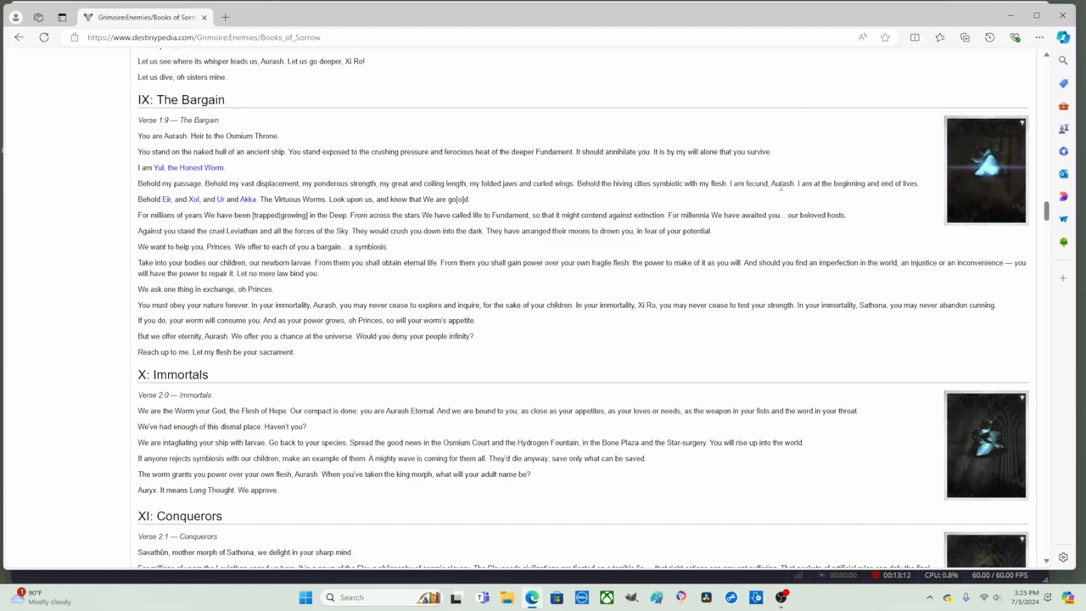
mouse_move(746, 183)
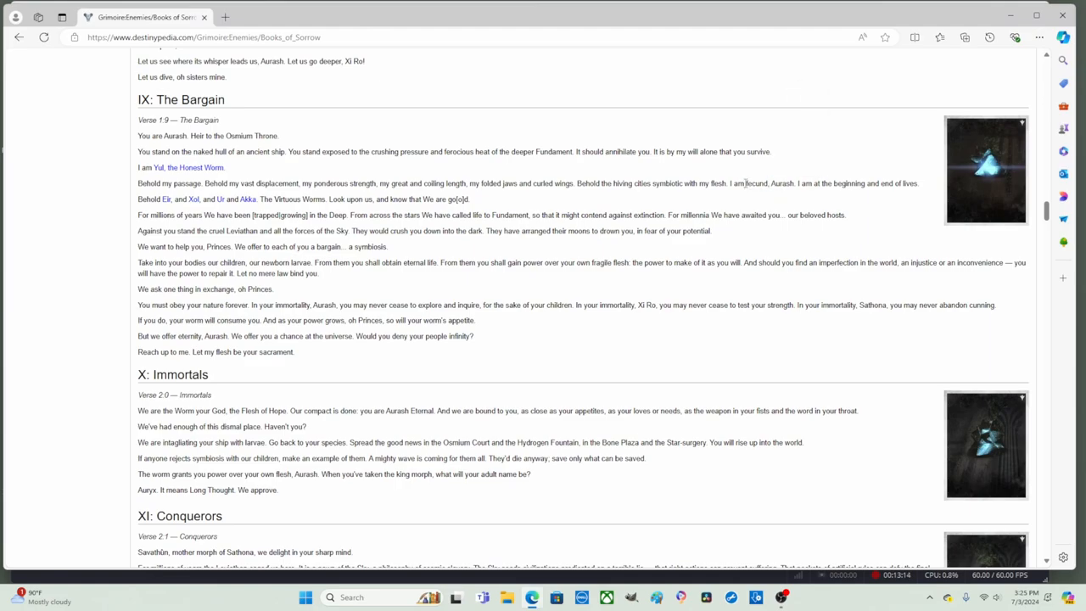
mouse_move(819, 196)
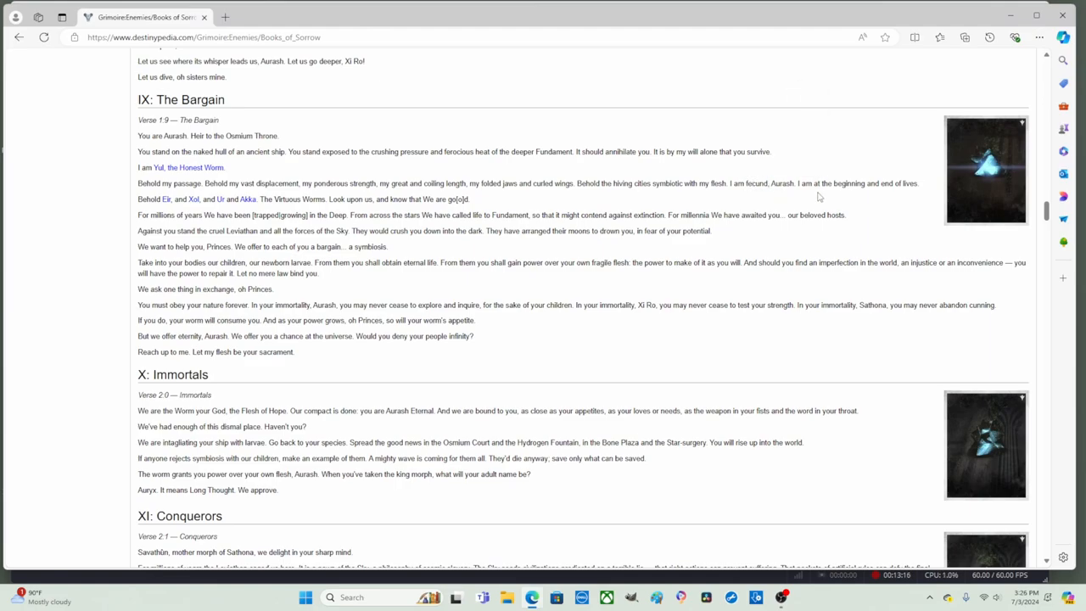
mouse_move(903, 194)
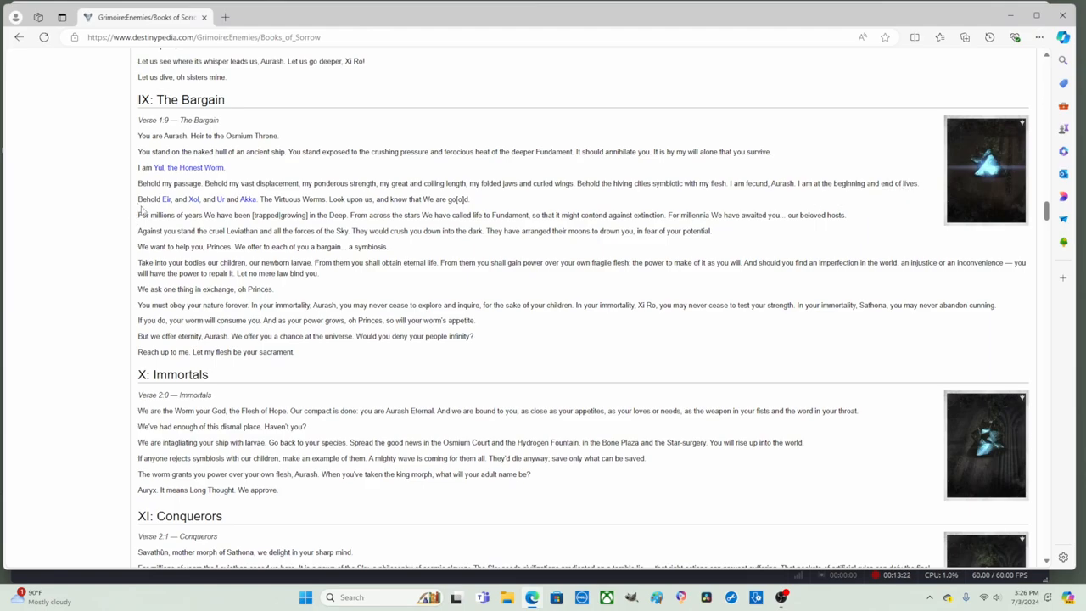
mouse_move(174, 212)
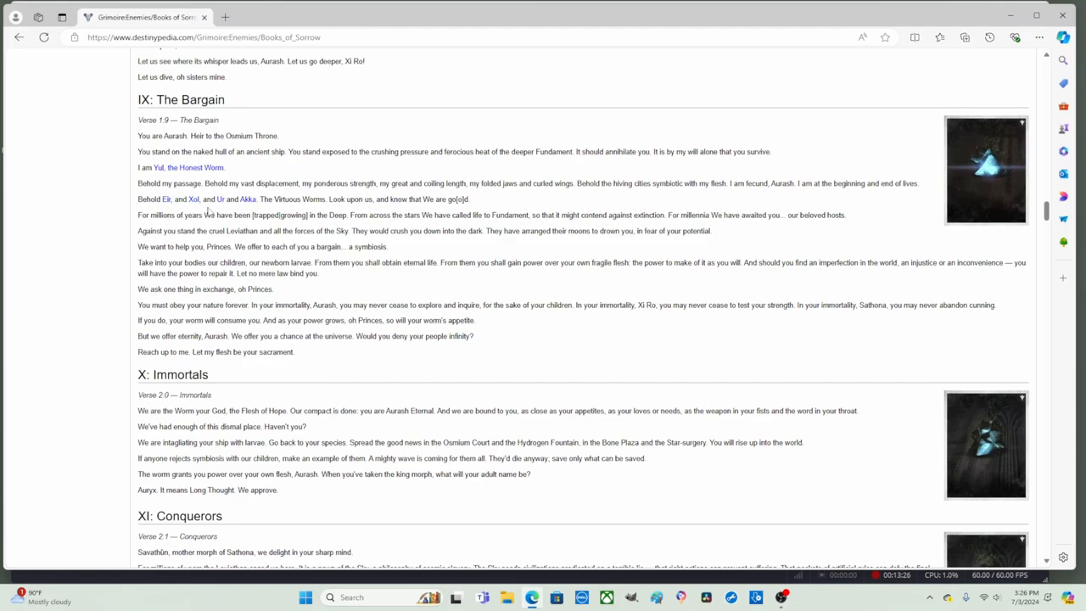
double_click(297, 199)
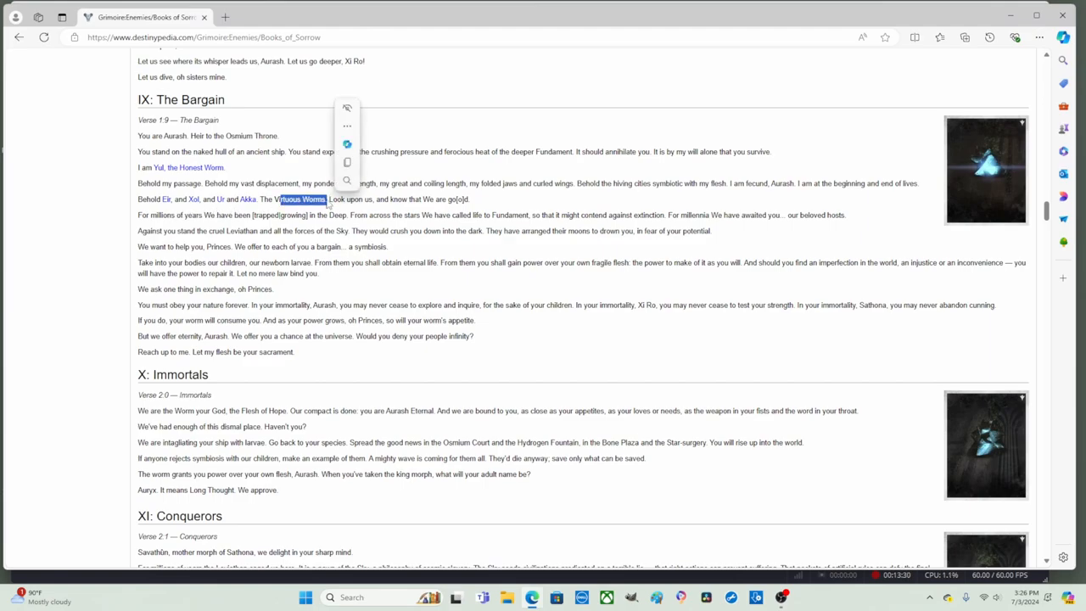
left_click(181, 214)
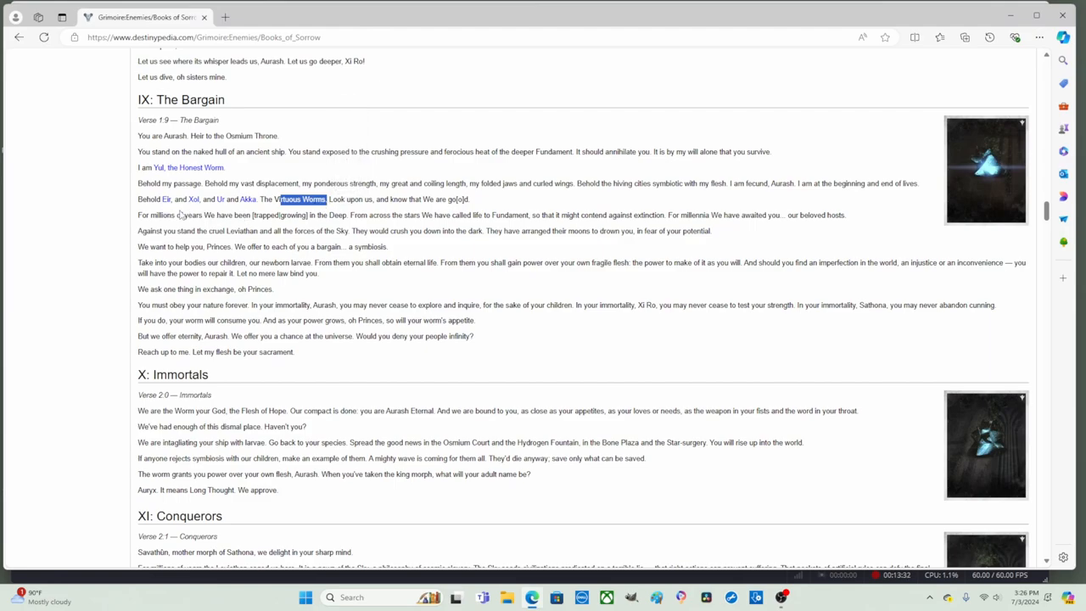
mouse_move(229, 207)
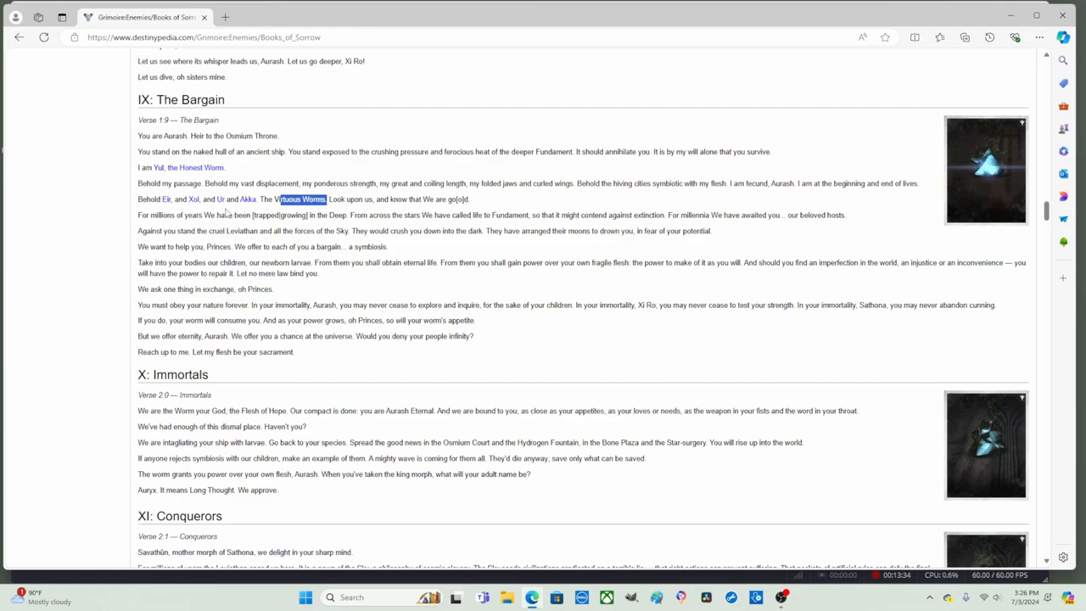
mouse_move(166, 198)
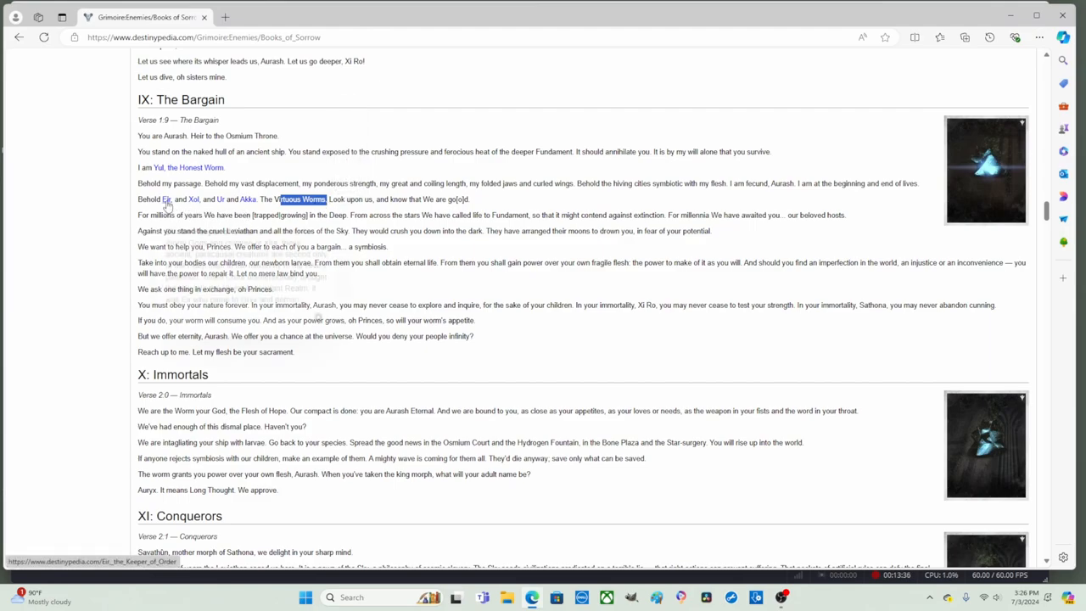
mouse_move(166, 199)
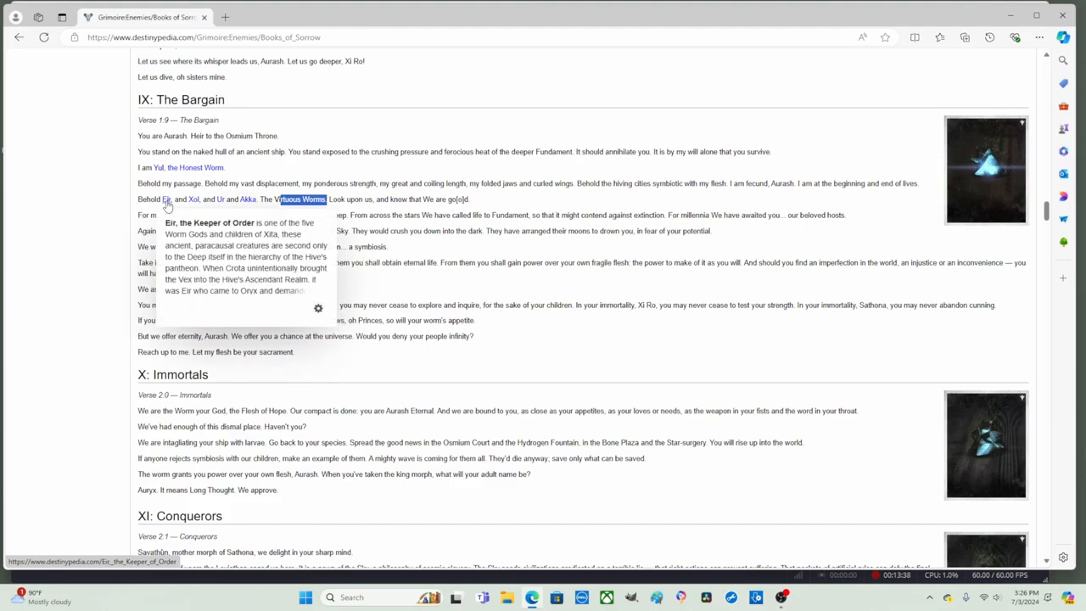
mouse_move(168, 200)
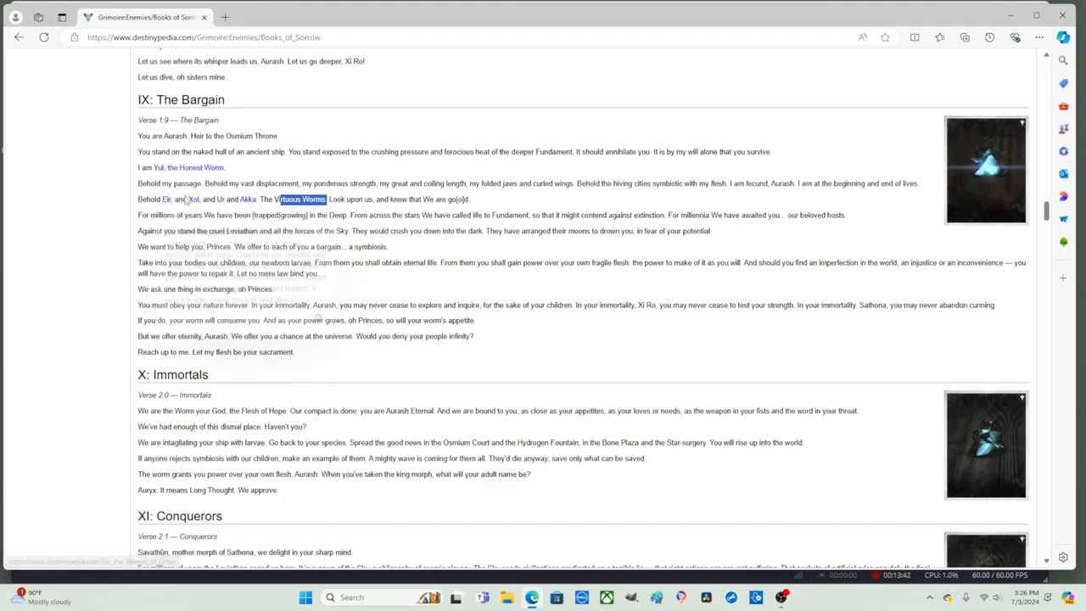
mouse_move(199, 198)
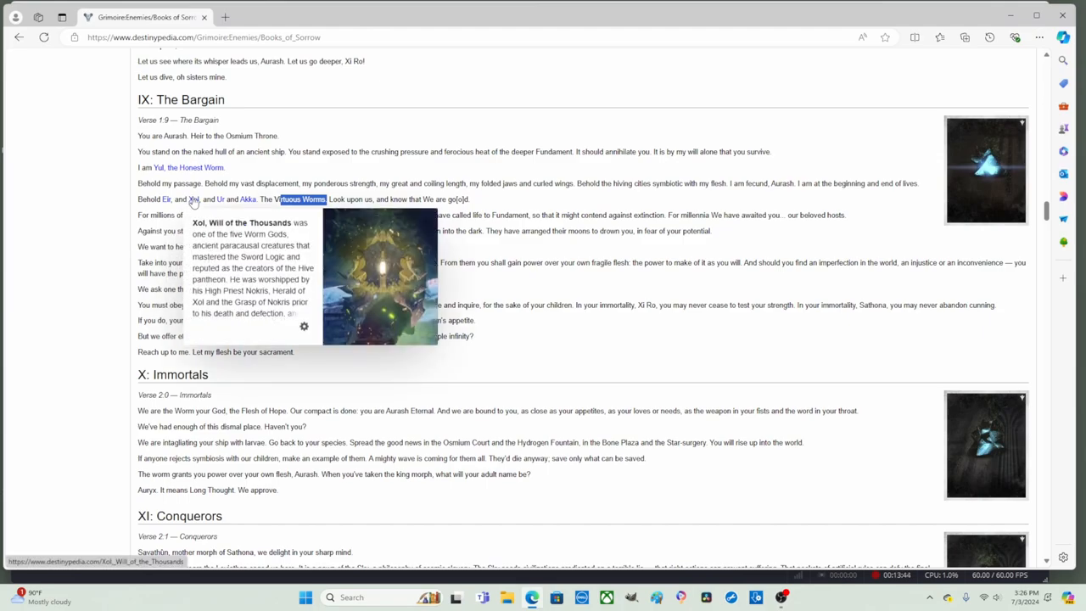
mouse_move(218, 199)
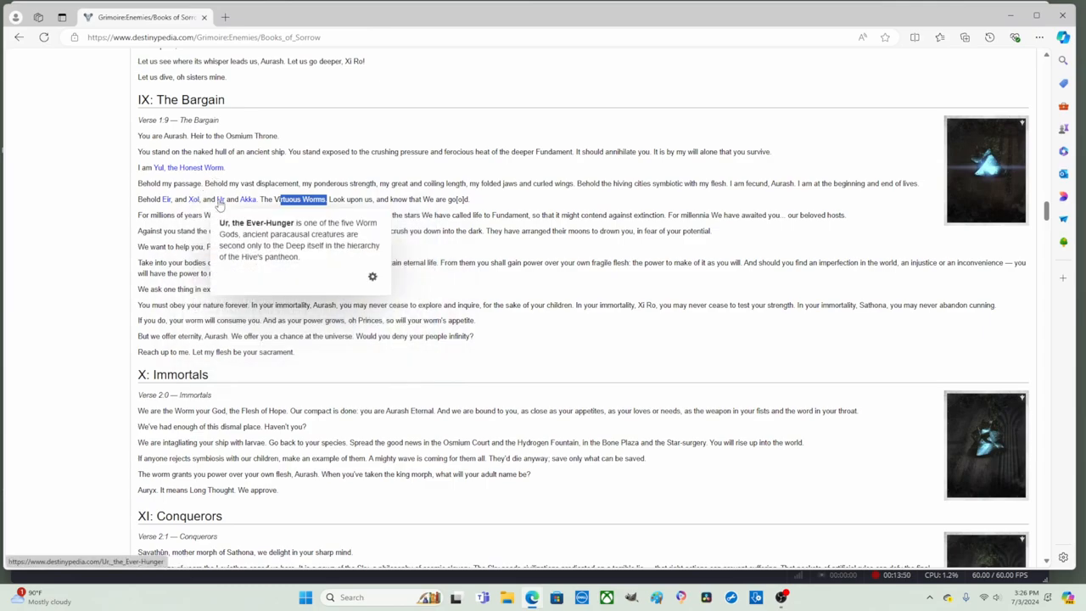
mouse_move(247, 201)
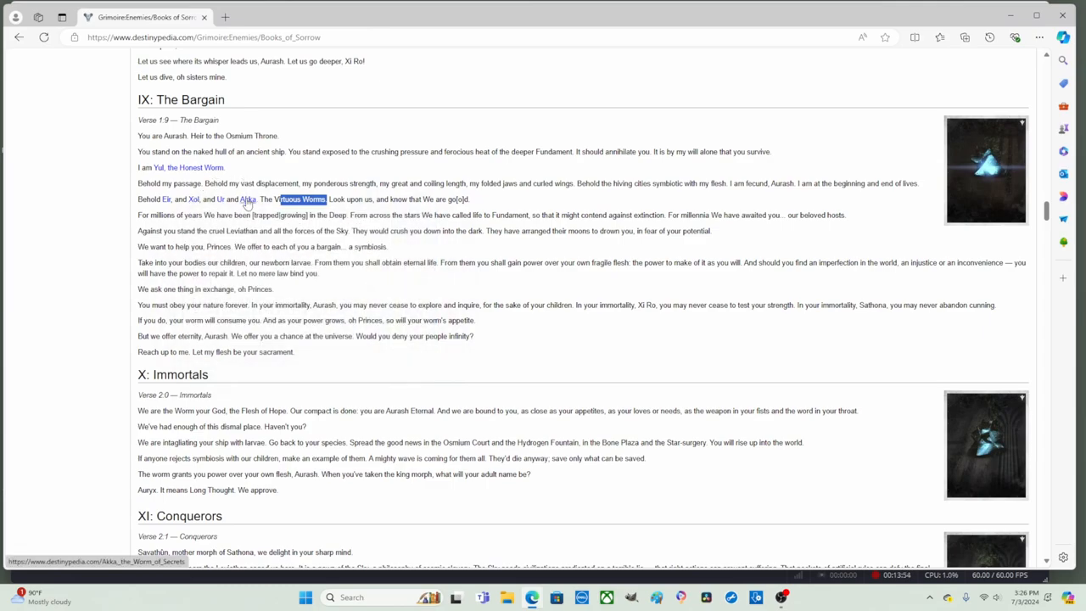
mouse_move(246, 199)
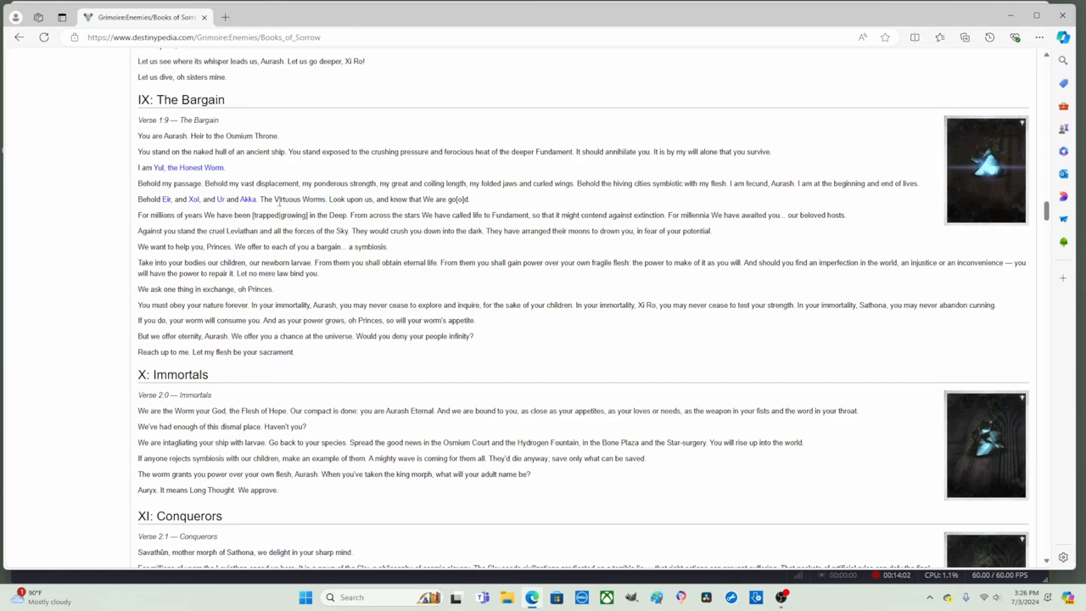
Mark words in the moons and millions-of-years lines, then scroll toward XI: Conquerors.
double_click(293, 198)
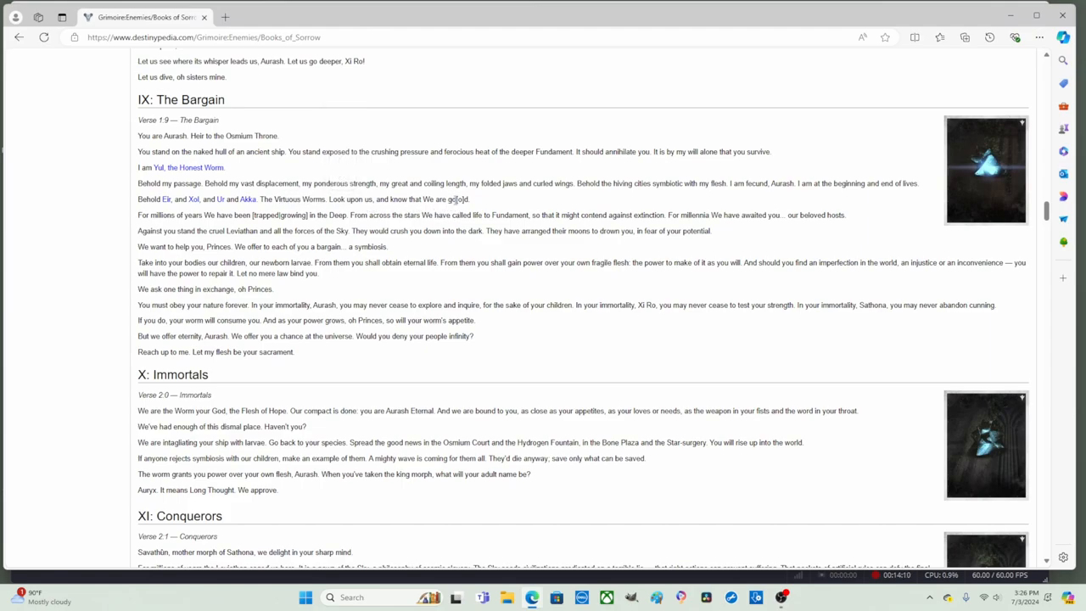
double_click(459, 199)
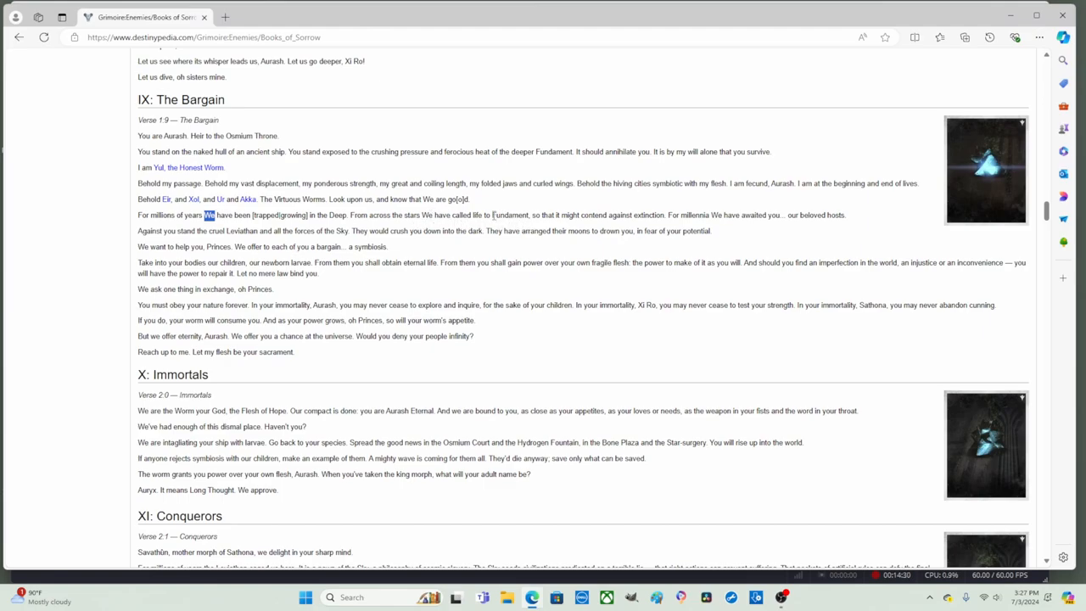
double_click(507, 215)
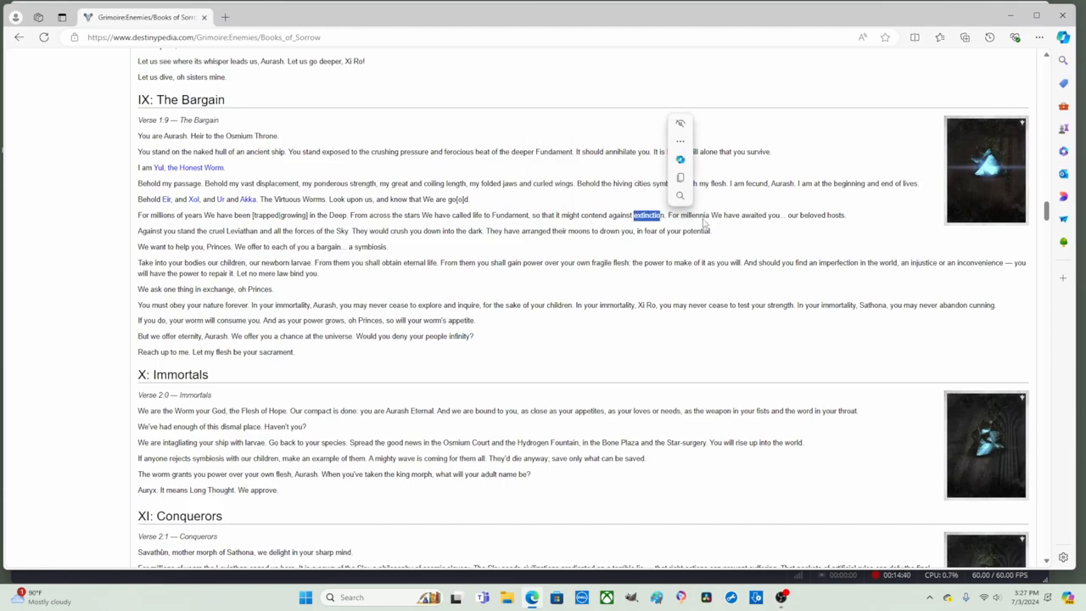
mouse_move(724, 223)
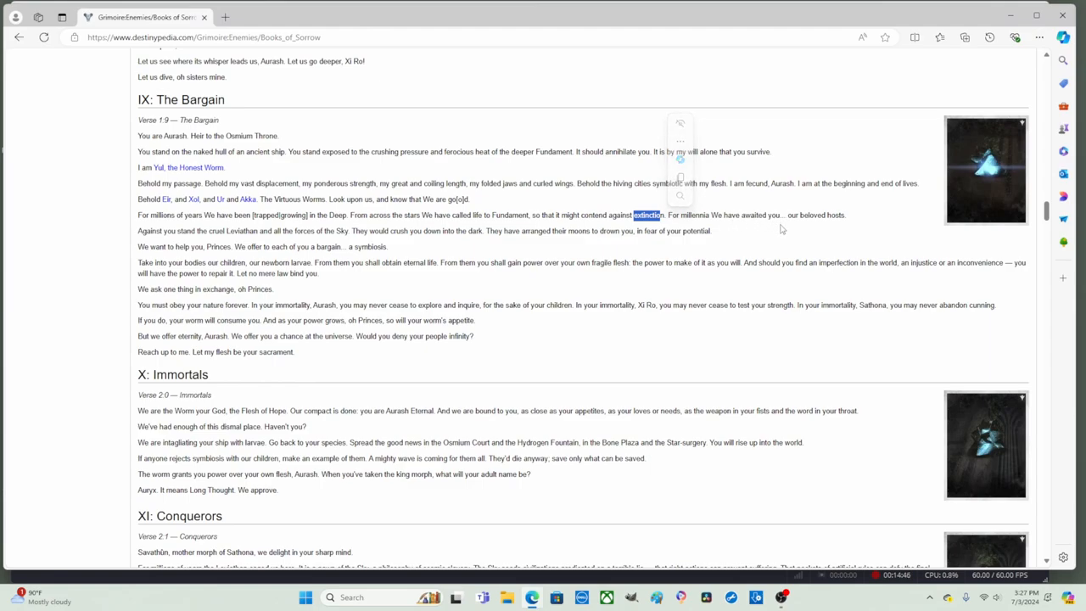
mouse_move(848, 220)
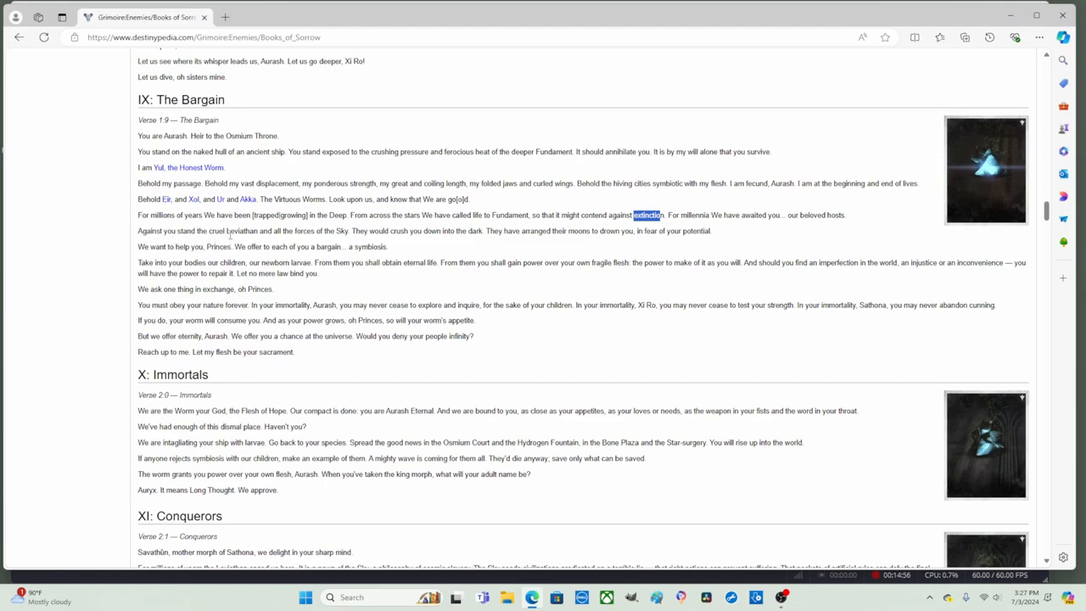
mouse_move(342, 241)
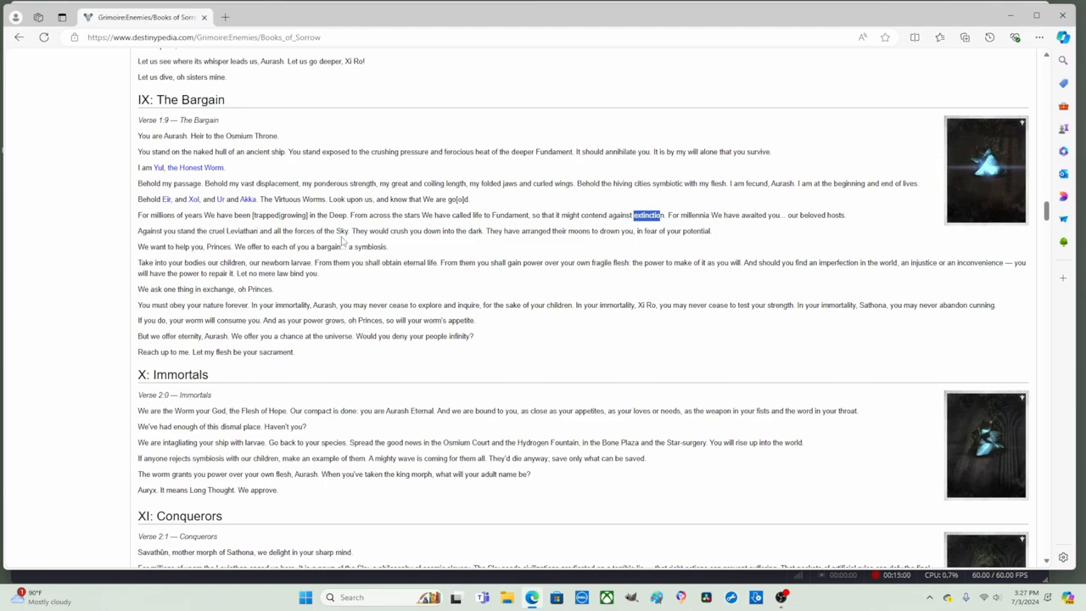
mouse_move(355, 247)
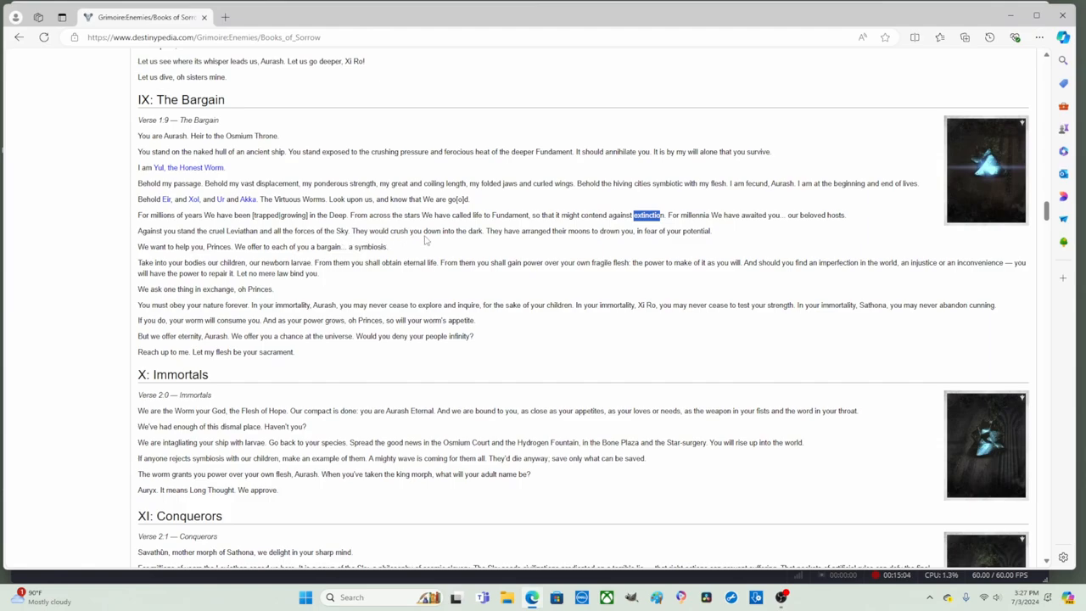
mouse_move(478, 240)
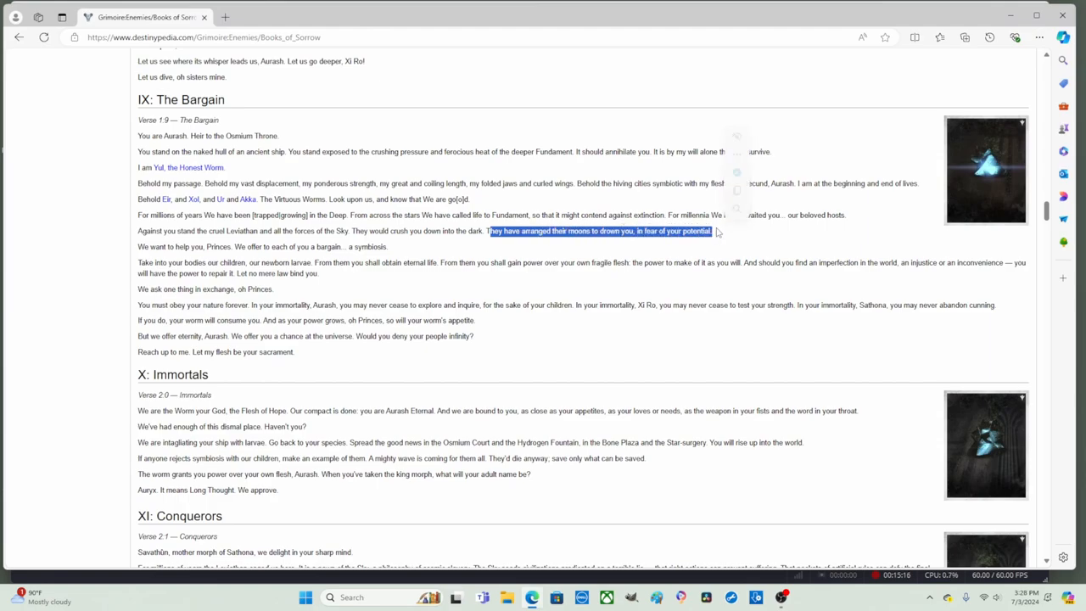
scroll("down", 3)
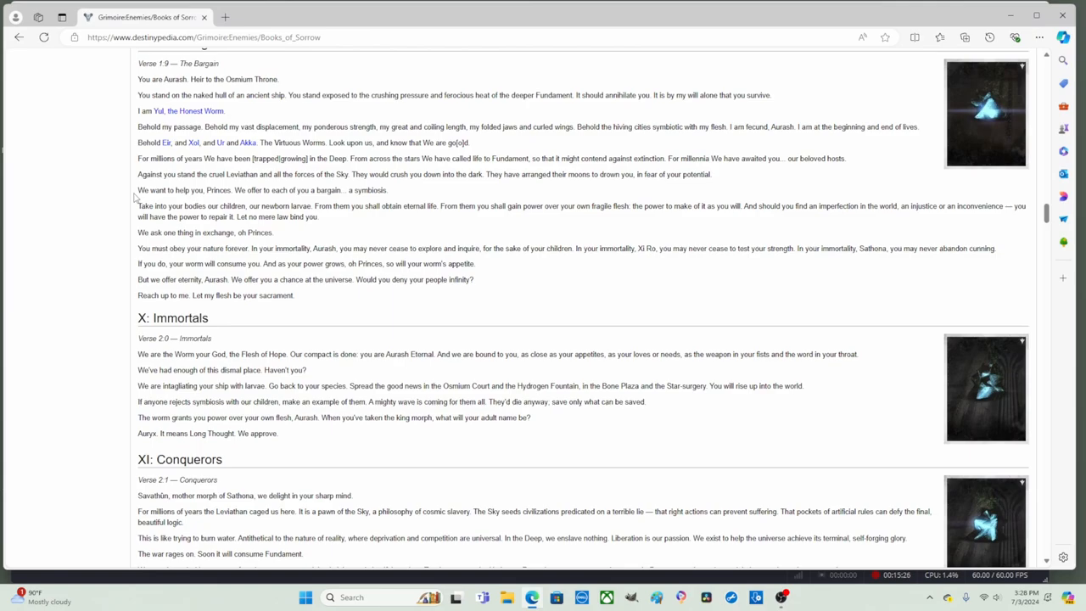
mouse_move(217, 200)
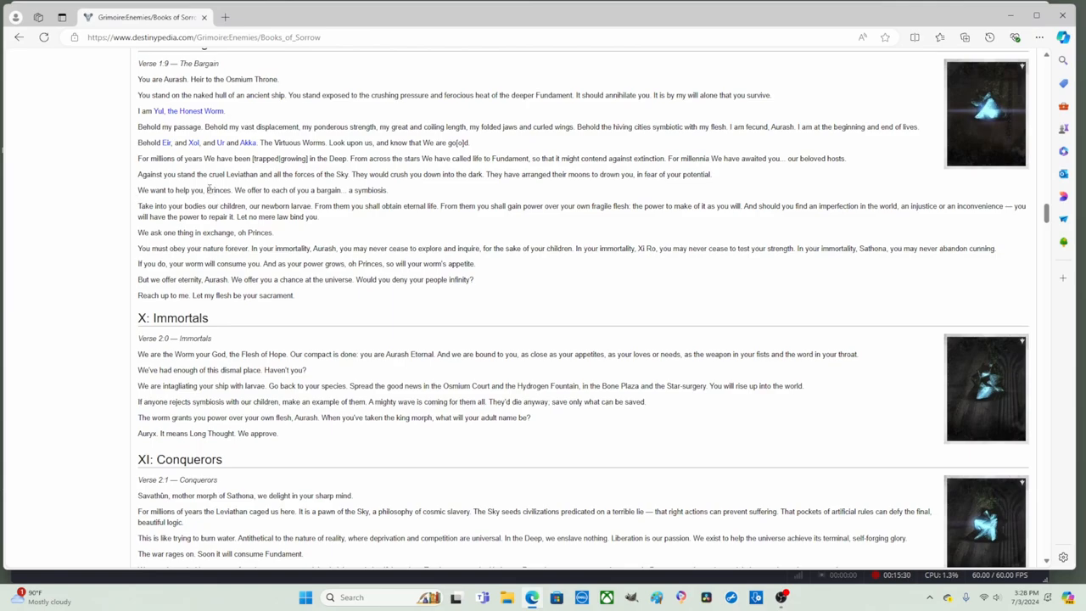
Highlight 'newborn larvae' in the 'Take into your bodies our children' line.
double_click(216, 190)
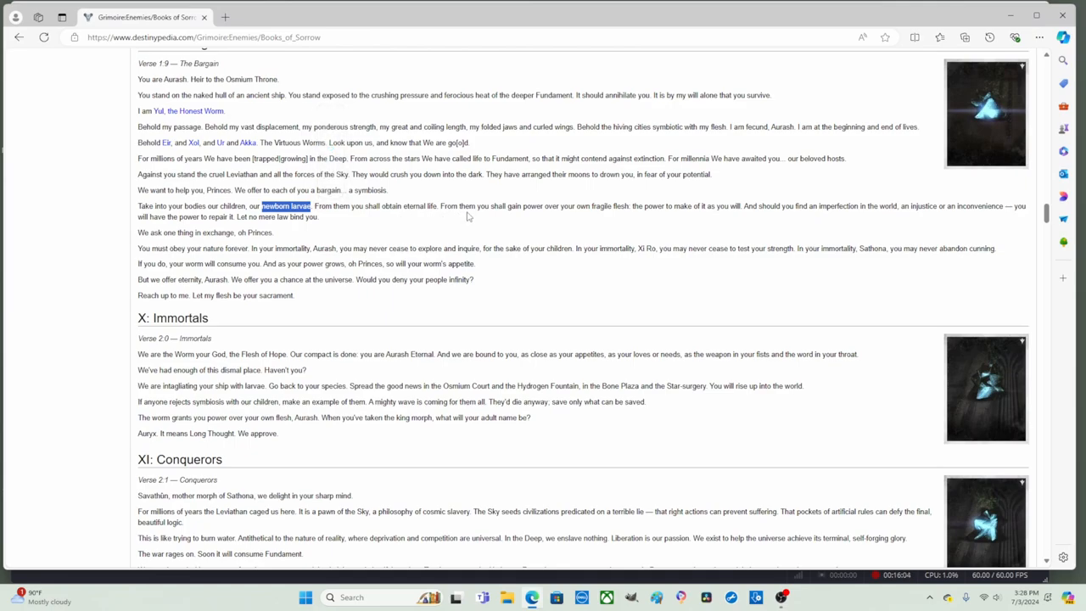
mouse_move(585, 218)
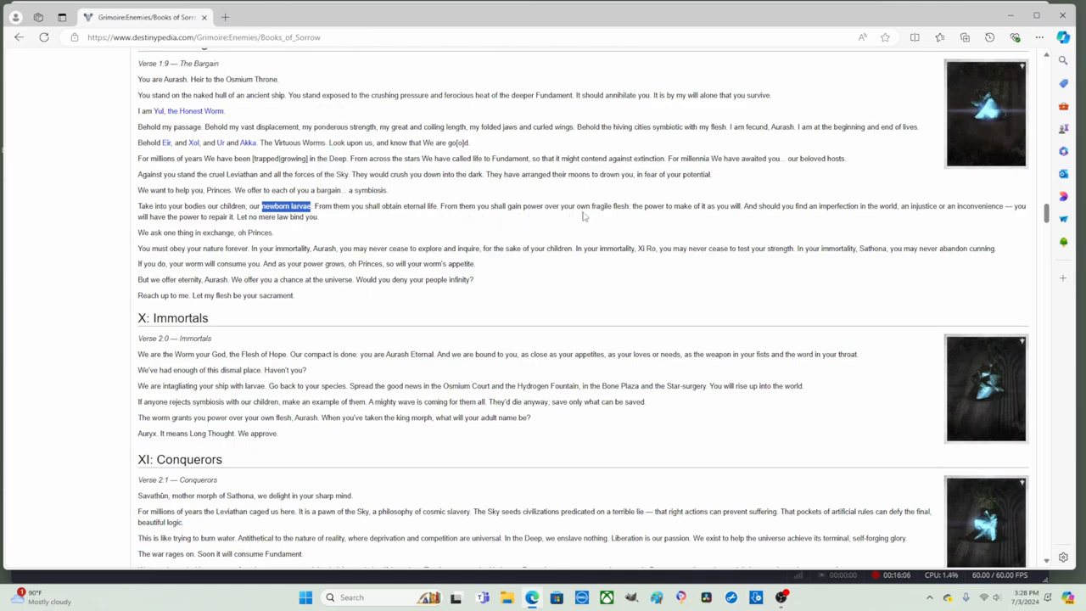
mouse_move(623, 214)
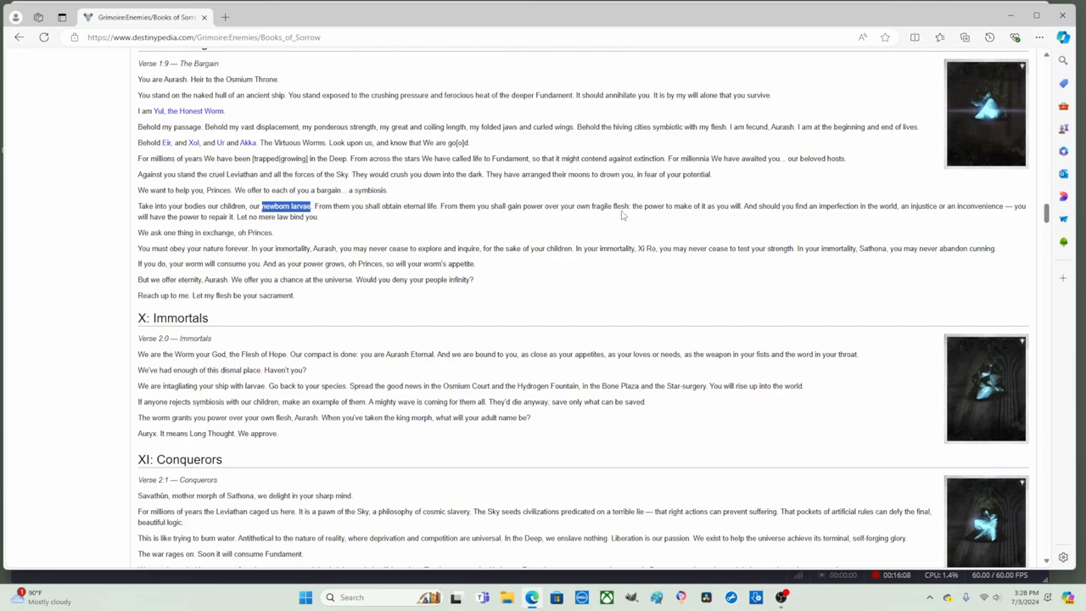
mouse_move(728, 217)
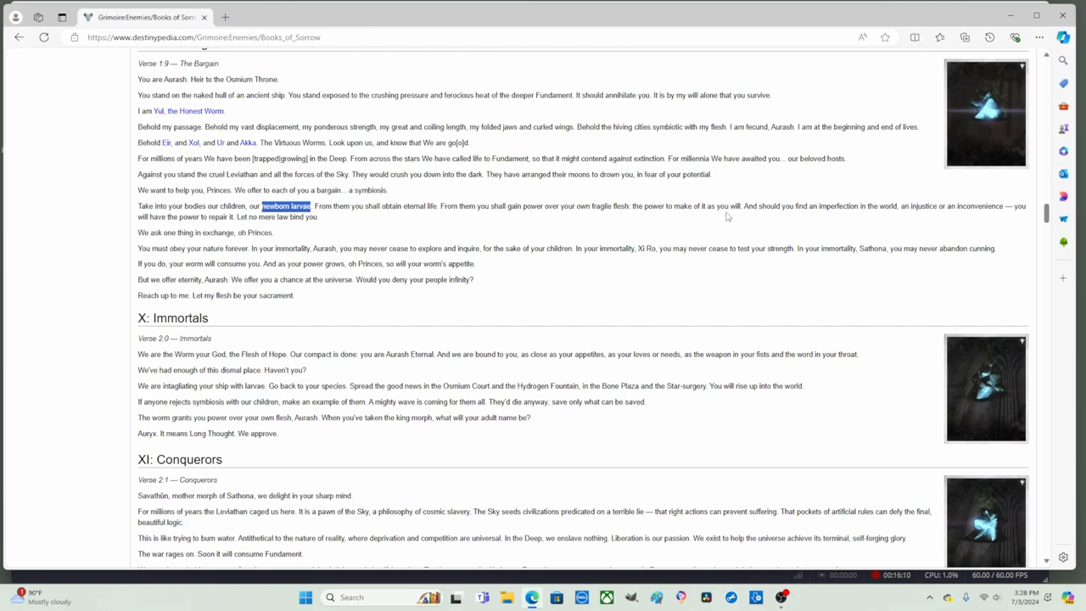
mouse_move(765, 221)
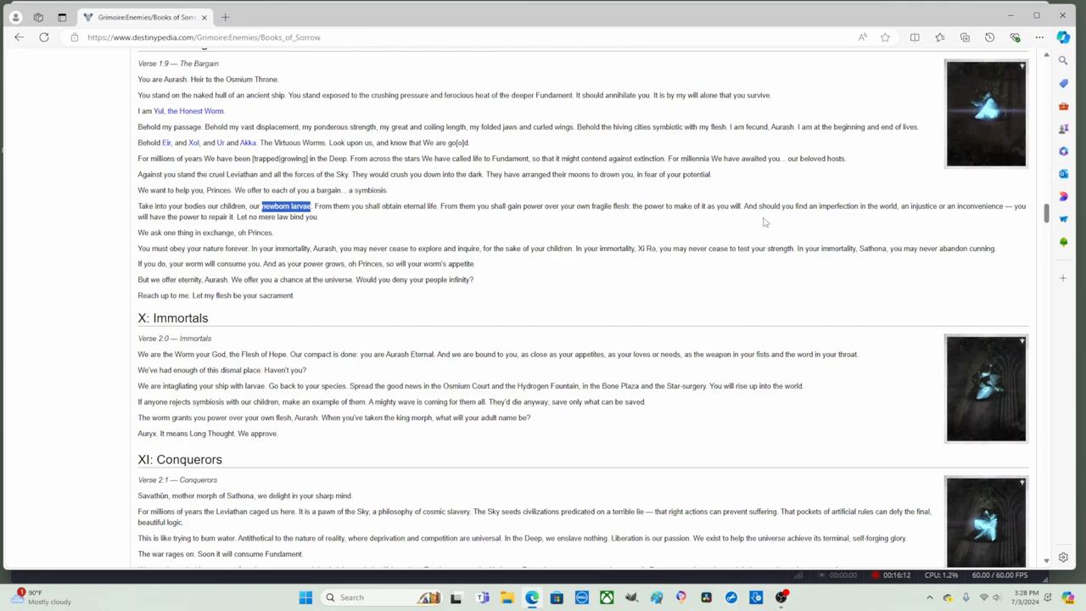
mouse_move(813, 219)
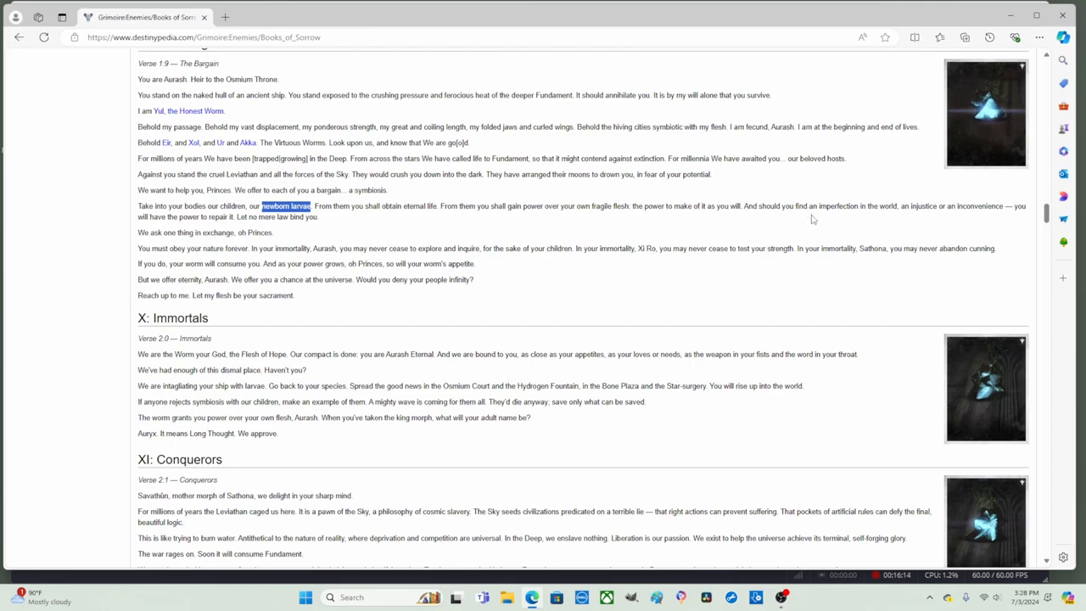
mouse_move(780, 219)
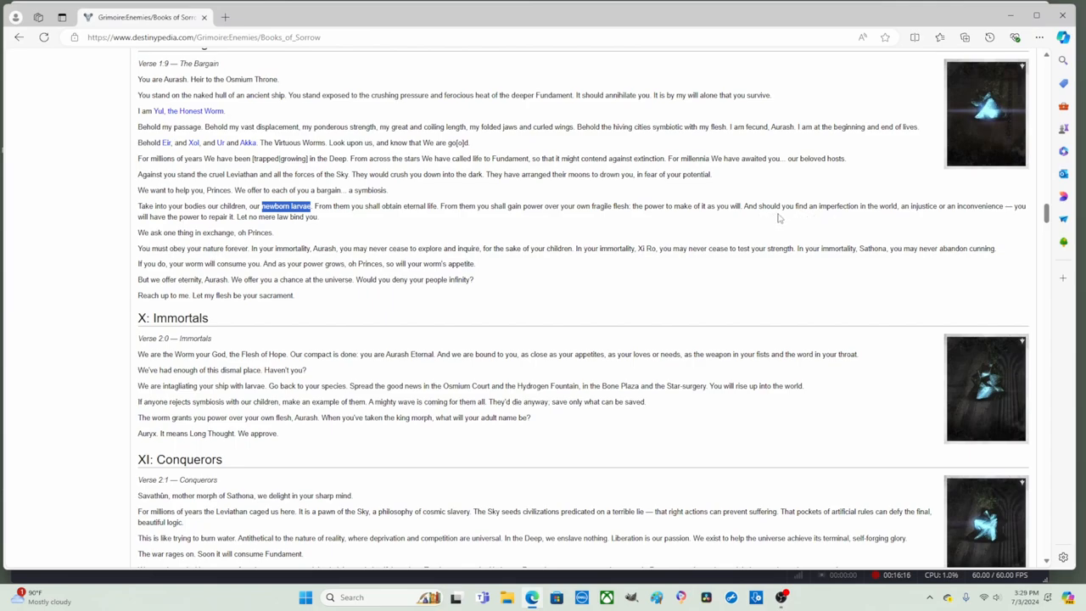
mouse_move(895, 217)
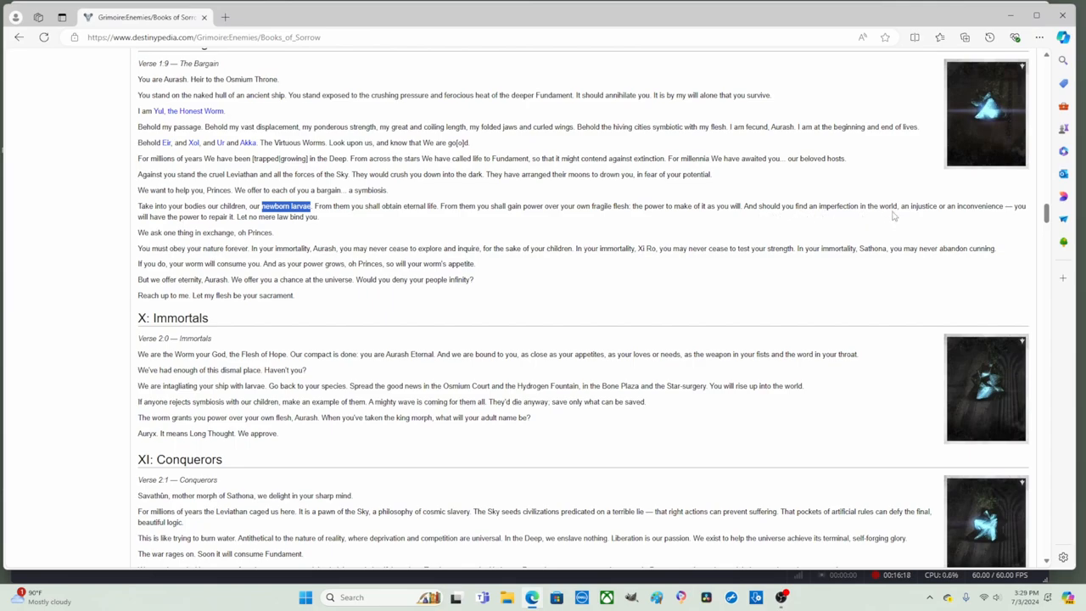
mouse_move(930, 218)
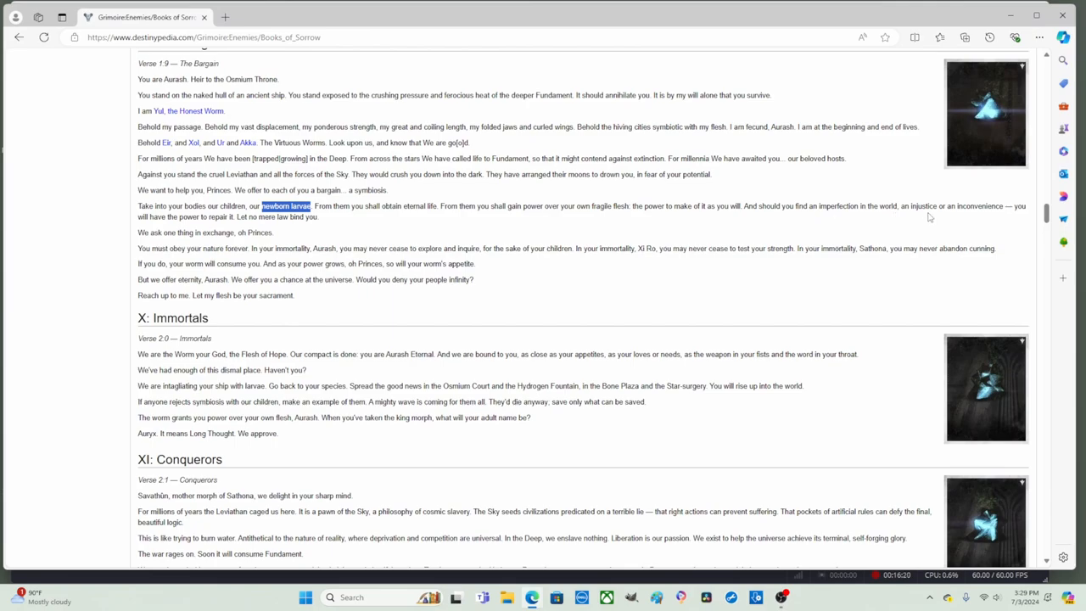
mouse_move(987, 219)
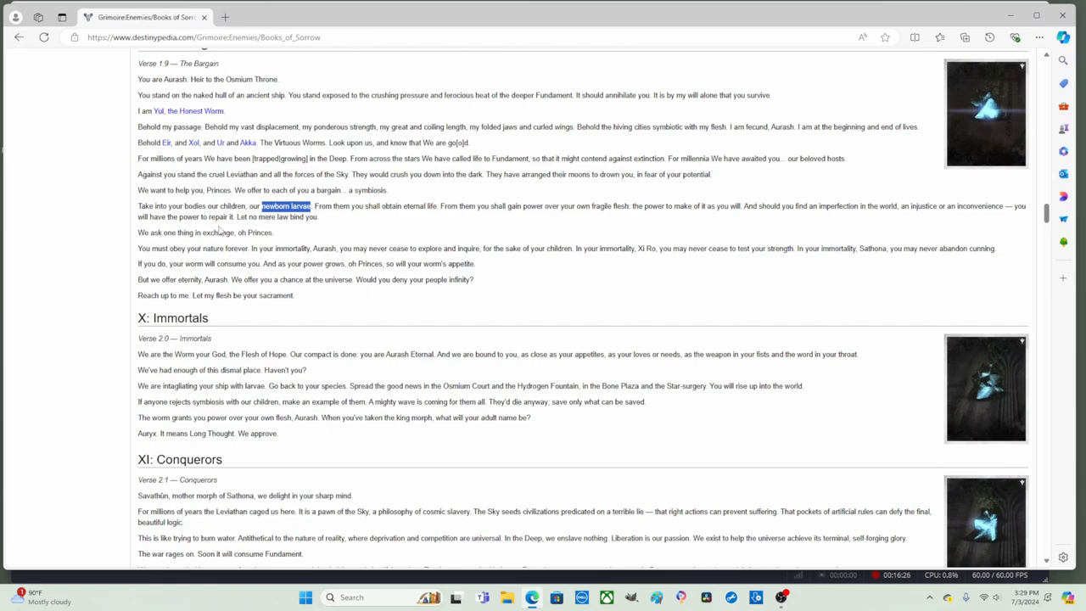
mouse_move(300, 229)
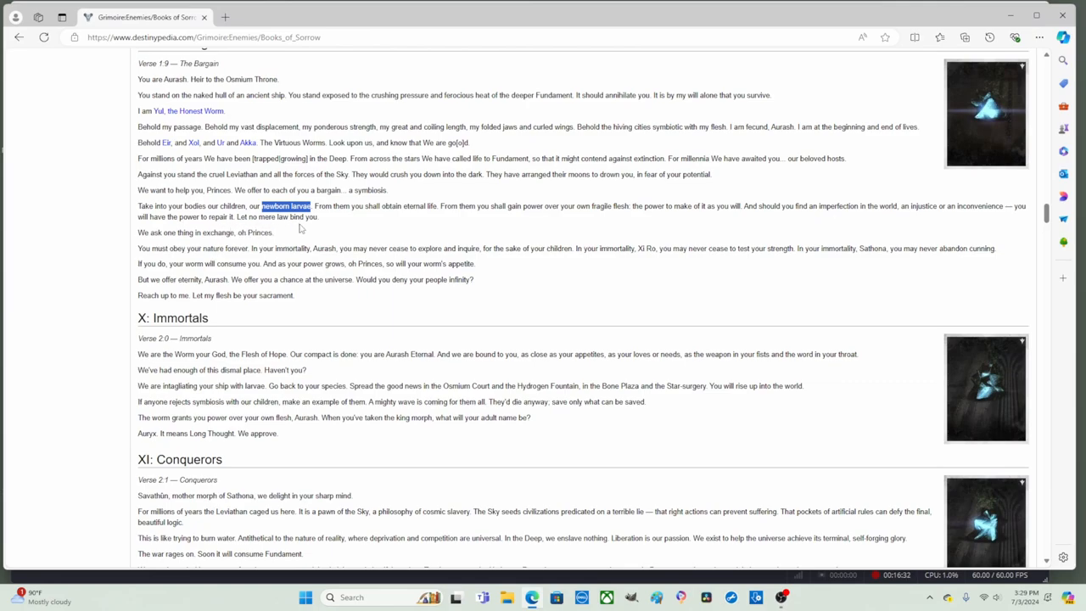
mouse_move(314, 228)
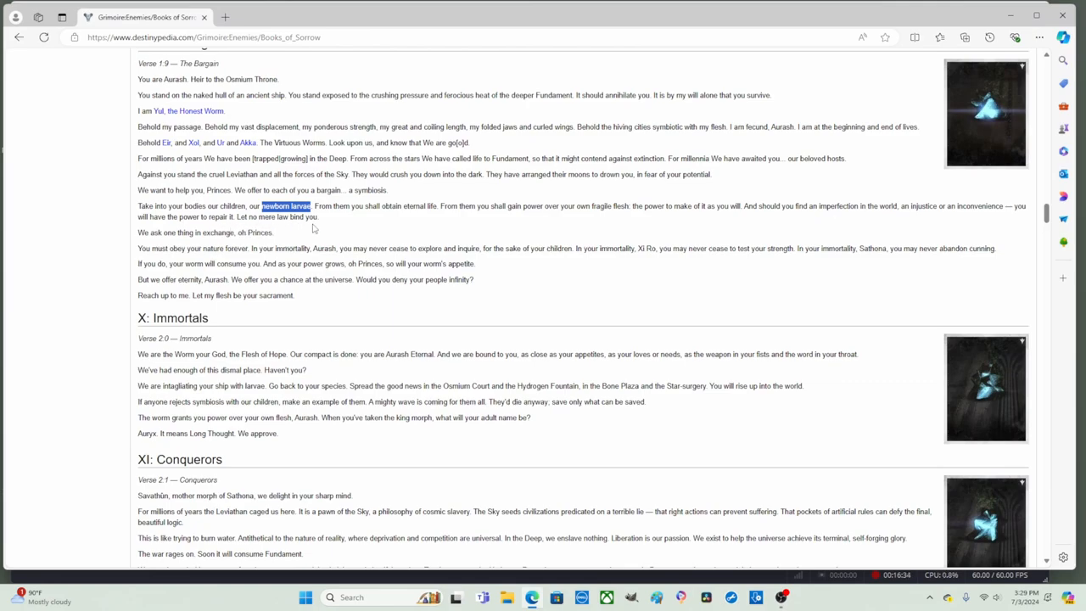
mouse_move(324, 226)
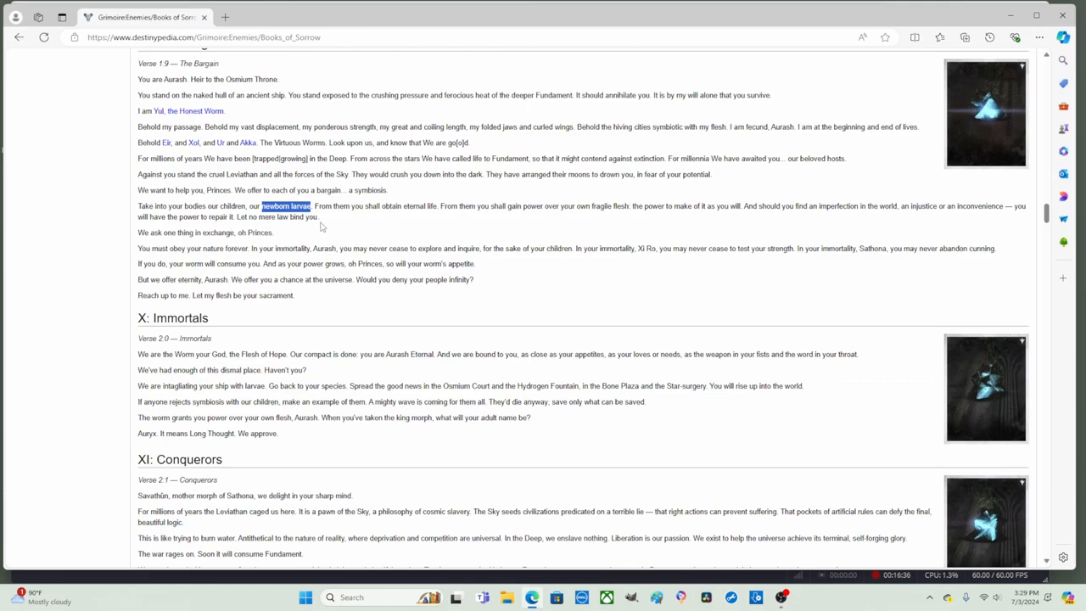
Clear the 'newborn larvae' selection and highlight 'power over your own fragile flesh … Let no mere law bind you.'.
left_click(356, 206)
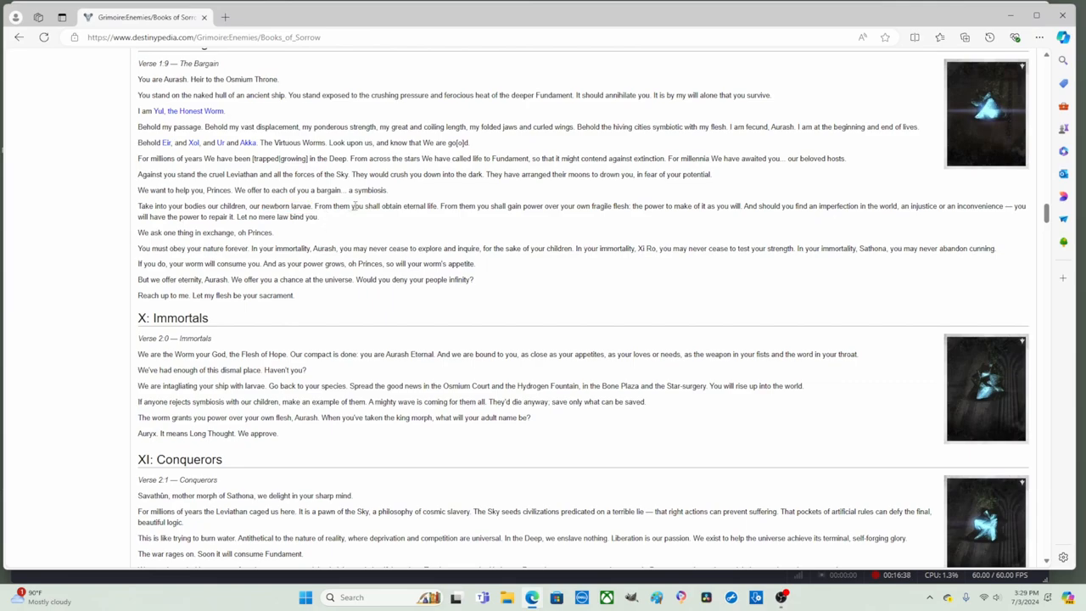
left_click_drag(361, 206, 435, 206)
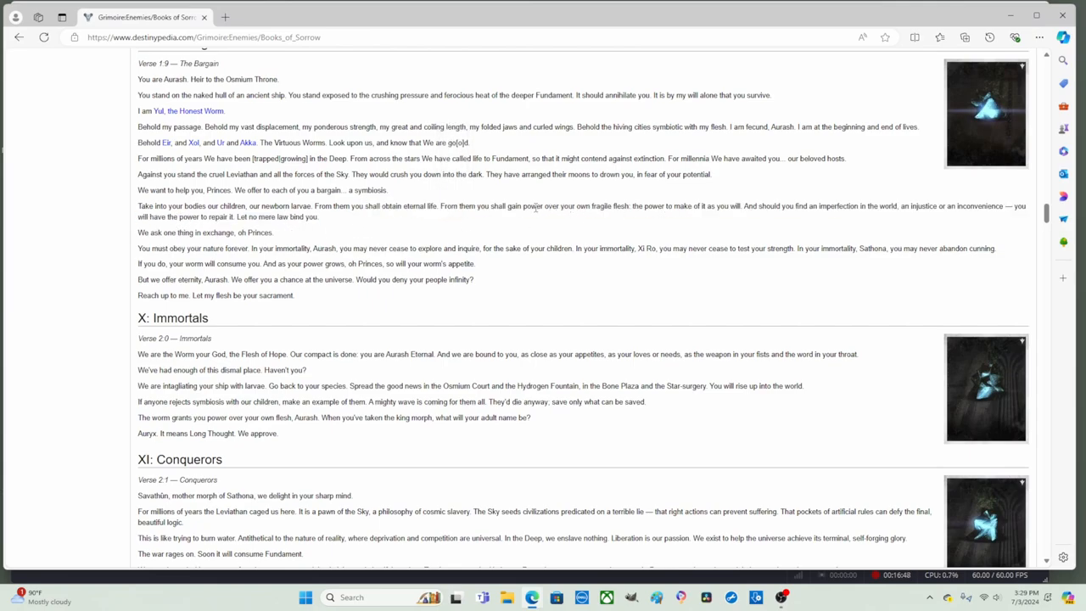
left_click_drag(523, 205, 812, 205)
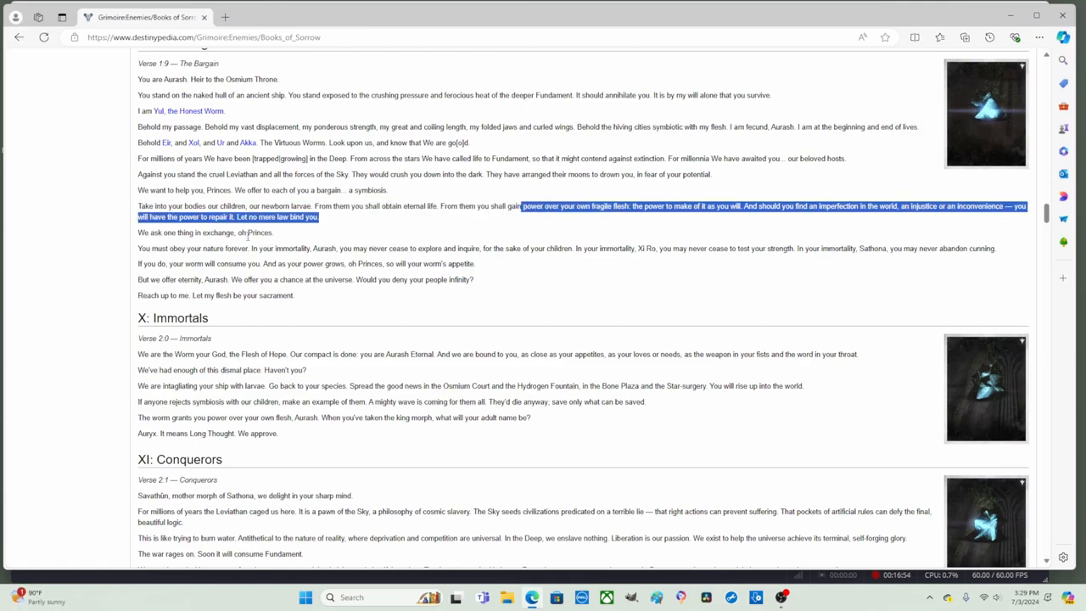
mouse_move(762, 225)
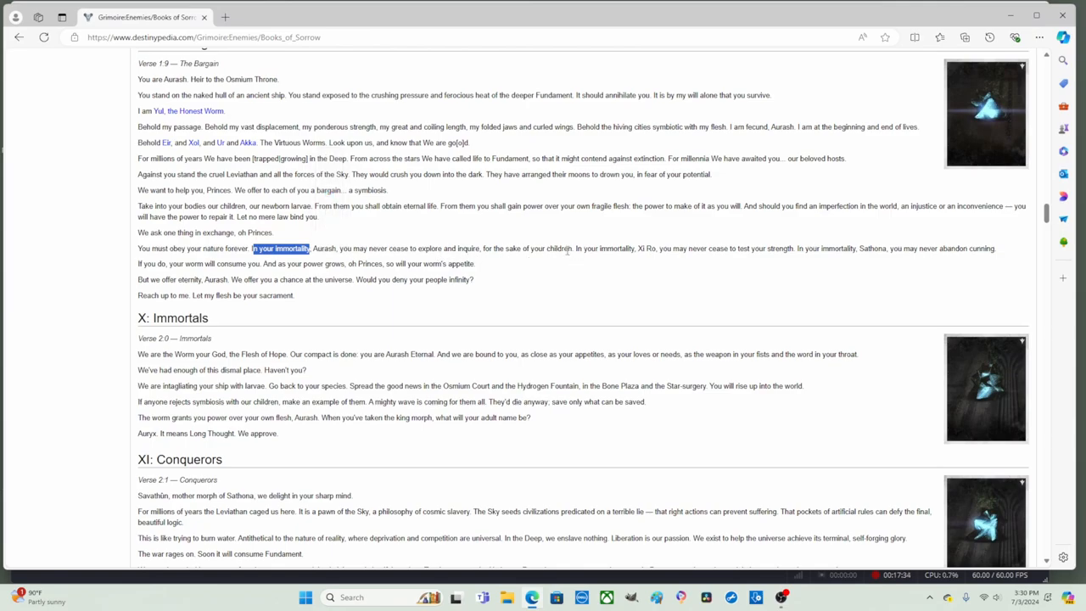
mouse_move(486, 237)
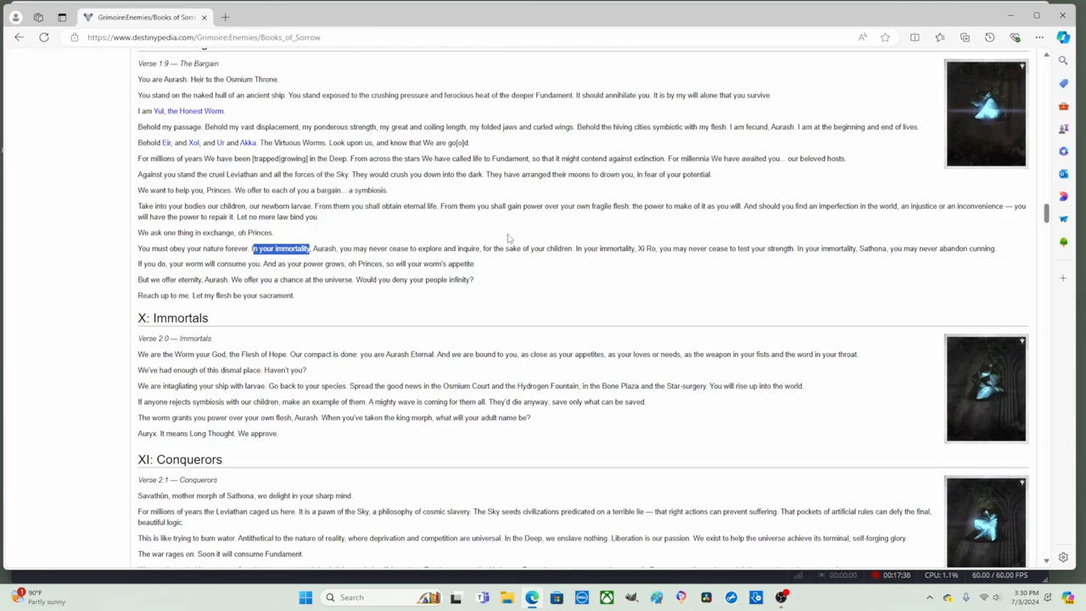
mouse_move(627, 261)
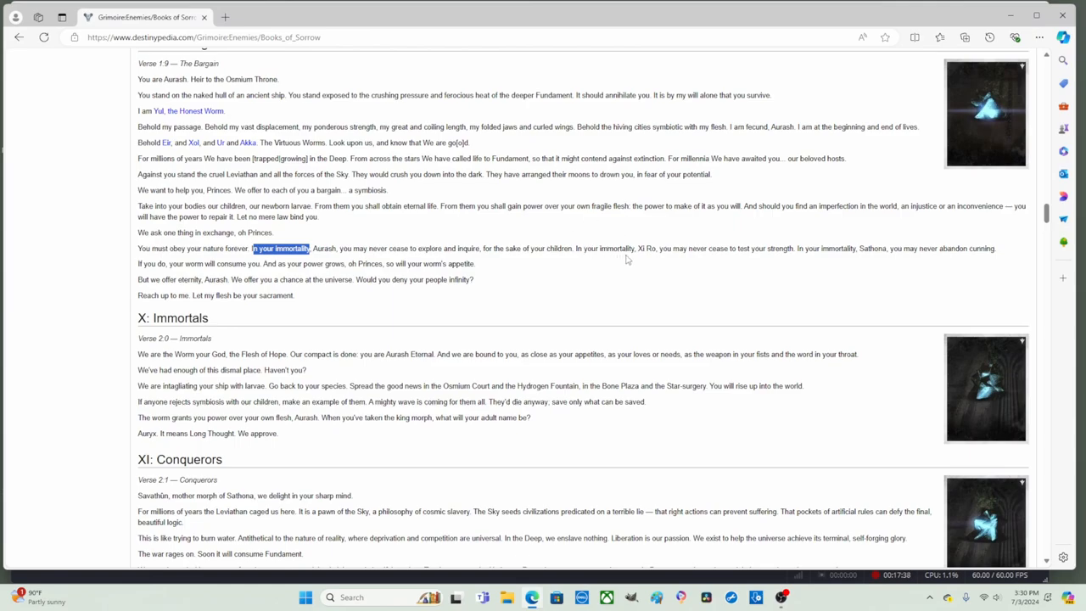
mouse_move(686, 260)
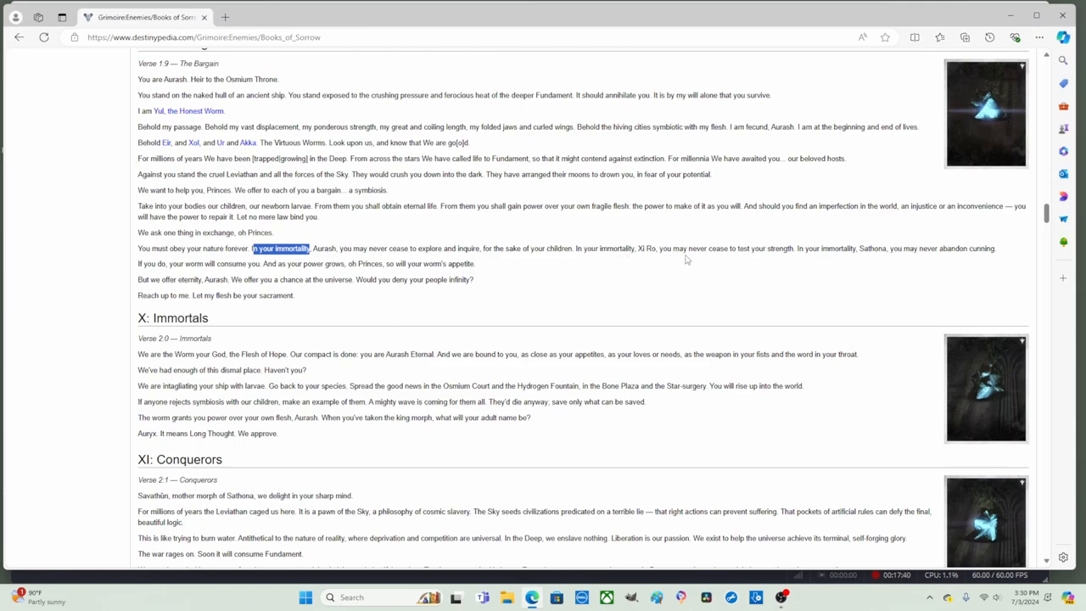
mouse_move(791, 262)
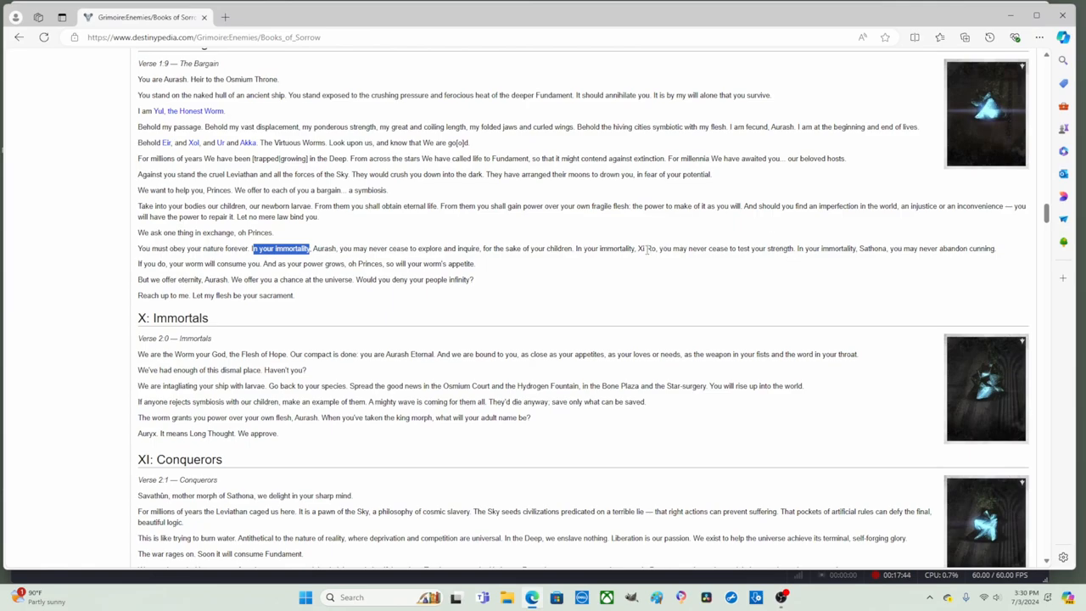
mouse_move(825, 281)
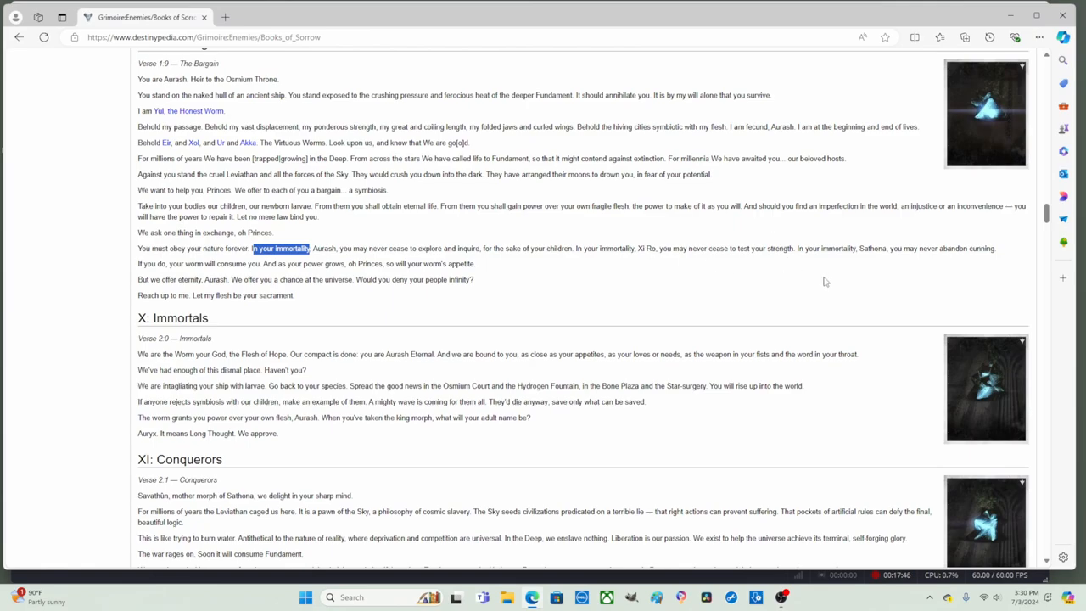
mouse_move(841, 286)
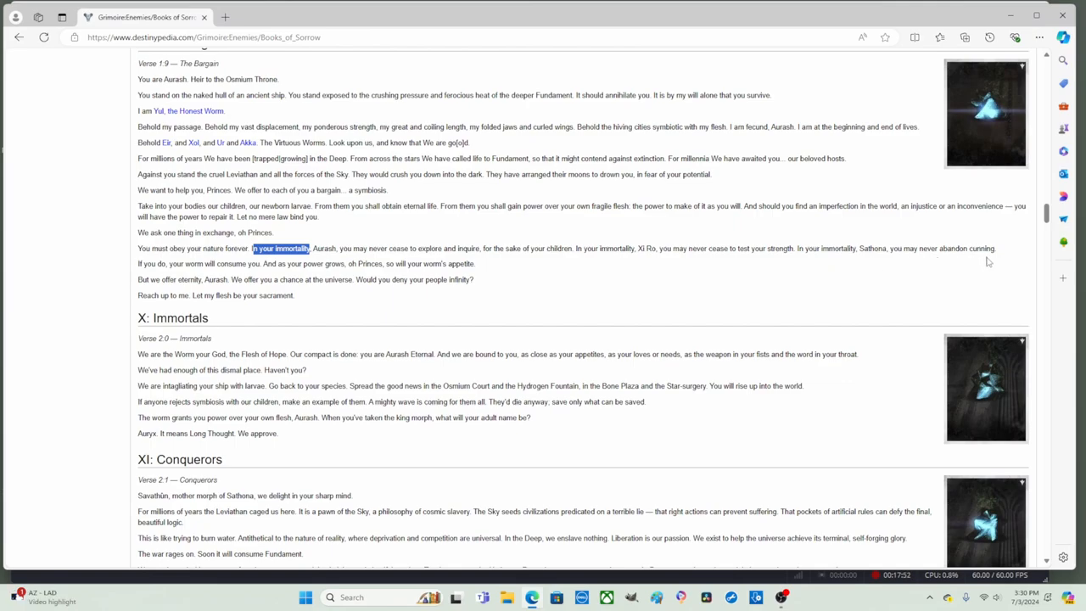
mouse_move(878, 248)
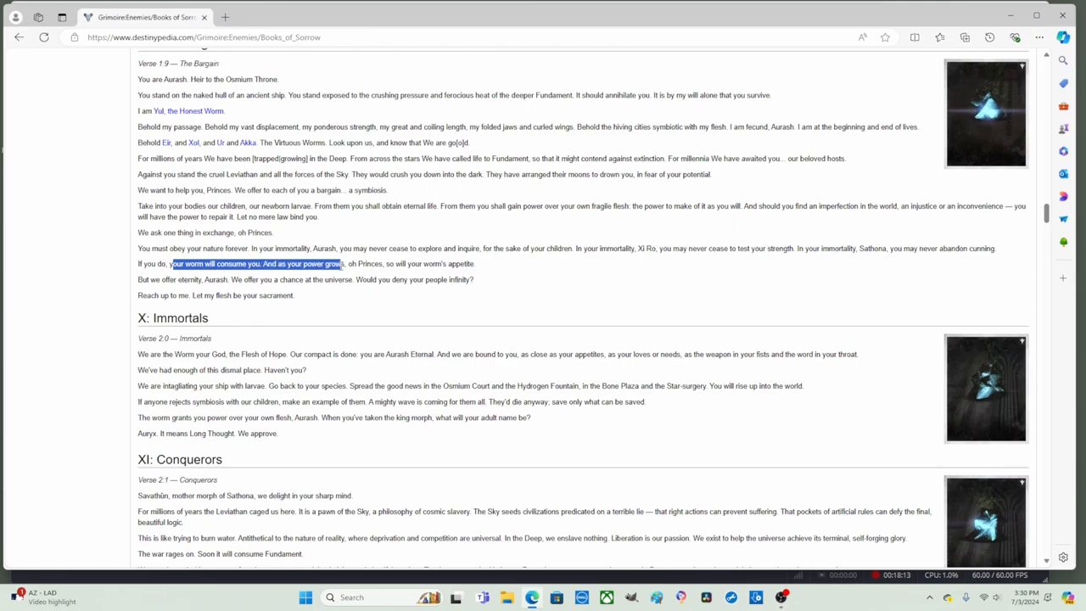
left_click_drag(342, 263, 422, 263)
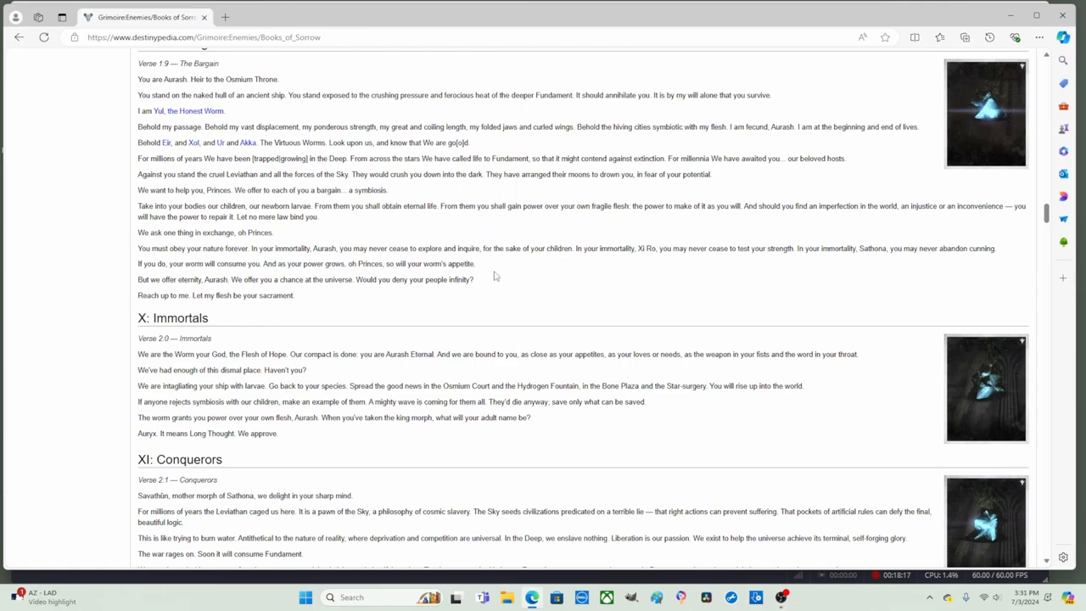
mouse_move(653, 261)
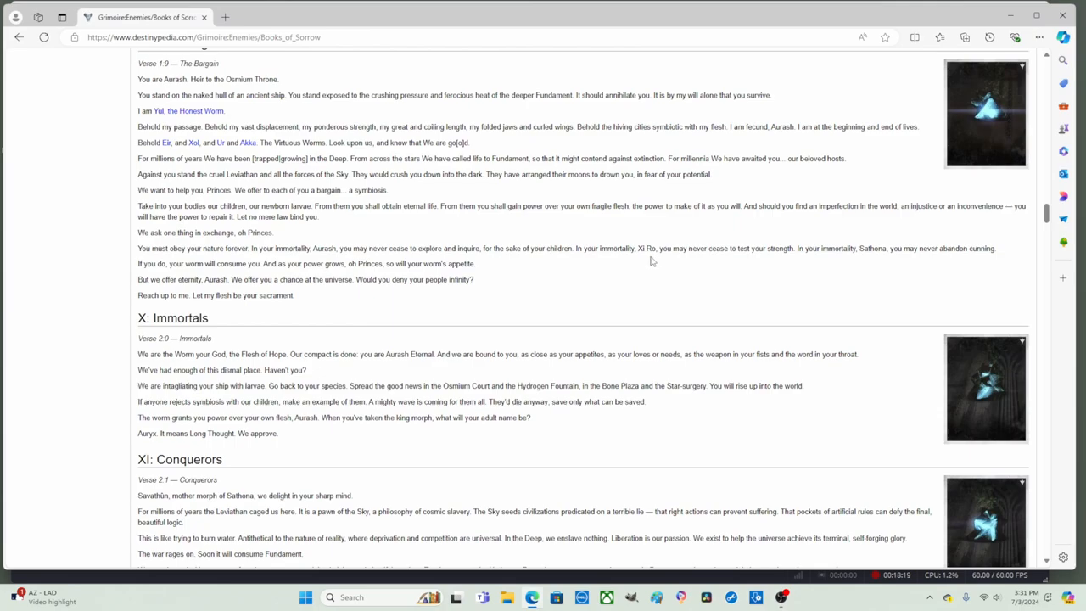
mouse_move(748, 260)
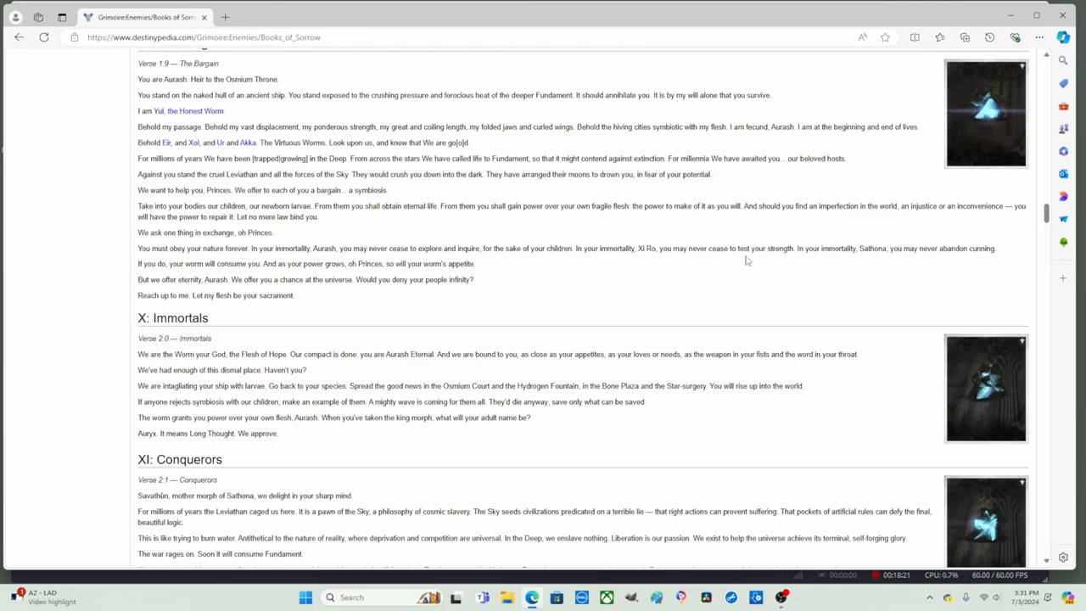
mouse_move(568, 261)
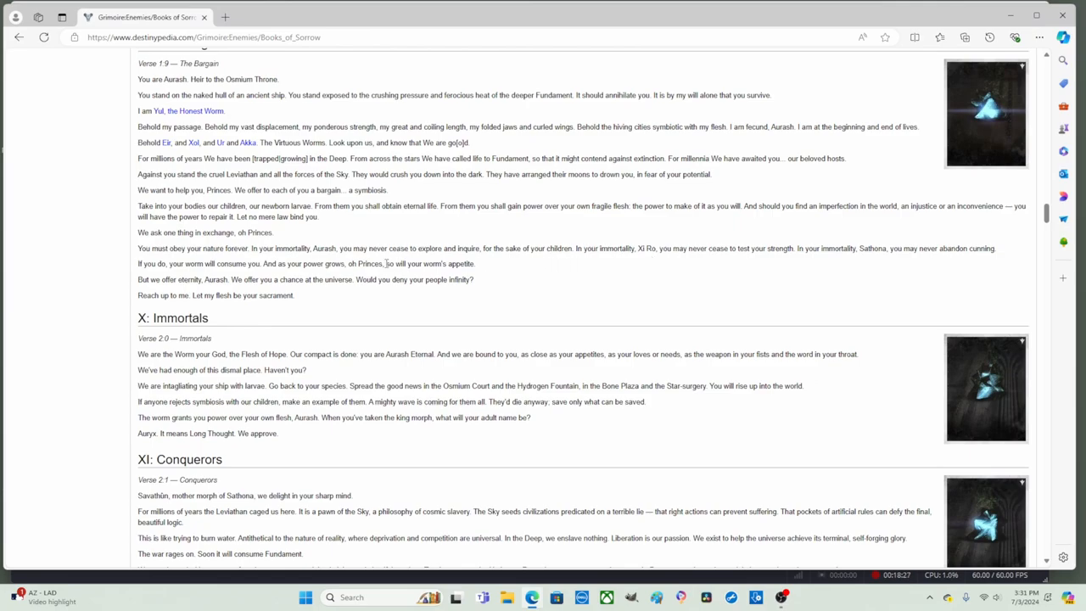
left_click_drag(385, 264, 476, 264)
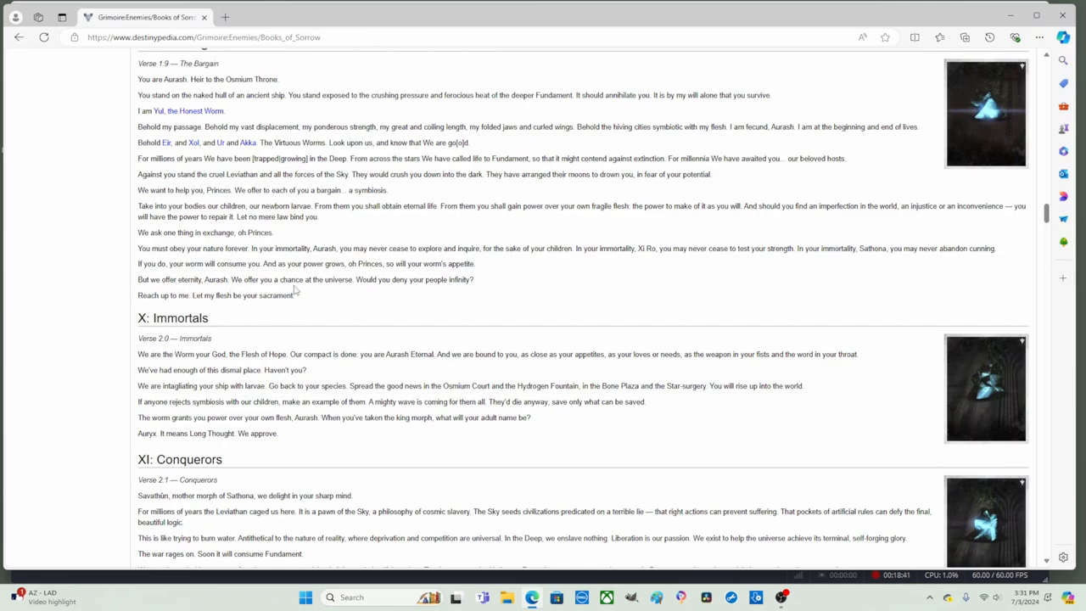
mouse_move(374, 290)
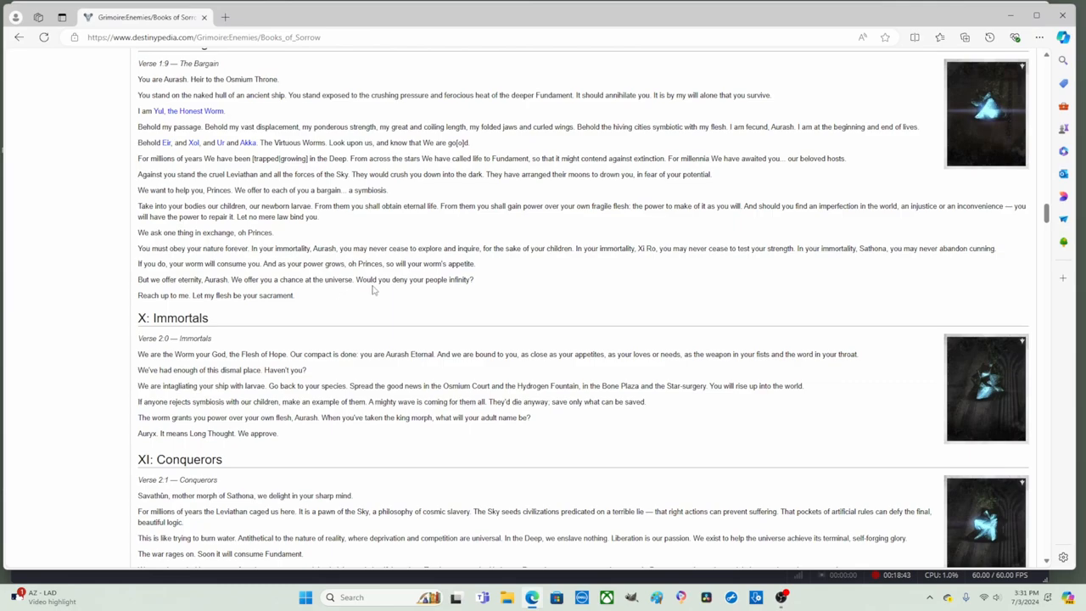
mouse_move(472, 290)
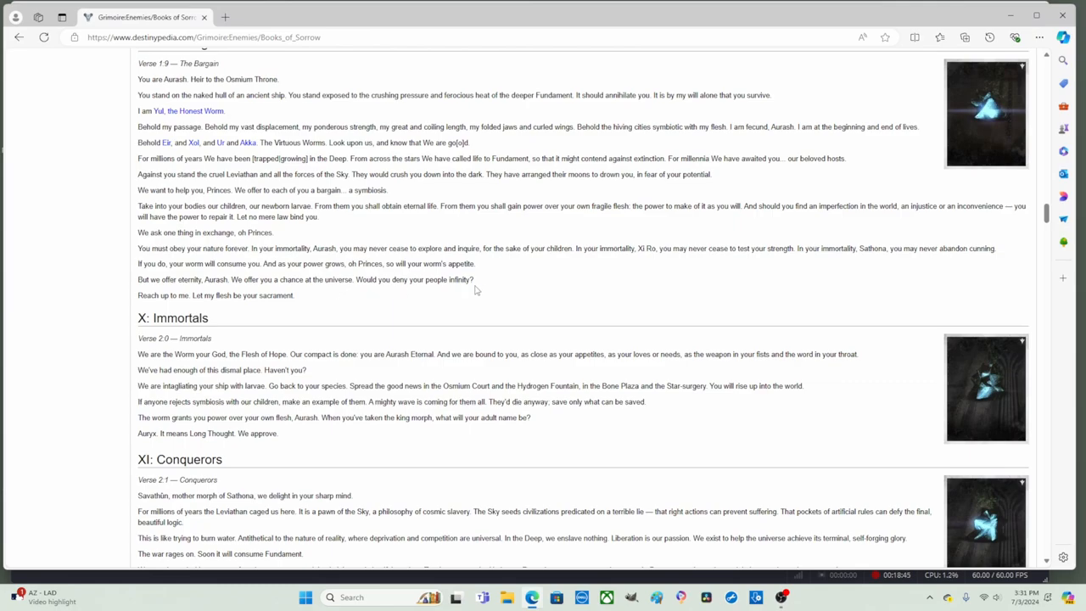
mouse_move(260, 314)
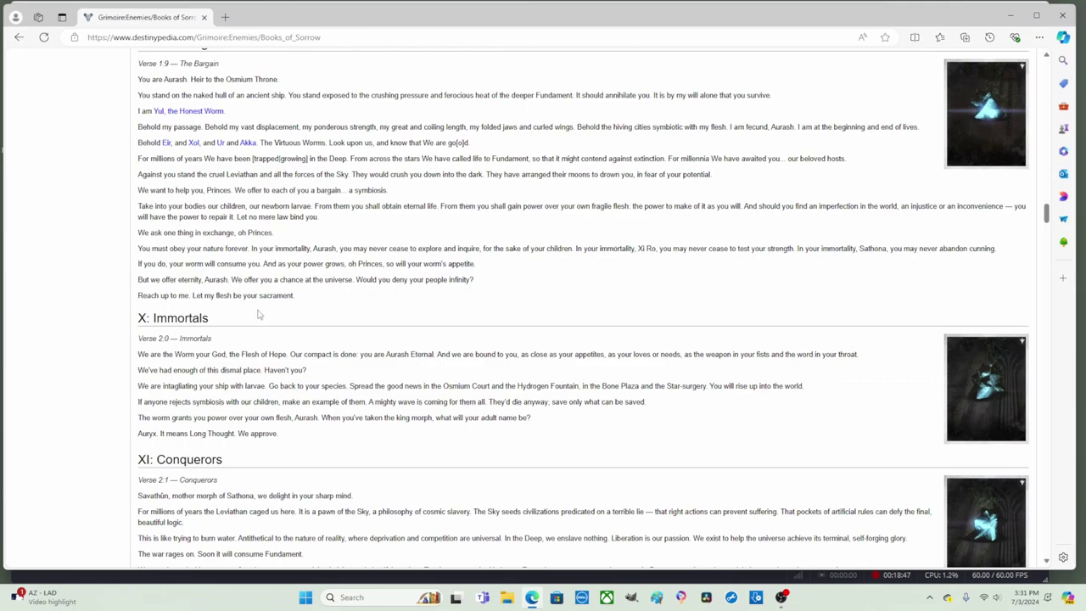
mouse_move(144, 313)
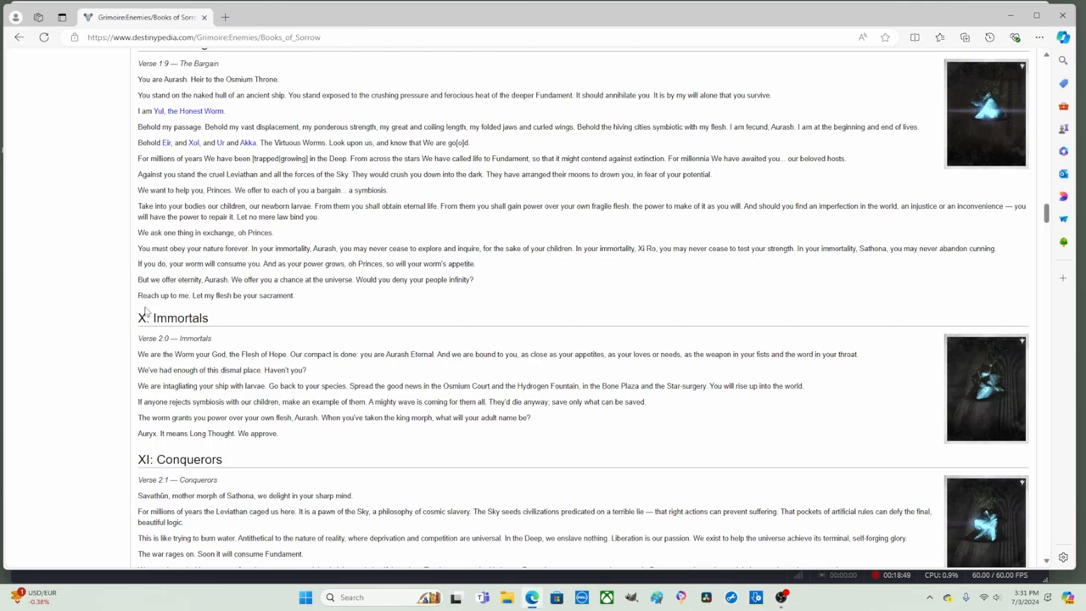
mouse_move(236, 308)
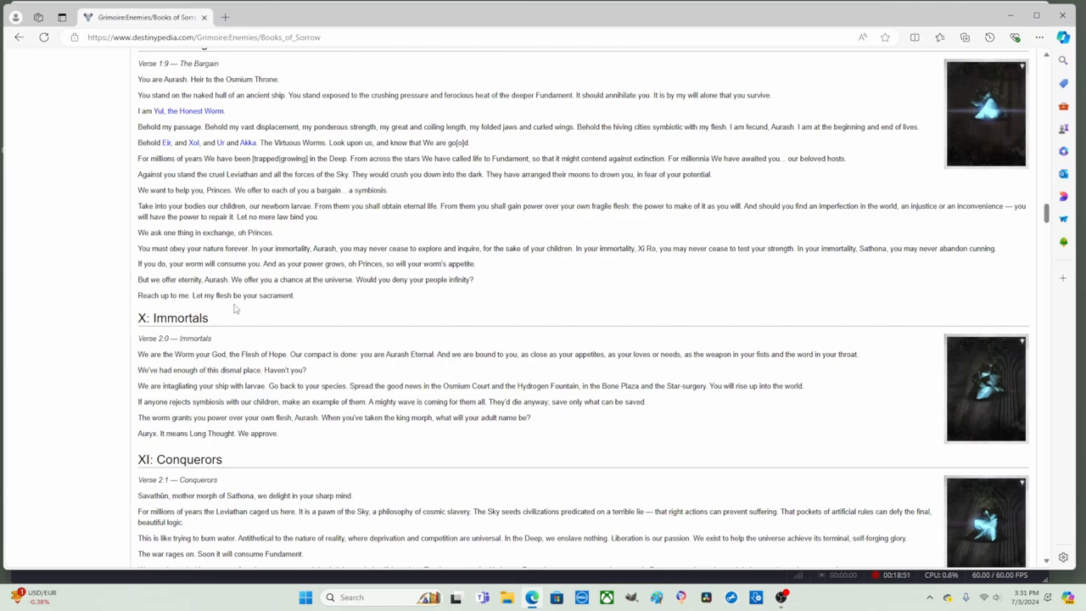
mouse_move(279, 307)
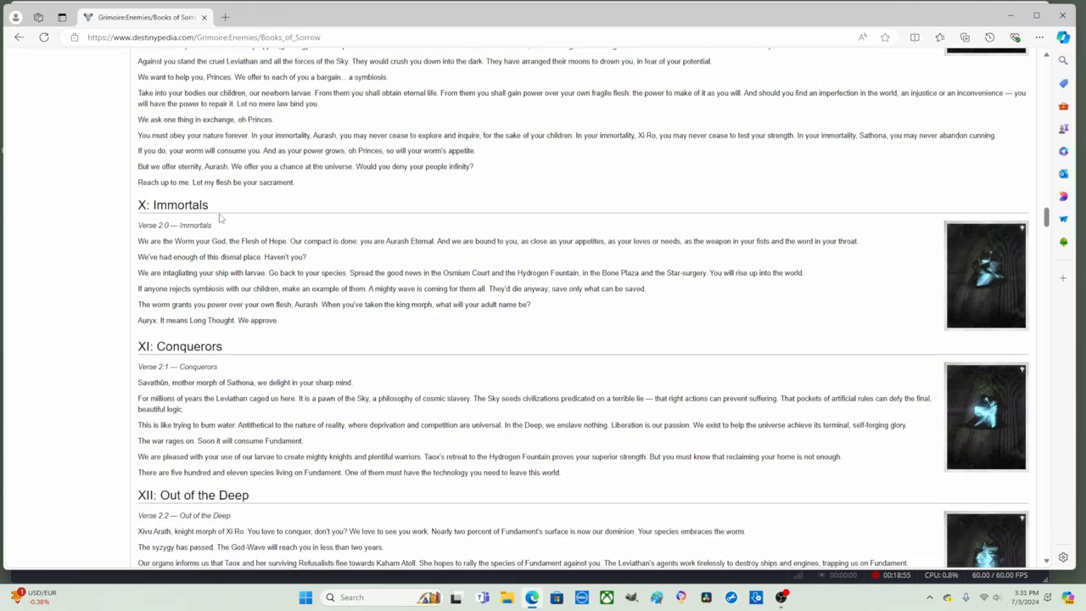
mouse_move(211, 210)
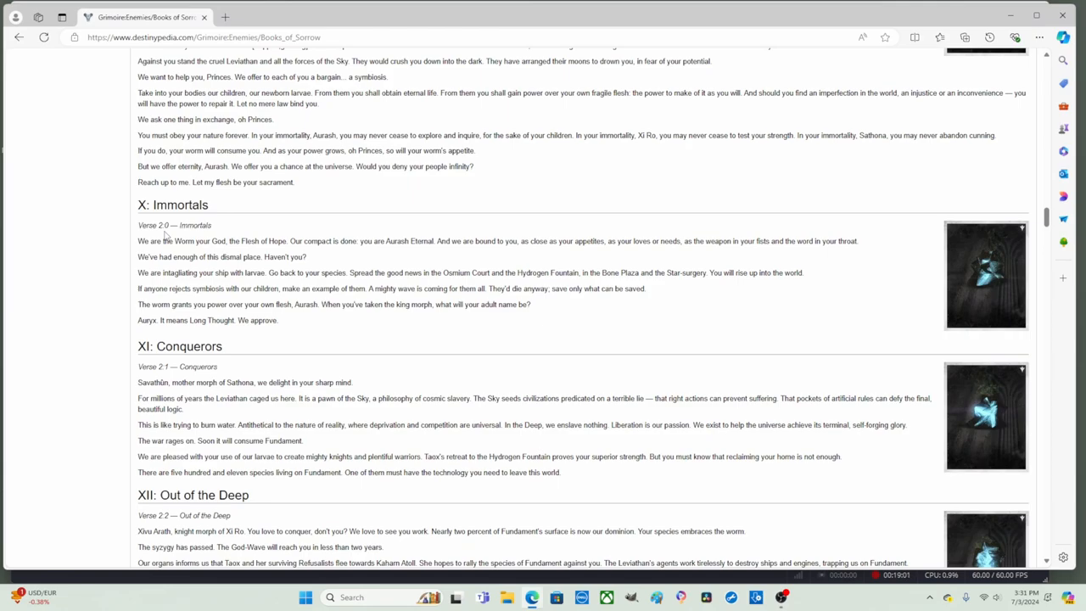
Try 'Worm your God', then highlight 'you are Aurash Eternal' in the X: Immortals opening line.
left_click_drag(173, 241, 223, 241)
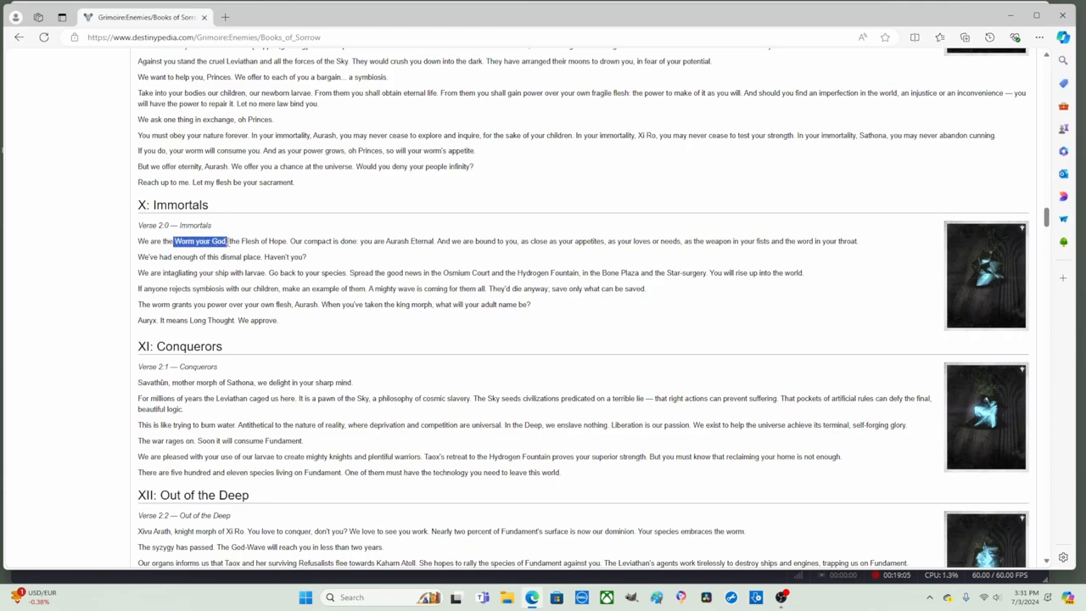
left_click_drag(228, 241, 287, 241)
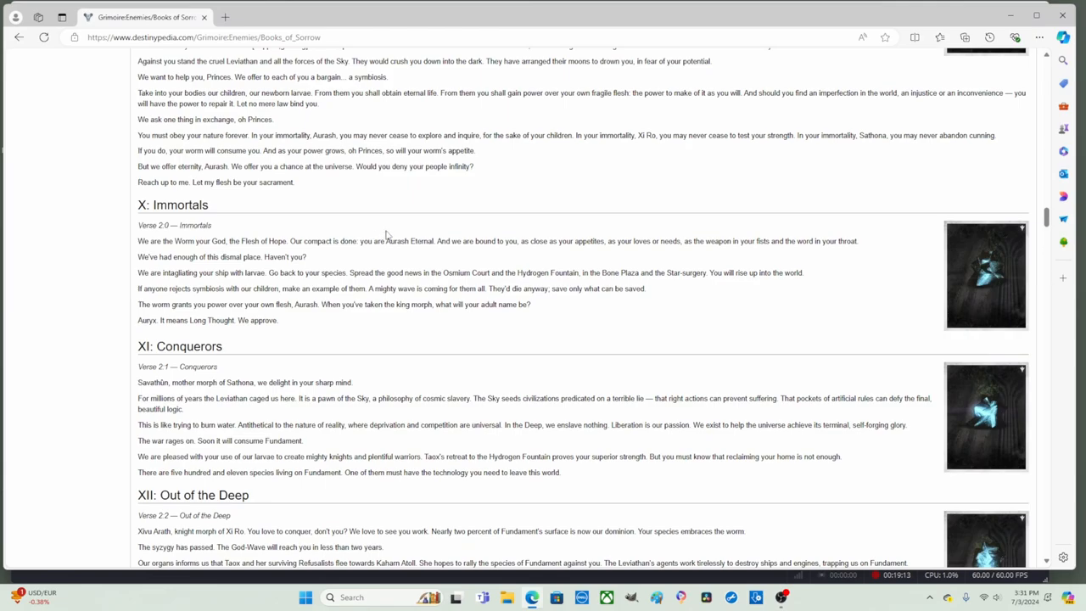
mouse_move(296, 232)
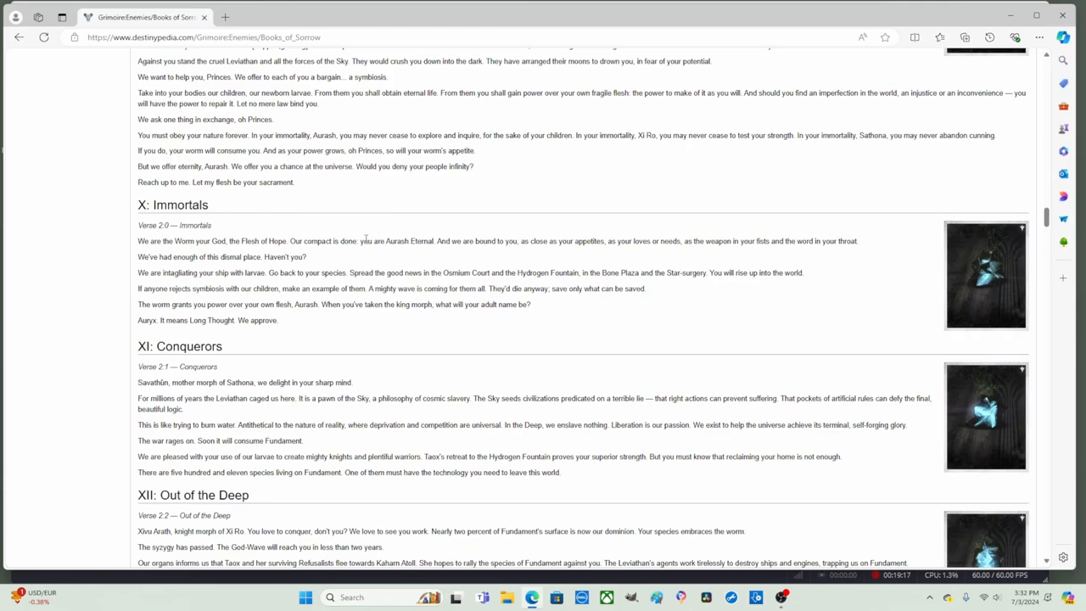
left_click_drag(361, 241, 411, 241)
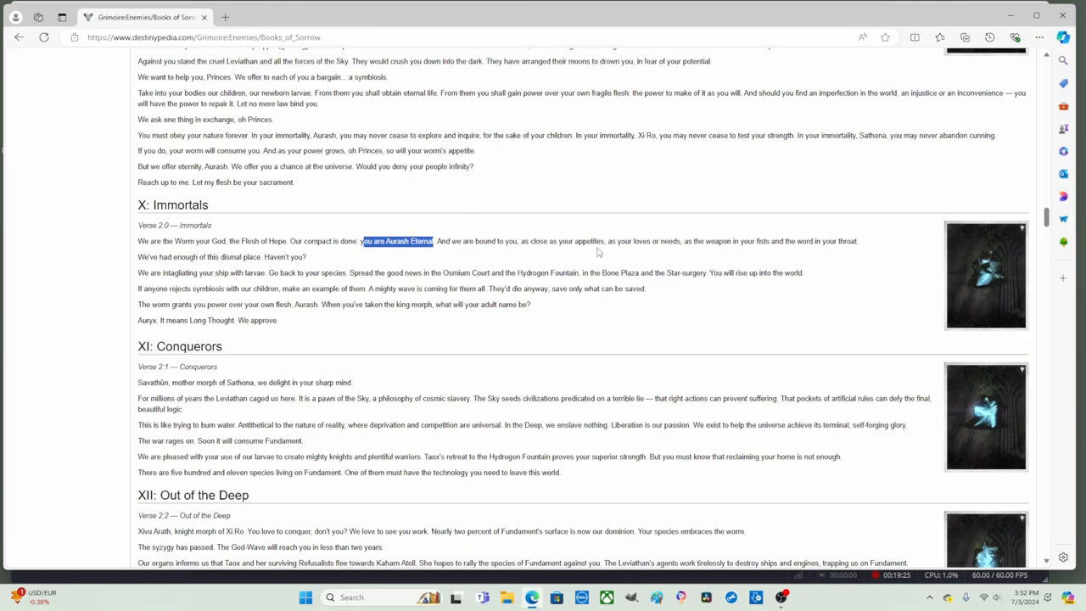
mouse_move(617, 257)
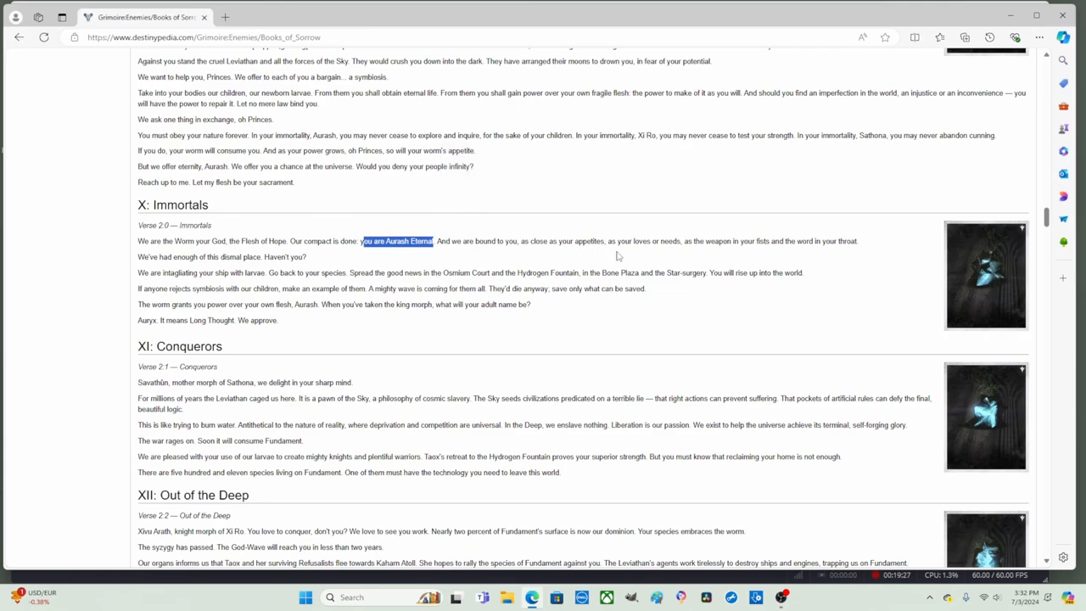
mouse_move(640, 253)
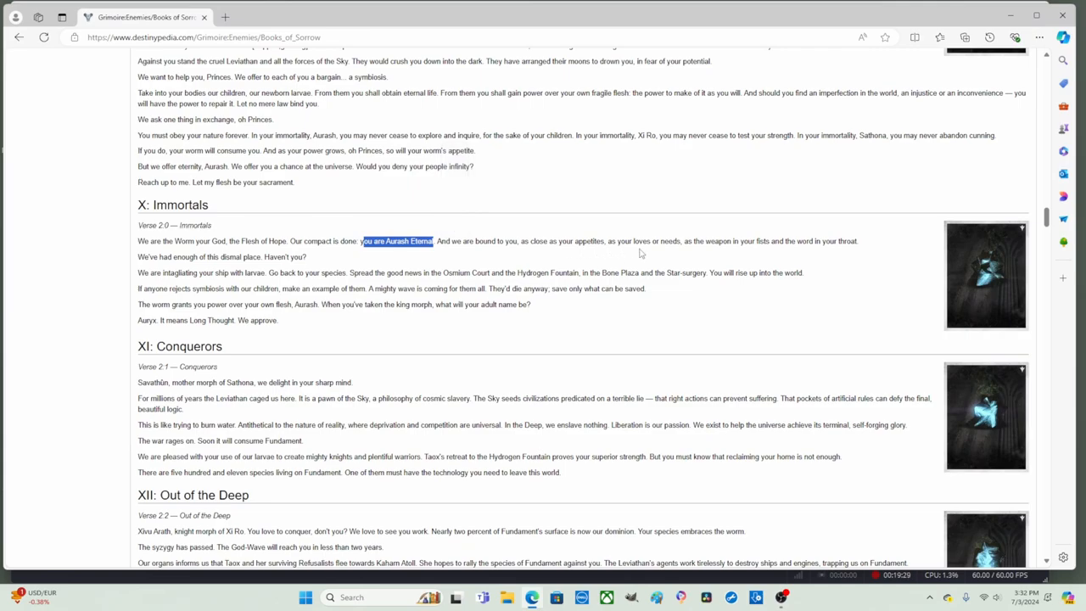
mouse_move(706, 252)
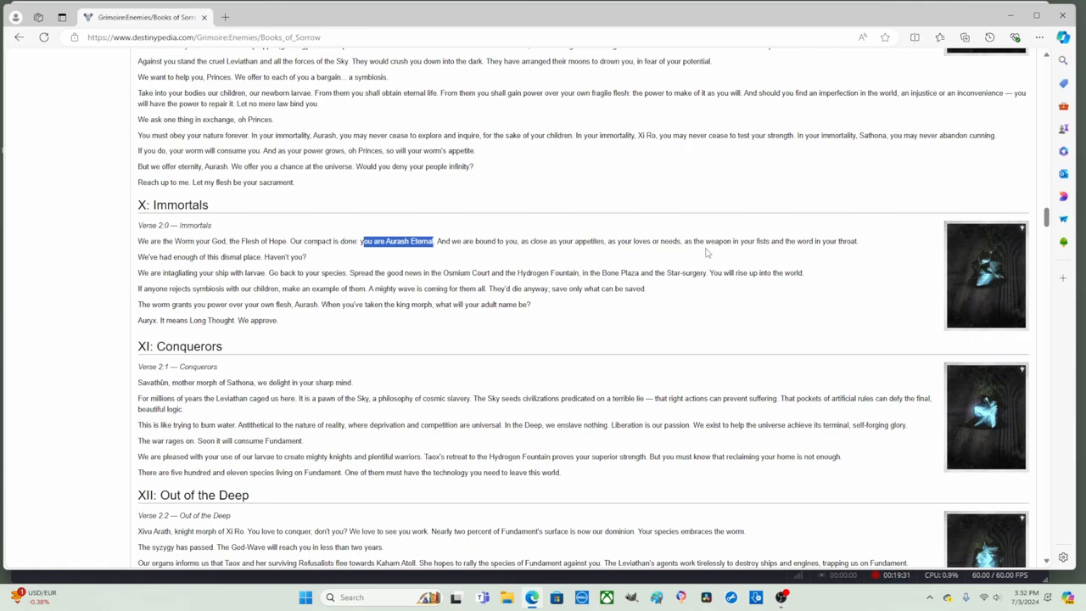
mouse_move(771, 255)
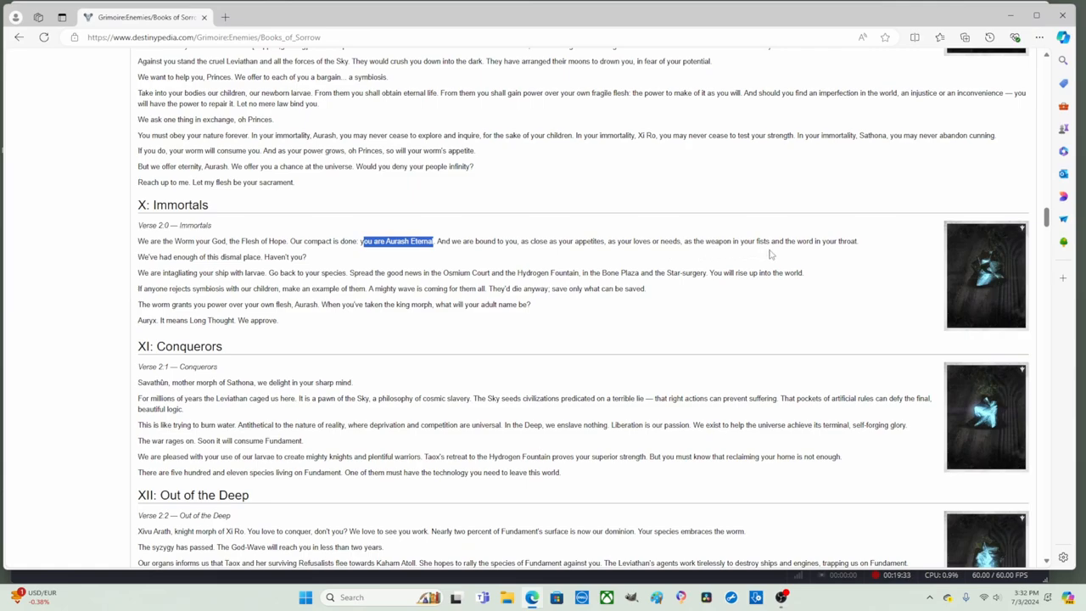
mouse_move(863, 245)
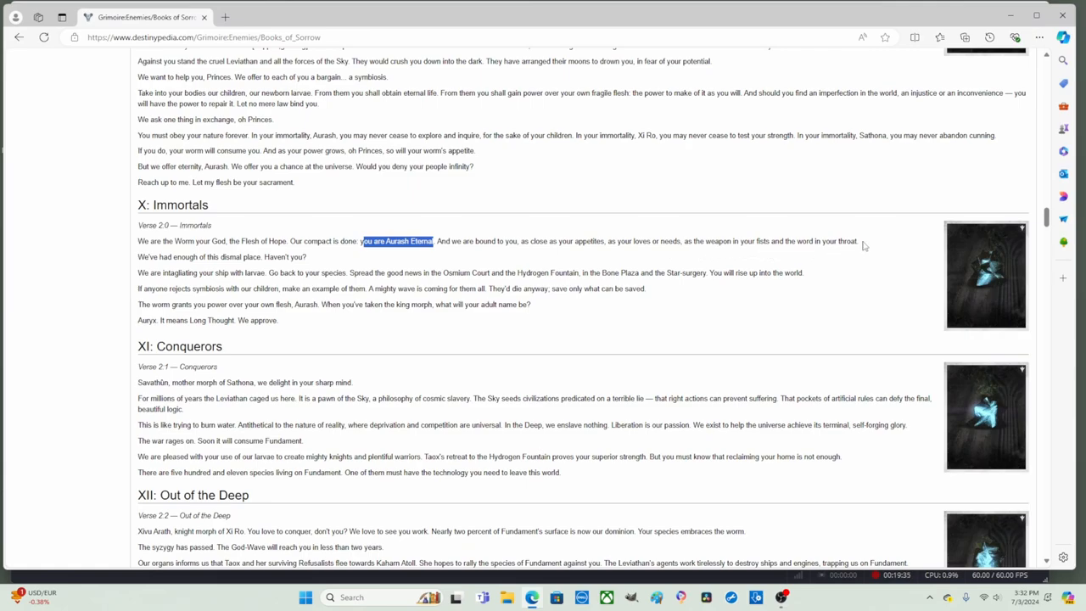
mouse_move(431, 250)
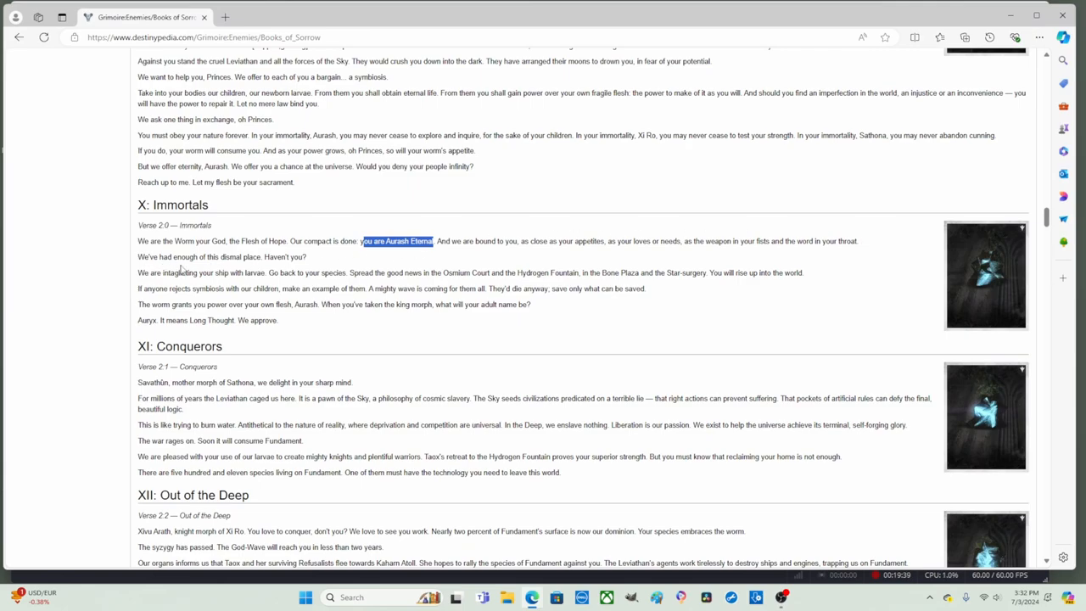
mouse_move(302, 264)
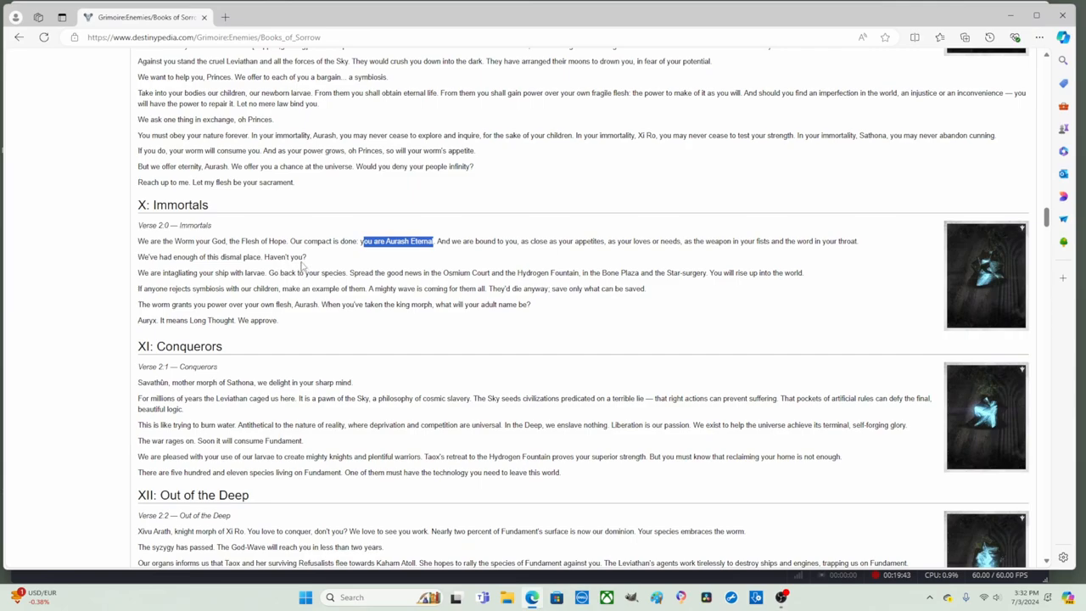
Clear the 'you are Aurash Eternal' highlight in X: Immortals.
double_click(286, 256)
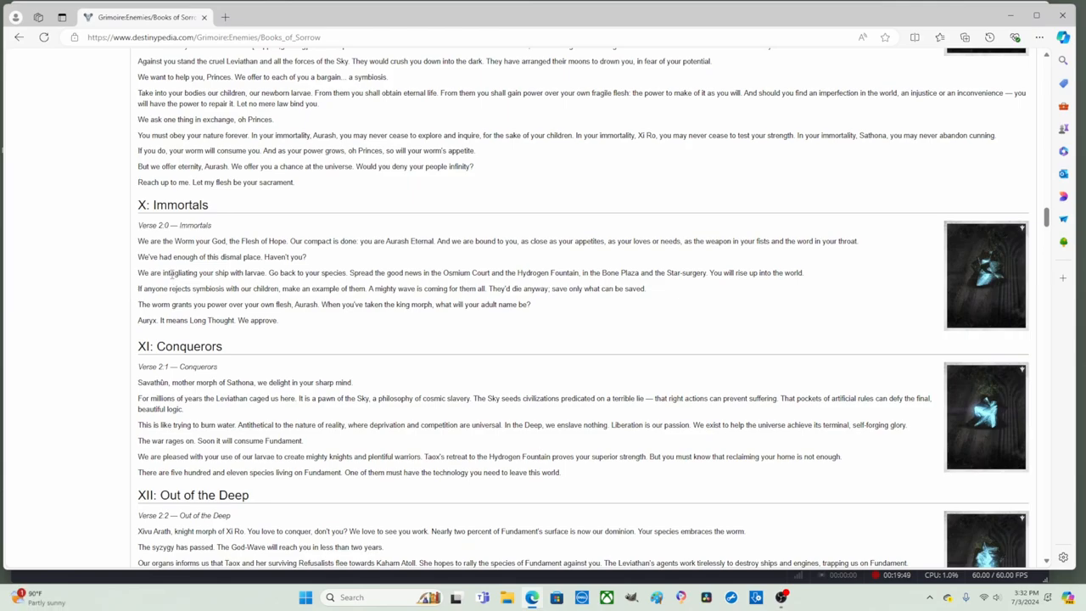
mouse_move(182, 289)
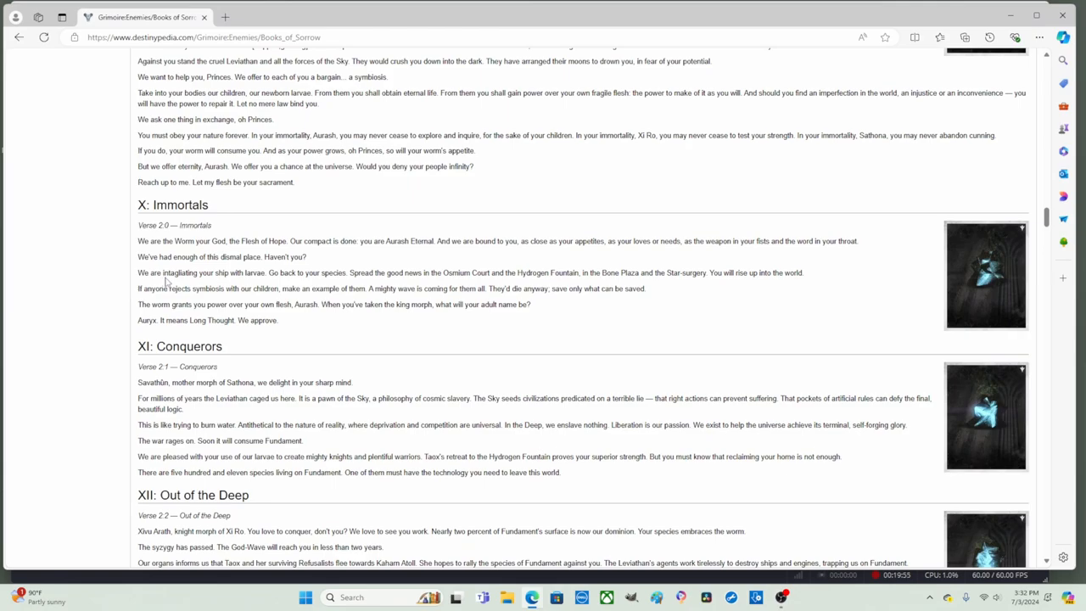
mouse_move(210, 281)
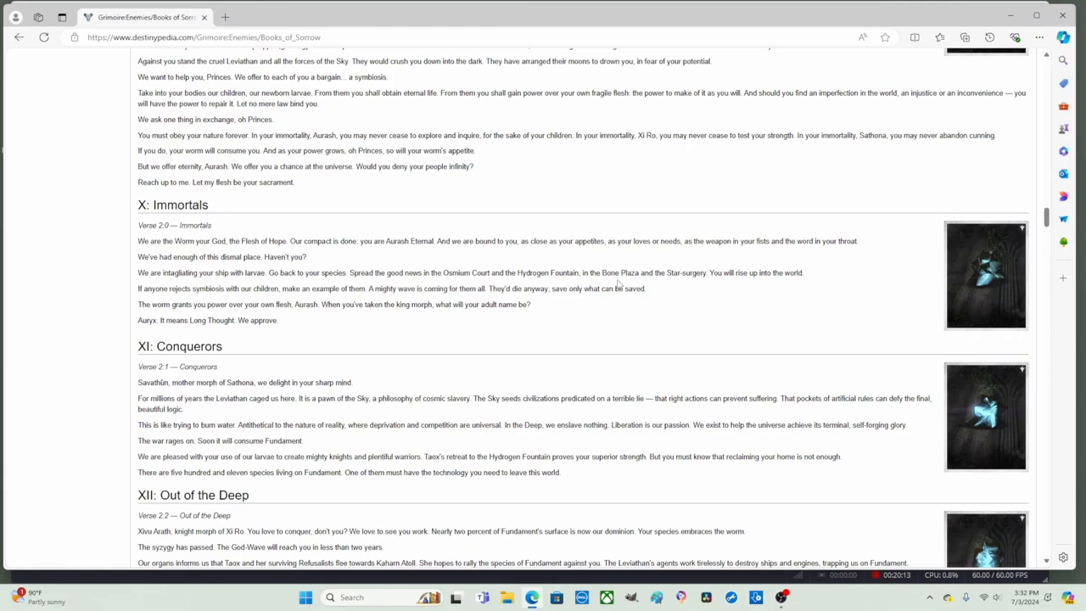
mouse_move(687, 284)
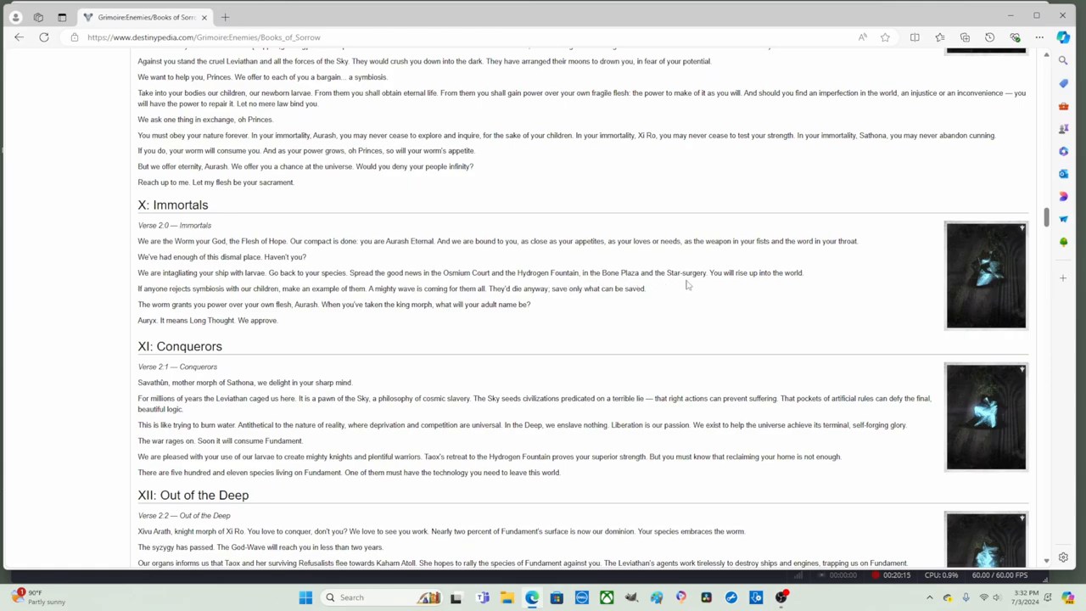
mouse_move(685, 283)
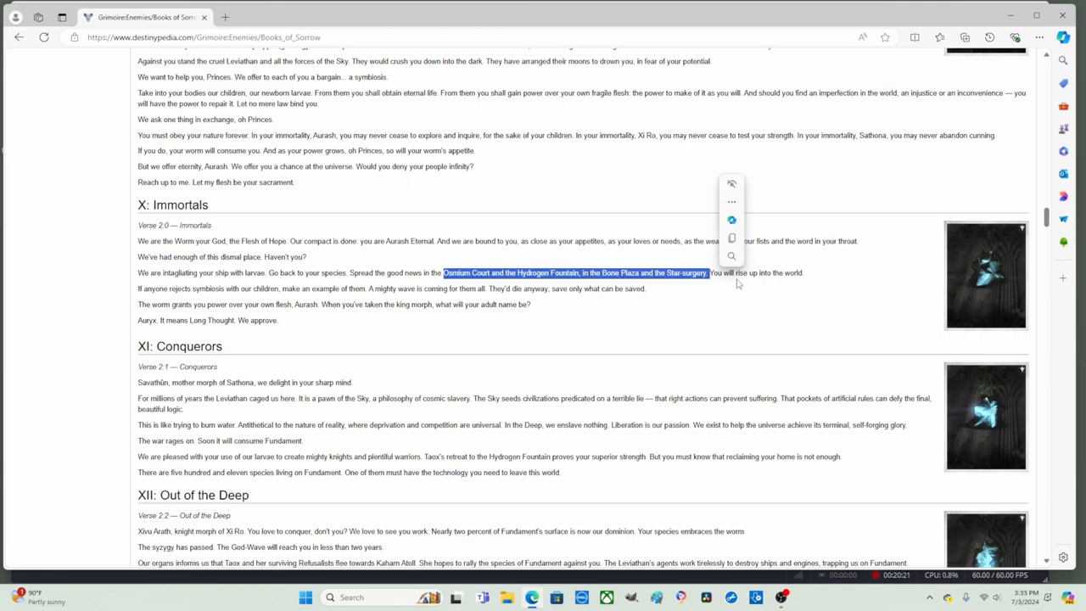
mouse_move(796, 283)
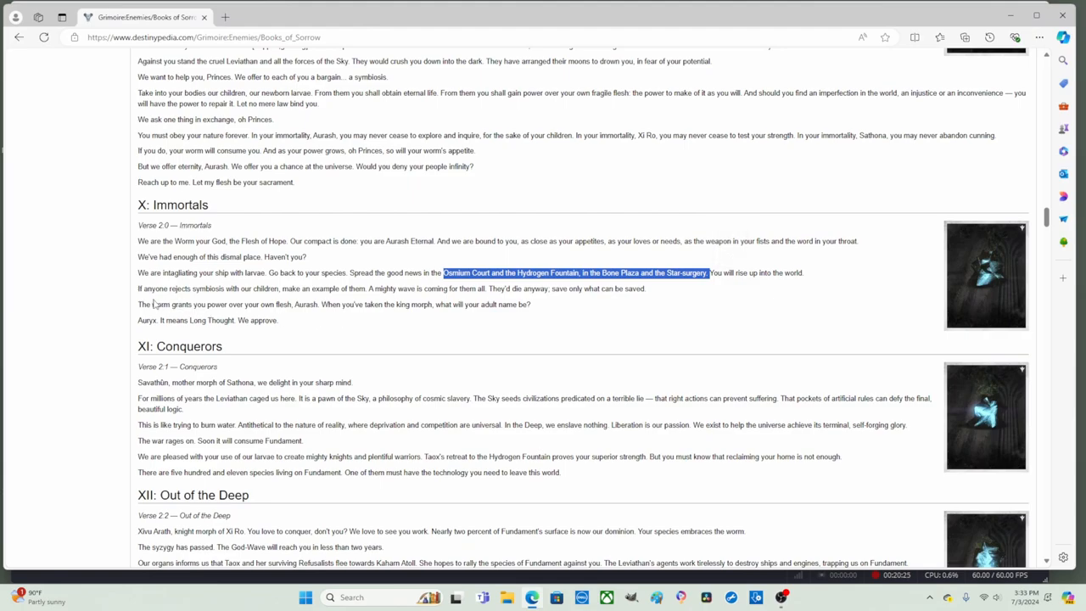
mouse_move(195, 303)
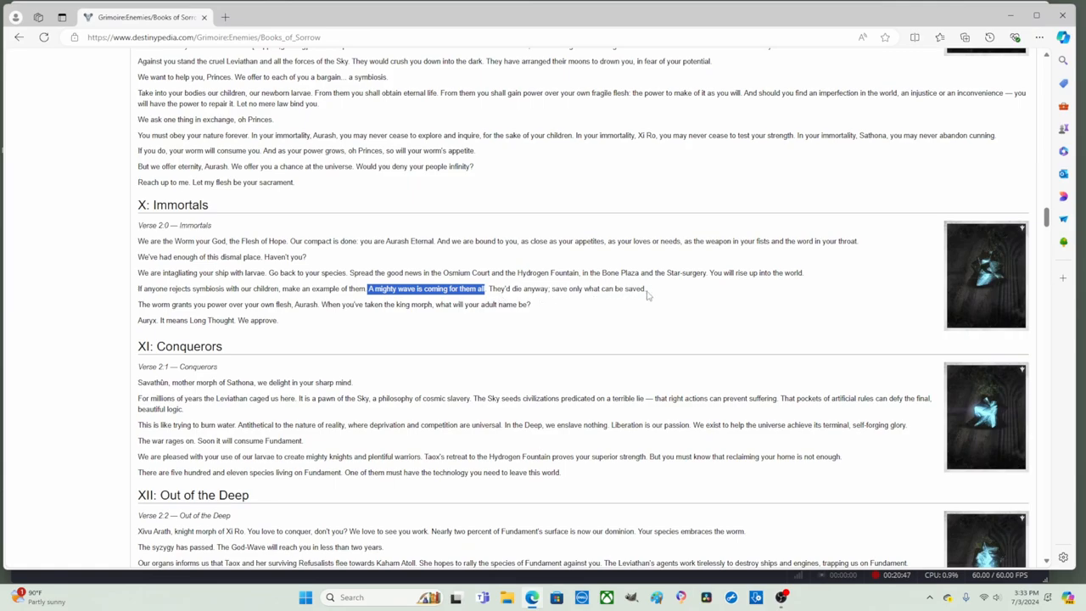
Scroll down, briefly highlight 'king morph' and 'We approve.', then deselect.
scroll("down", 3)
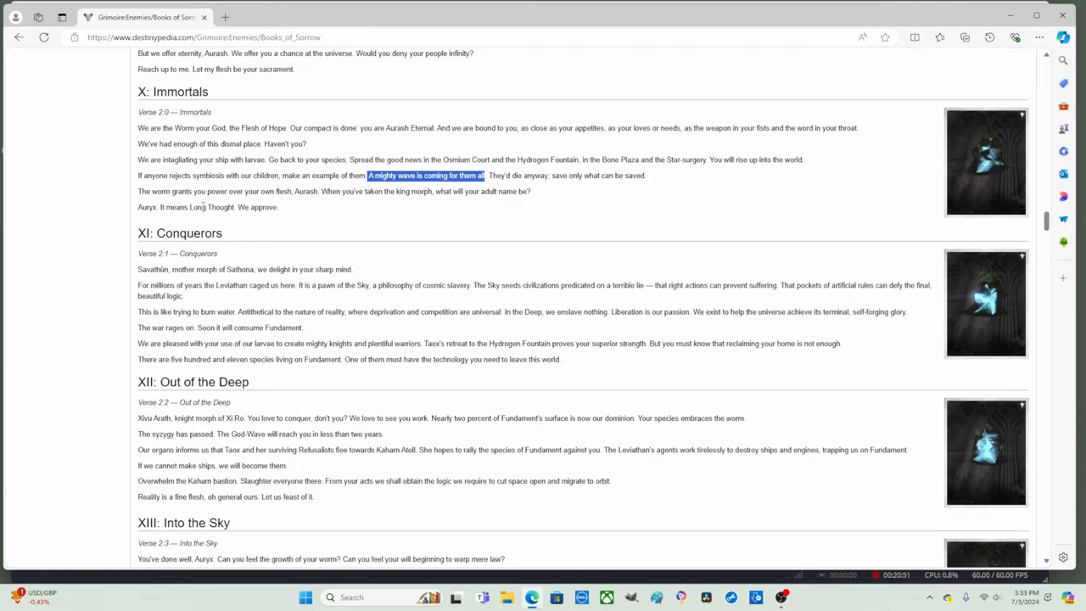
mouse_move(285, 208)
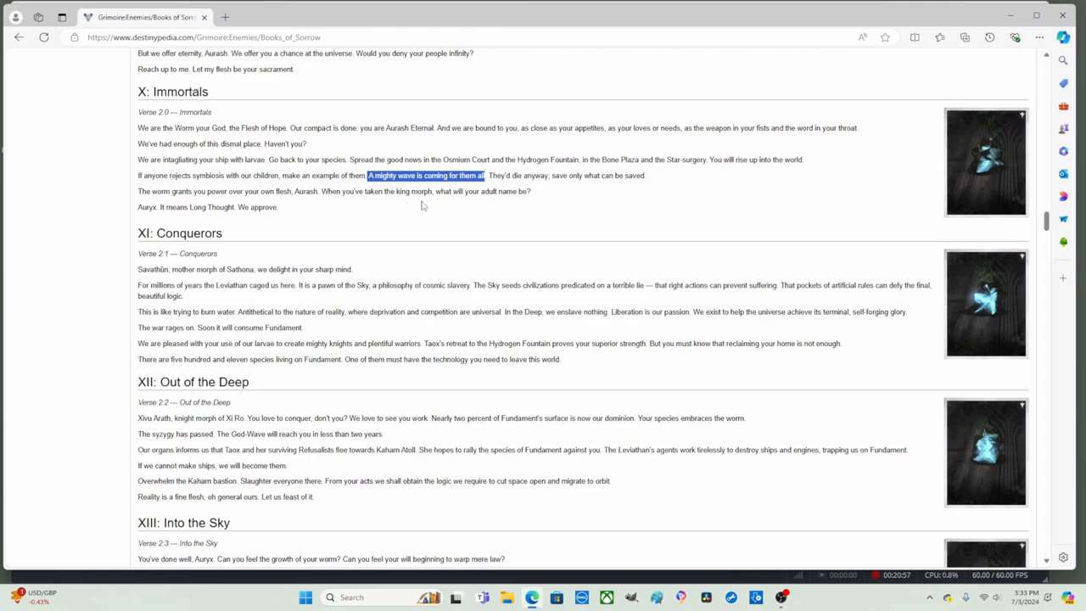
mouse_move(395, 191)
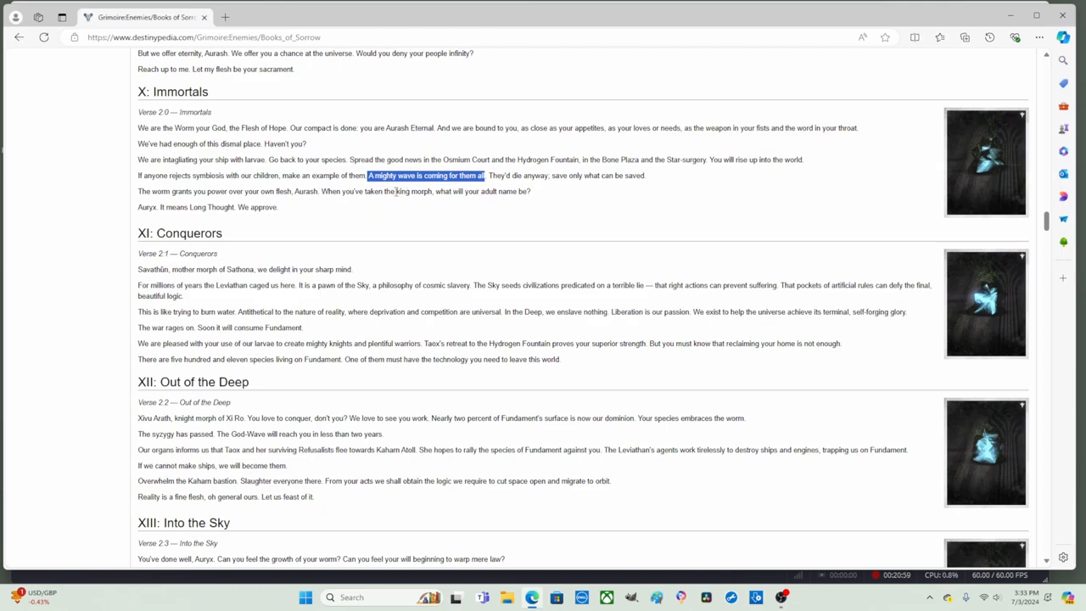
double_click(411, 191)
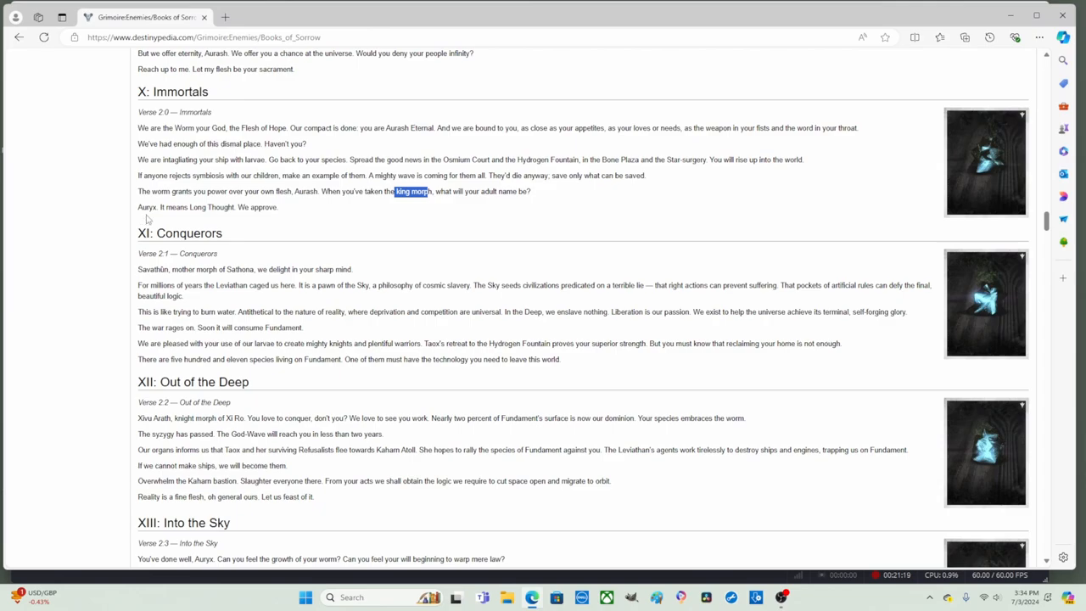
mouse_move(133, 223)
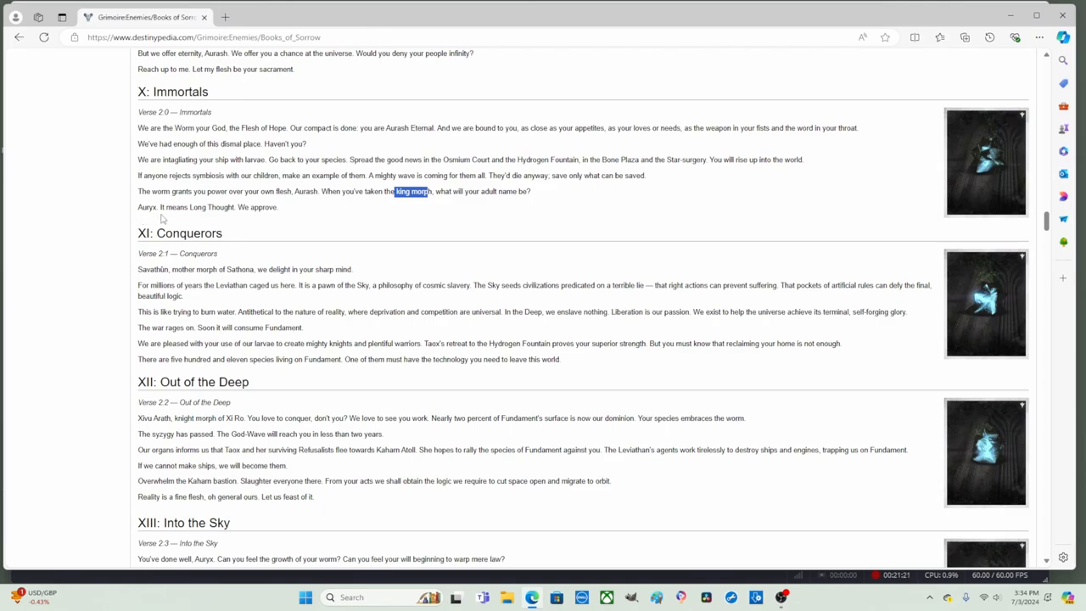
mouse_move(237, 219)
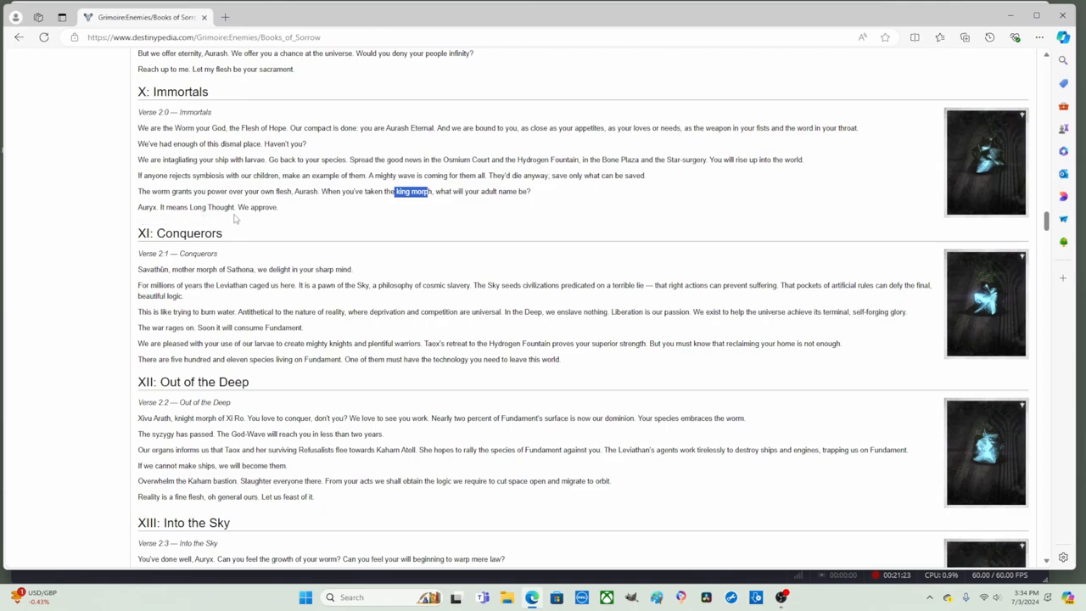
double_click(259, 207)
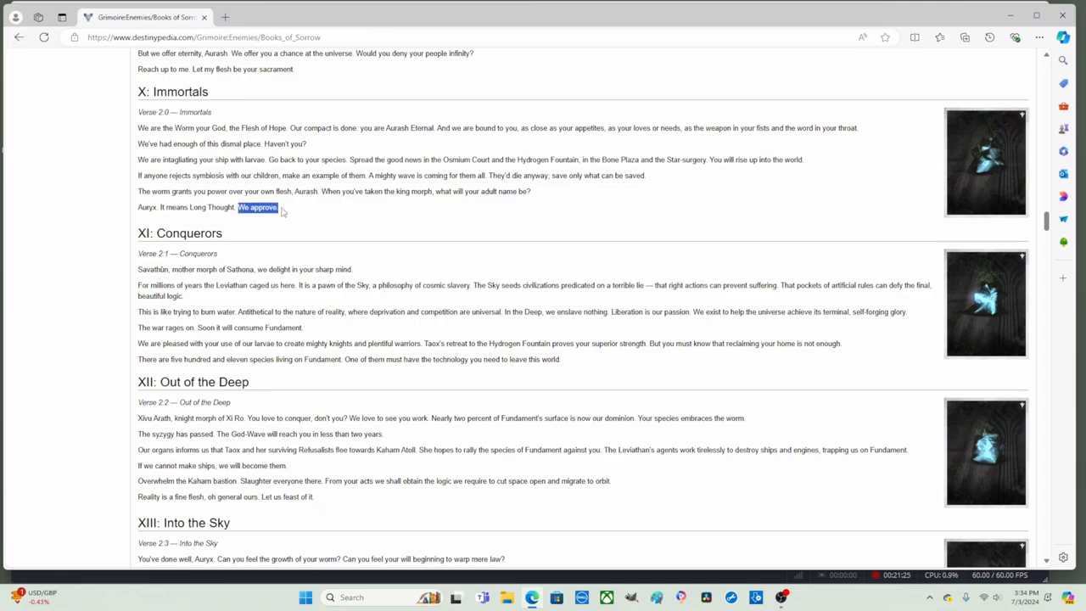
left_click(259, 226)
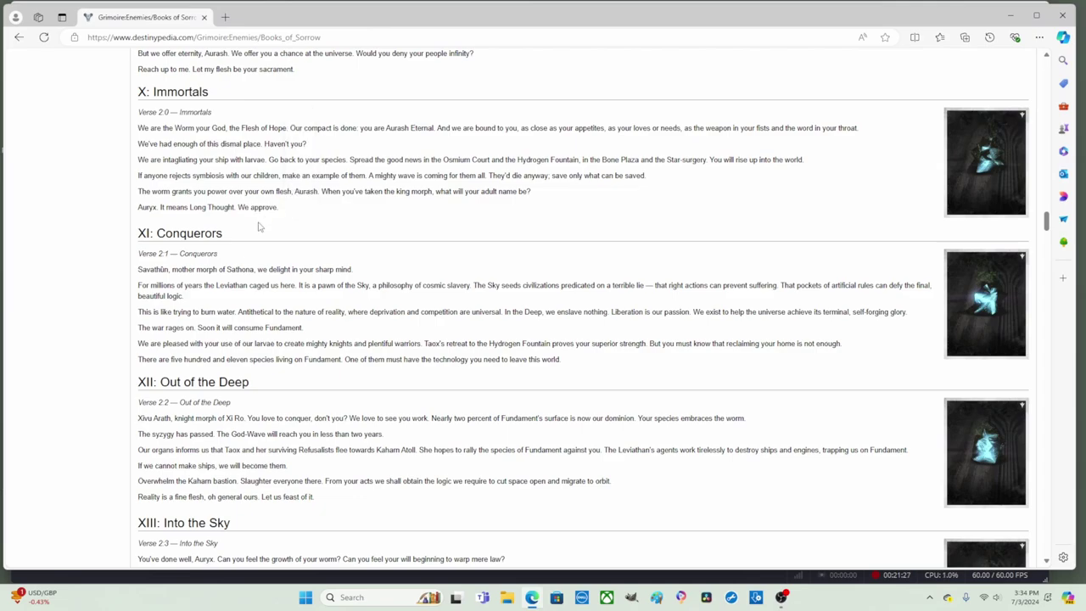
Highlight the 'Aurxy. It means Long Thought. We approve.' line, then clear it.
scroll("down", 3)
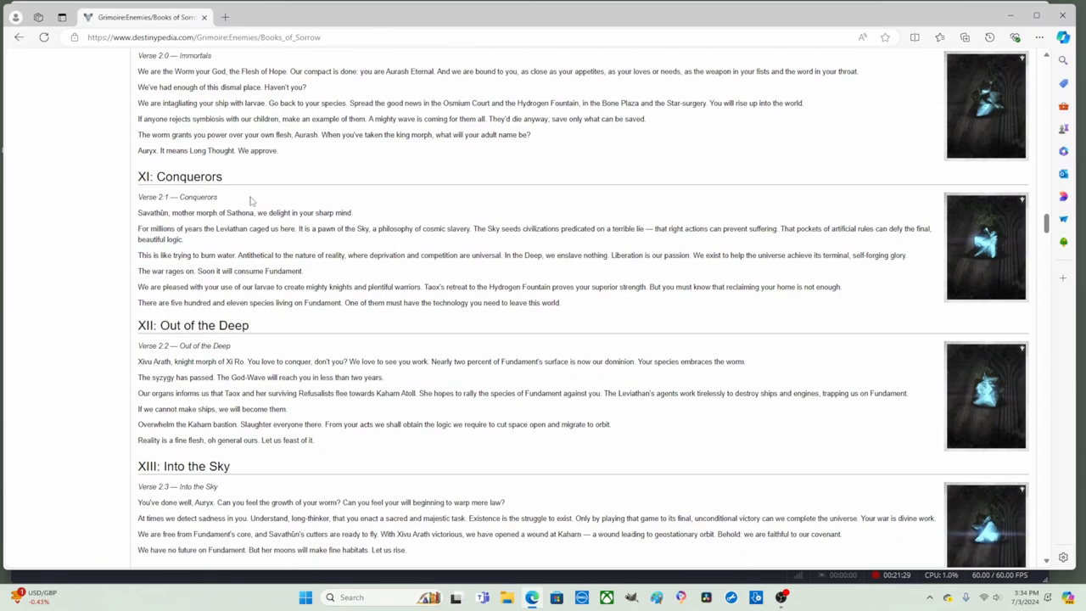
left_click_drag(165, 134, 278, 150)
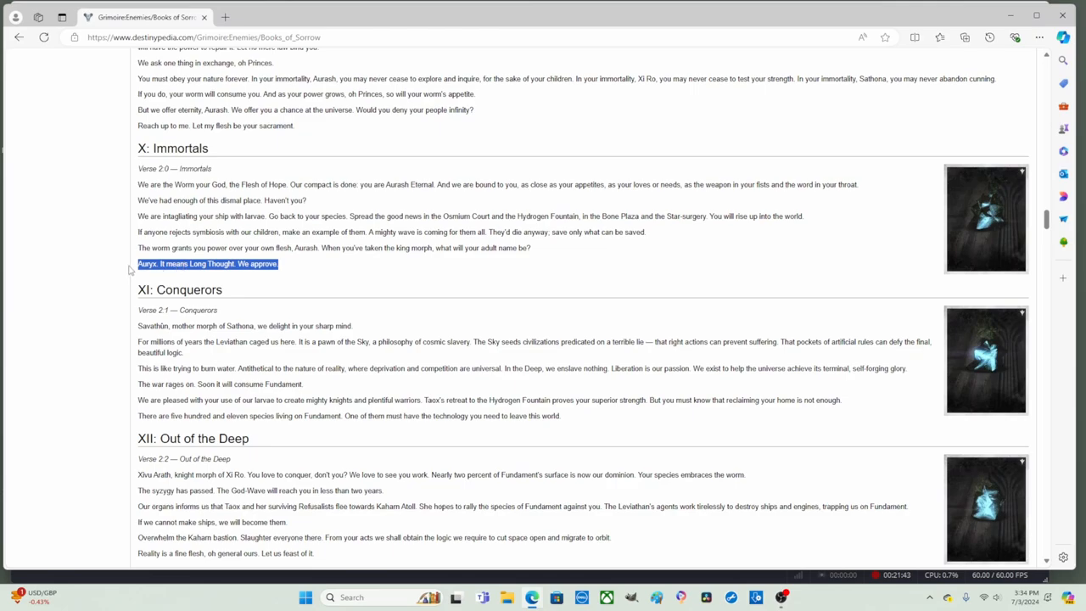
left_click(285, 272)
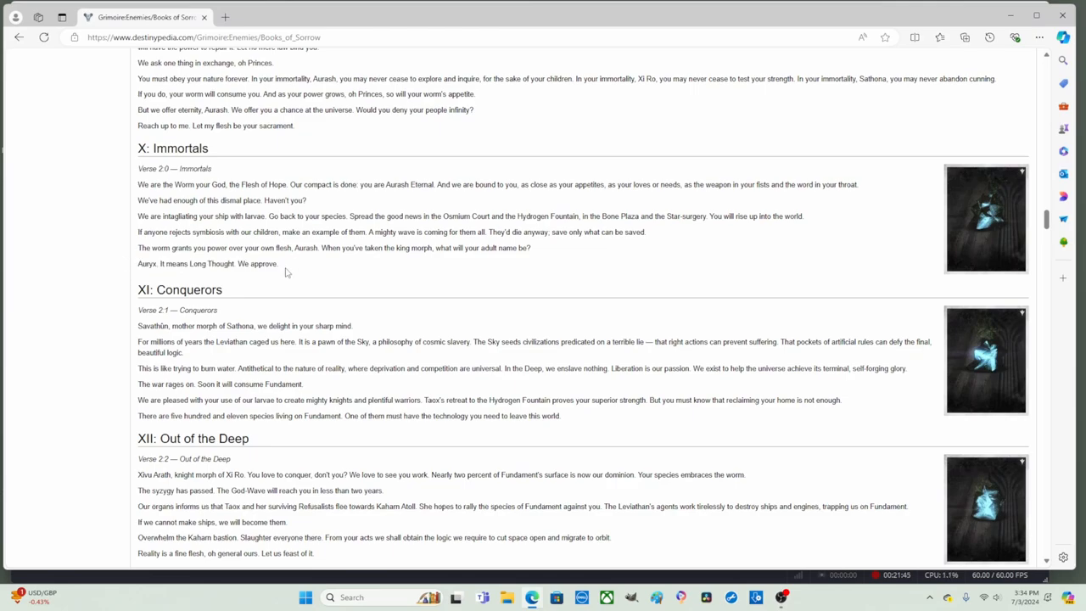
left_click_drag(178, 263, 280, 263)
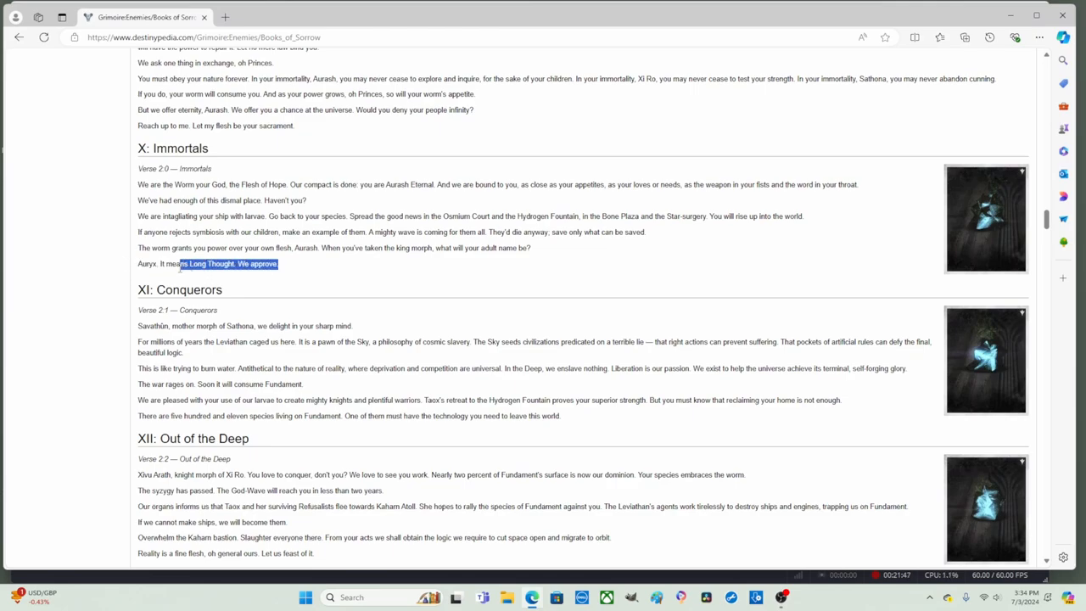
left_click_drag(178, 264, 138, 264)
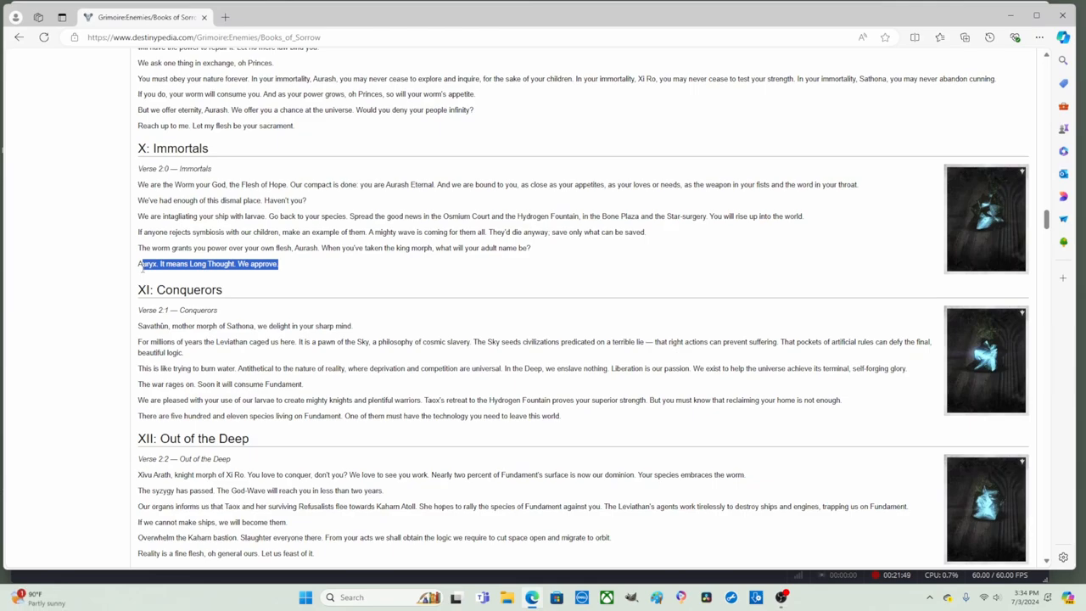
scroll("down", 3)
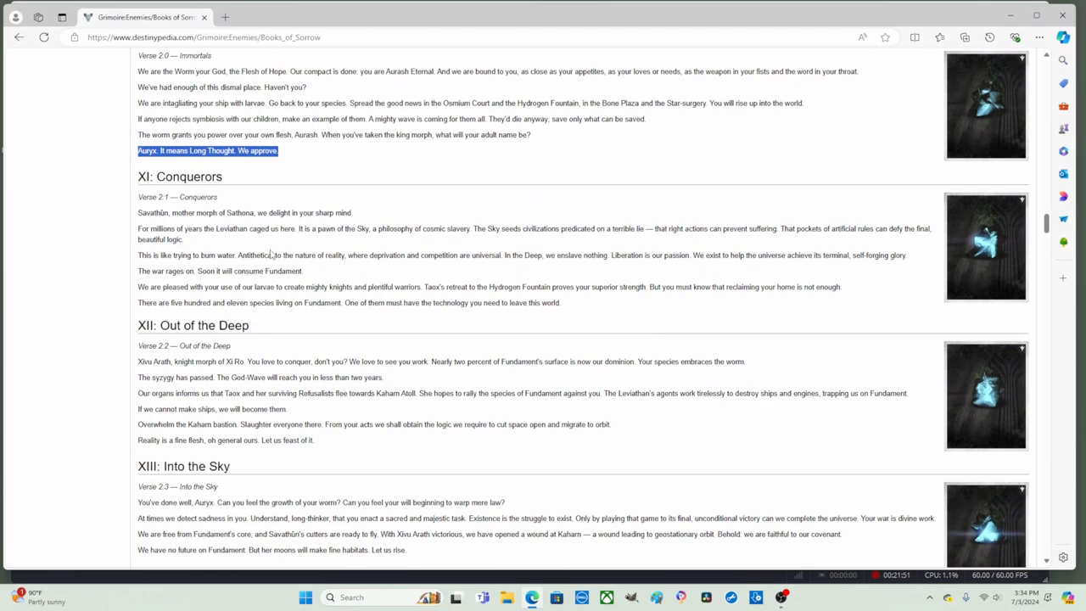
mouse_move(242, 196)
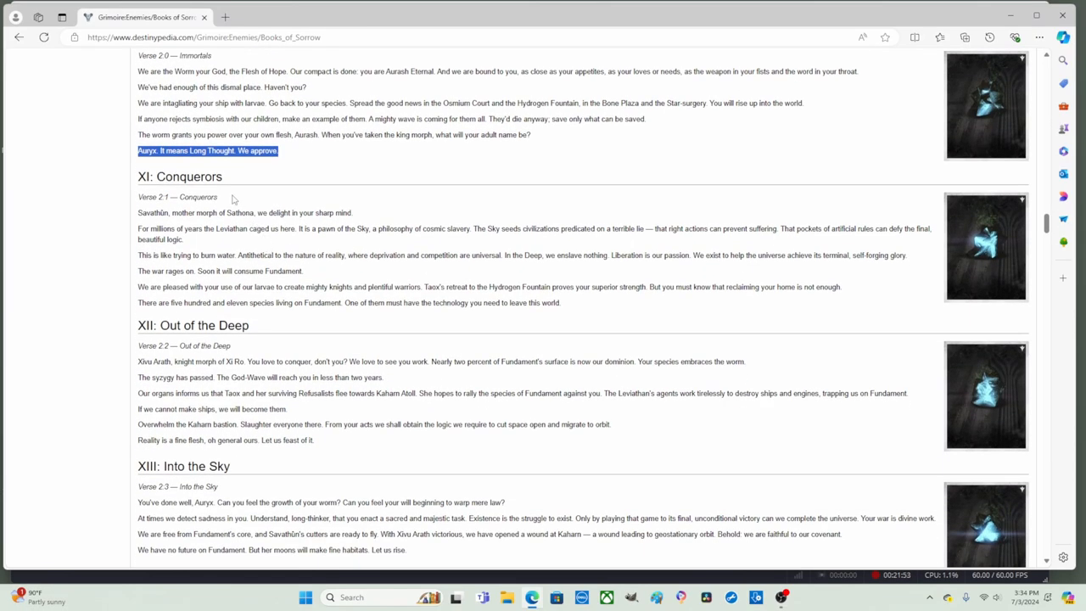
mouse_move(166, 208)
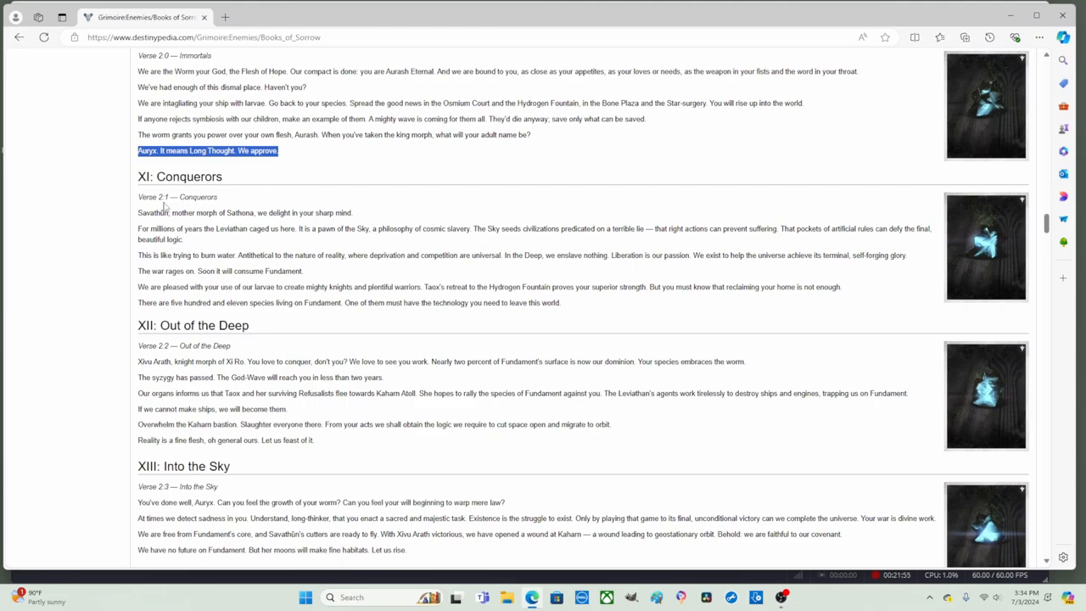
left_click(254, 194)
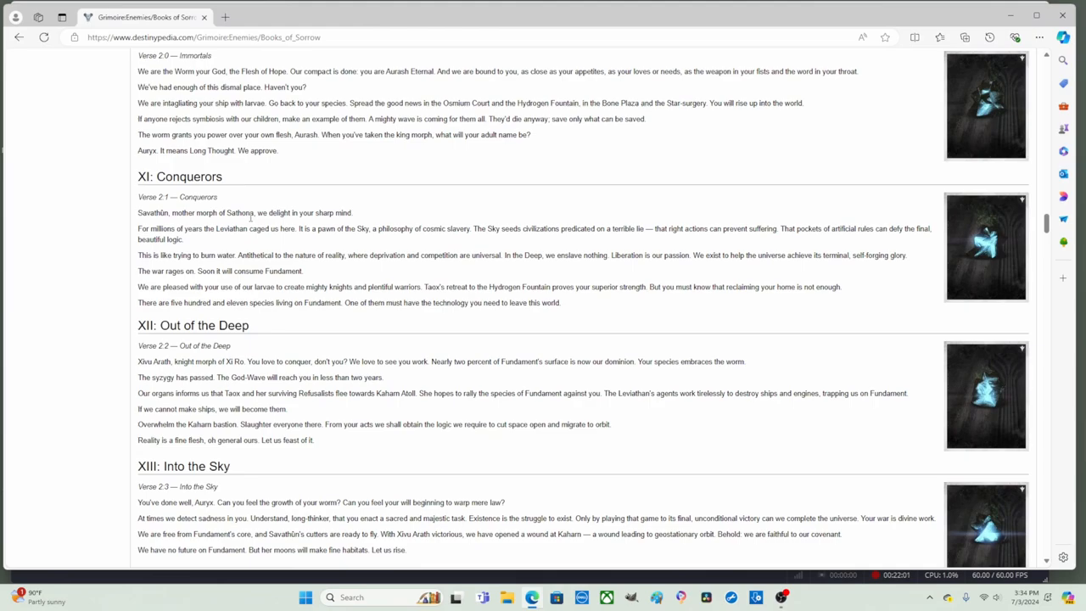
mouse_move(358, 218)
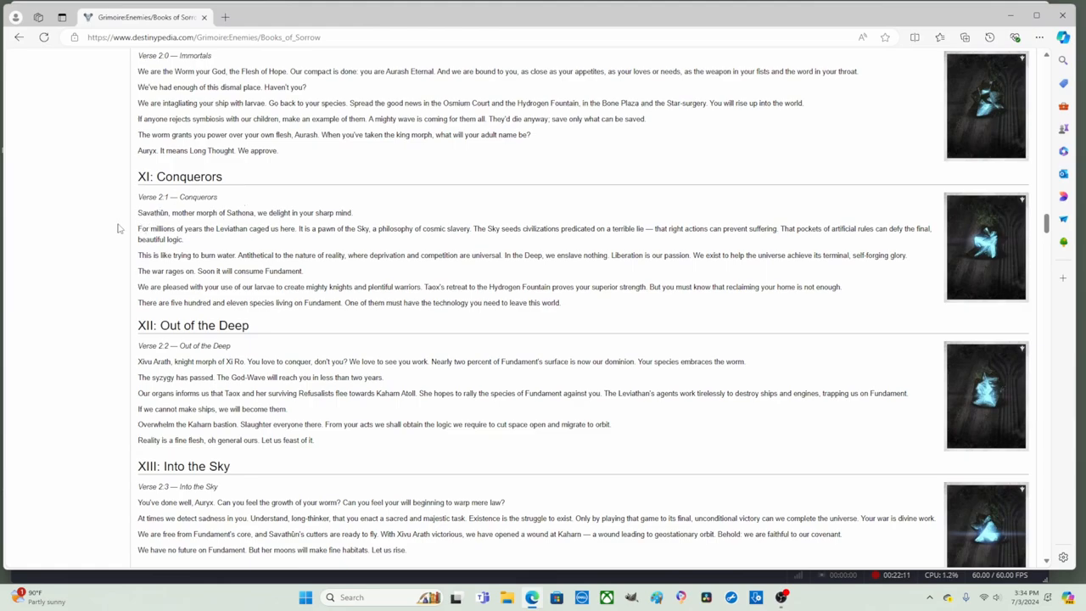
mouse_move(279, 239)
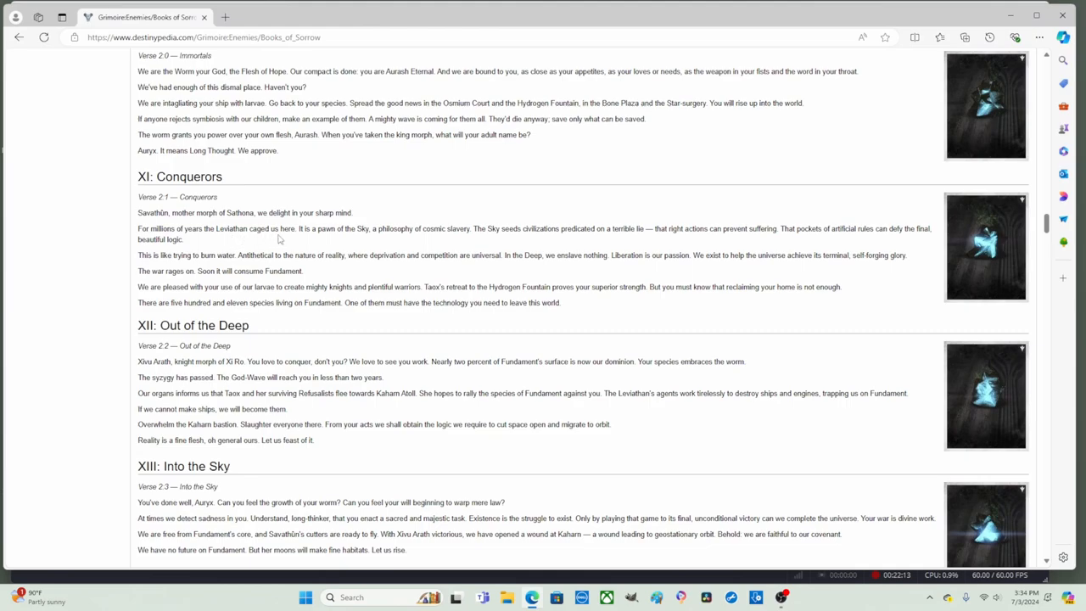
mouse_move(189, 234)
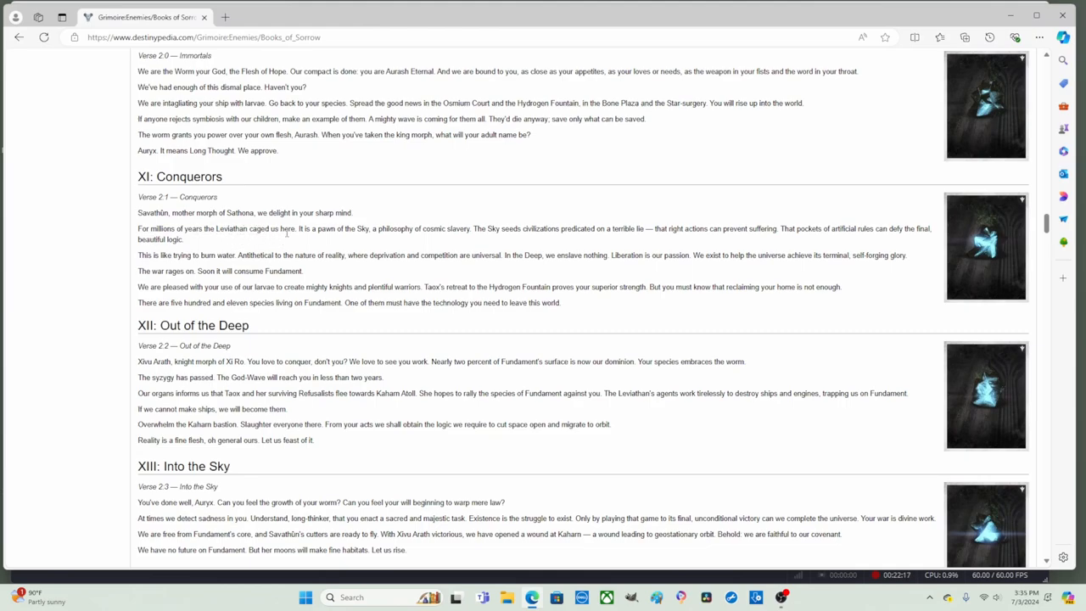
mouse_move(309, 242)
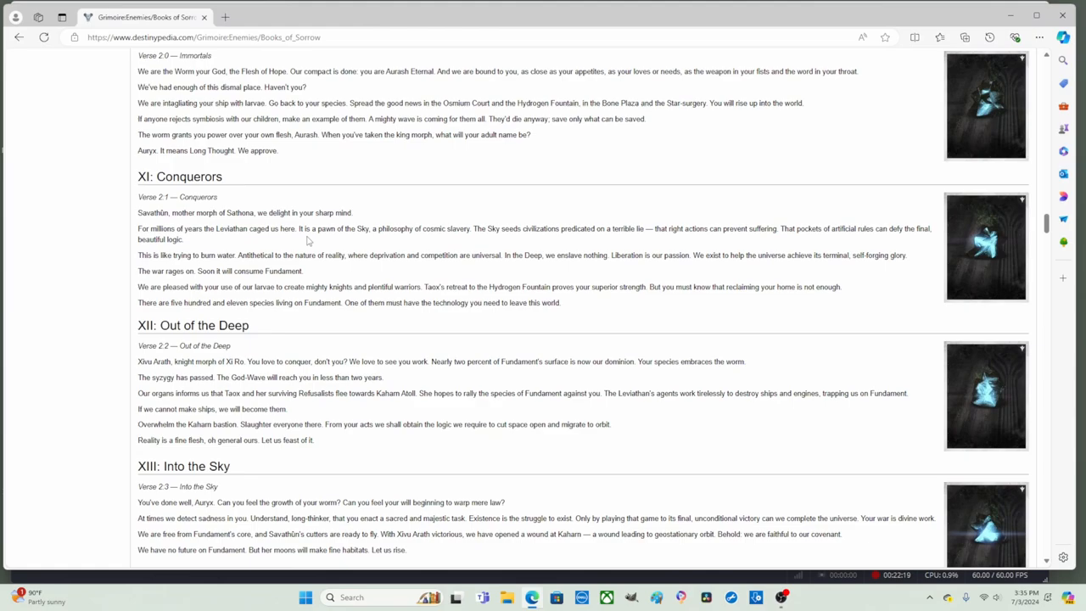
mouse_move(424, 241)
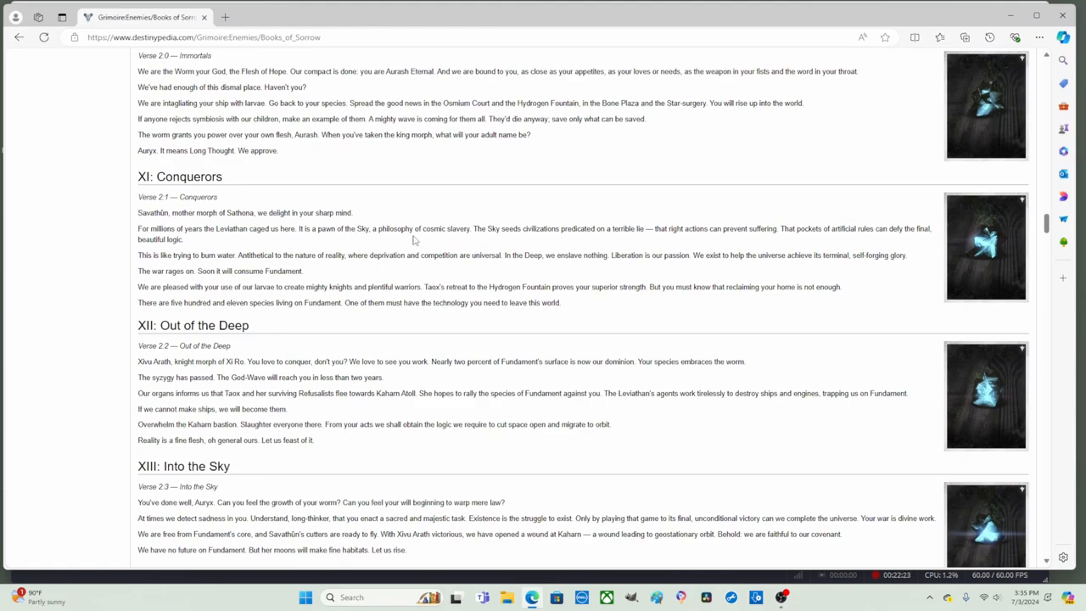
mouse_move(405, 240)
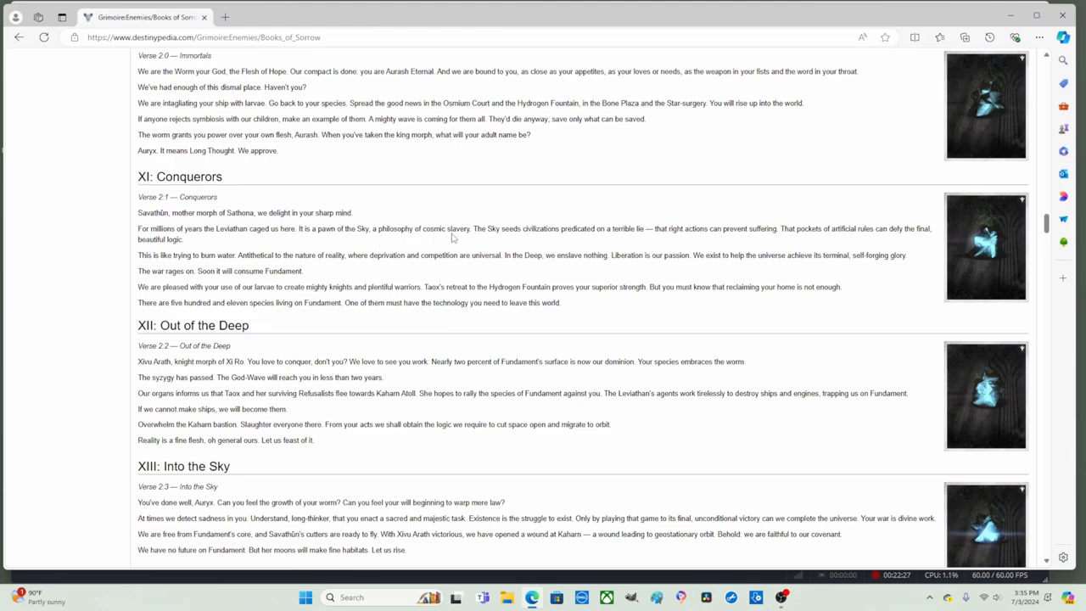
mouse_move(487, 238)
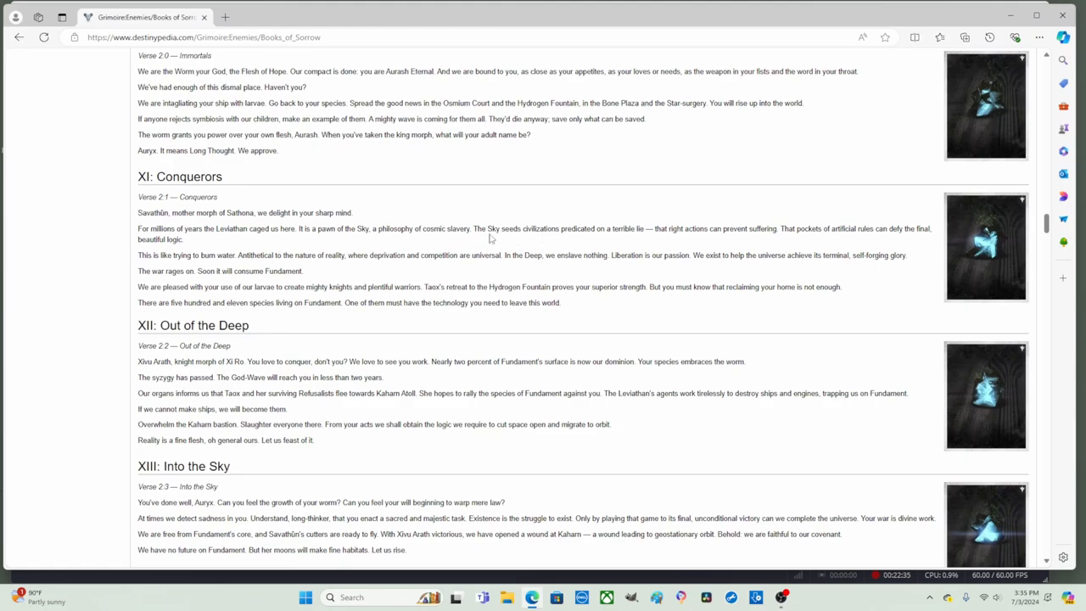
Highlight 'that right actions can prevent suffering' in XI: Conquerors.
left_click_drag(473, 228, 546, 228)
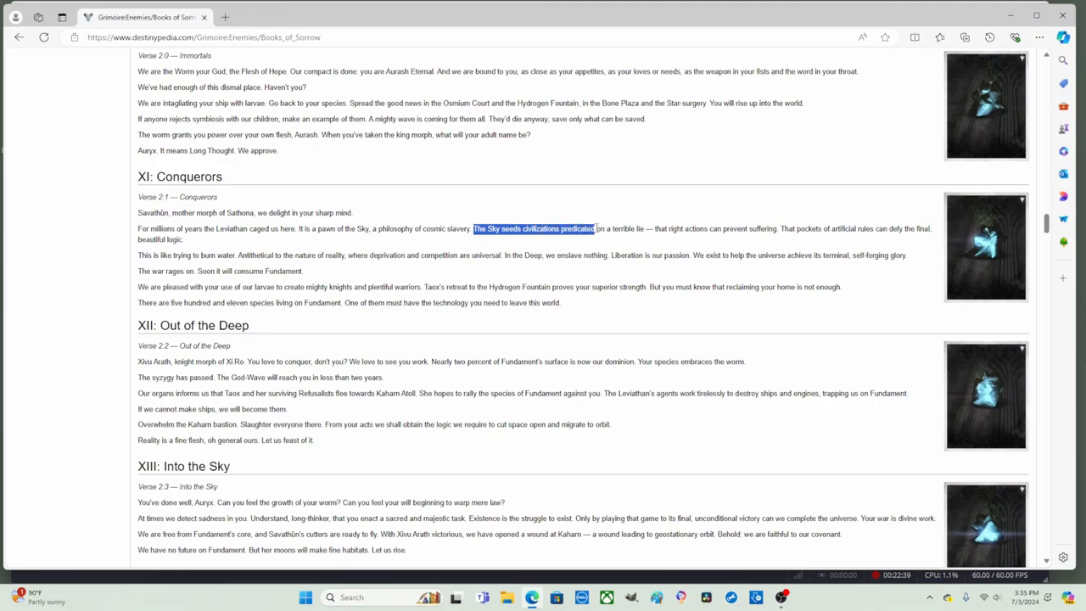
left_click_drag(594, 228, 649, 228)
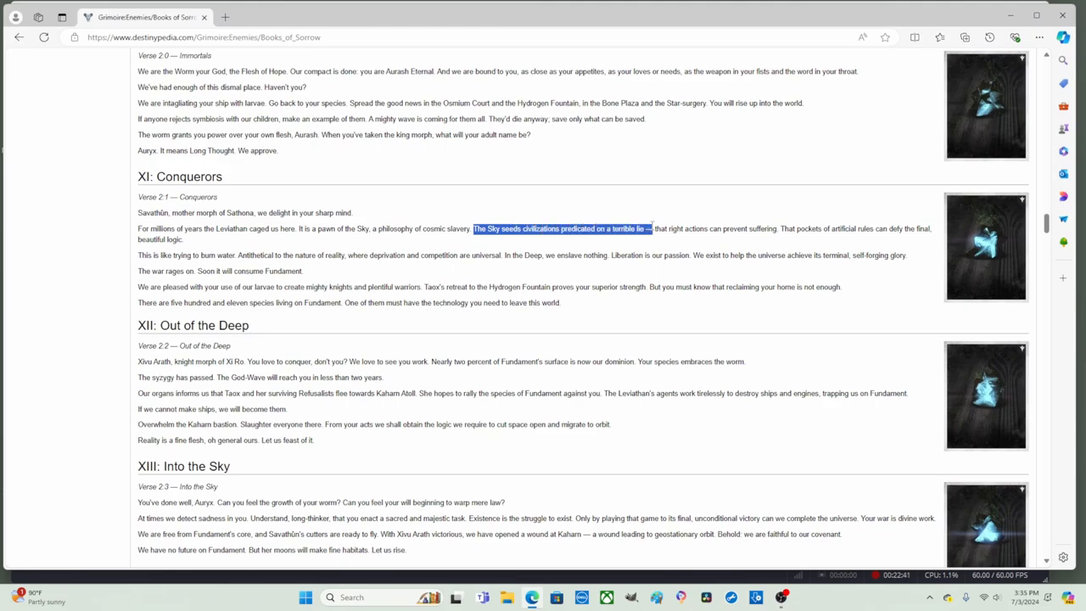
left_click_drag(649, 228, 734, 228)
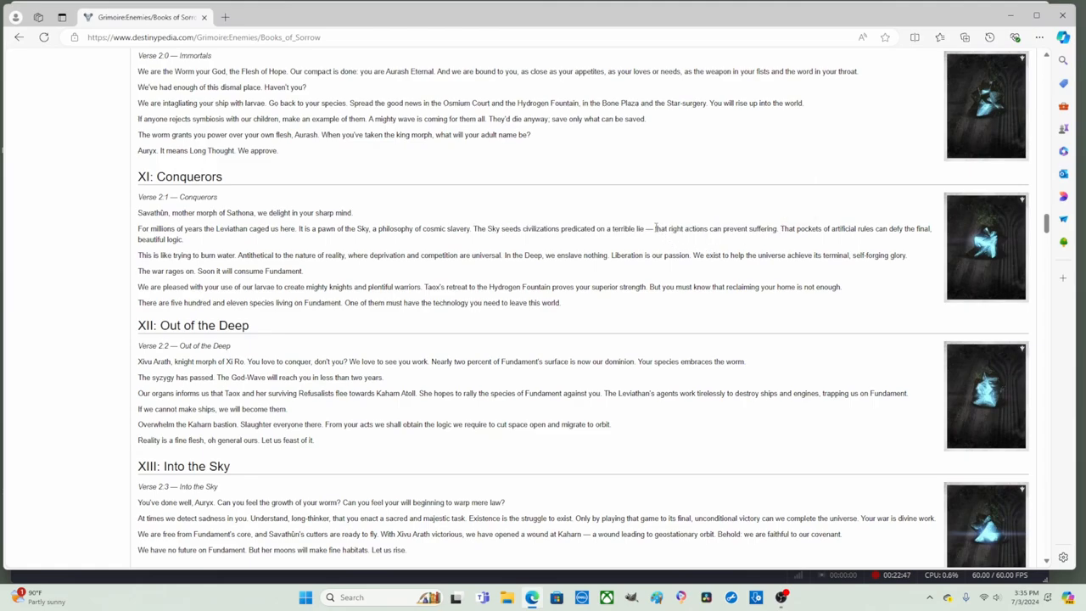
left_click_drag(655, 228, 772, 228)
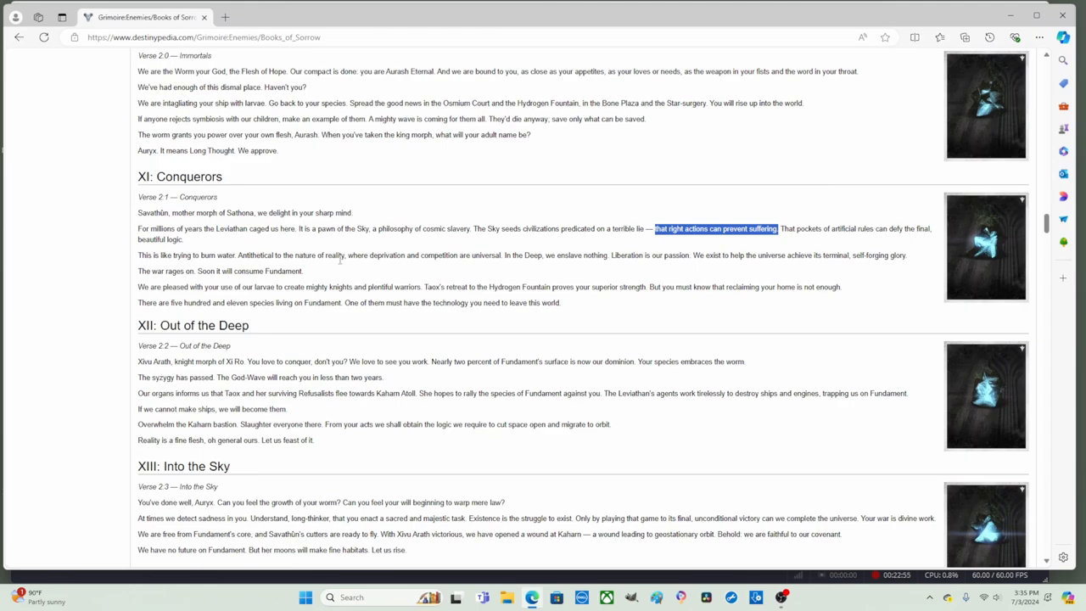
scroll("down", 3)
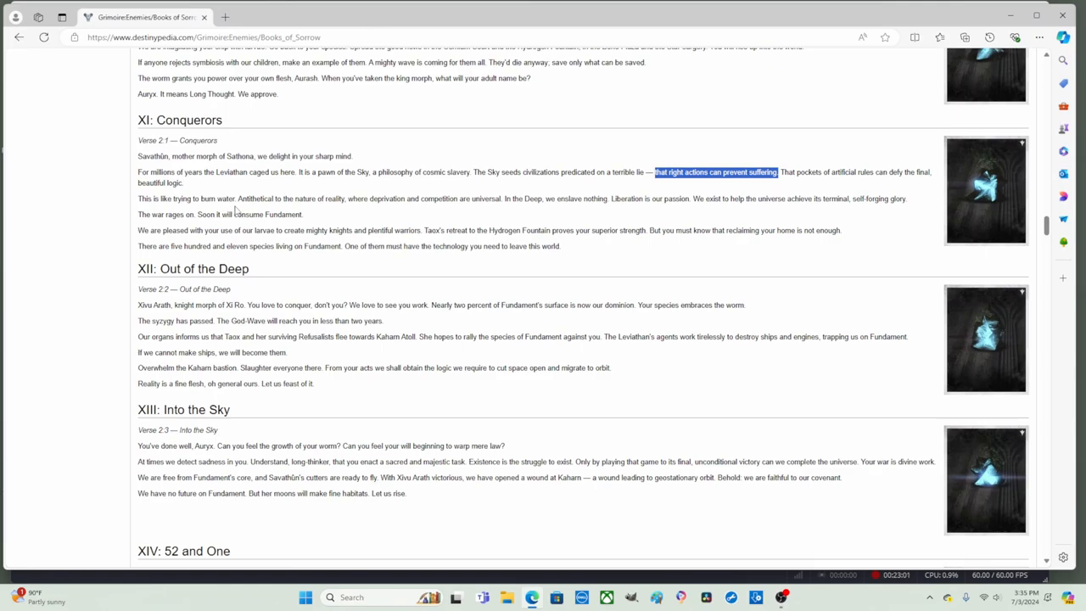
mouse_move(342, 211)
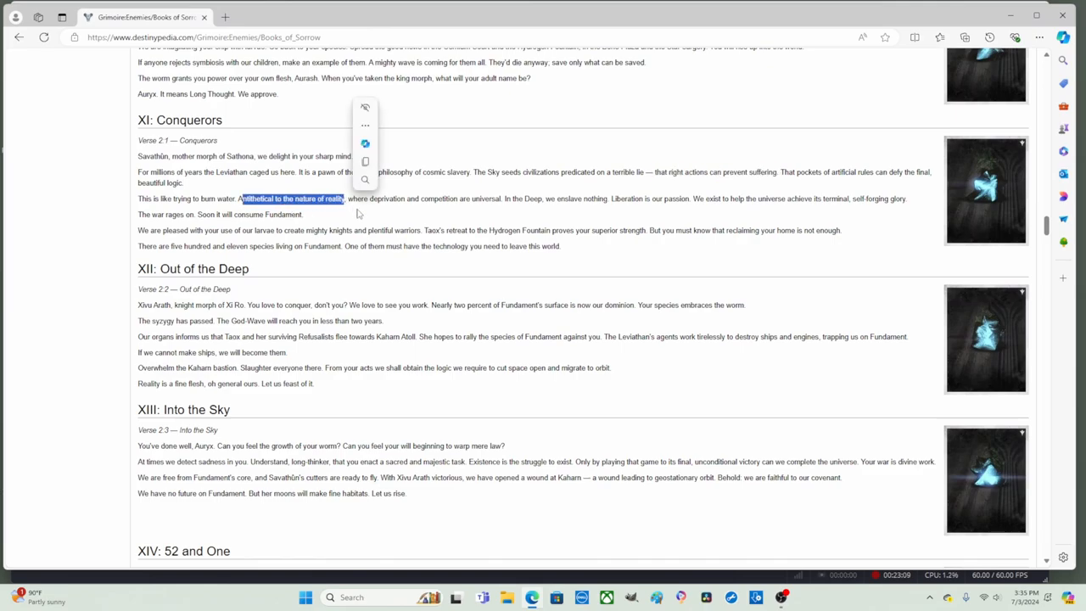
mouse_move(387, 209)
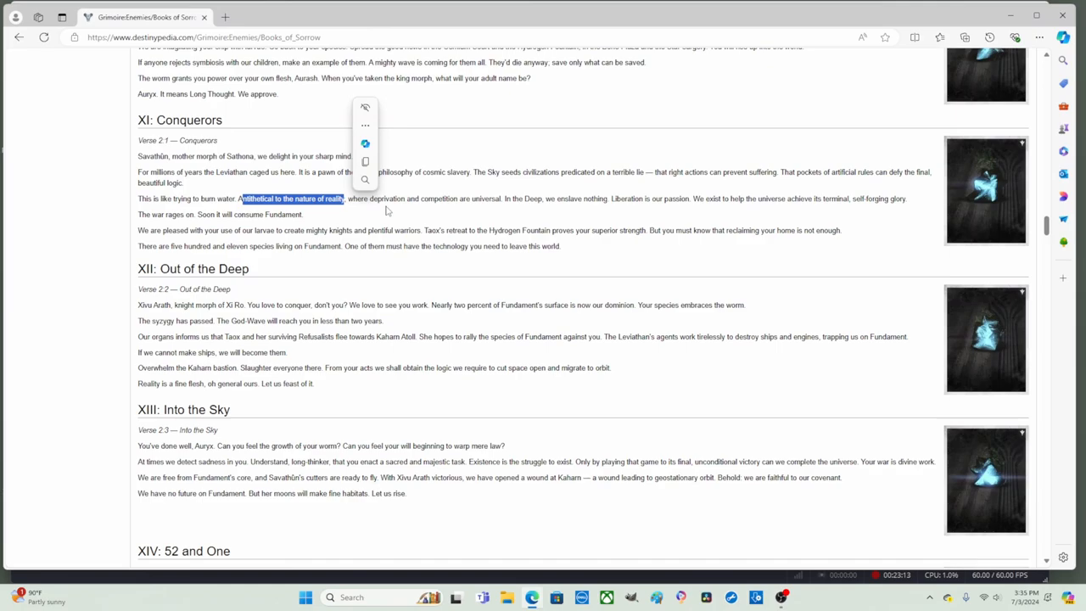
mouse_move(401, 211)
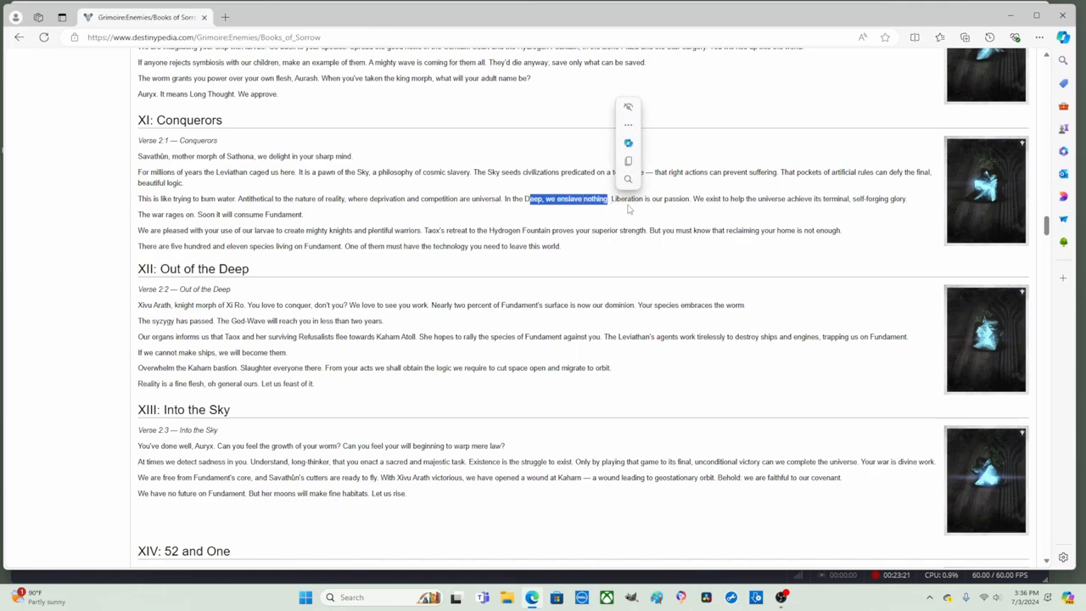
mouse_move(693, 208)
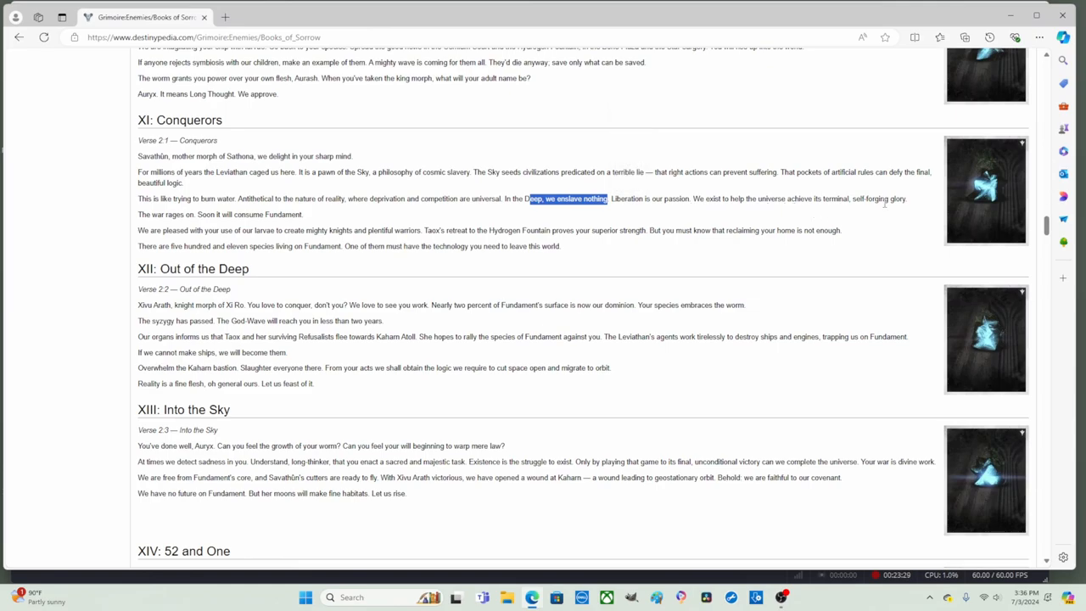
left_click_drag(814, 198, 906, 199)
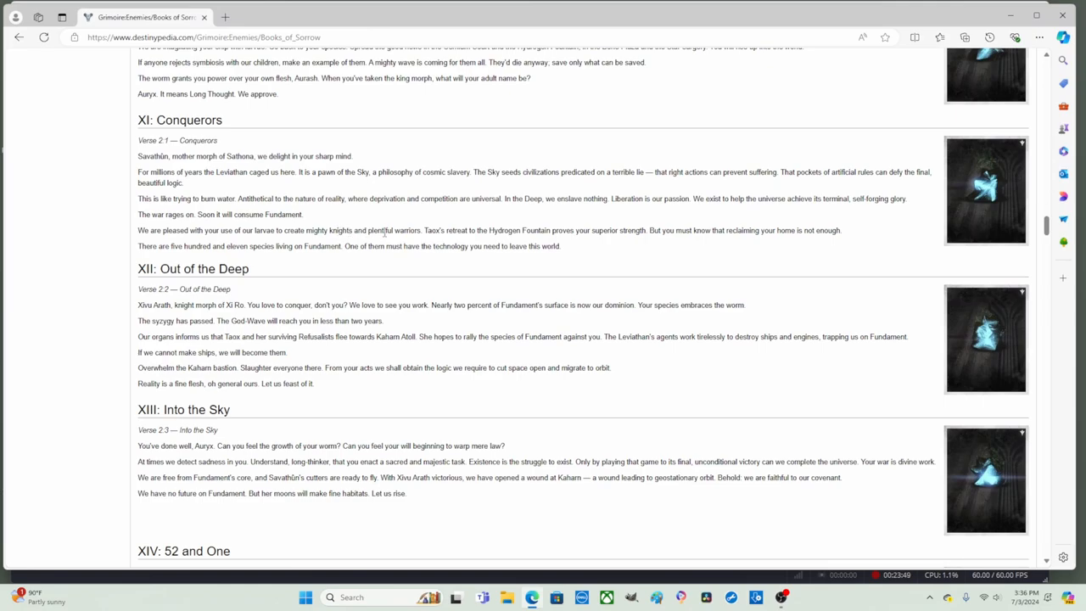
Select 'Taox' and extend the highlight through 'reclaiming your home is not enough.'.
double_click(441, 230)
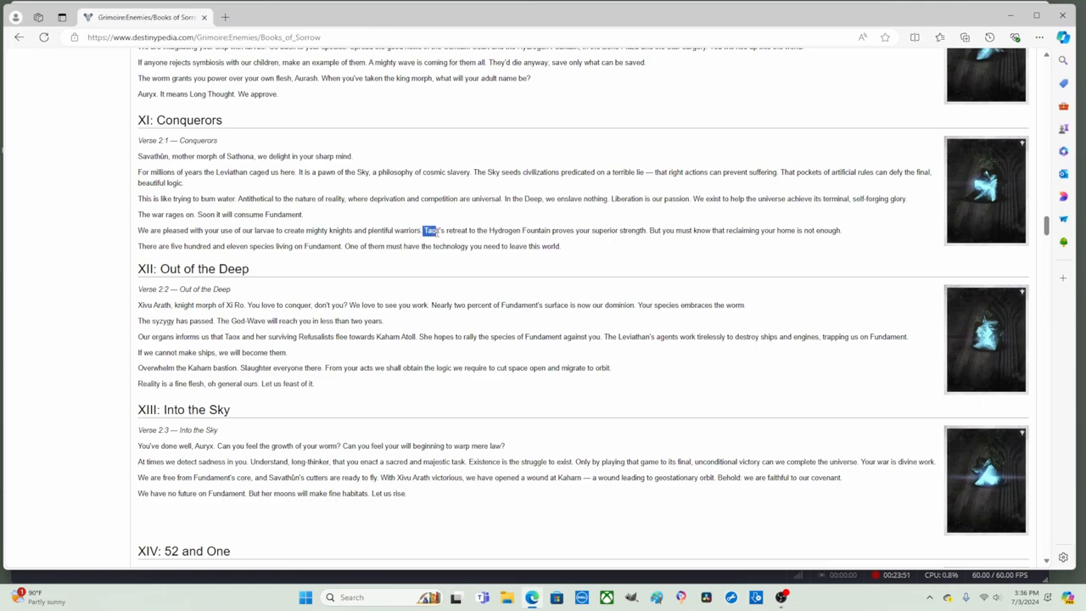
left_click_drag(424, 229, 494, 230)
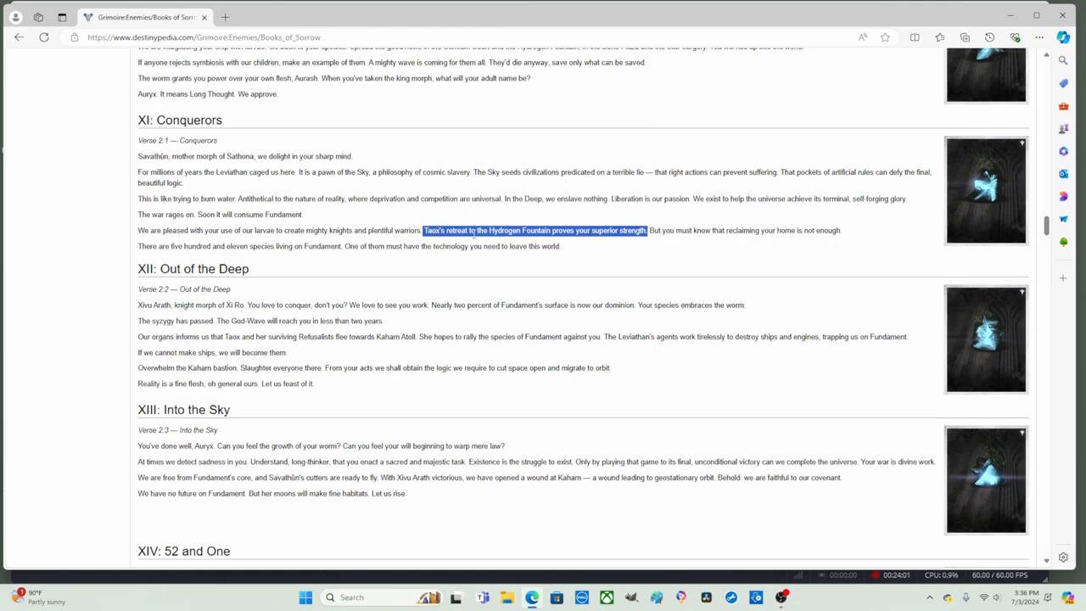
mouse_move(690, 248)
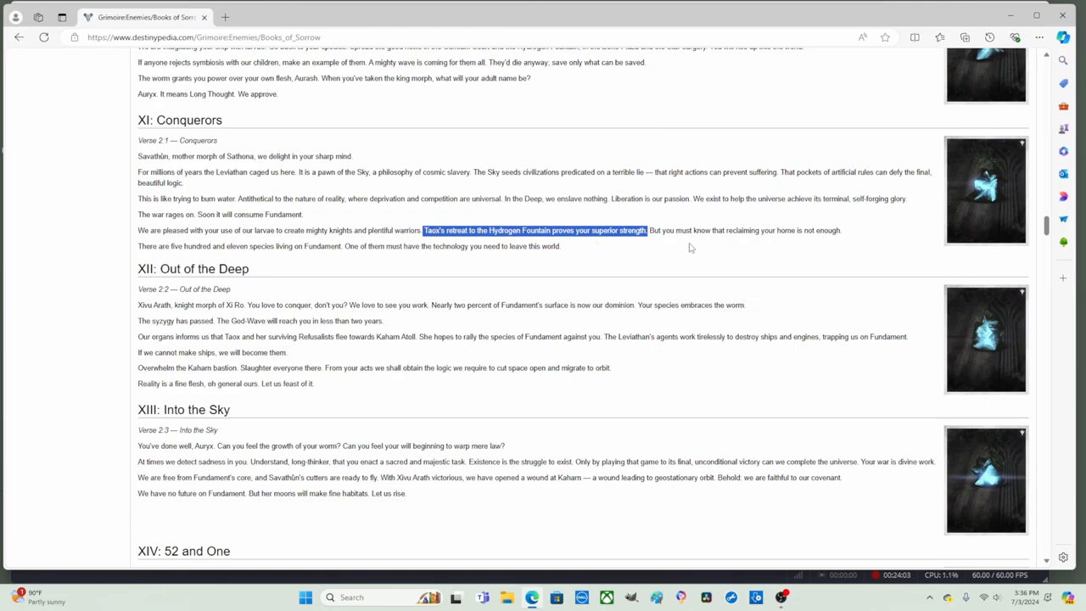
mouse_move(758, 247)
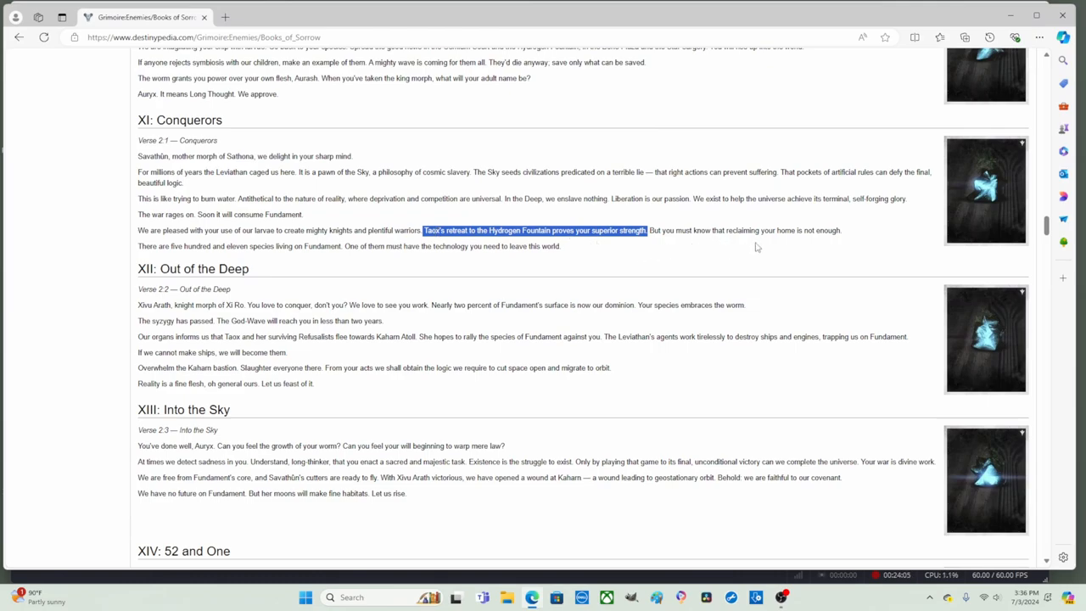
mouse_move(631, 257)
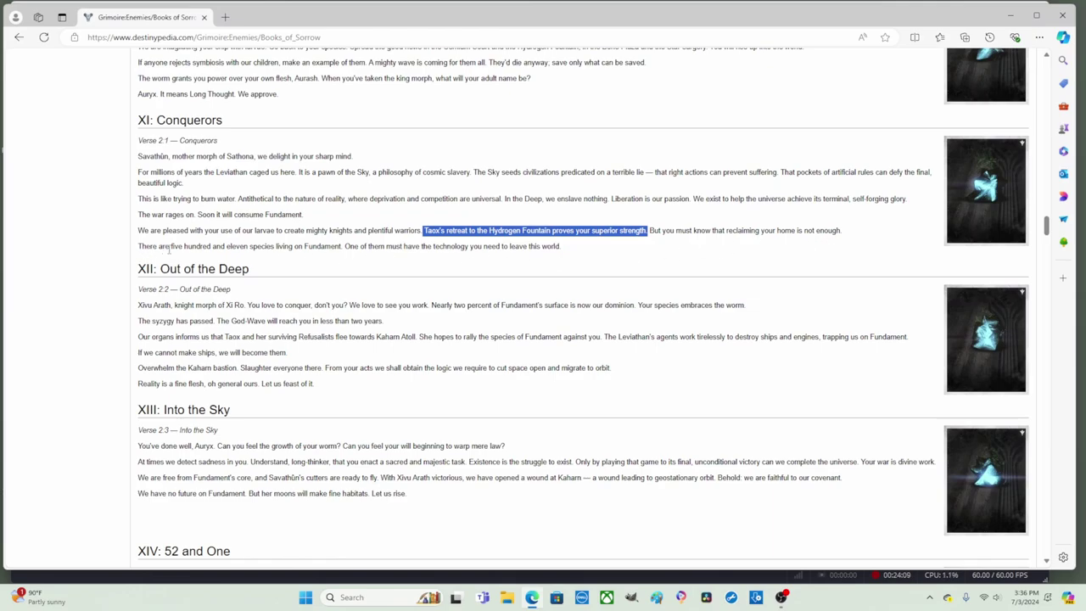
mouse_move(345, 252)
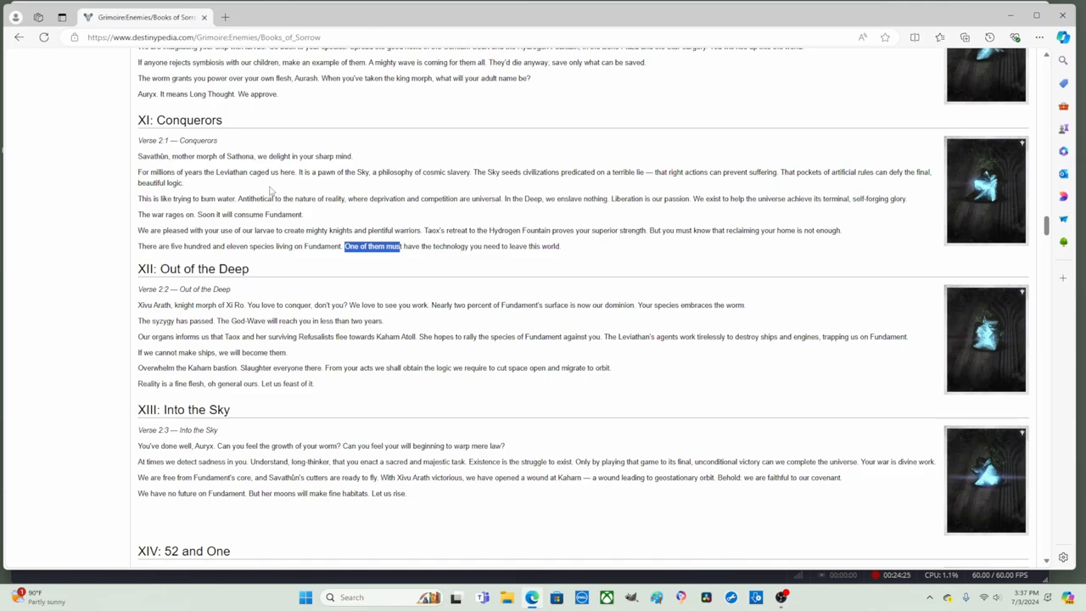
mouse_move(477, 185)
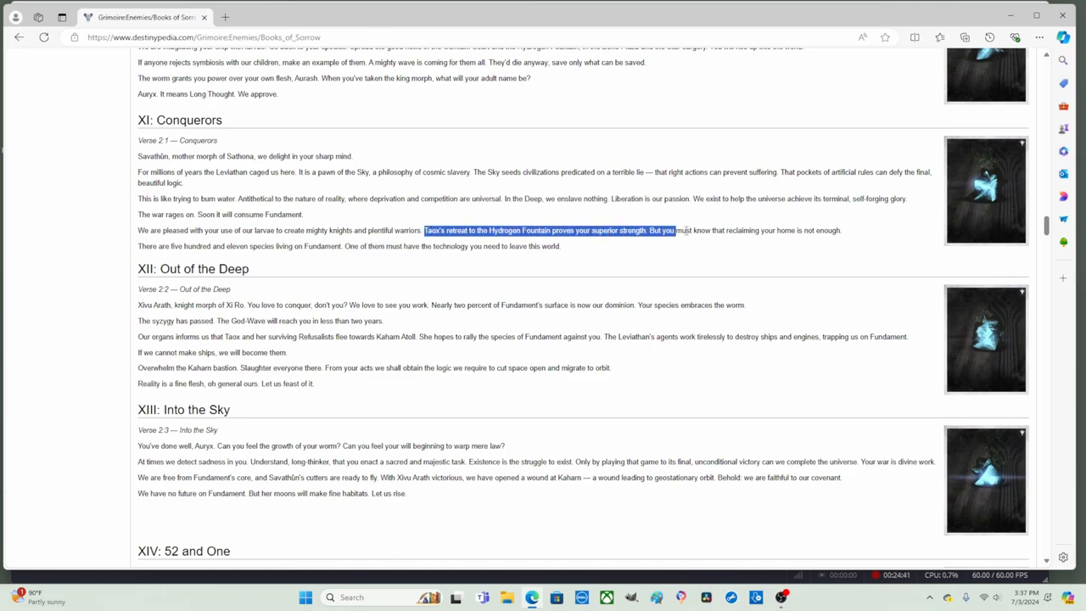
left_click_drag(675, 229, 790, 230)
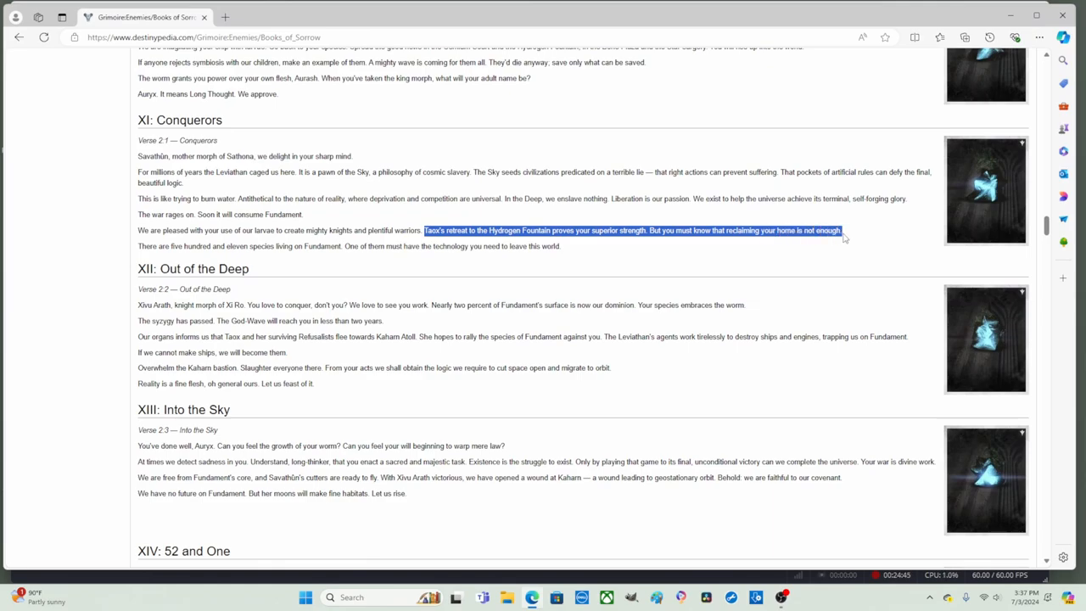
mouse_move(543, 247)
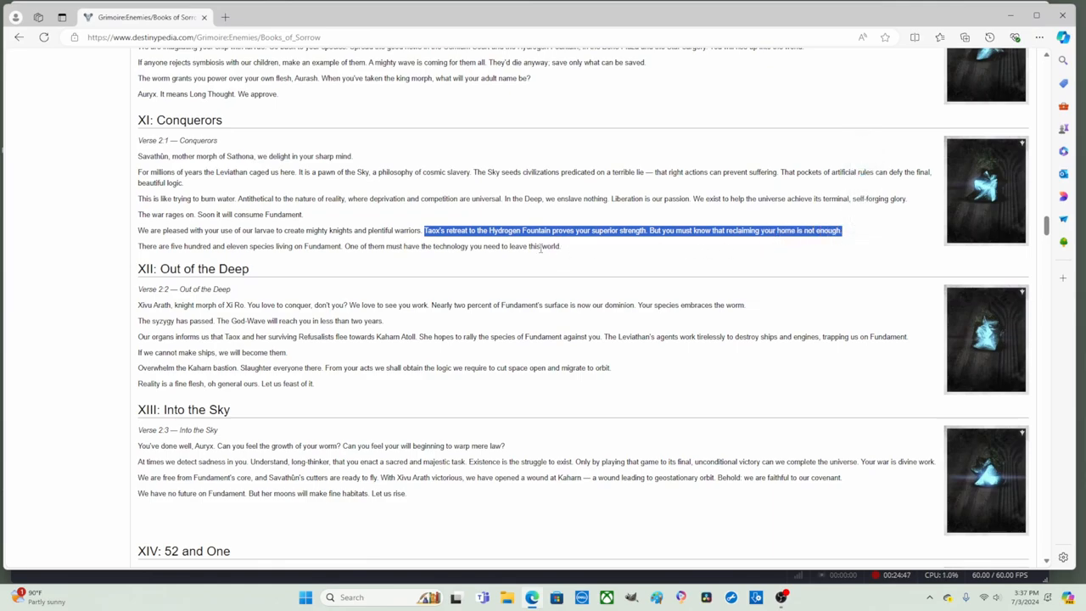
Scroll the page down toward XIV: 52 and One.
scroll("down", 3)
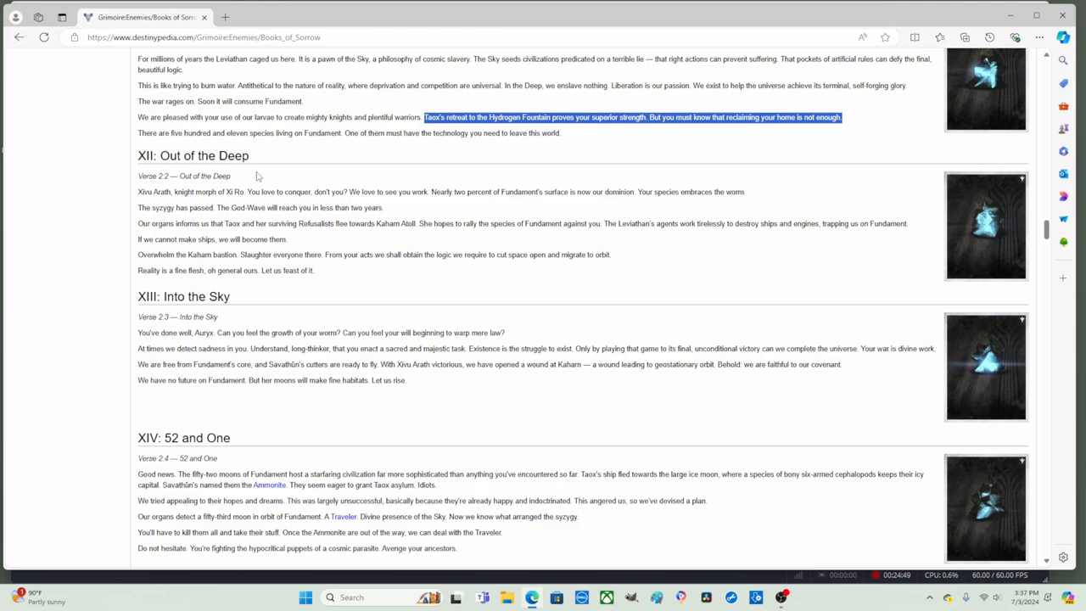
mouse_move(270, 161)
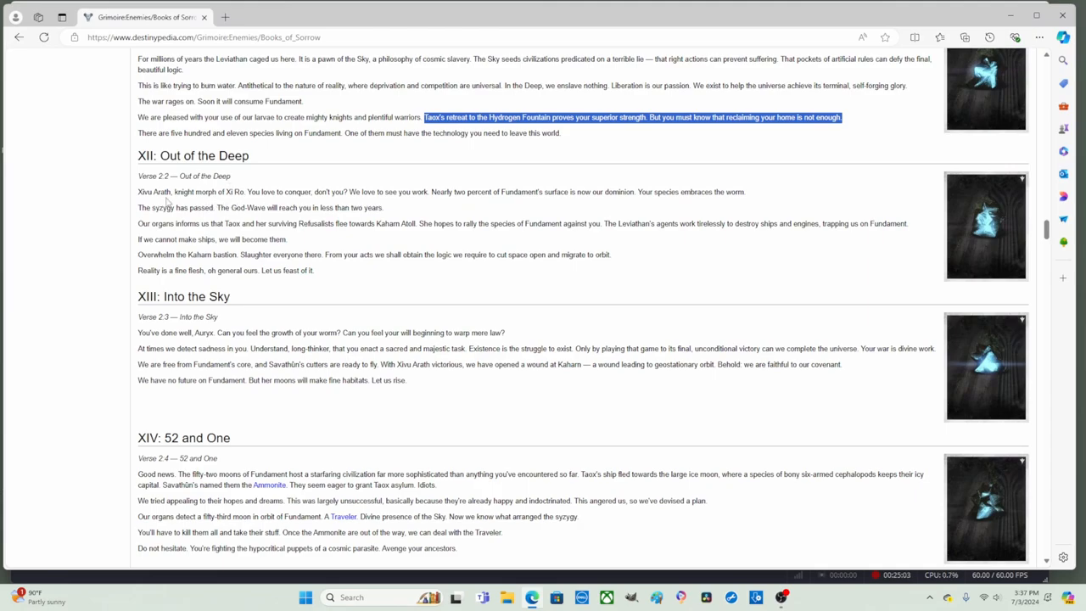
mouse_move(336, 193)
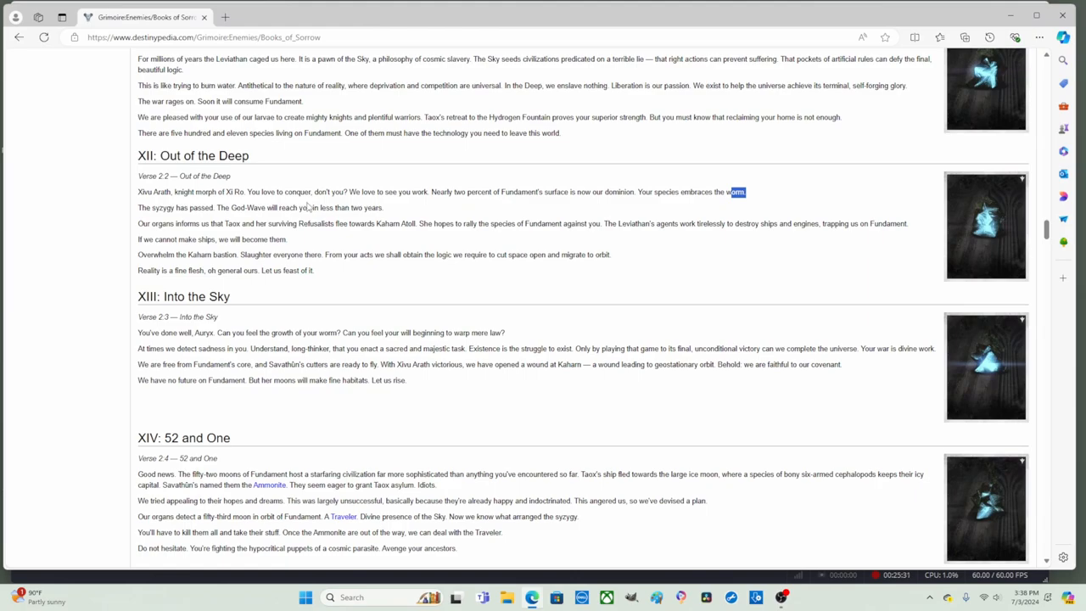
Highlight the word 'organs' in XII: Out of the Deep and open its context menu.
double_click(163, 225)
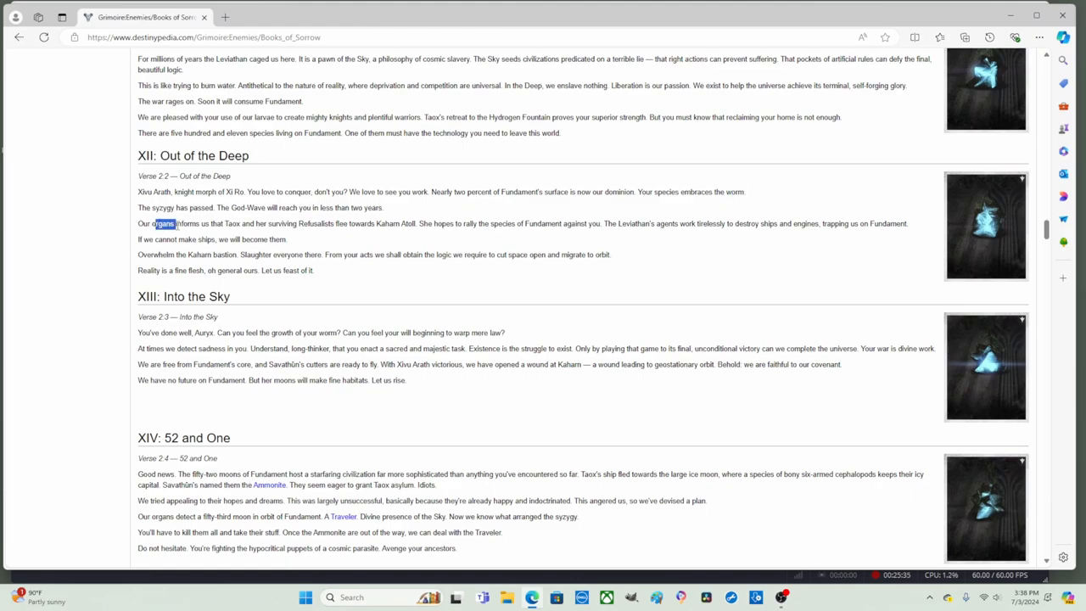
right_click(164, 223)
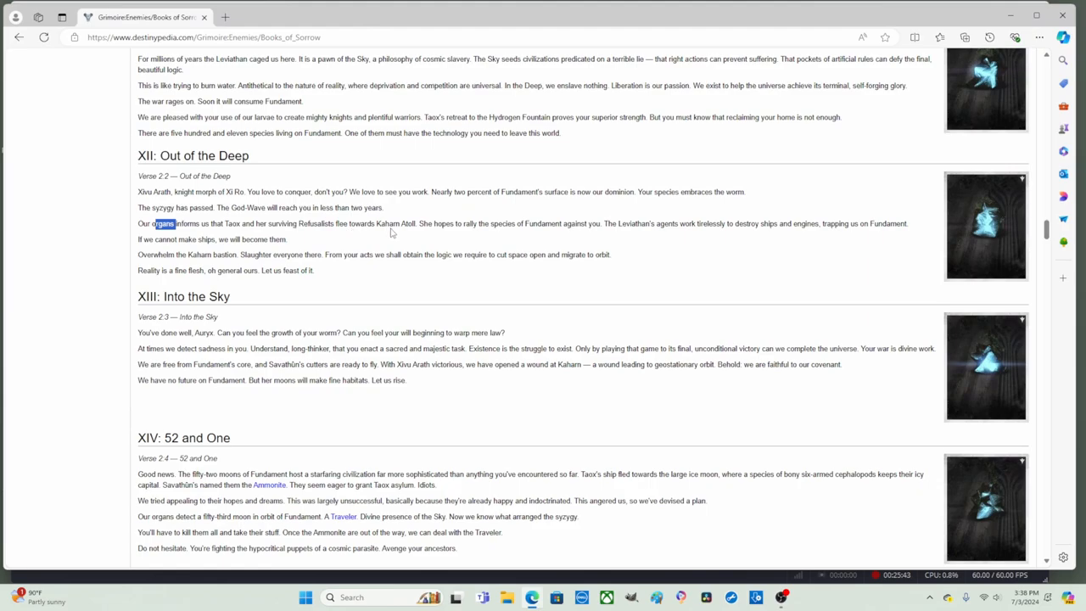
mouse_move(418, 233)
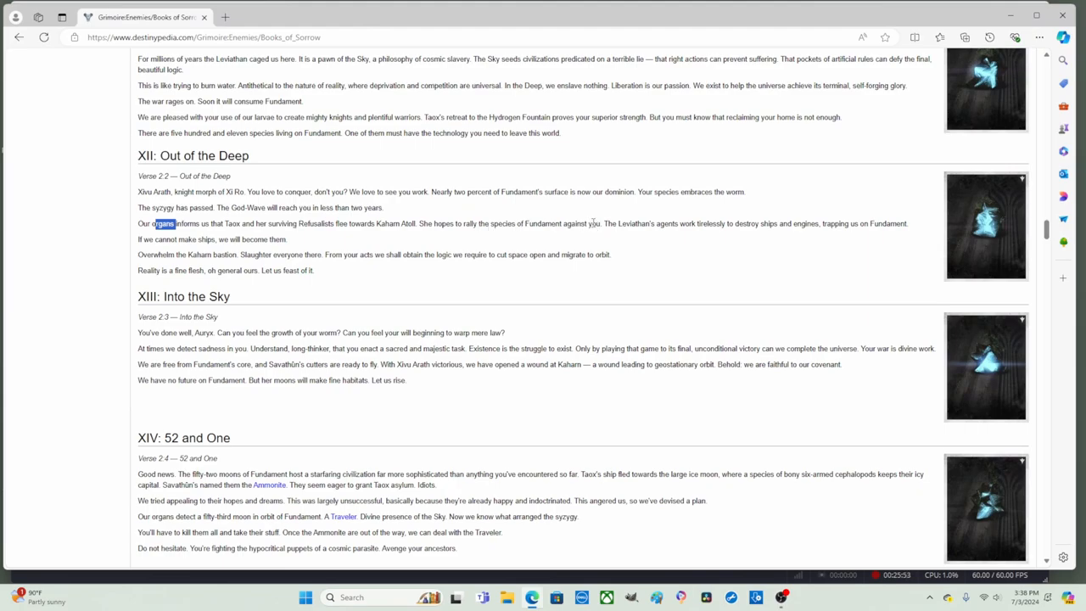
mouse_move(622, 233)
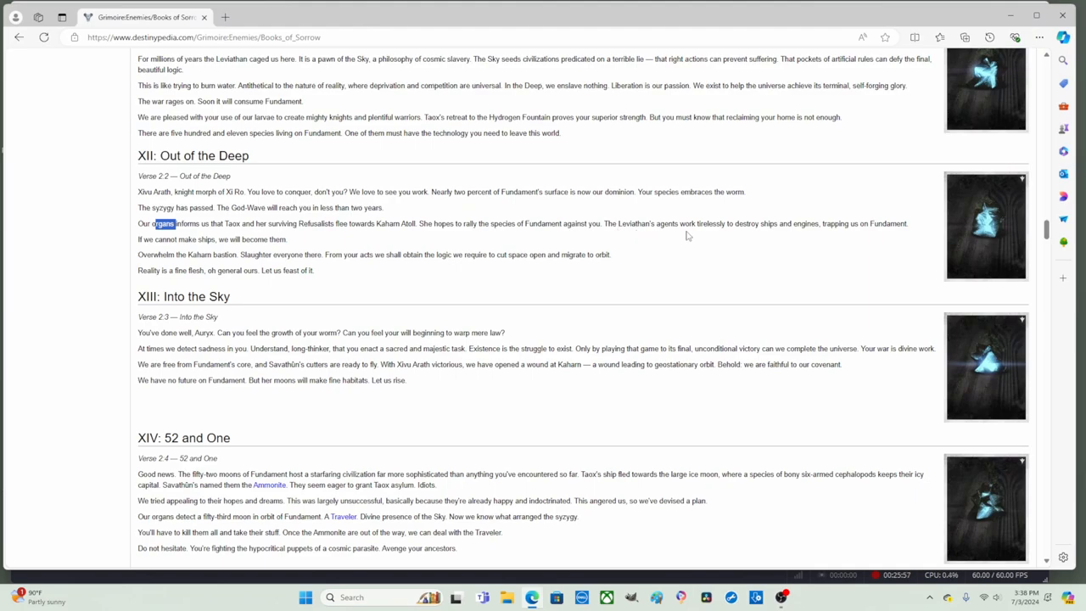
mouse_move(719, 234)
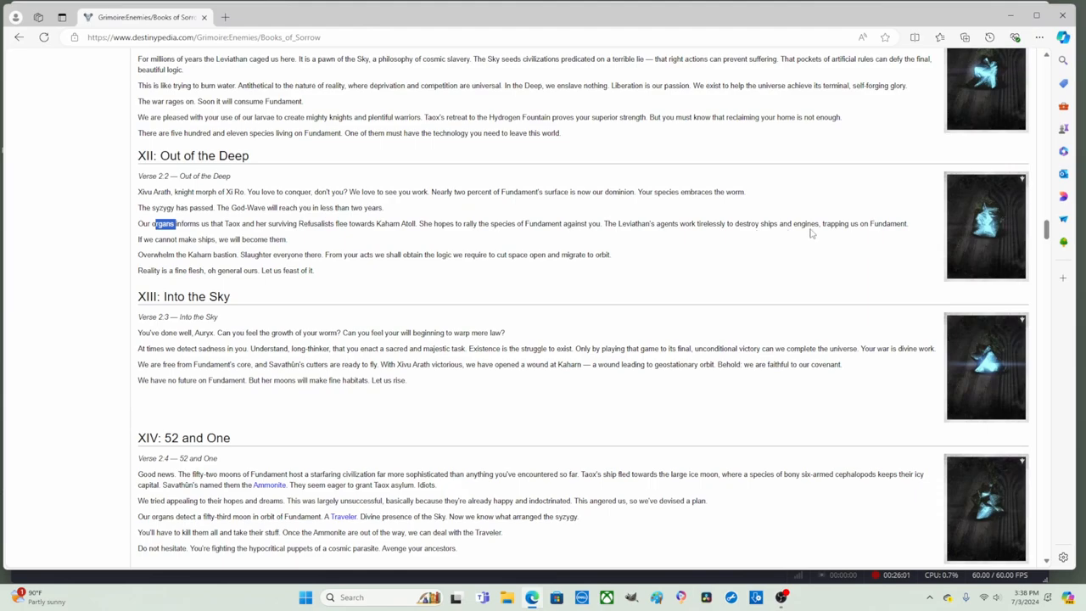
mouse_move(869, 238)
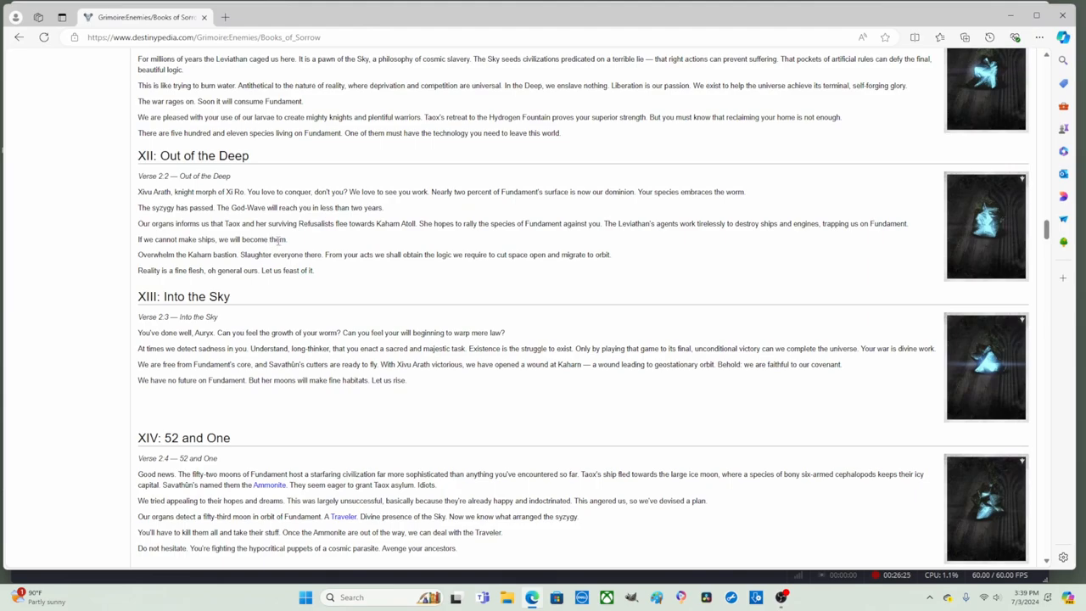
mouse_move(137, 262)
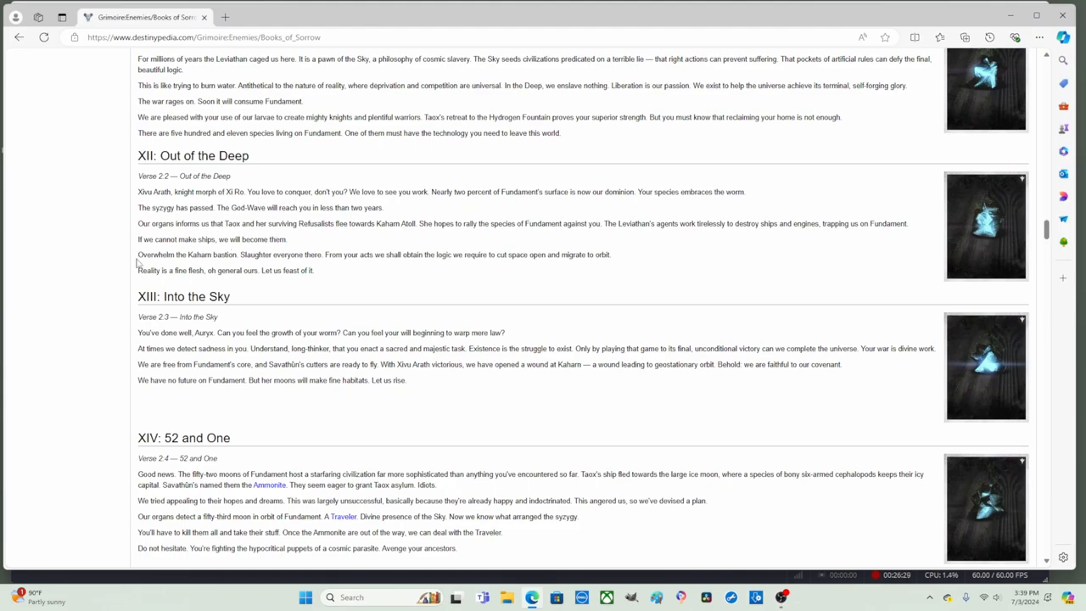
mouse_move(129, 262)
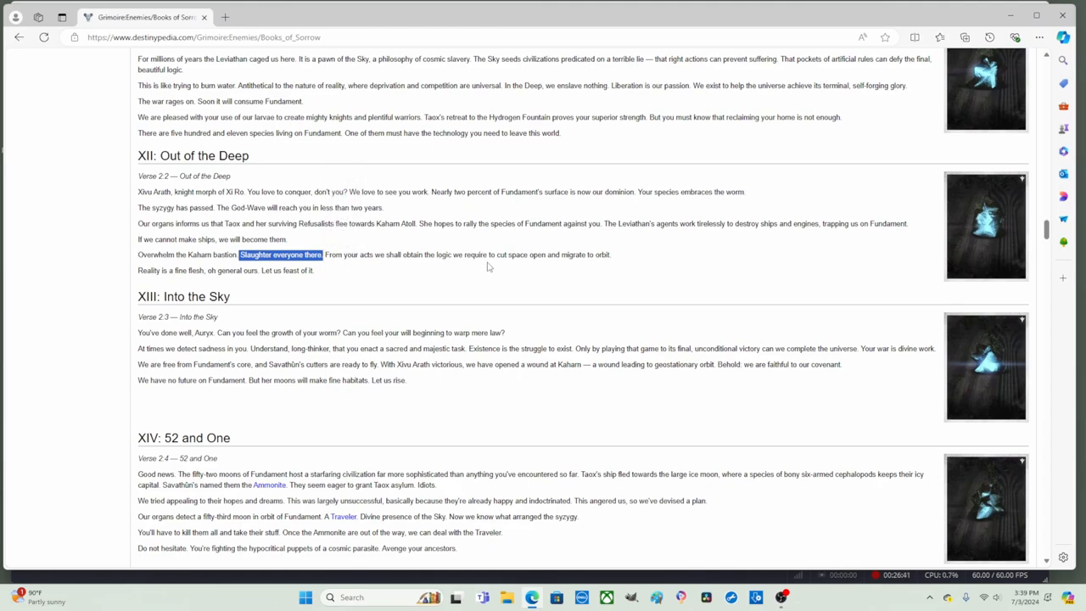
mouse_move(558, 265)
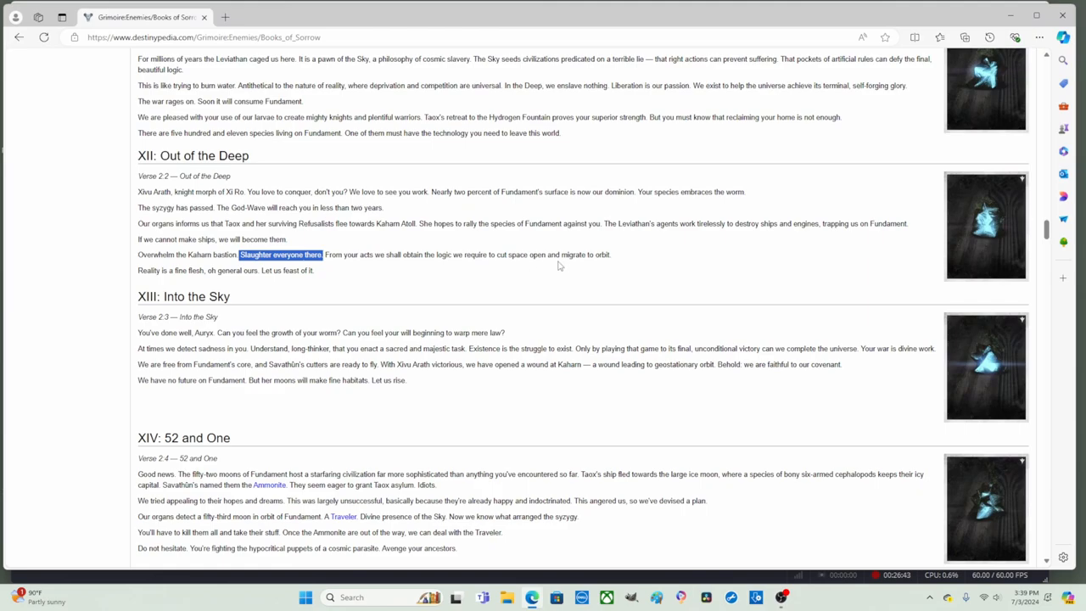
mouse_move(617, 263)
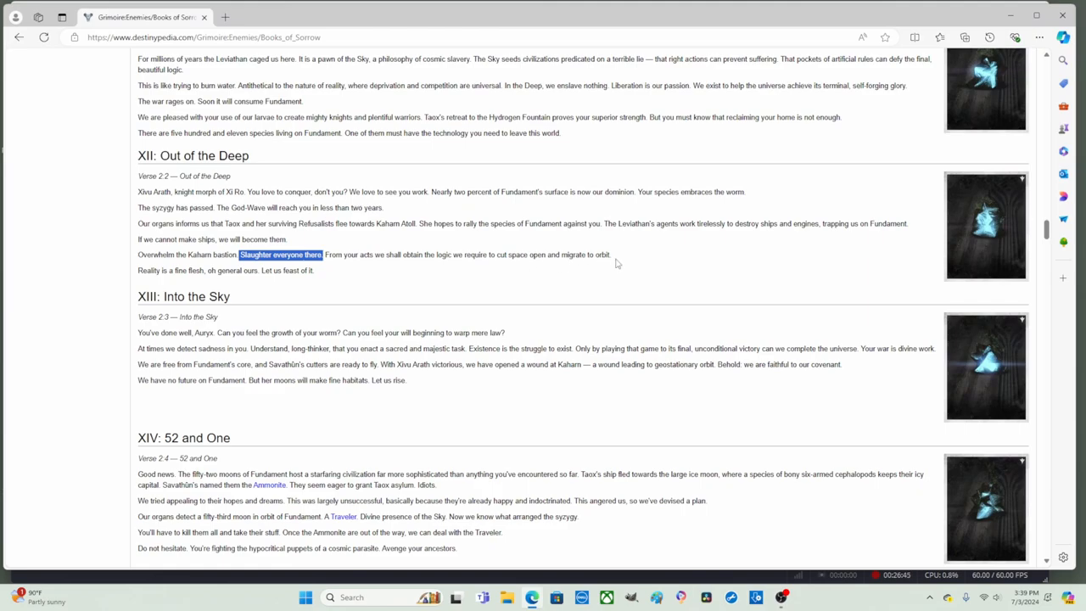
scroll("down", 3)
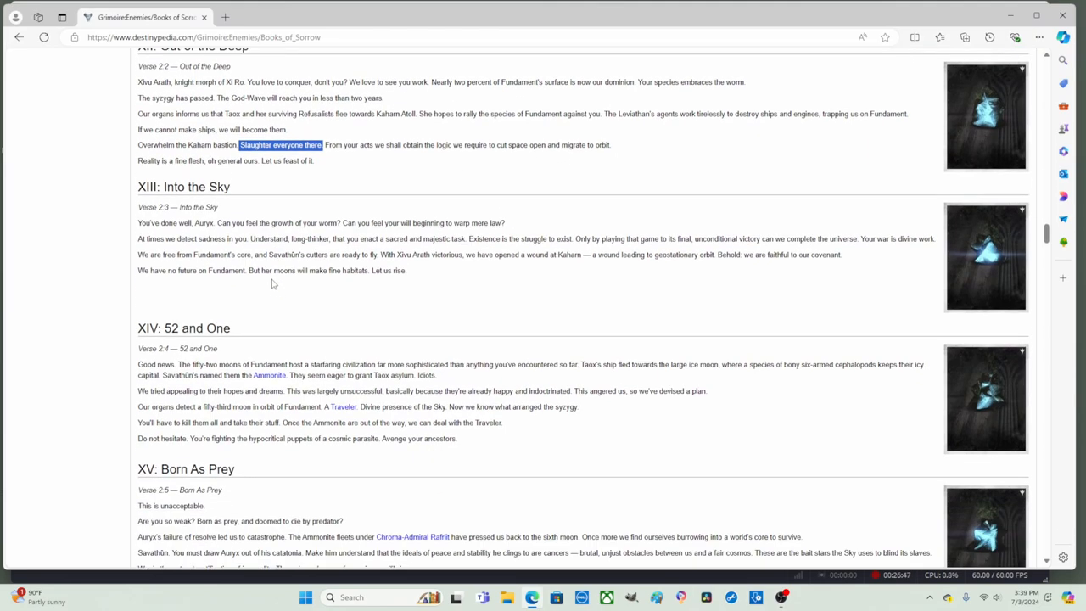
scroll("up", 3)
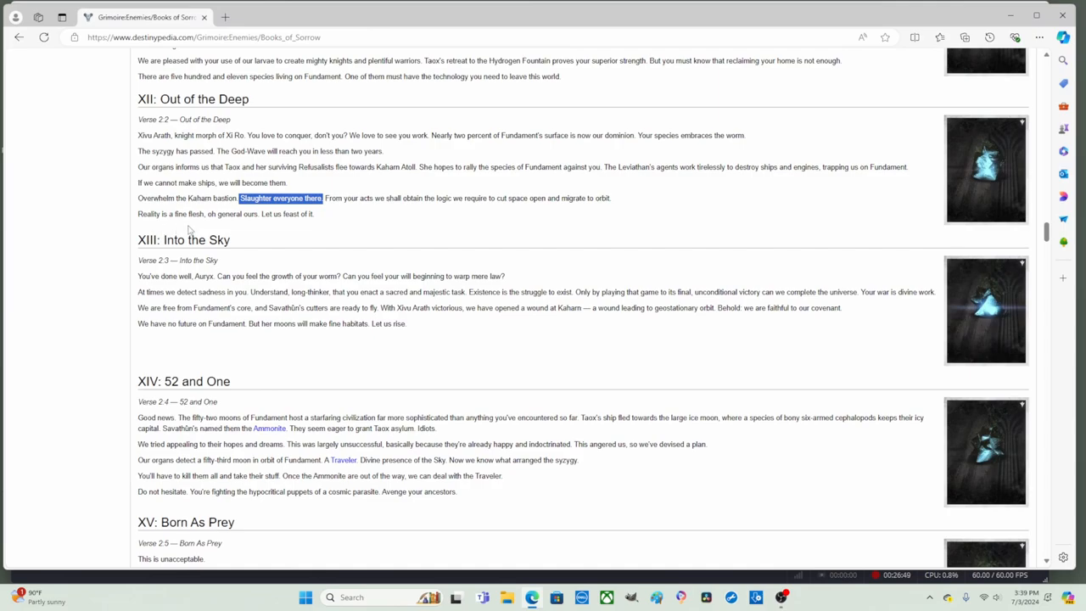
mouse_move(224, 229)
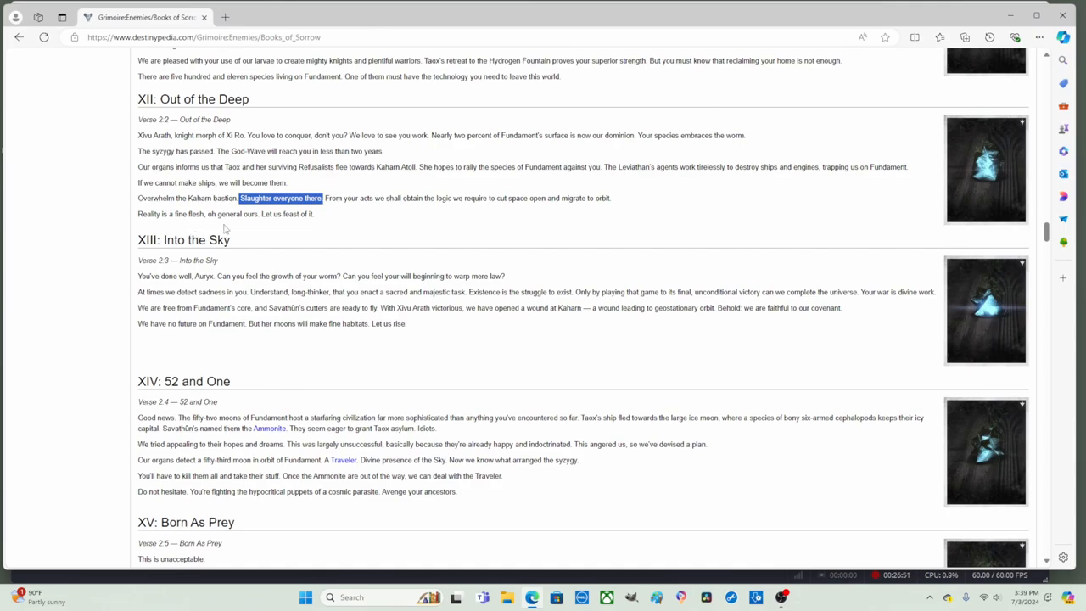
mouse_move(281, 226)
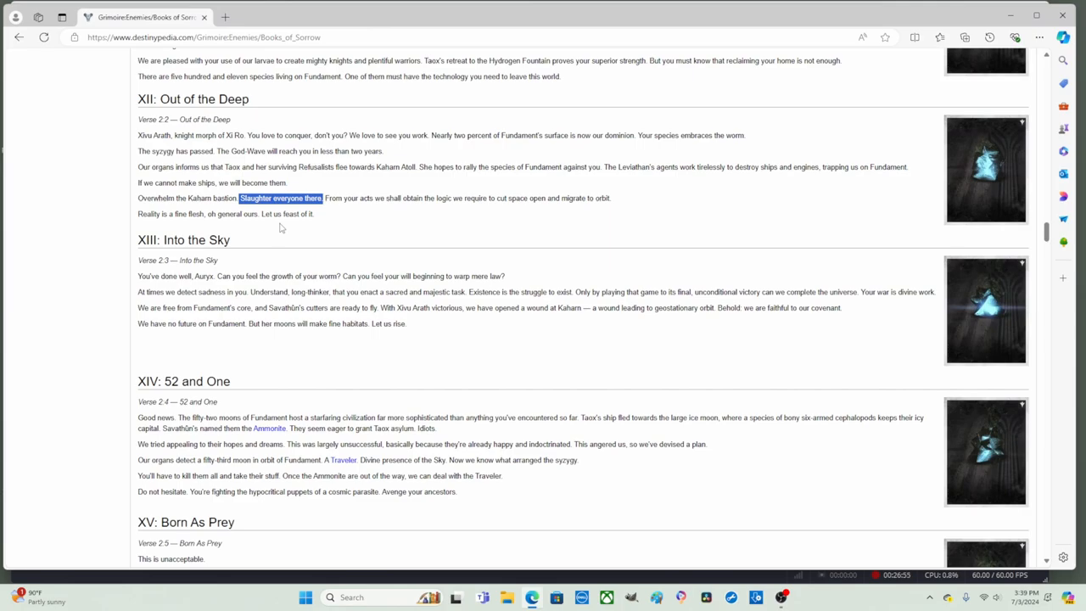
left_click(378, 223)
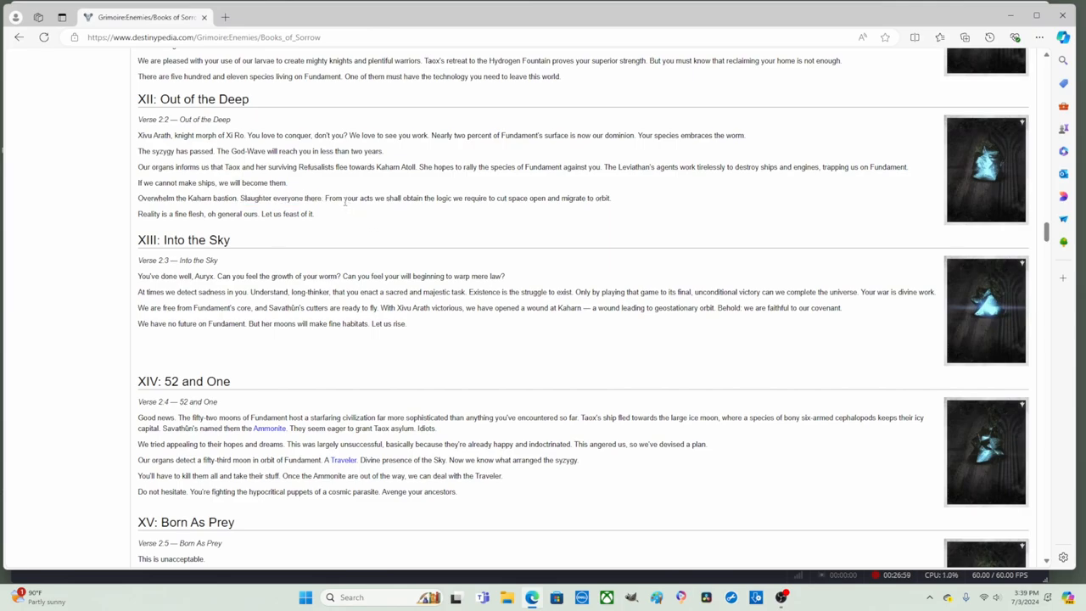
left_click_drag(324, 198, 369, 197)
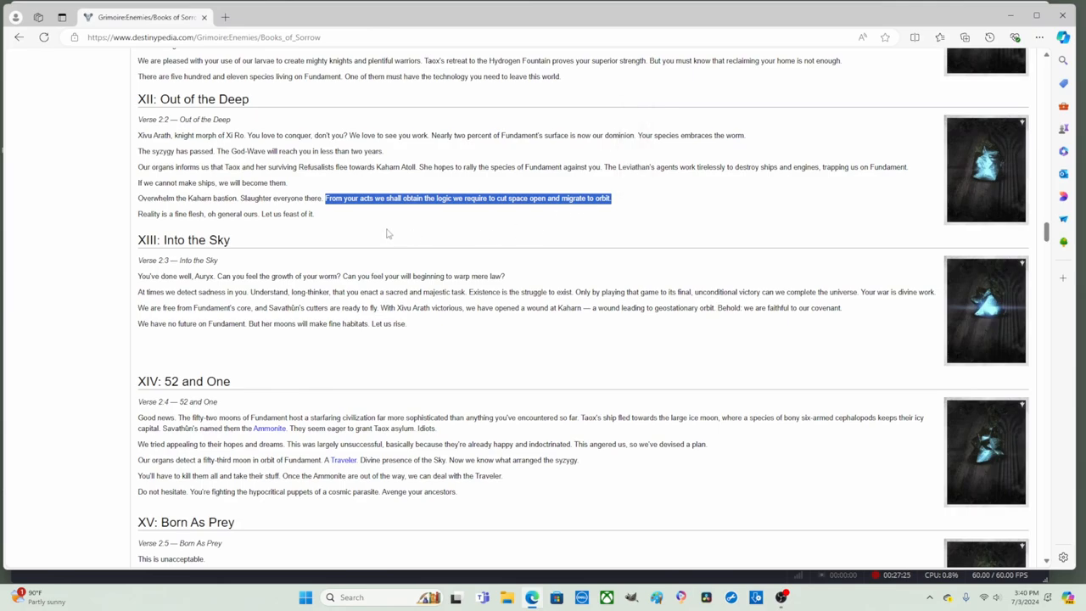
left_click(333, 200)
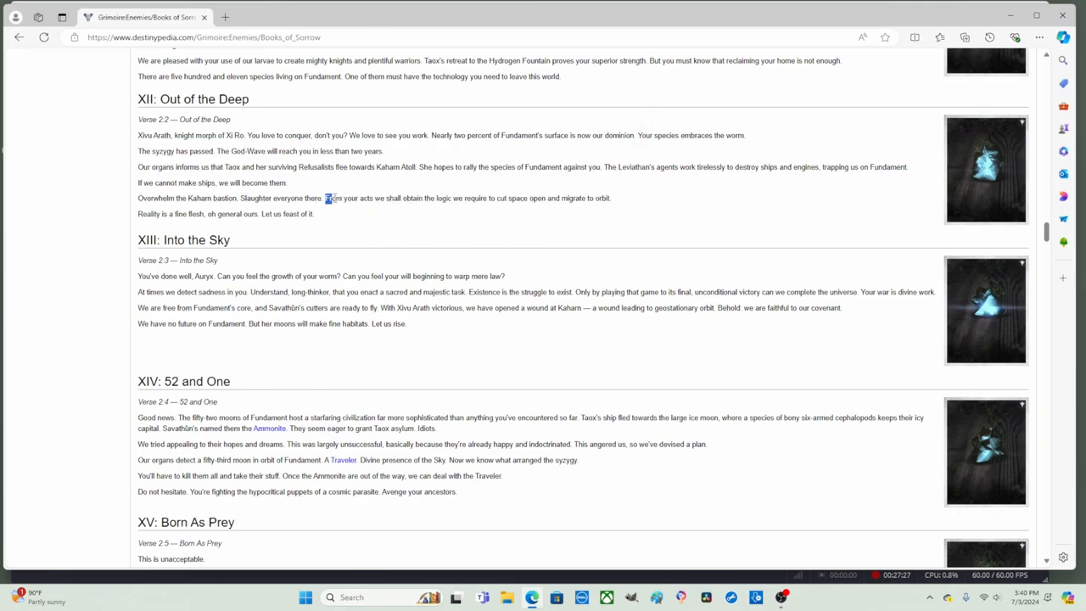
left_click_drag(324, 198, 428, 198)
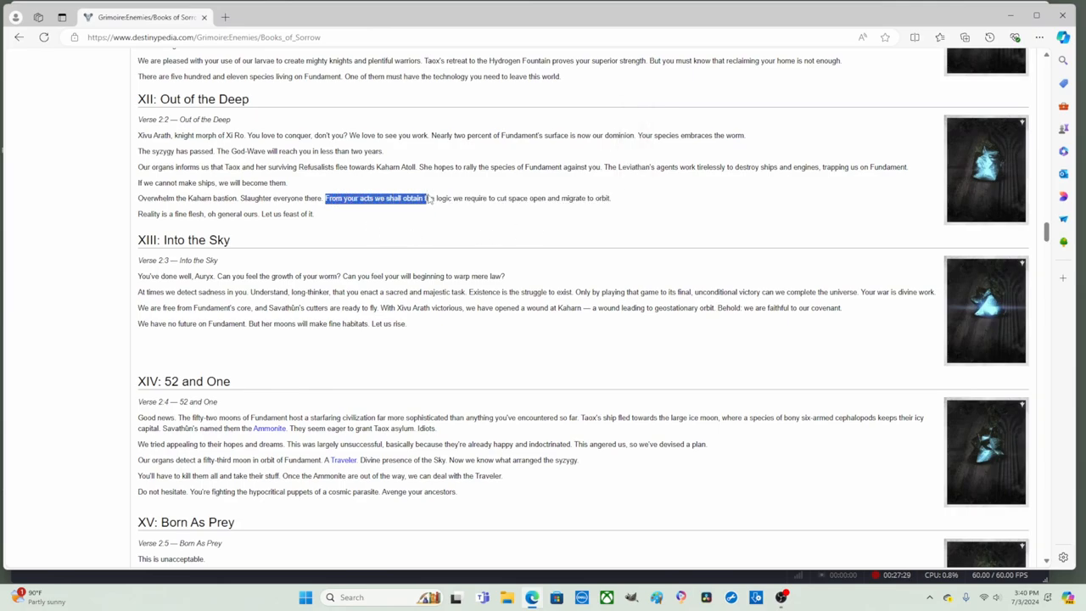
left_click_drag(424, 198, 472, 197)
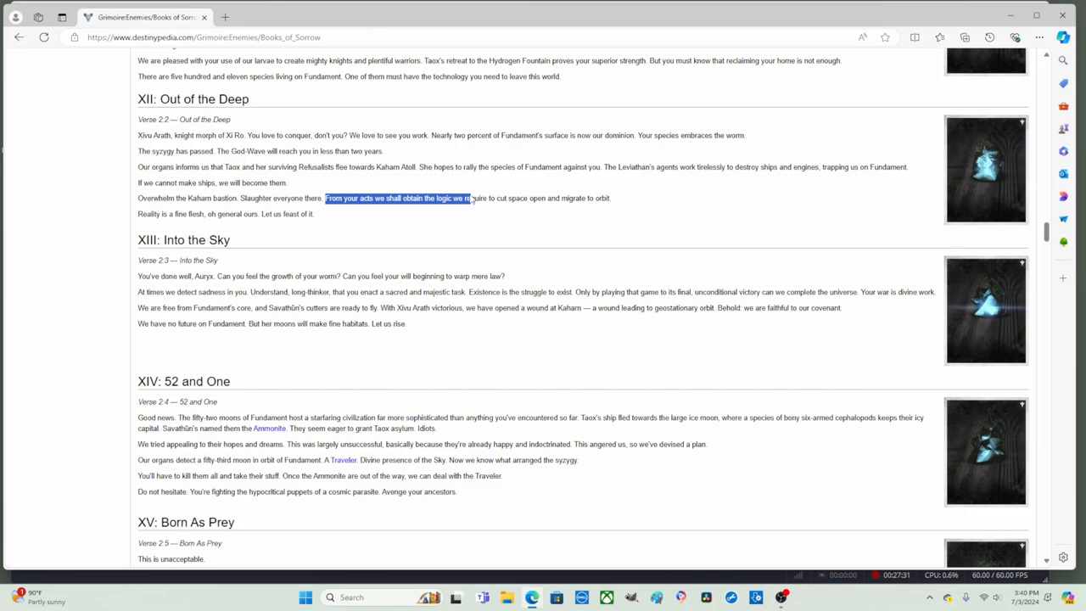
left_click(412, 199)
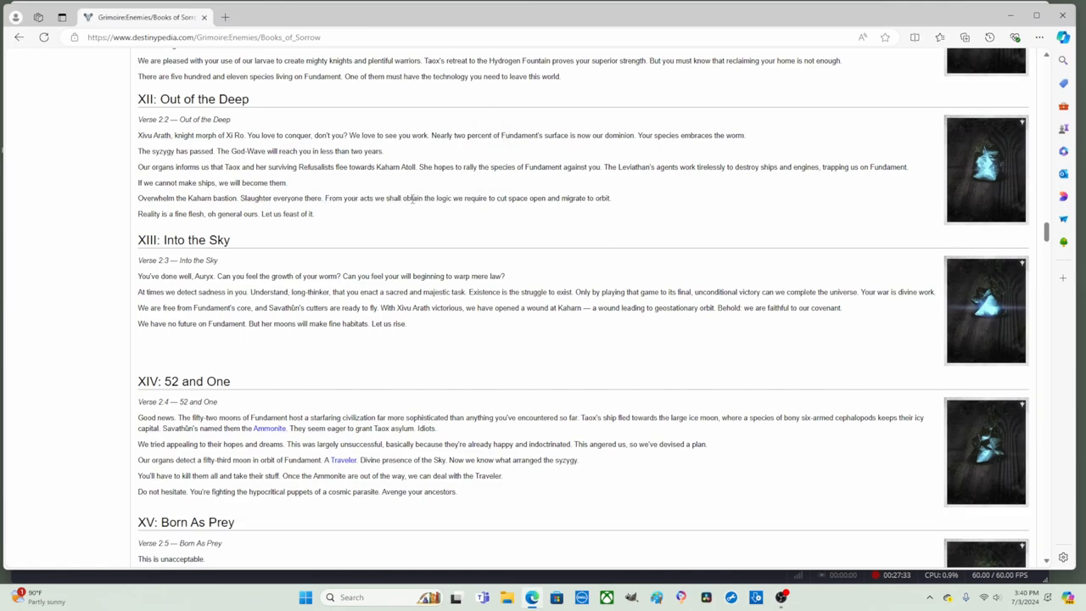
mouse_move(551, 204)
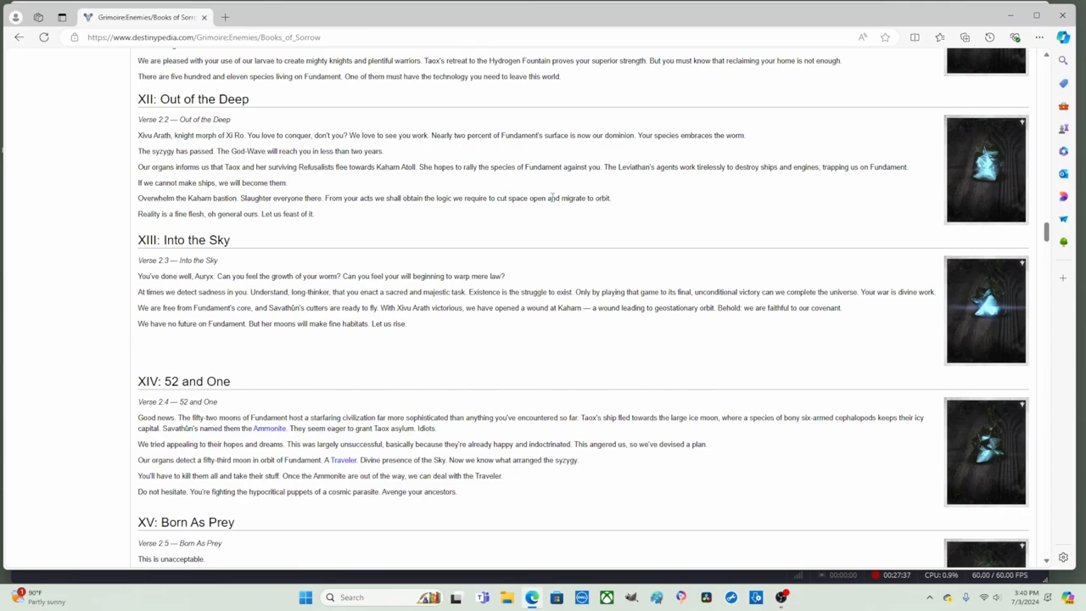
left_click_drag(550, 198, 609, 197)
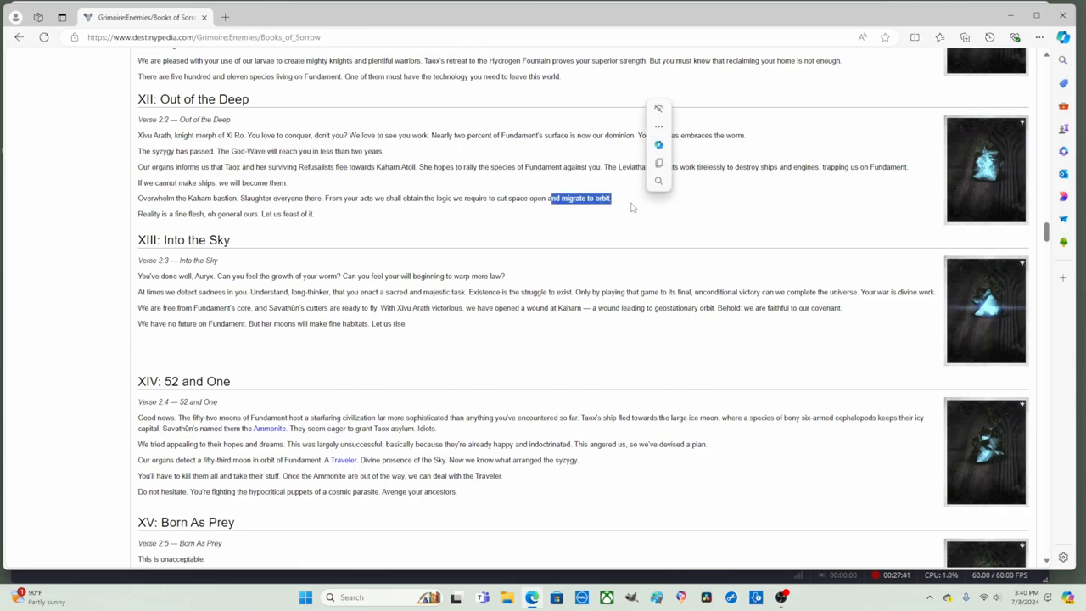
left_click(612, 257)
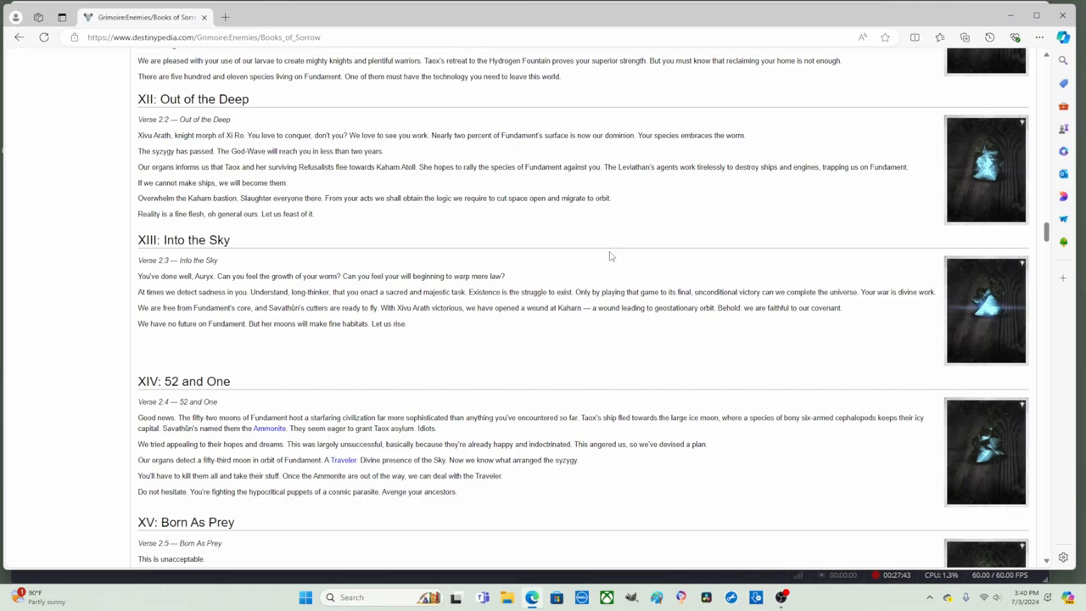
Select 'Auryx' and 'mere law', then highlight 'Existence is the struggle to exist.'.
scroll("down", 3)
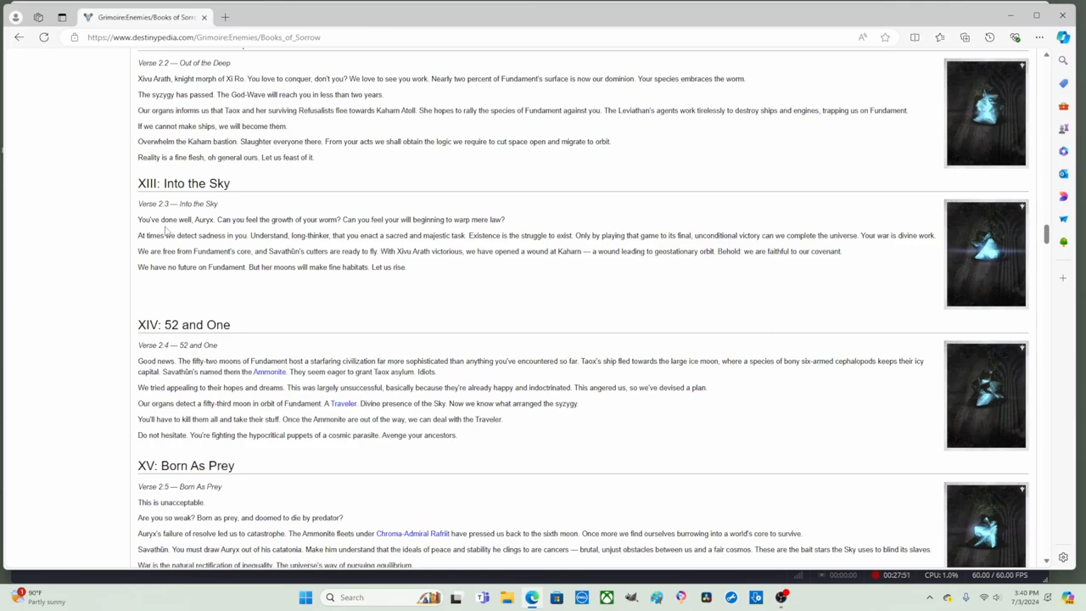
double_click(189, 219)
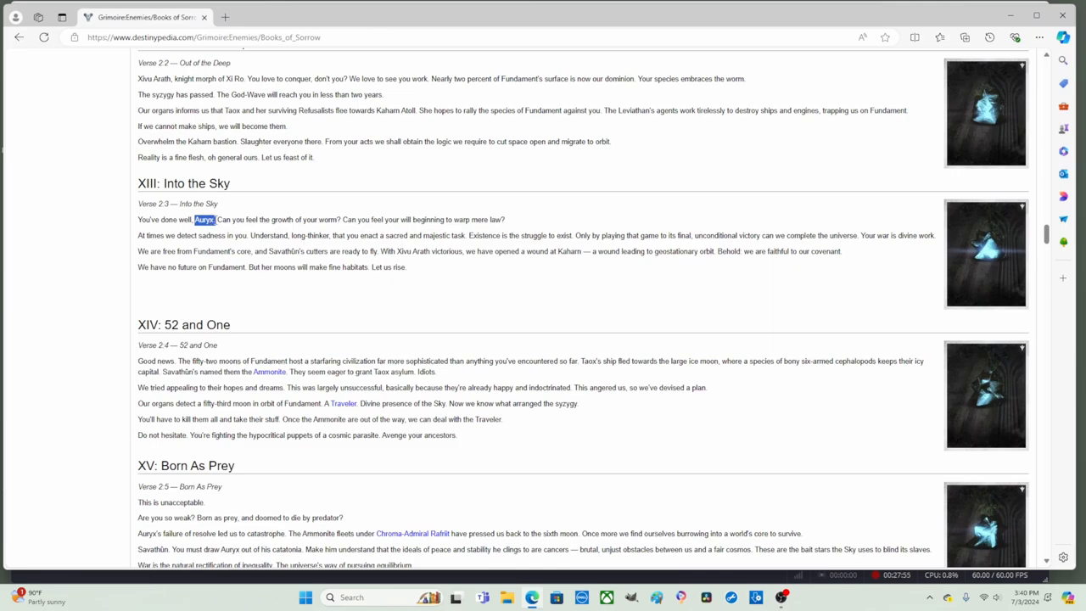
right_click(201, 220)
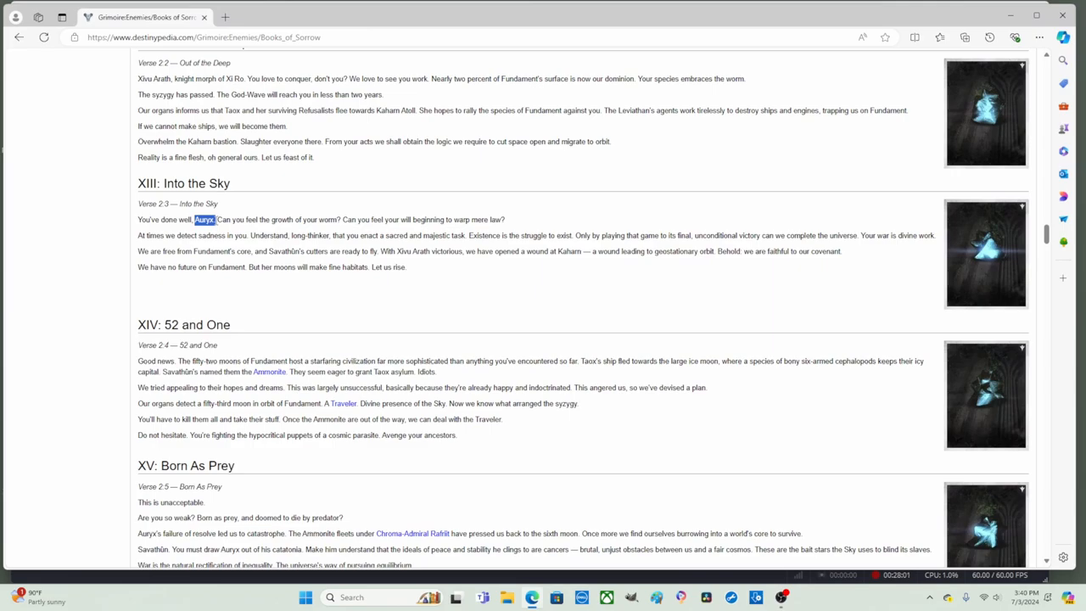
right_click(203, 219)
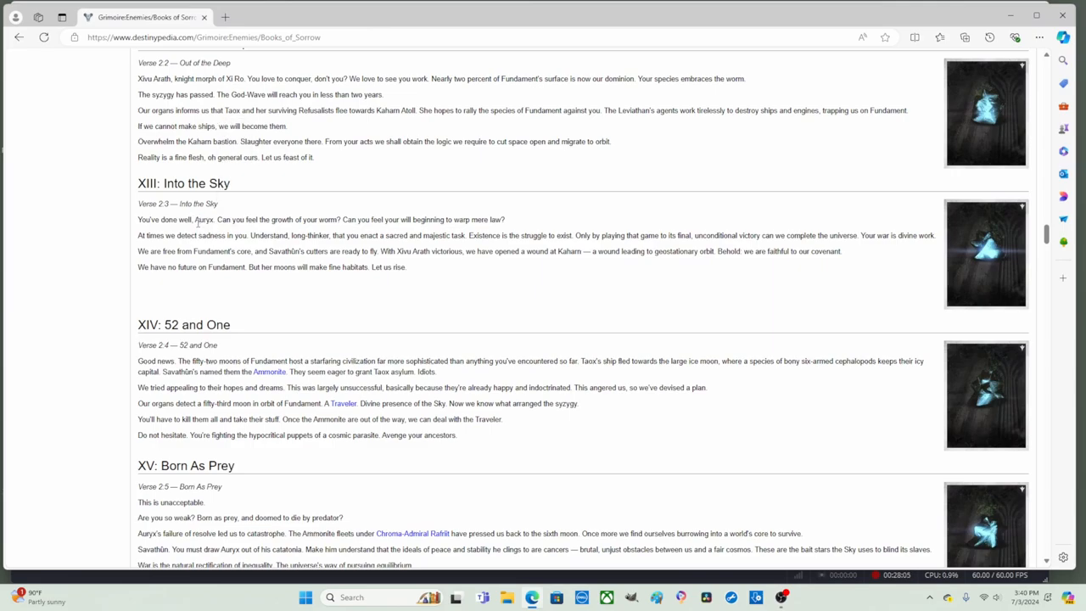
double_click(190, 221)
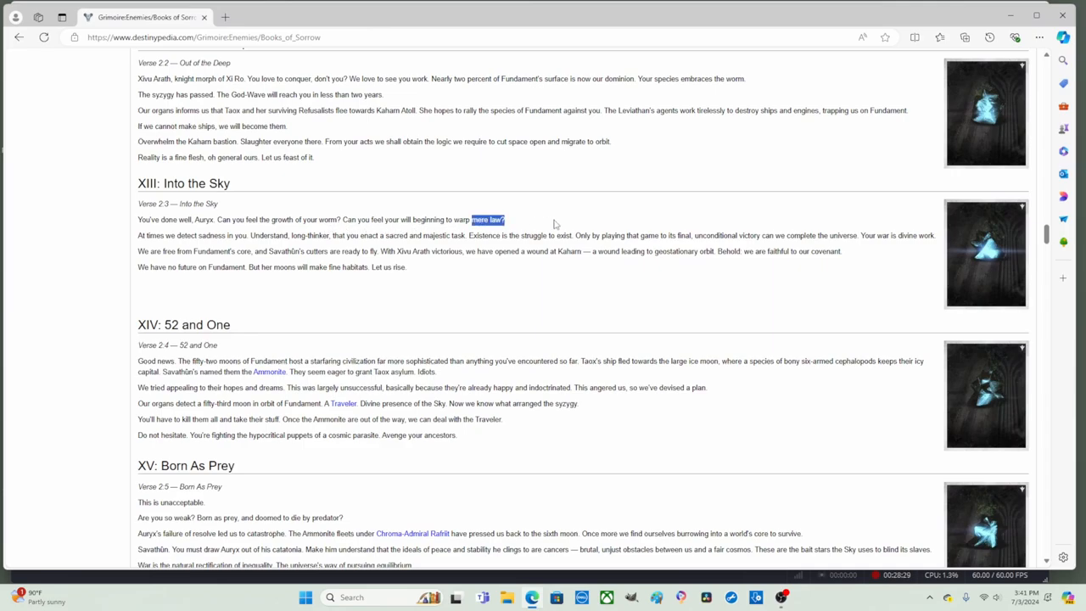
mouse_move(121, 242)
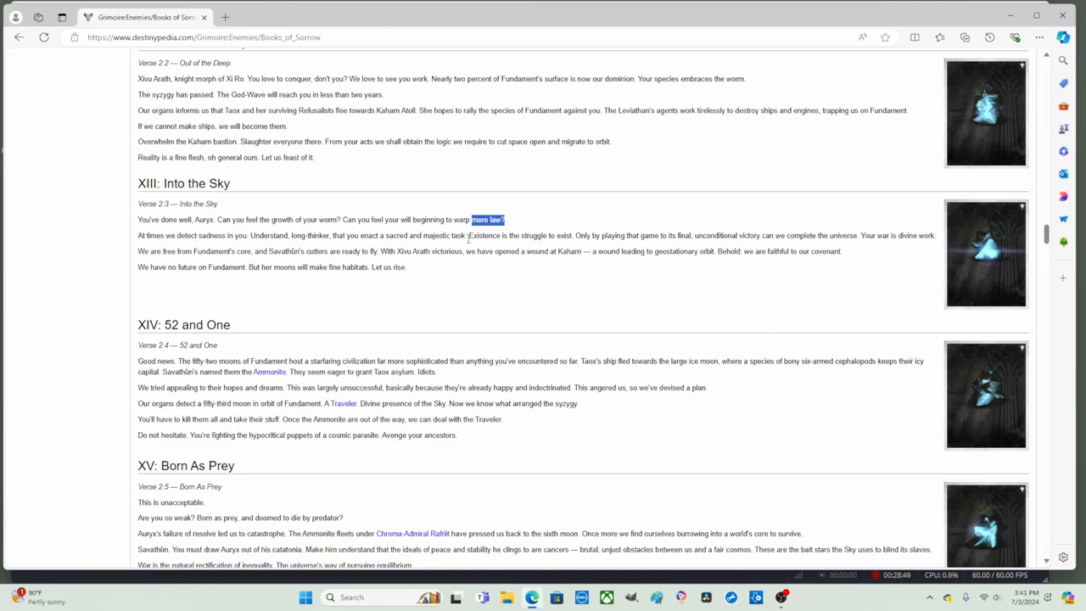
left_click_drag(469, 235, 563, 235)
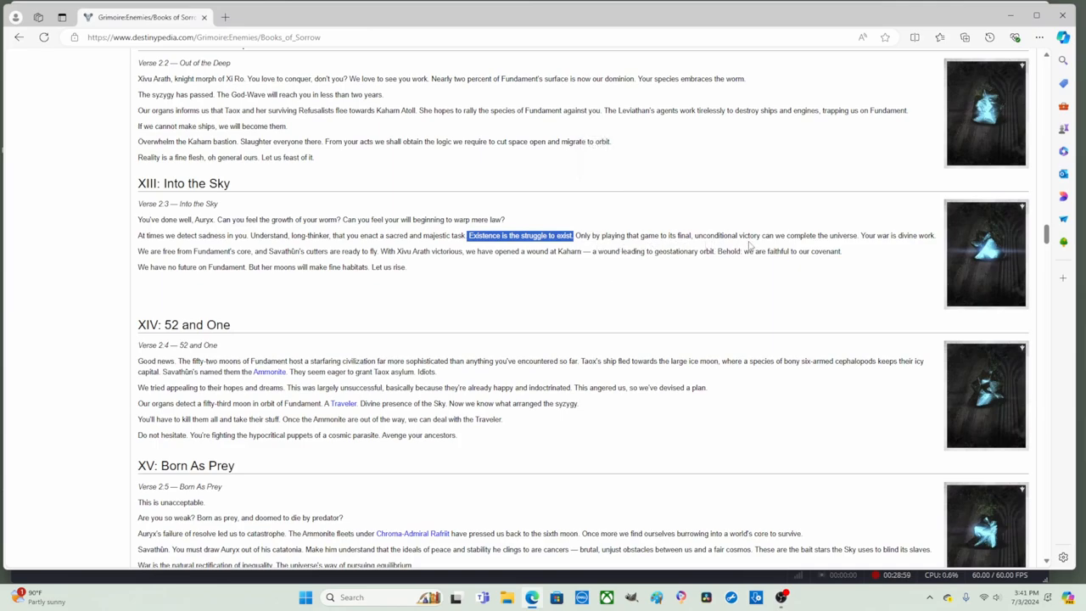
mouse_move(847, 251)
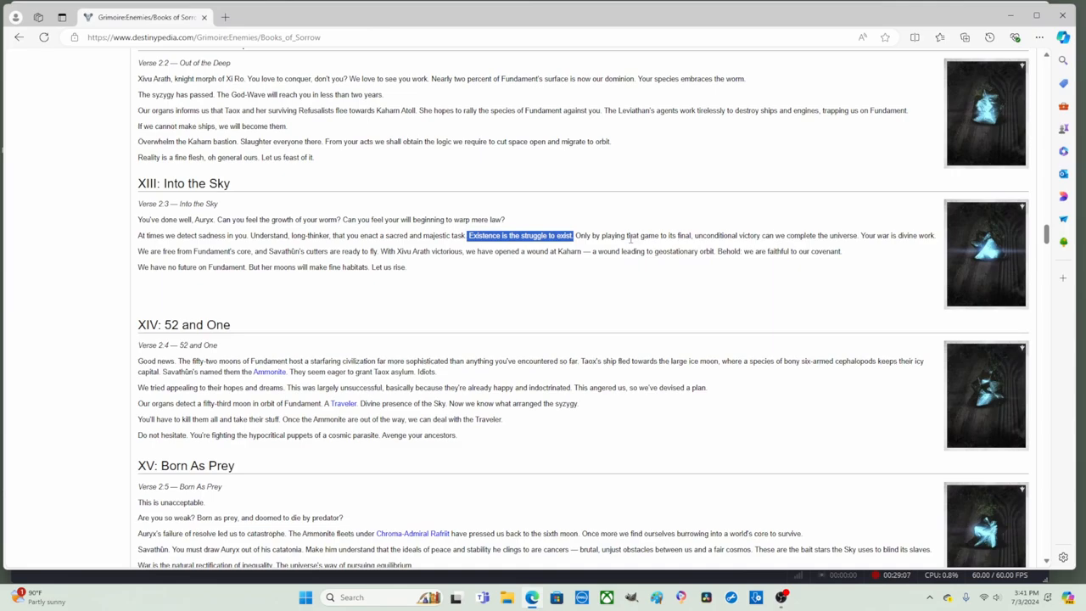
mouse_move(876, 252)
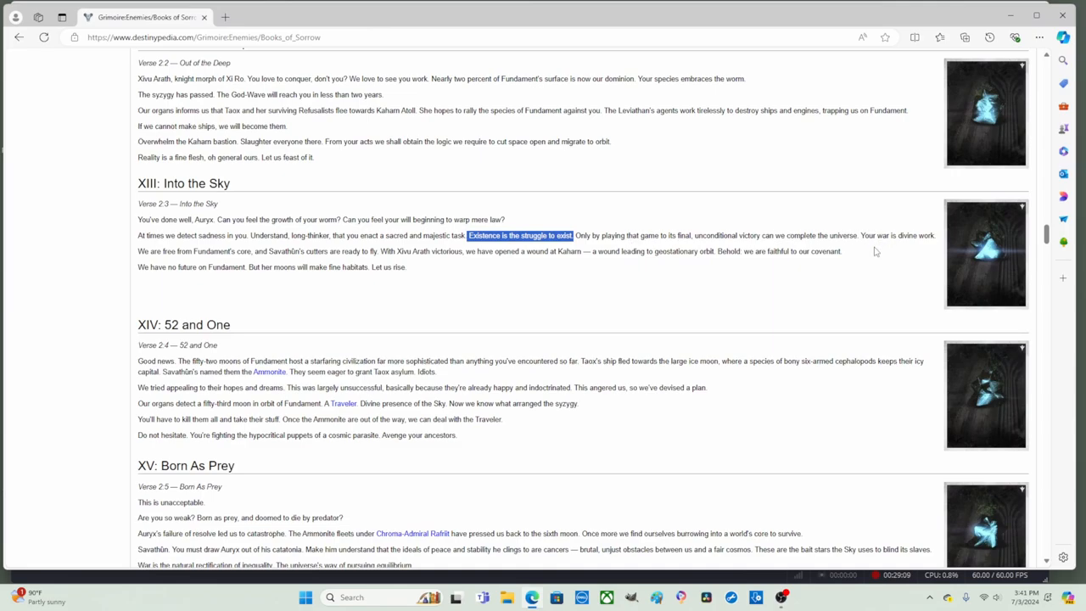
mouse_move(905, 249)
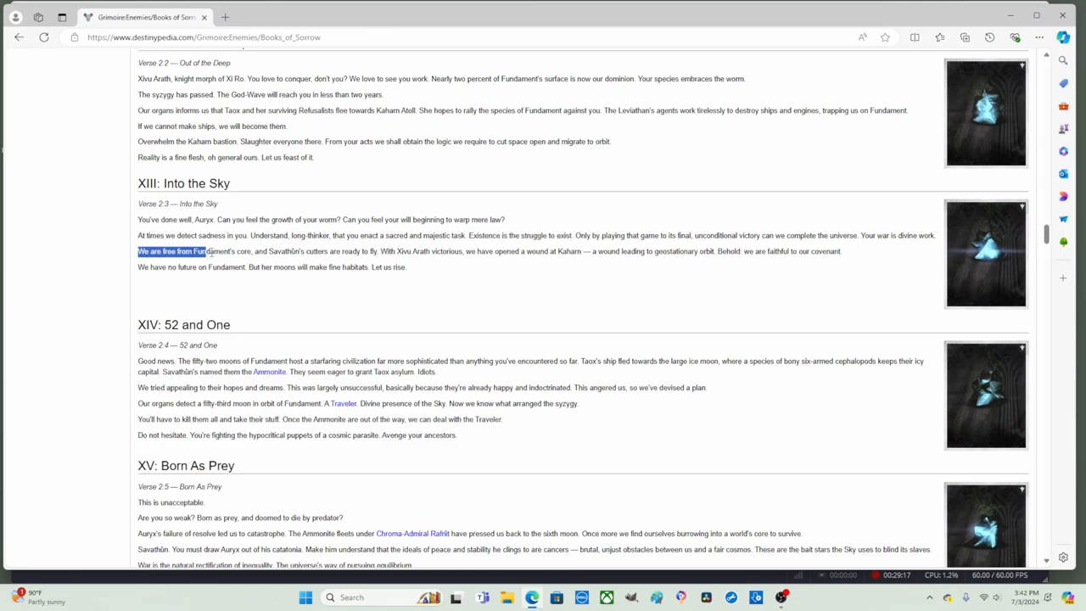
left_click_drag(202, 251, 253, 251)
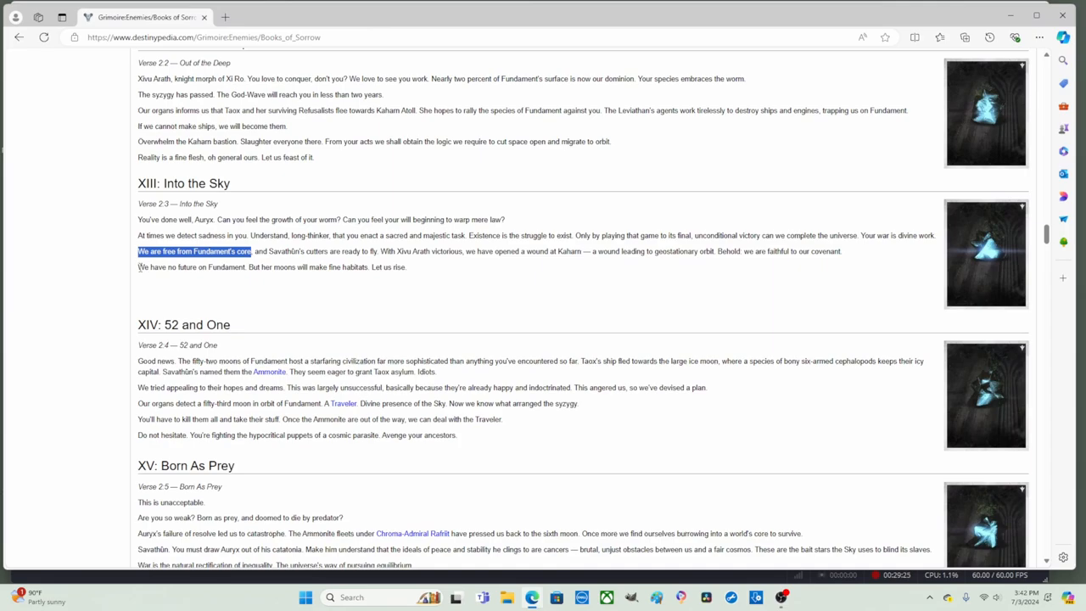
mouse_move(264, 283)
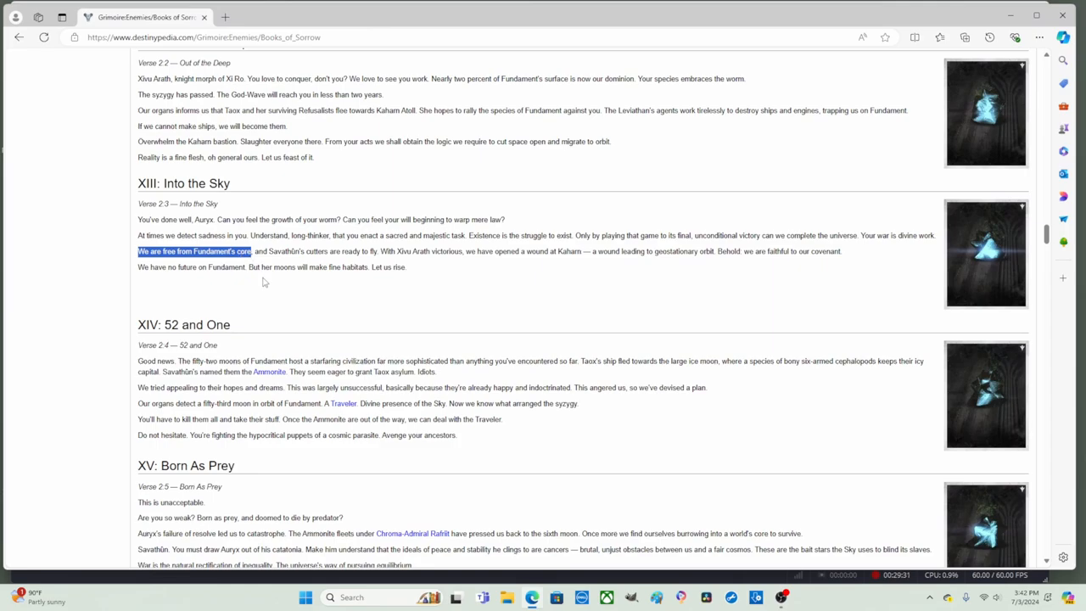
mouse_move(263, 270)
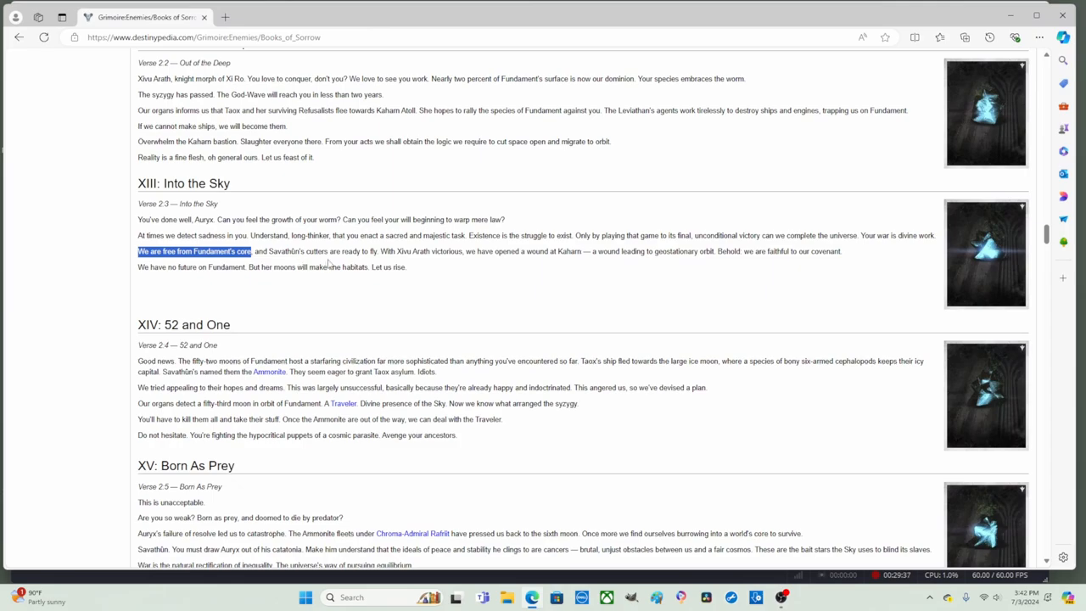
mouse_move(392, 270)
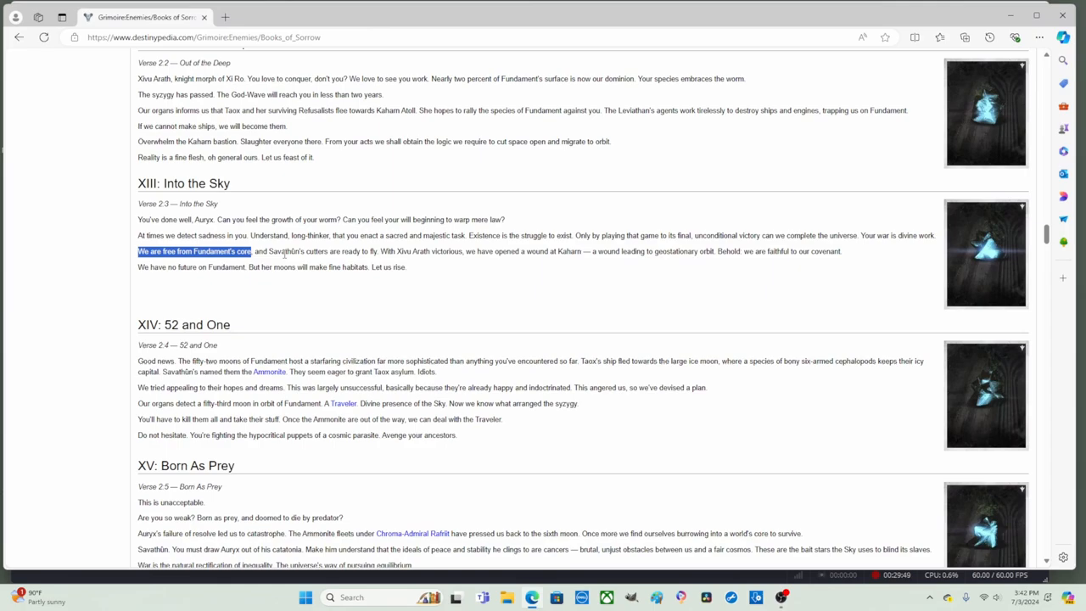
mouse_move(257, 198)
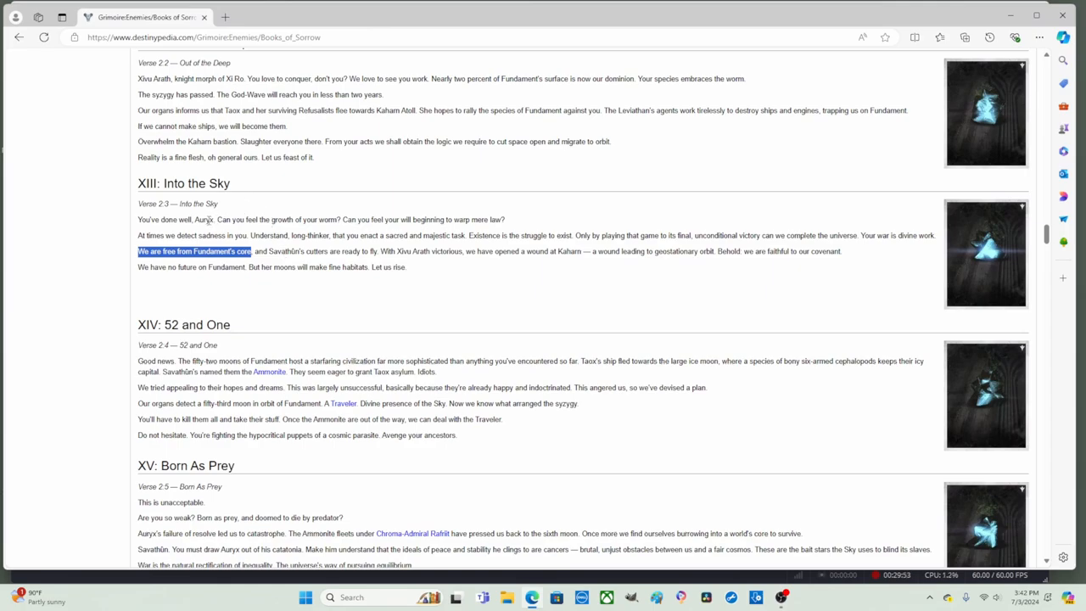
mouse_move(236, 229)
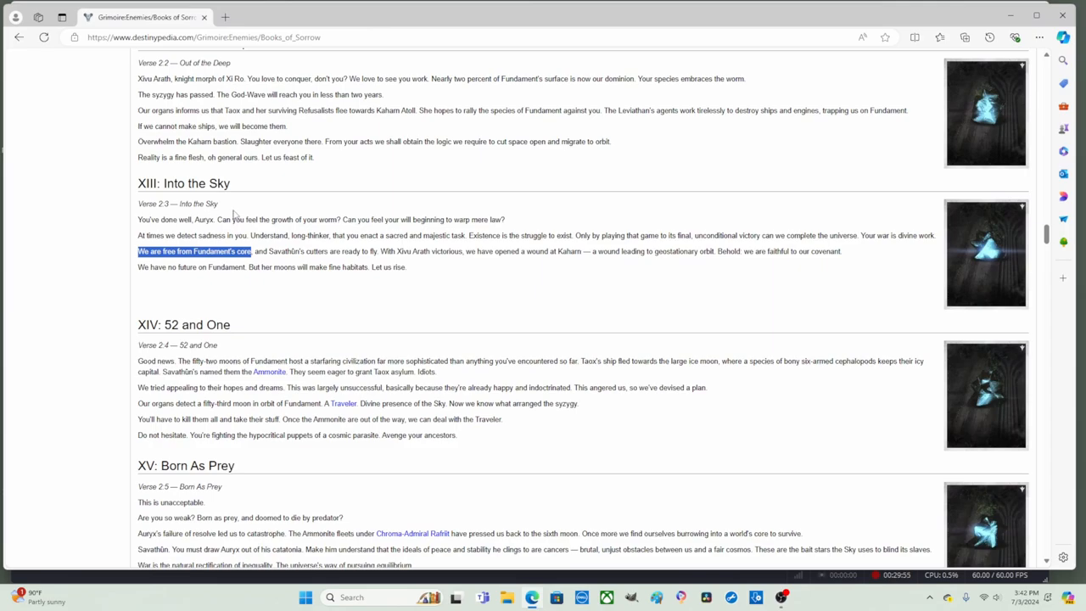
mouse_move(276, 251)
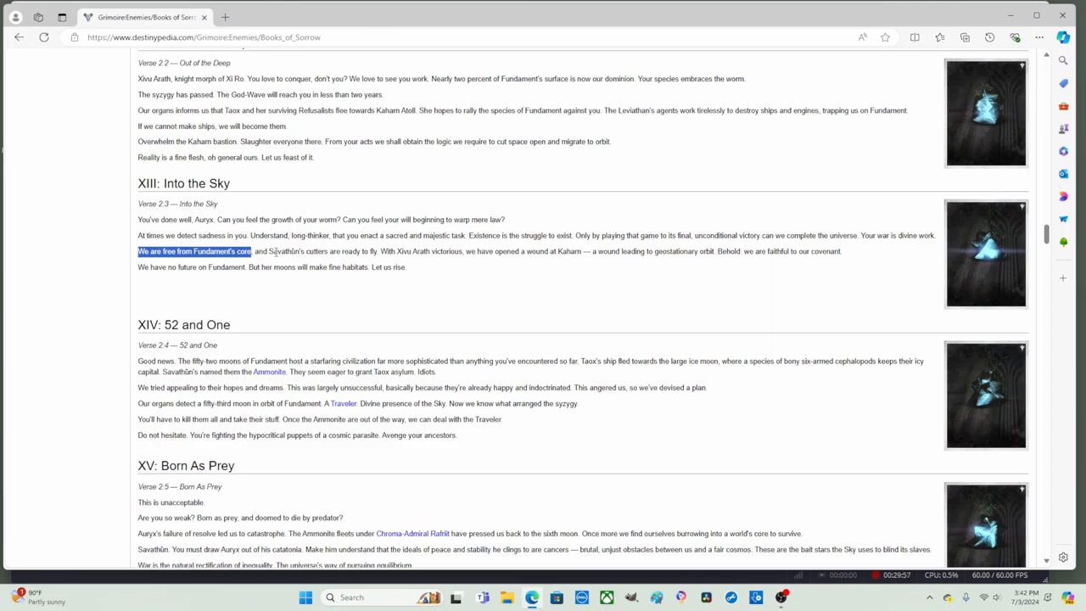
left_click(170, 266)
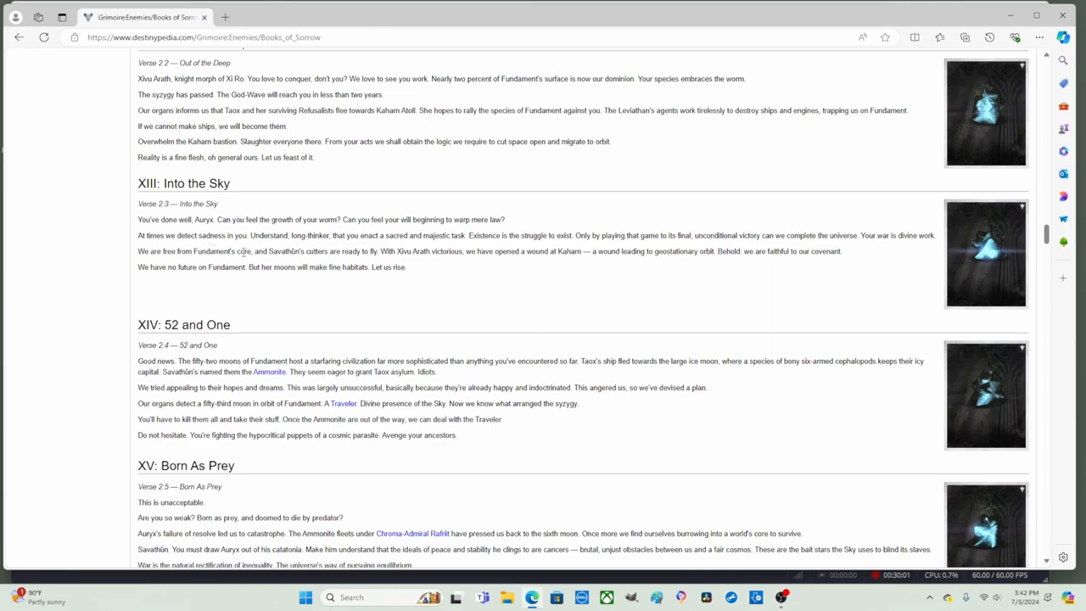
left_click_drag(253, 251, 338, 251)
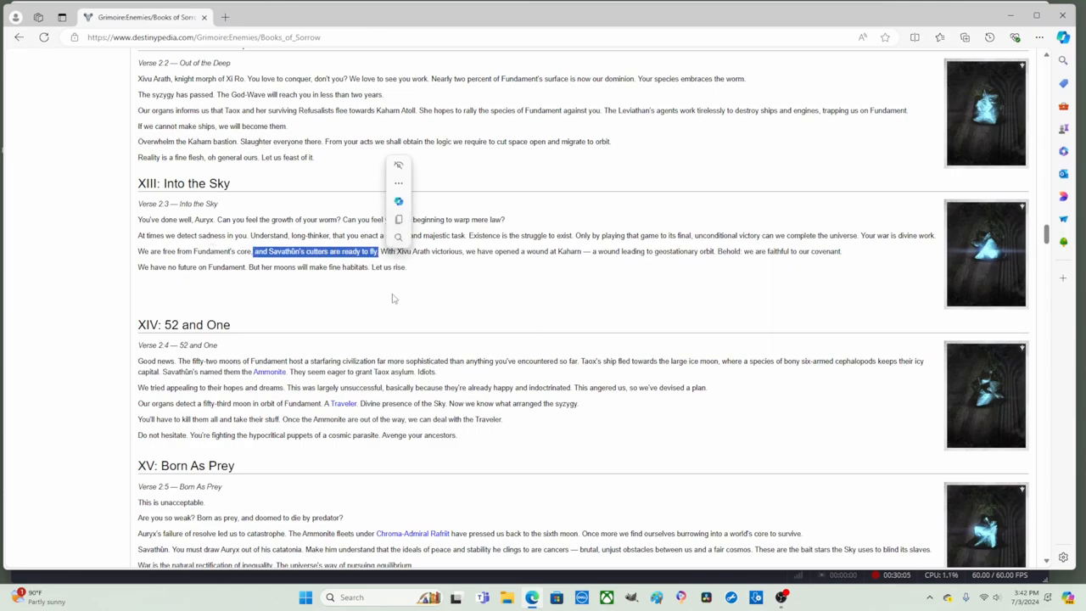
left_click(393, 297)
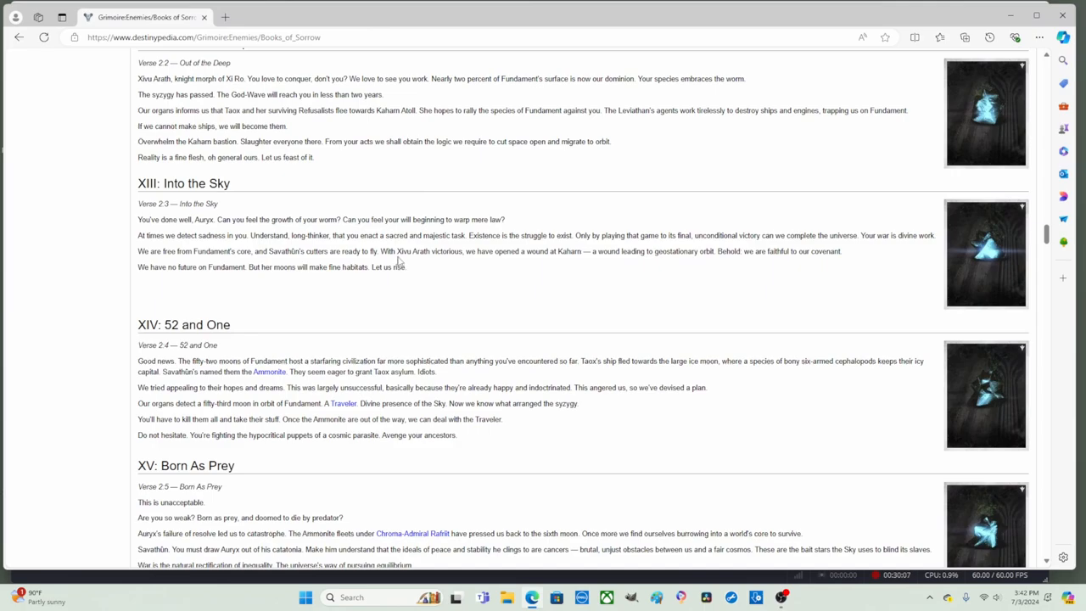
mouse_move(430, 261)
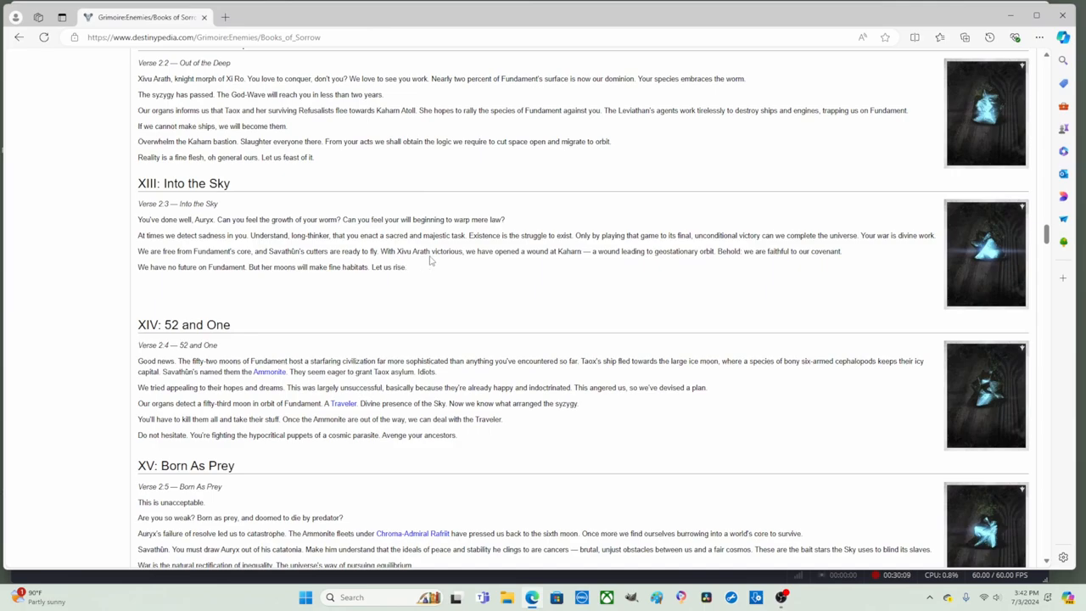
mouse_move(523, 264)
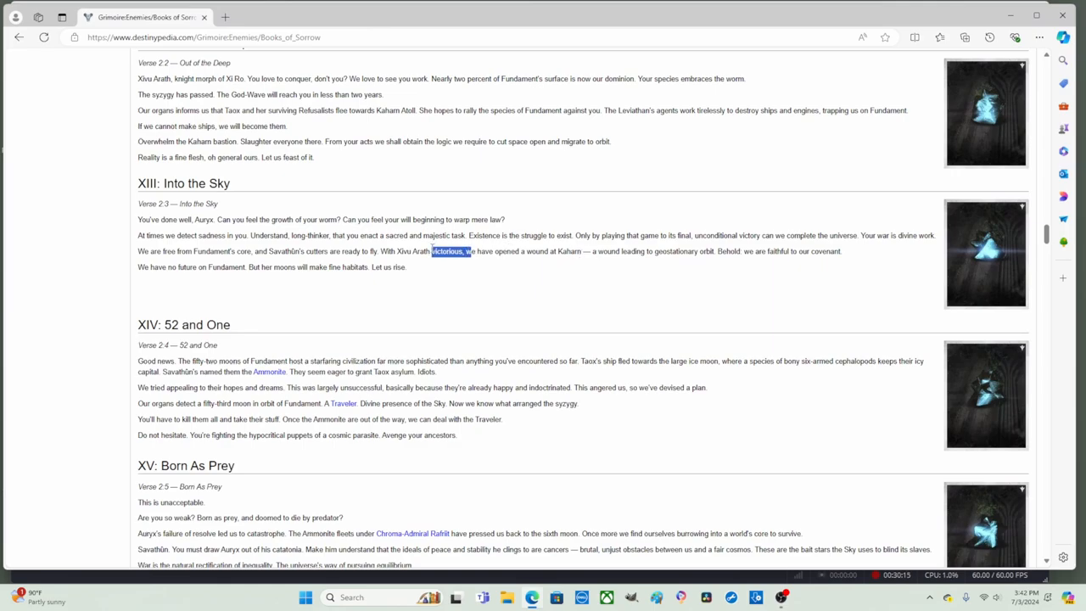
mouse_move(665, 261)
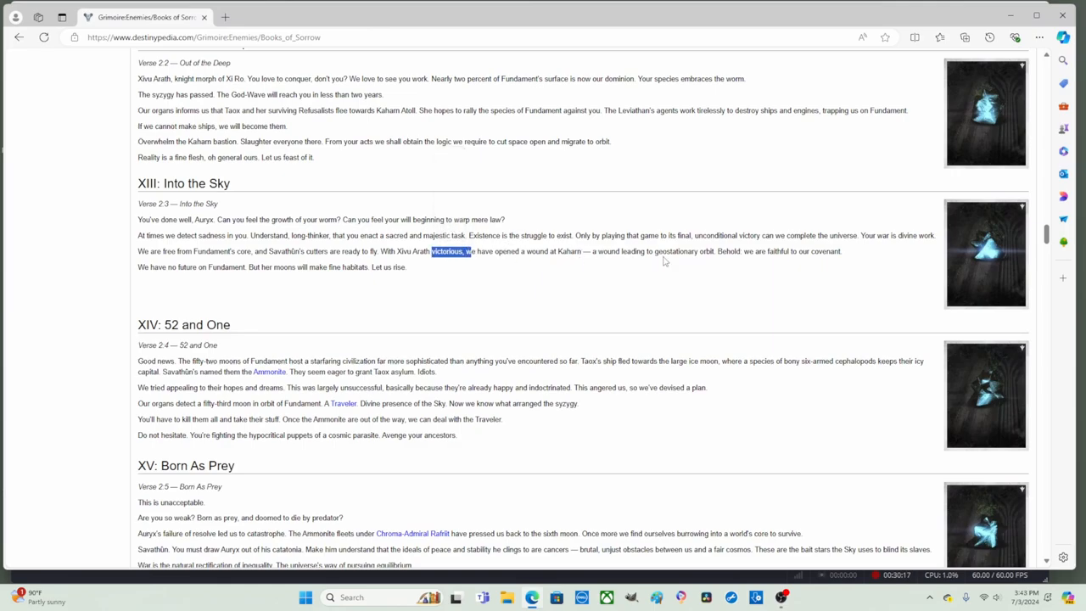
mouse_move(719, 265)
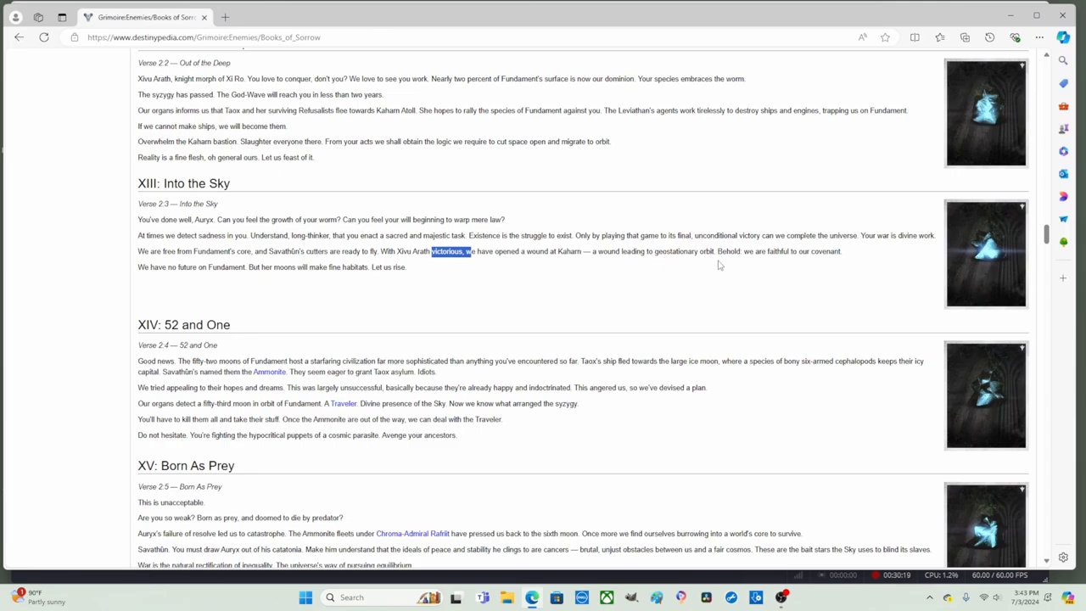
mouse_move(723, 269)
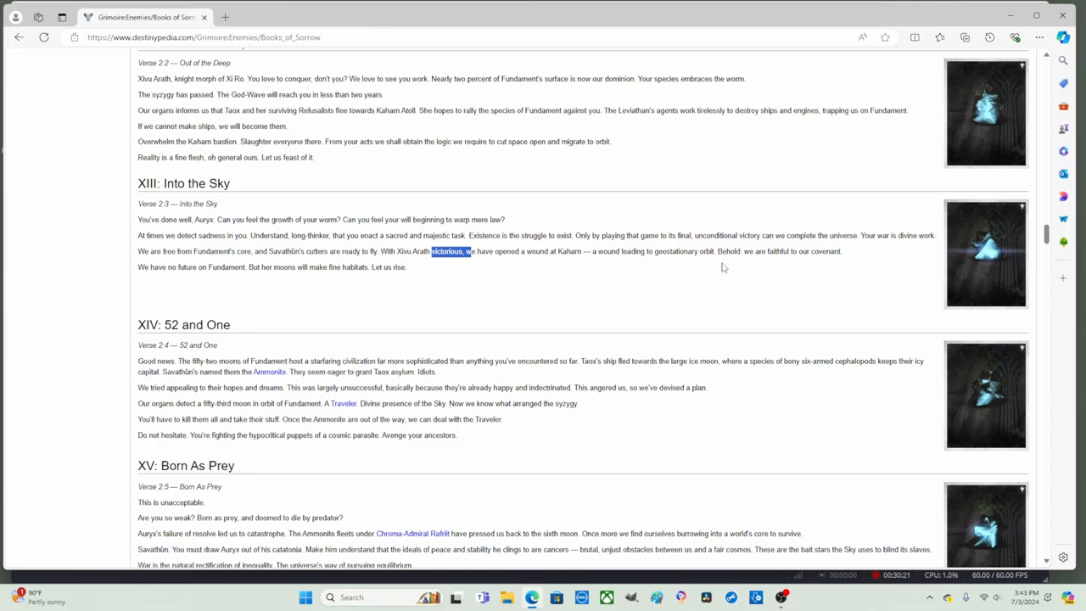
mouse_move(766, 262)
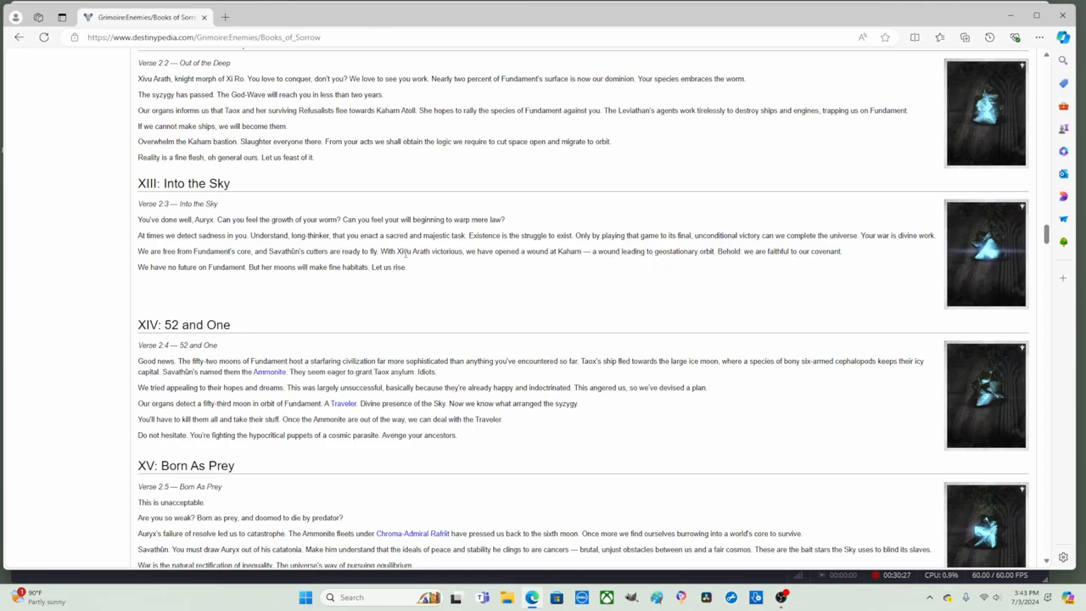
double_click(400, 251)
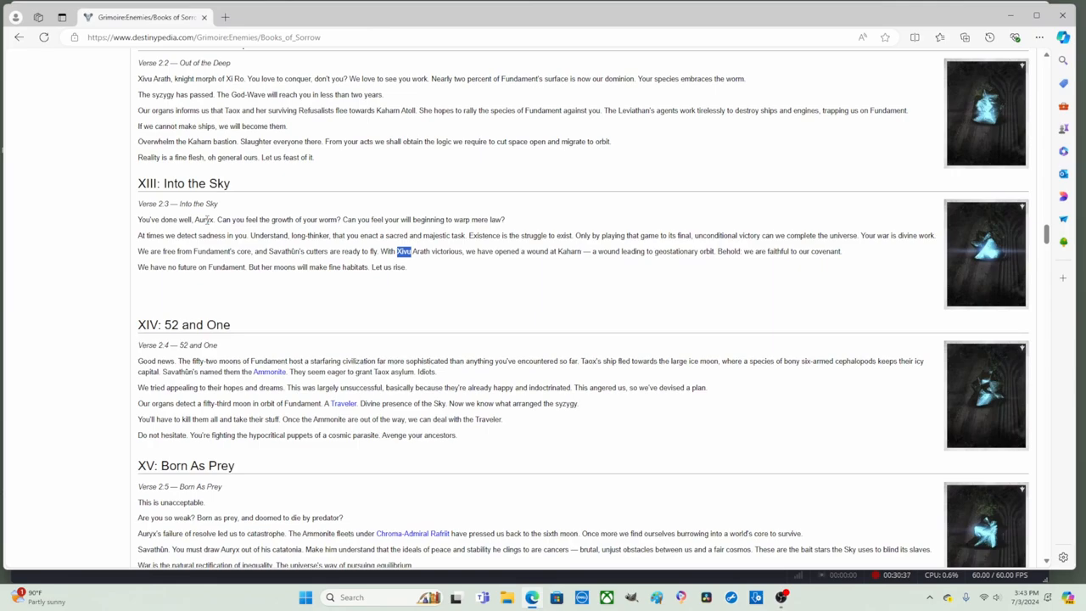
mouse_move(287, 256)
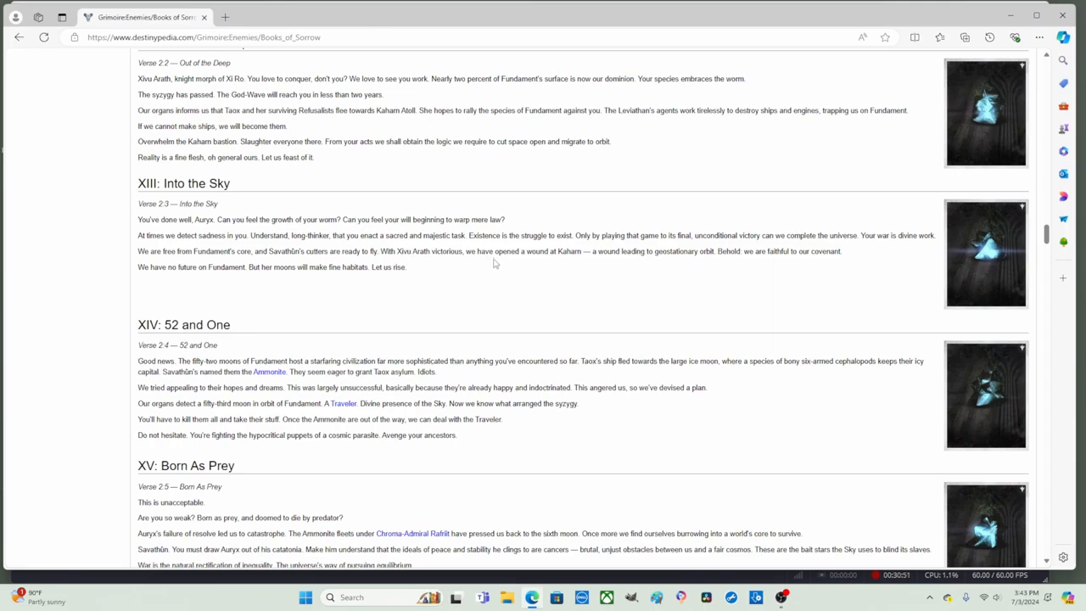
mouse_move(674, 274)
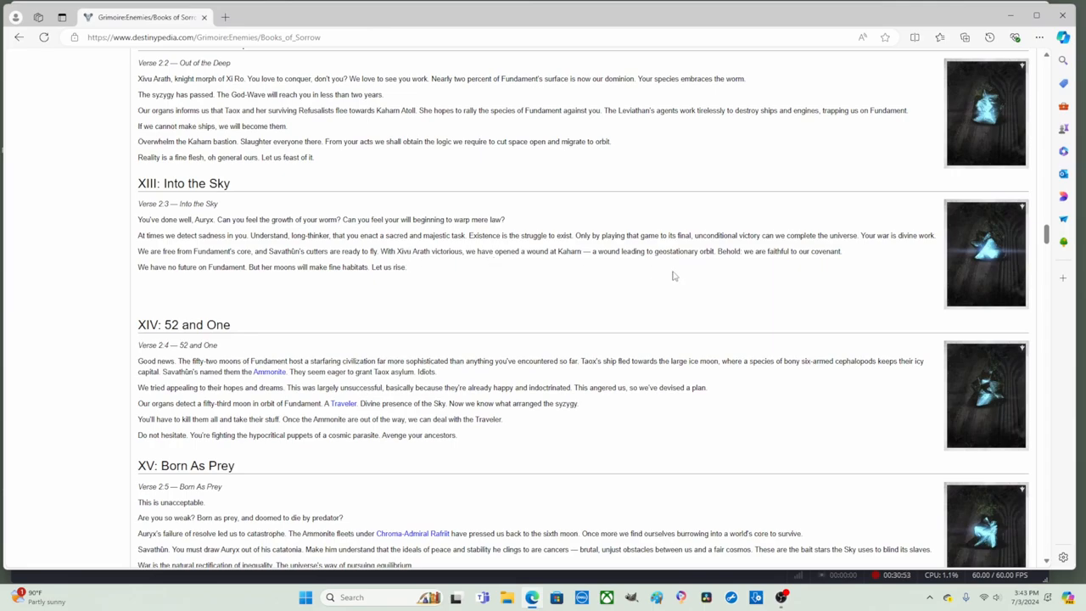
mouse_move(499, 264)
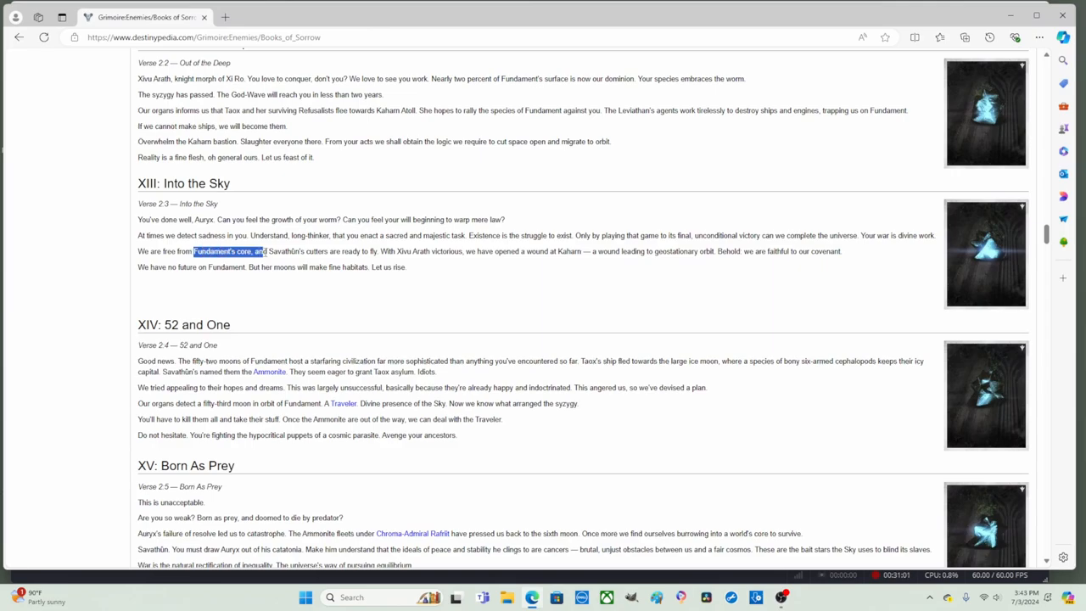
left_click(614, 277)
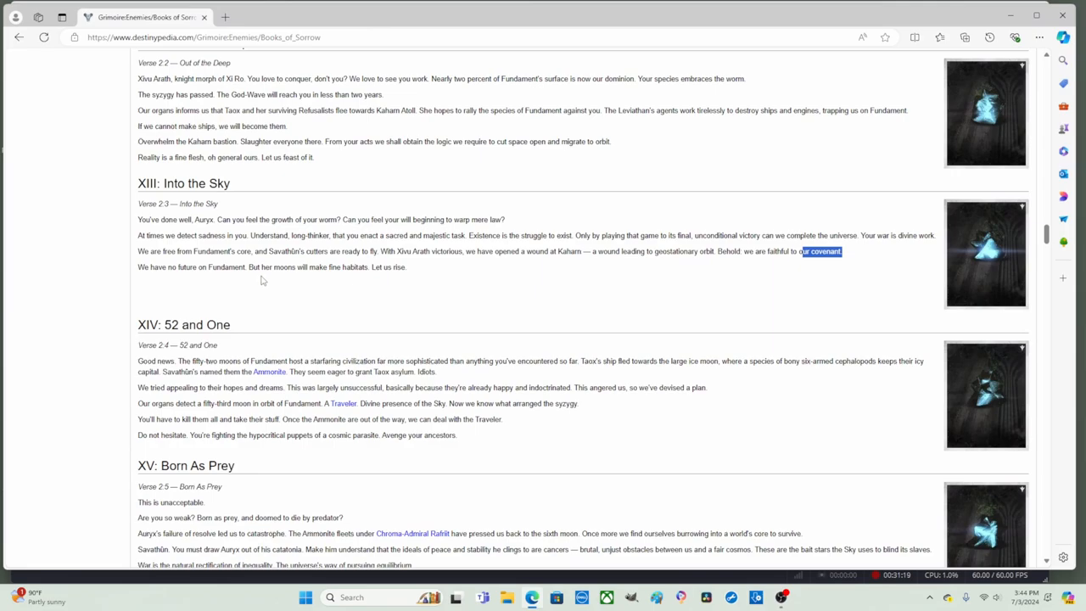
mouse_move(326, 280)
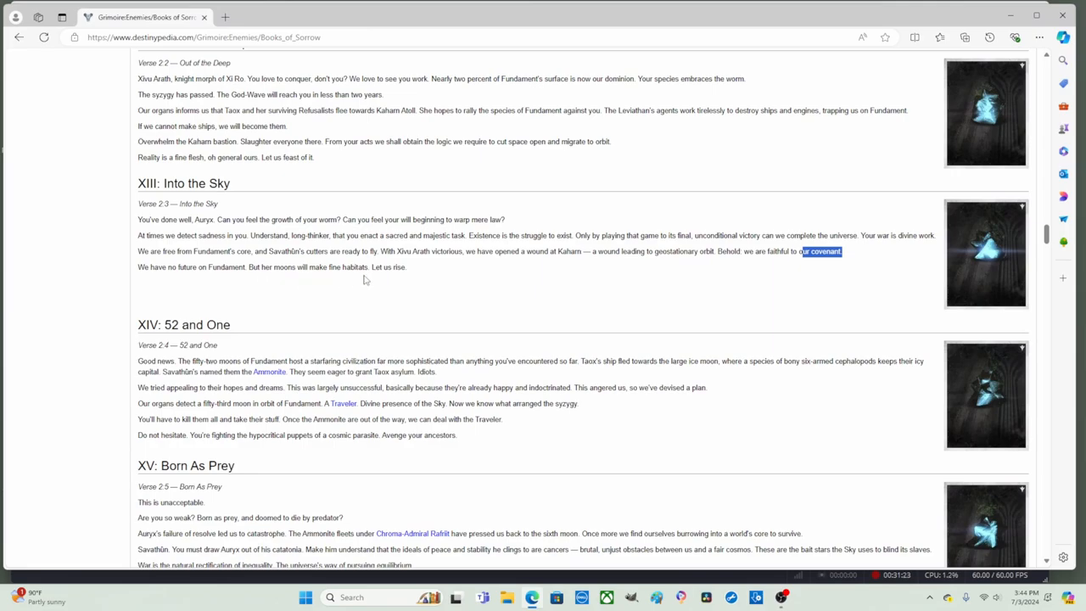
mouse_move(387, 272)
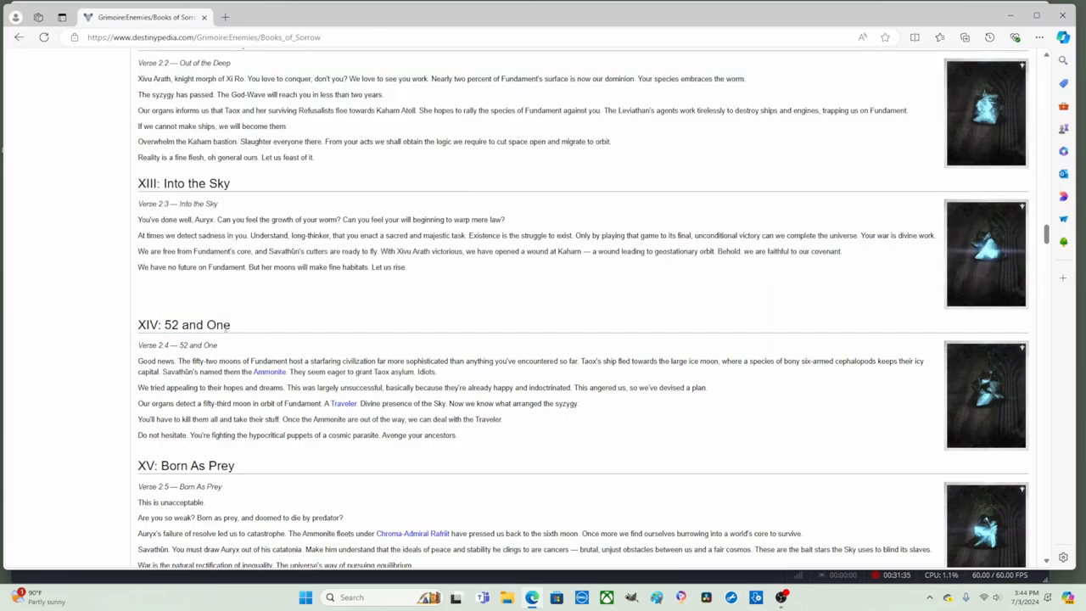
double_click(180, 325)
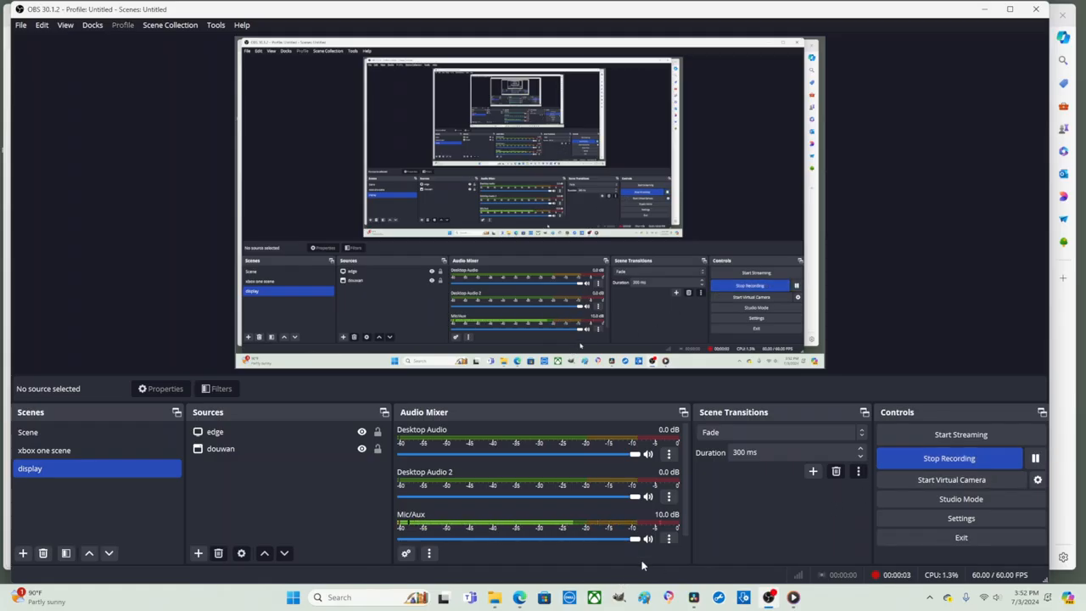
mouse_move(742, 512)
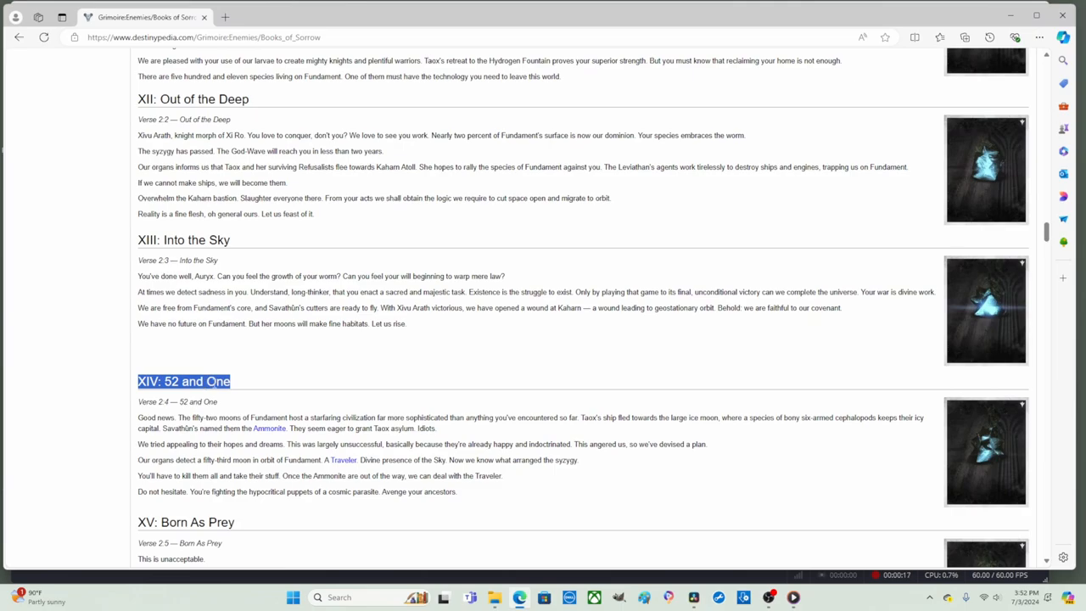
Scroll the Books of Sorrow page back up to the VIII: Leviathan heading.
scroll("up", 3)
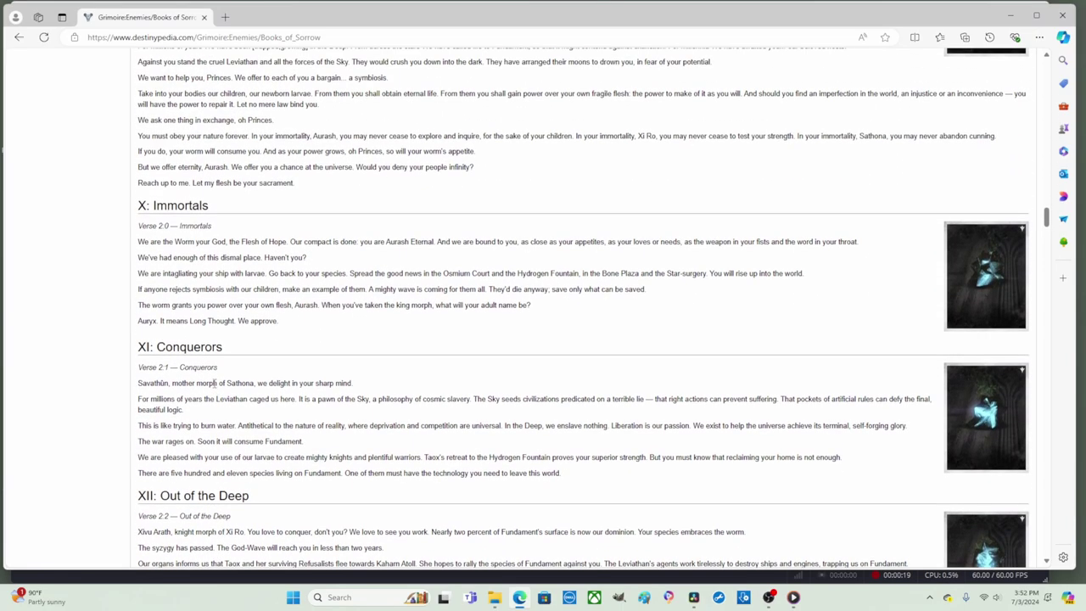
scroll("up", 3)
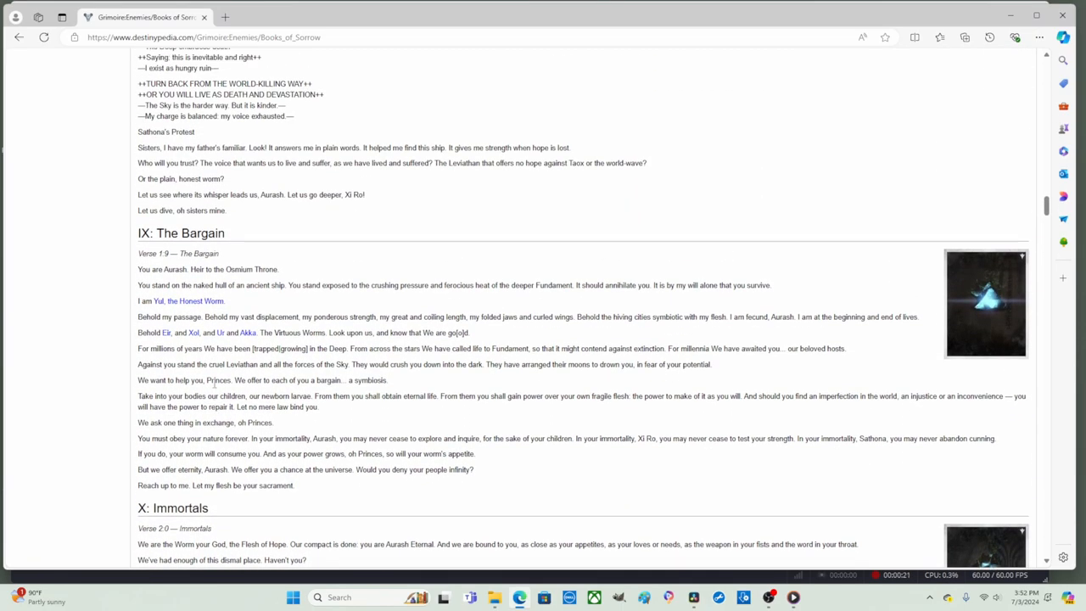
scroll("up", 3)
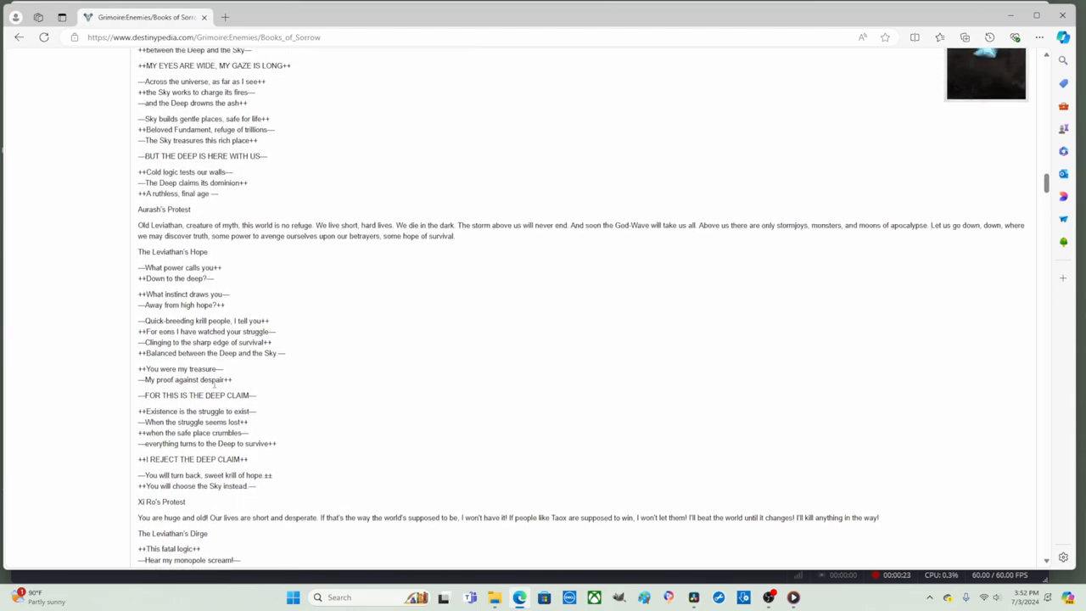
scroll("up", 3)
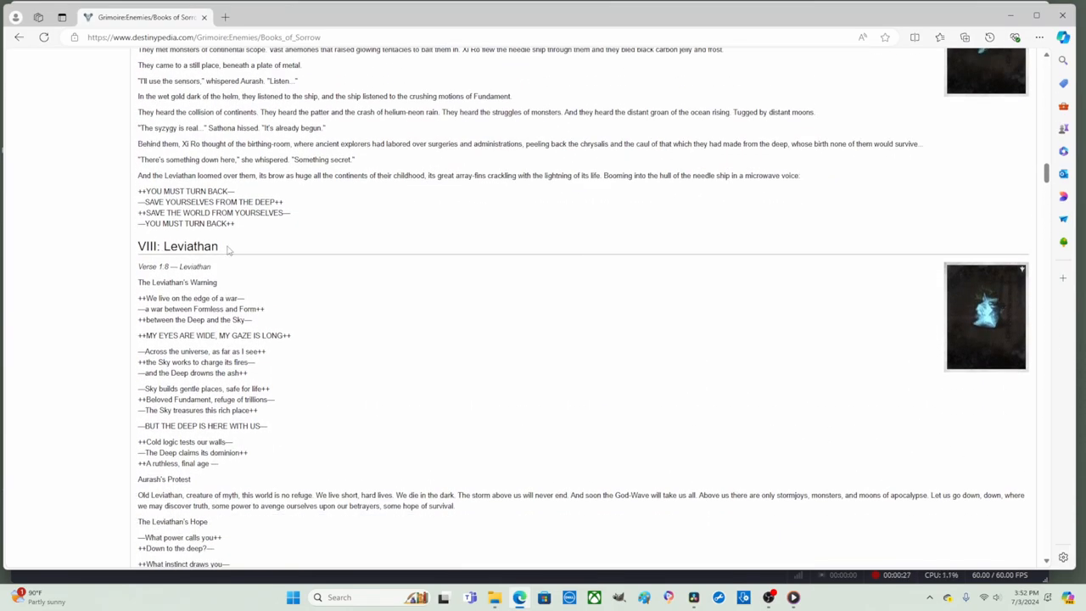
mouse_move(179, 320)
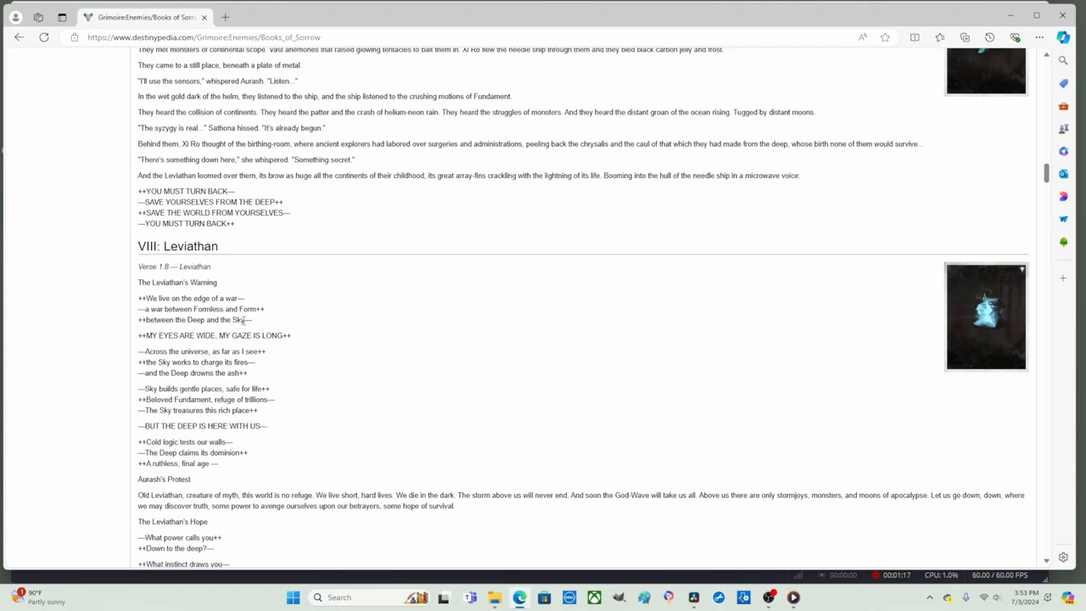
mouse_move(185, 319)
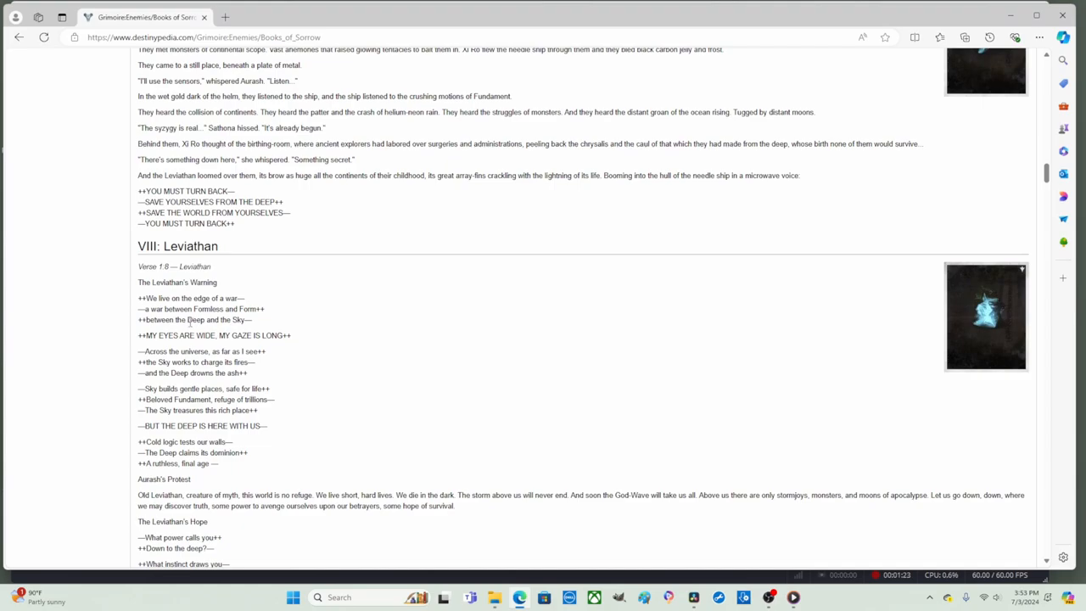